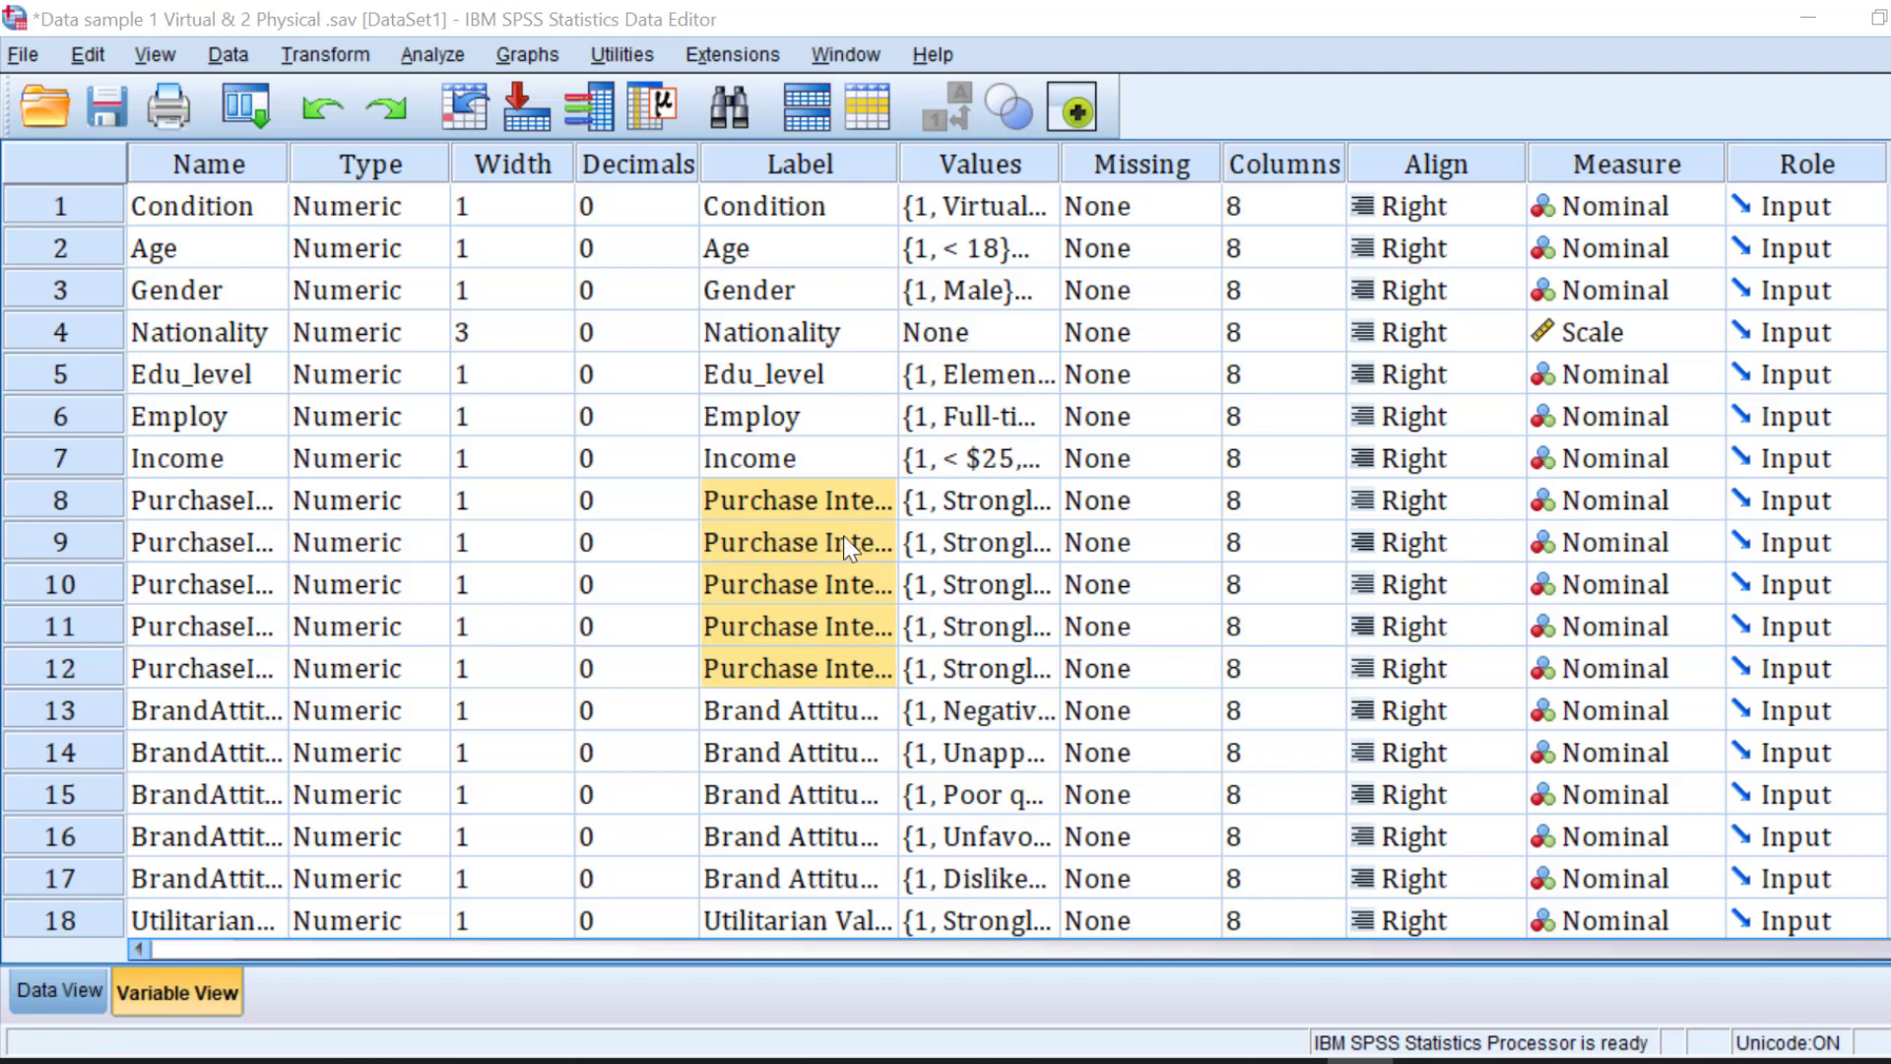
Step: Start a Reliability Analysis with Purchase Intent_1 to _5 as the scale items
{"action": "left_click", "coordinate": [795, 499]}
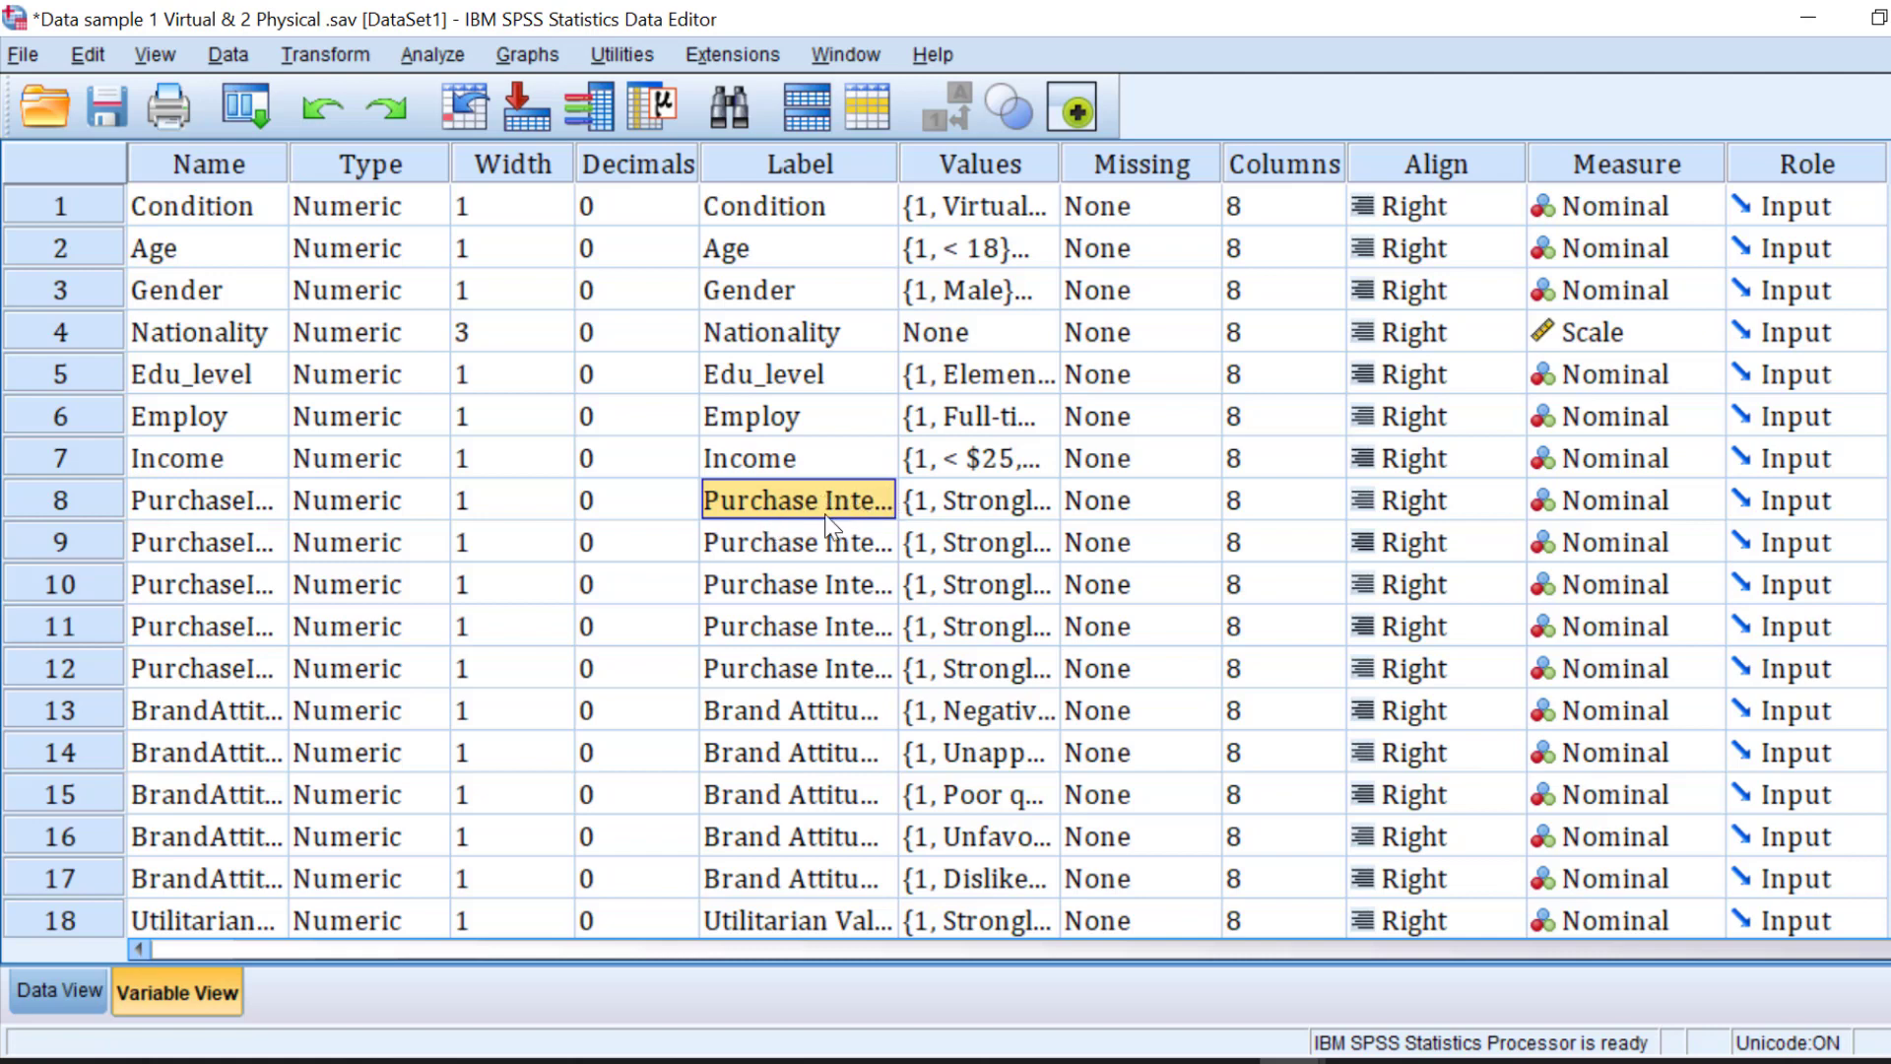
{"action": "mouse_move", "coordinate": [862, 500]}
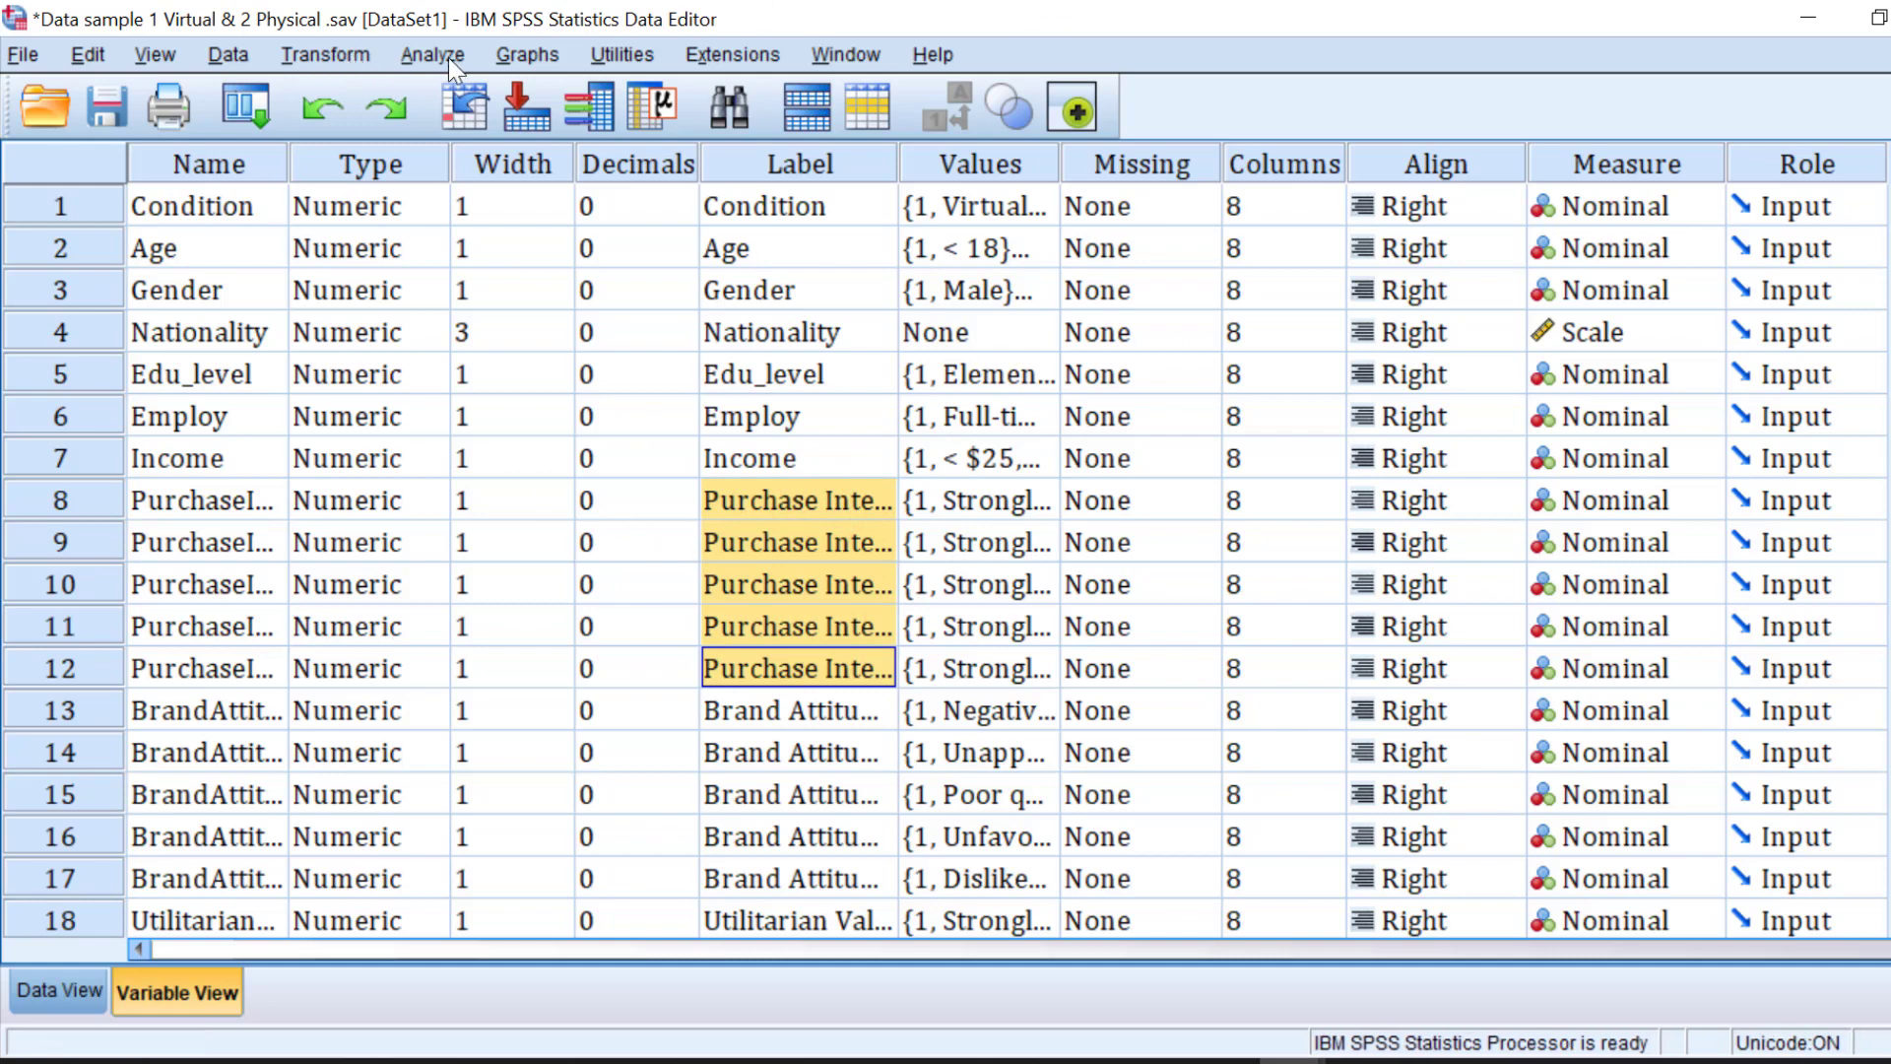
{"action": "left_click", "coordinate": [431, 55]}
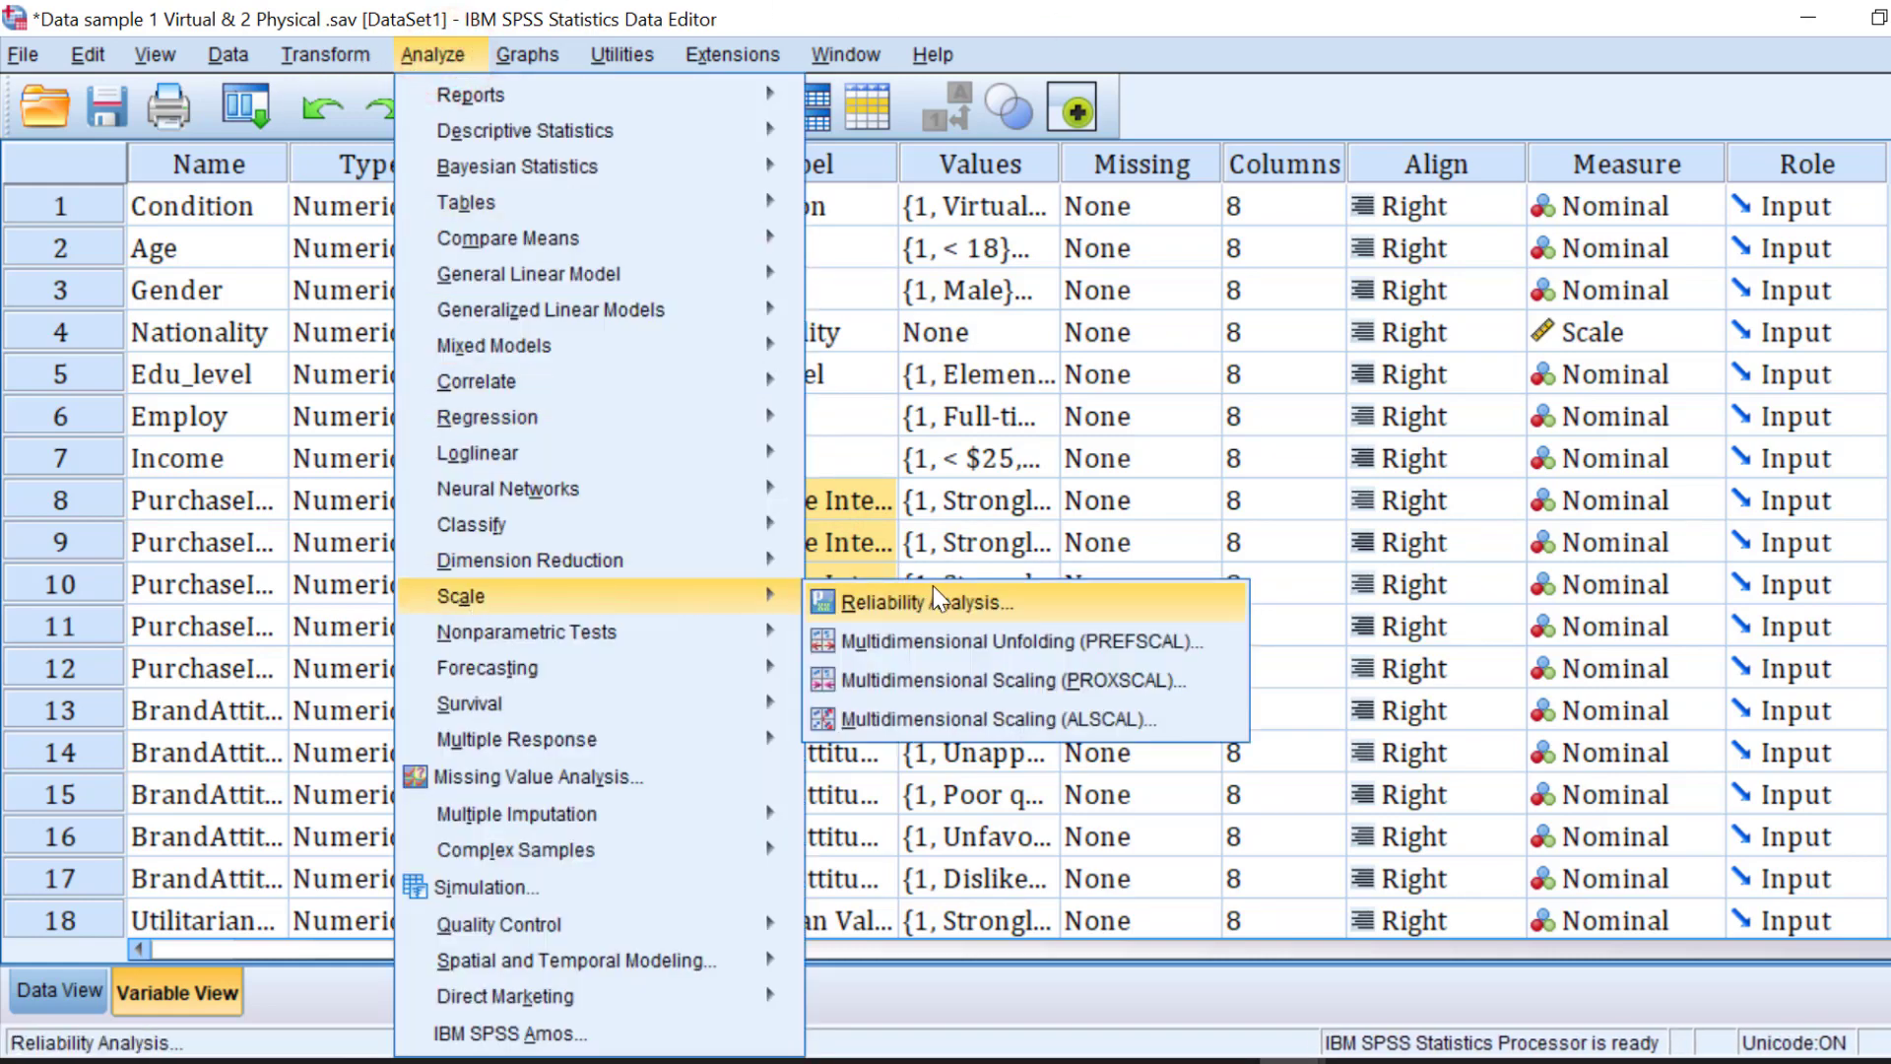
{"action": "left_click", "coordinate": [934, 603]}
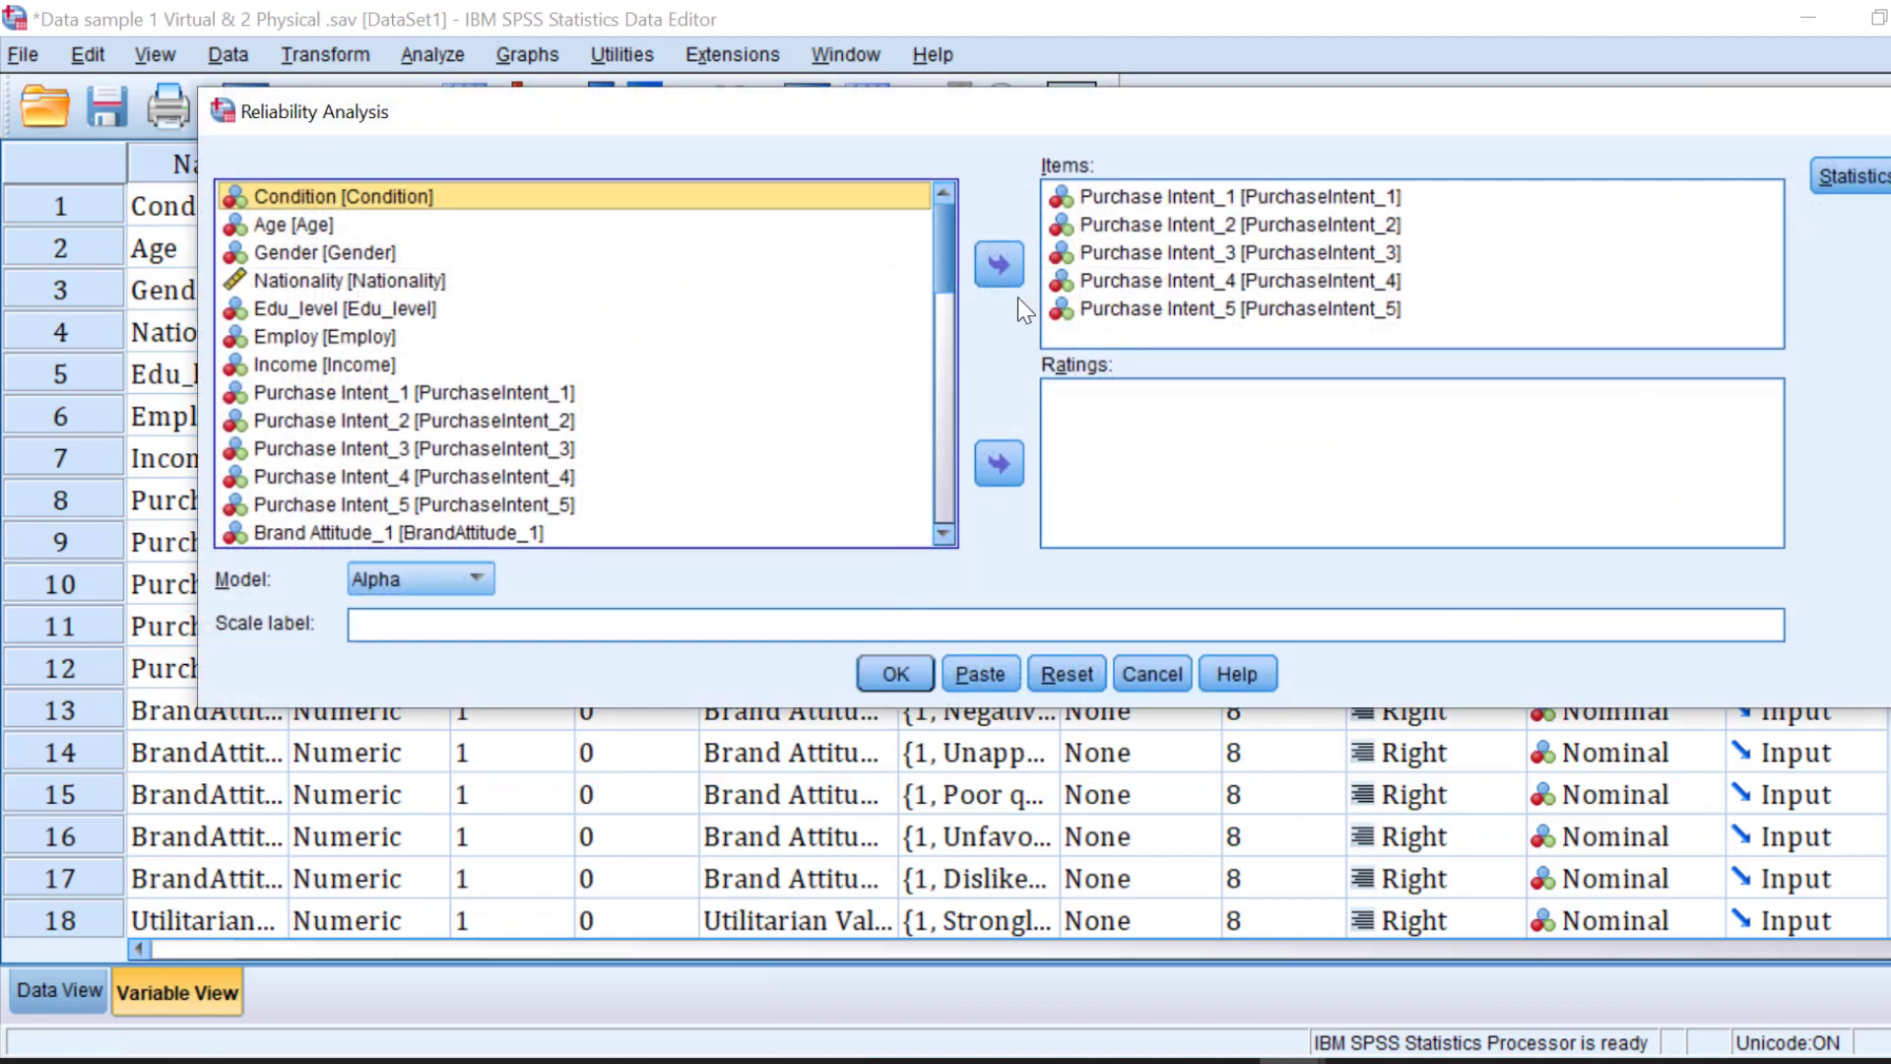
{"action": "left_click", "coordinate": [1063, 674]}
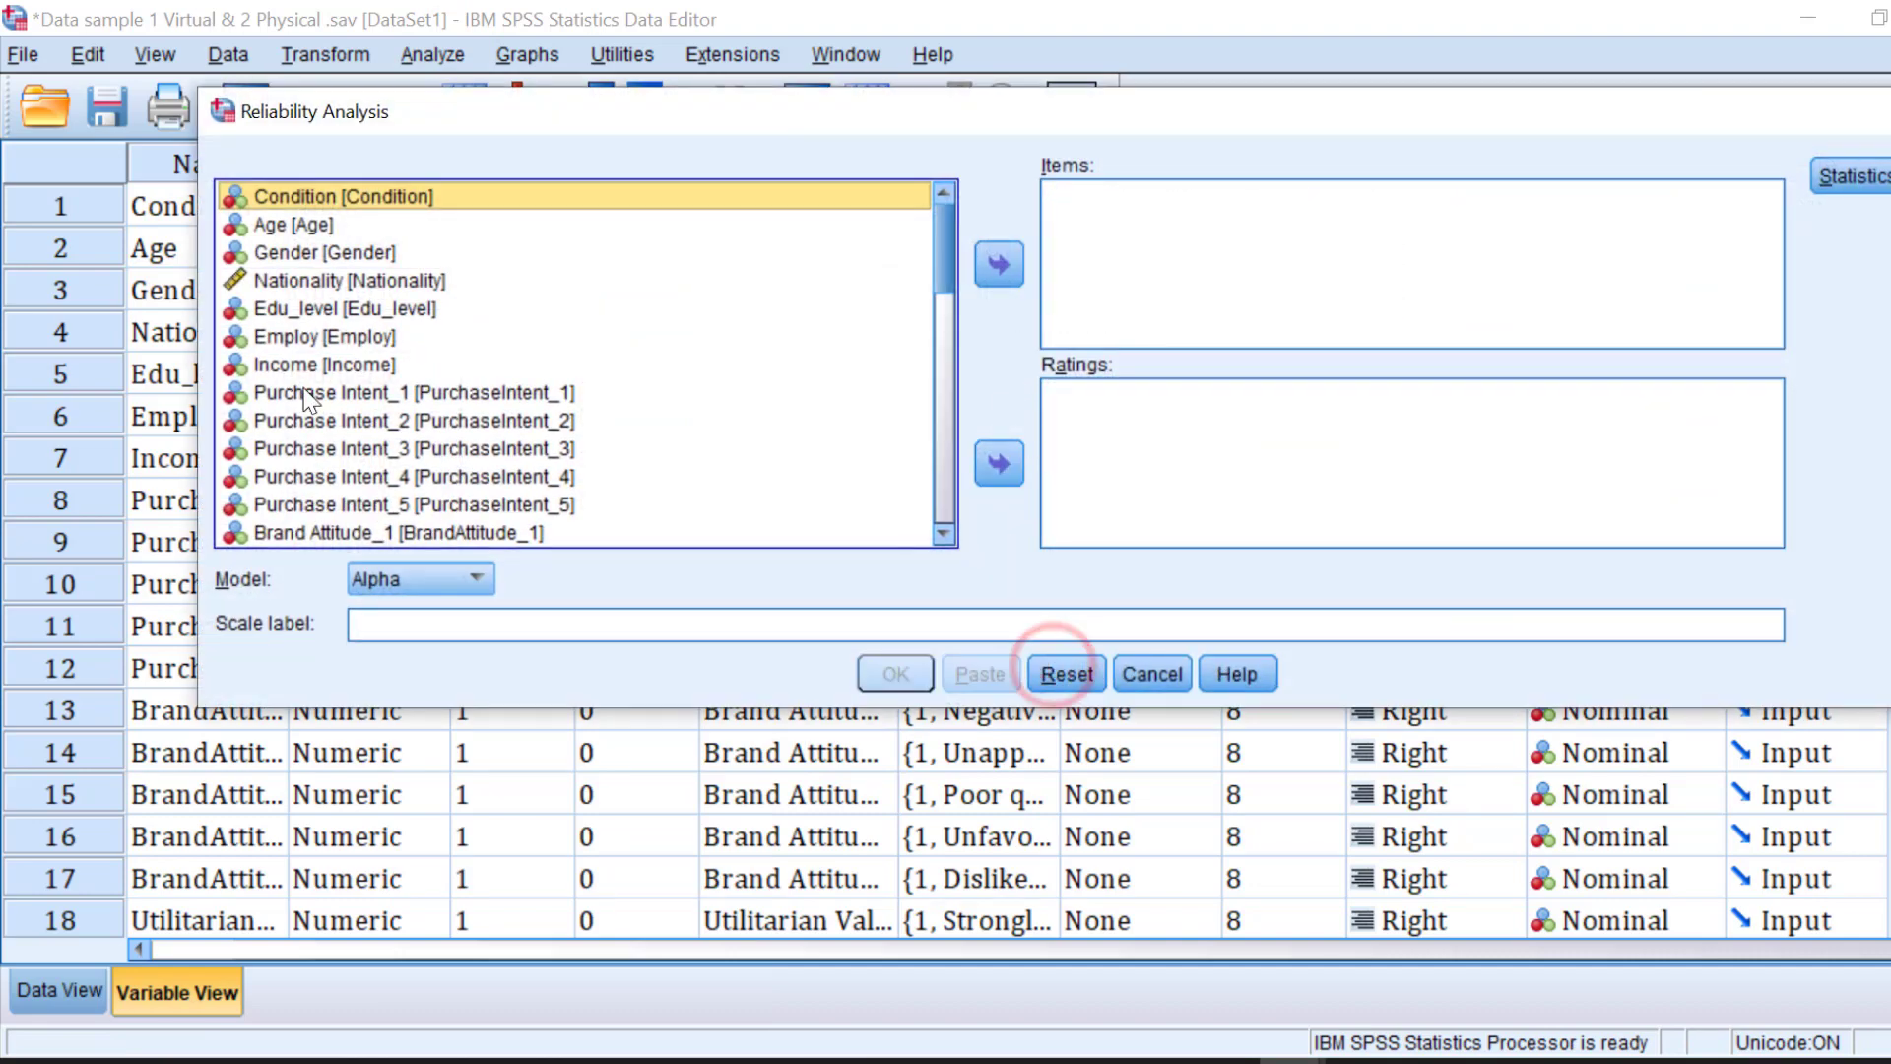
{"action": "left_click", "coordinate": [410, 392]}
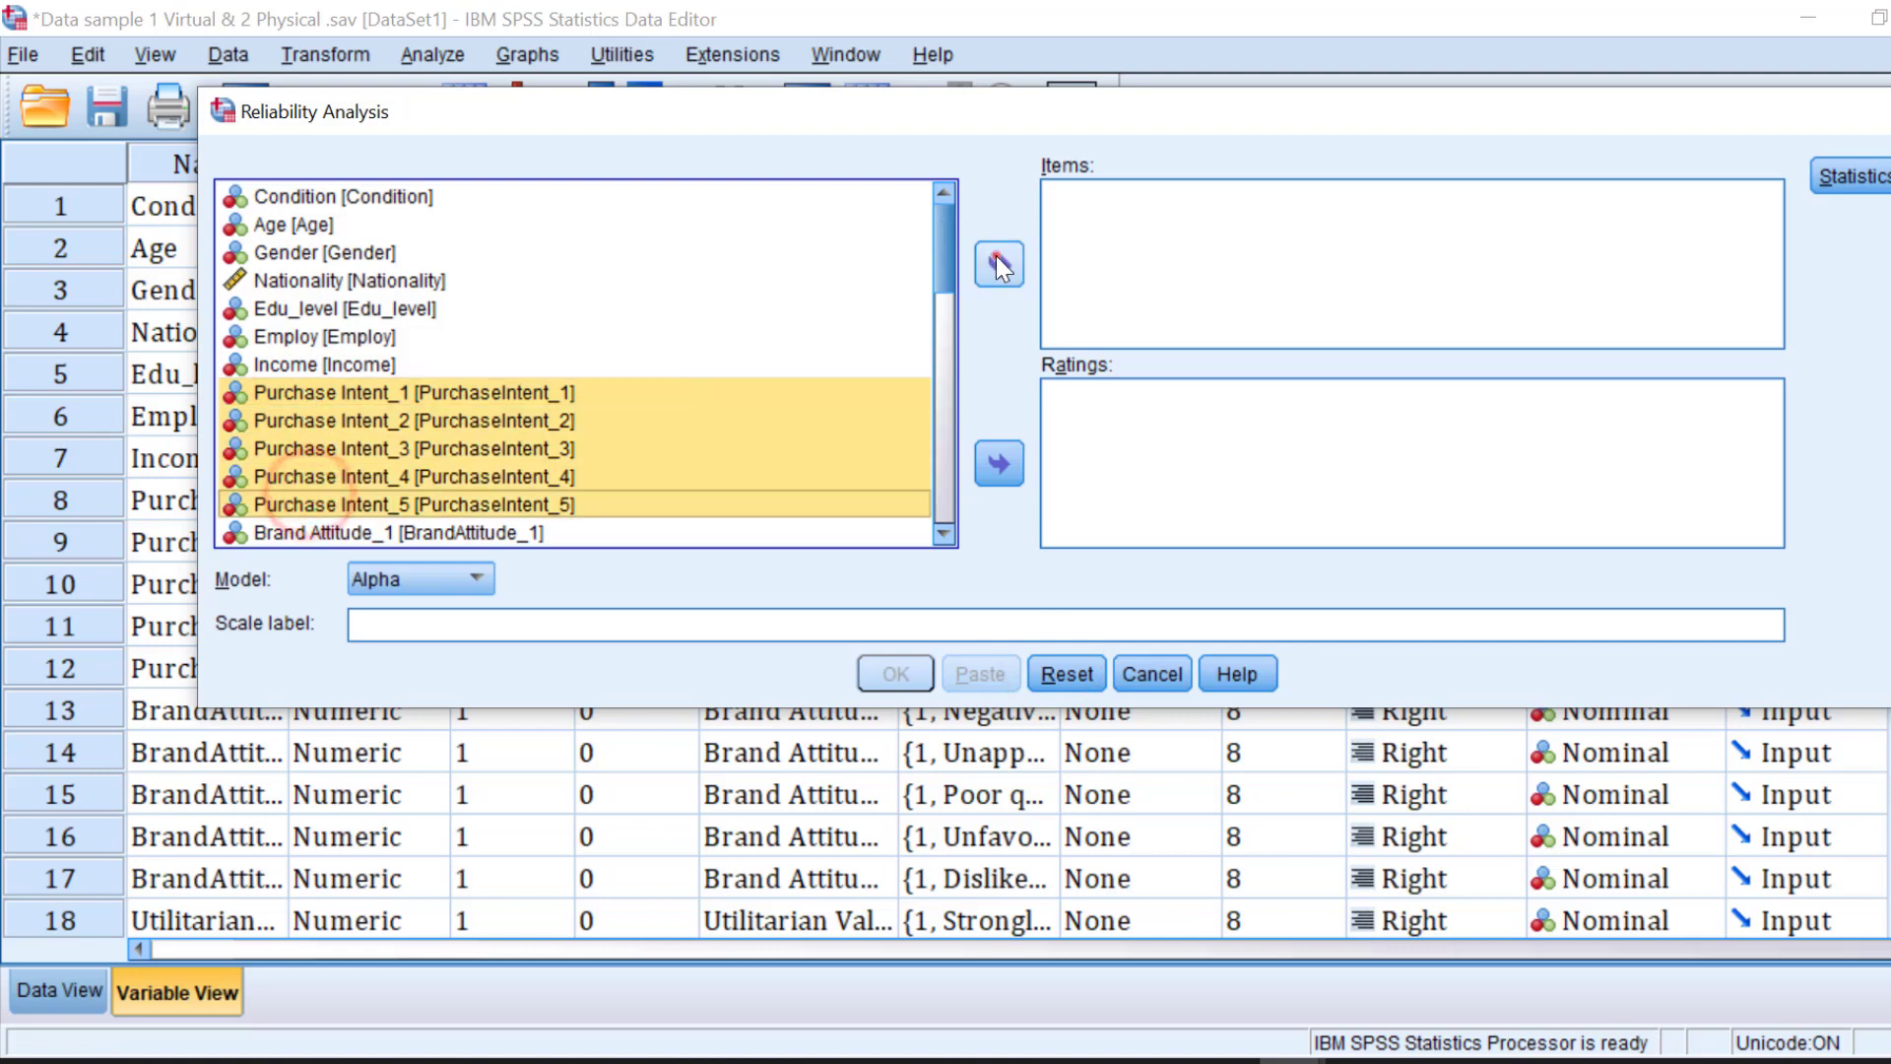
{"action": "left_click", "coordinate": [1855, 176]}
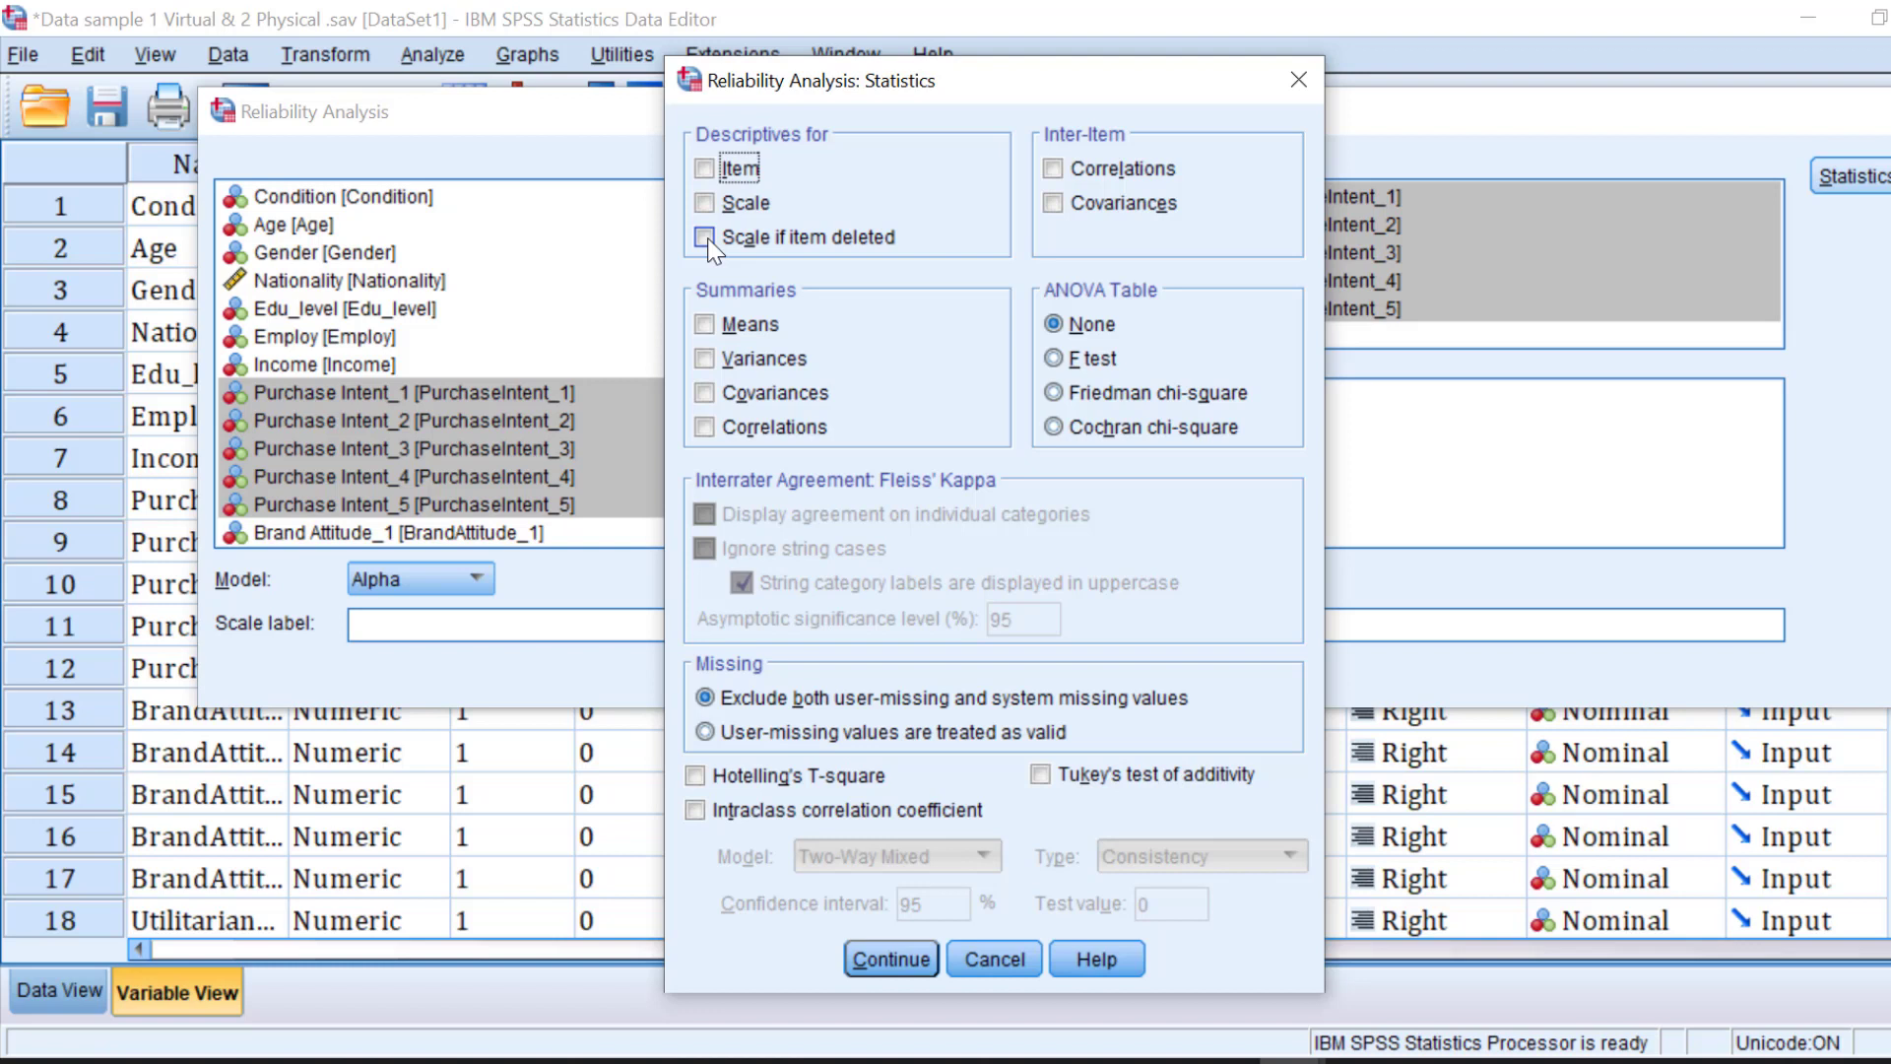
Step: Turn on 'Scale if item deleted' in the Statistics options
{"action": "left_click", "coordinate": [705, 236]}
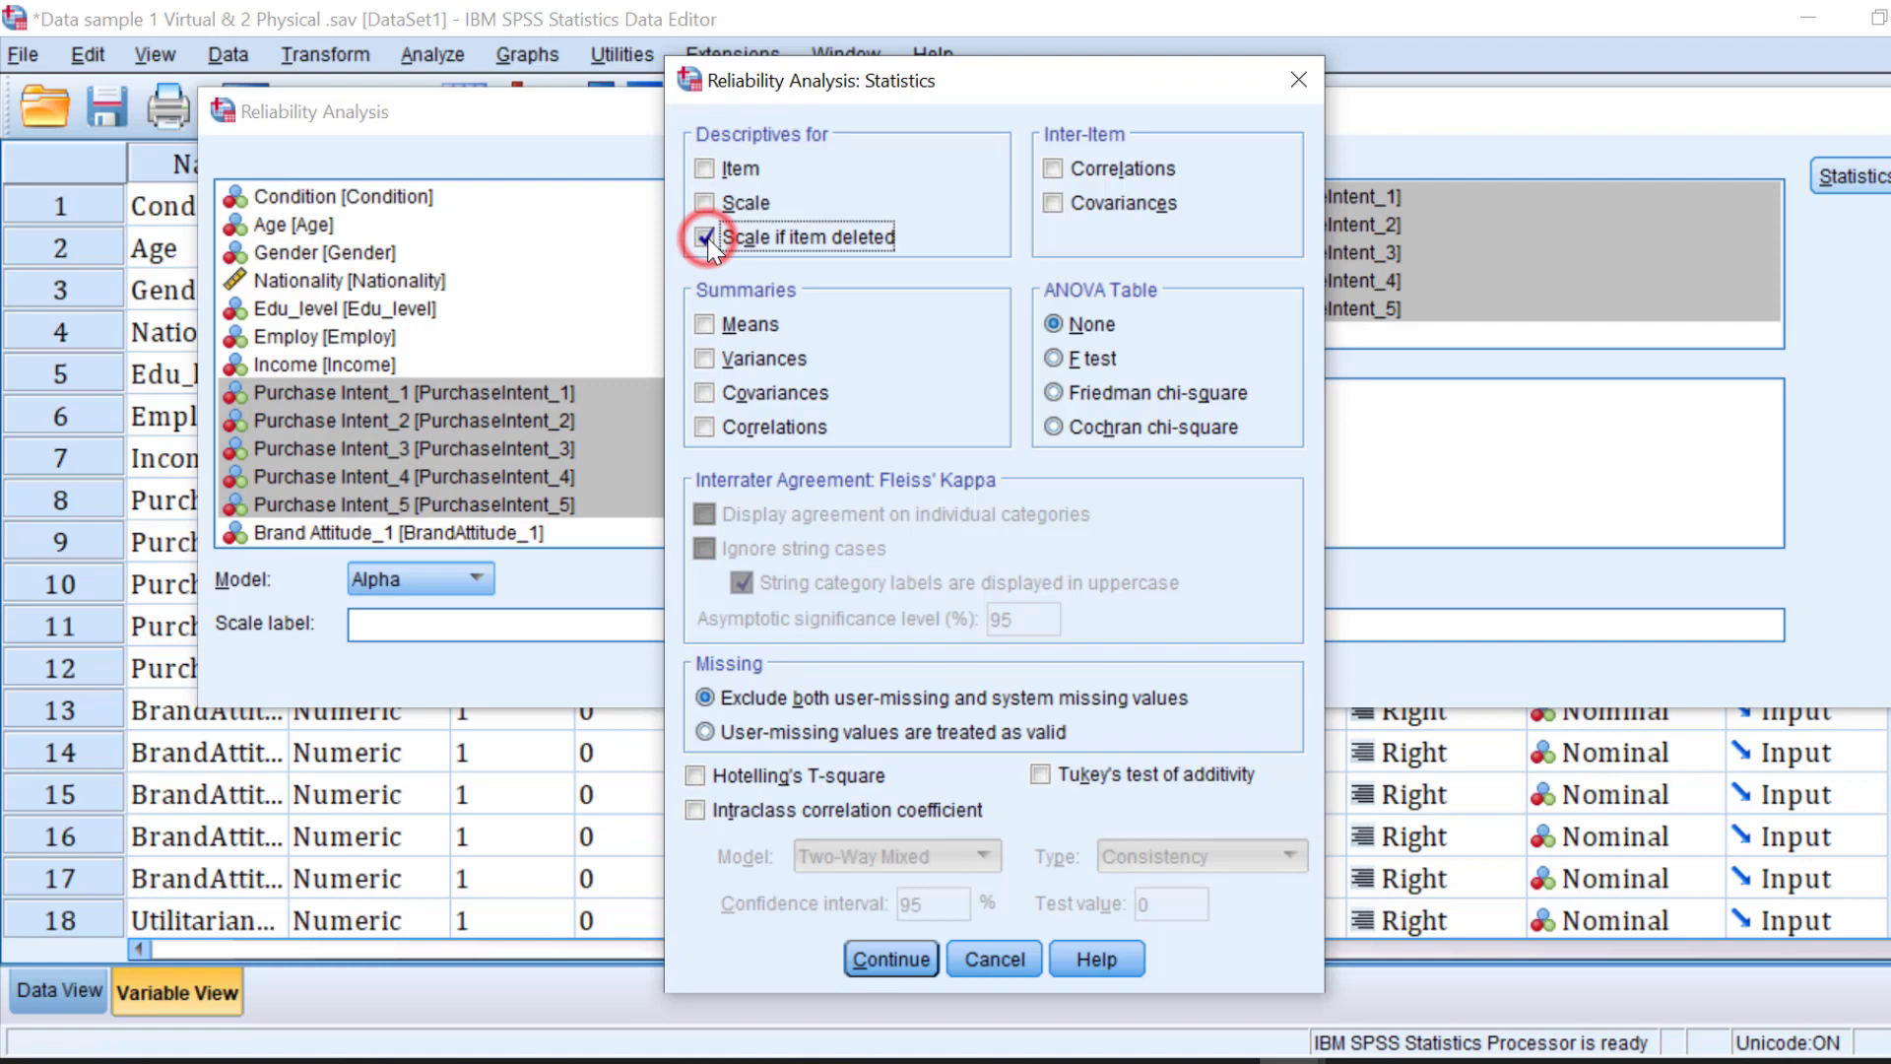
{"action": "left_click", "coordinate": [890, 958]}
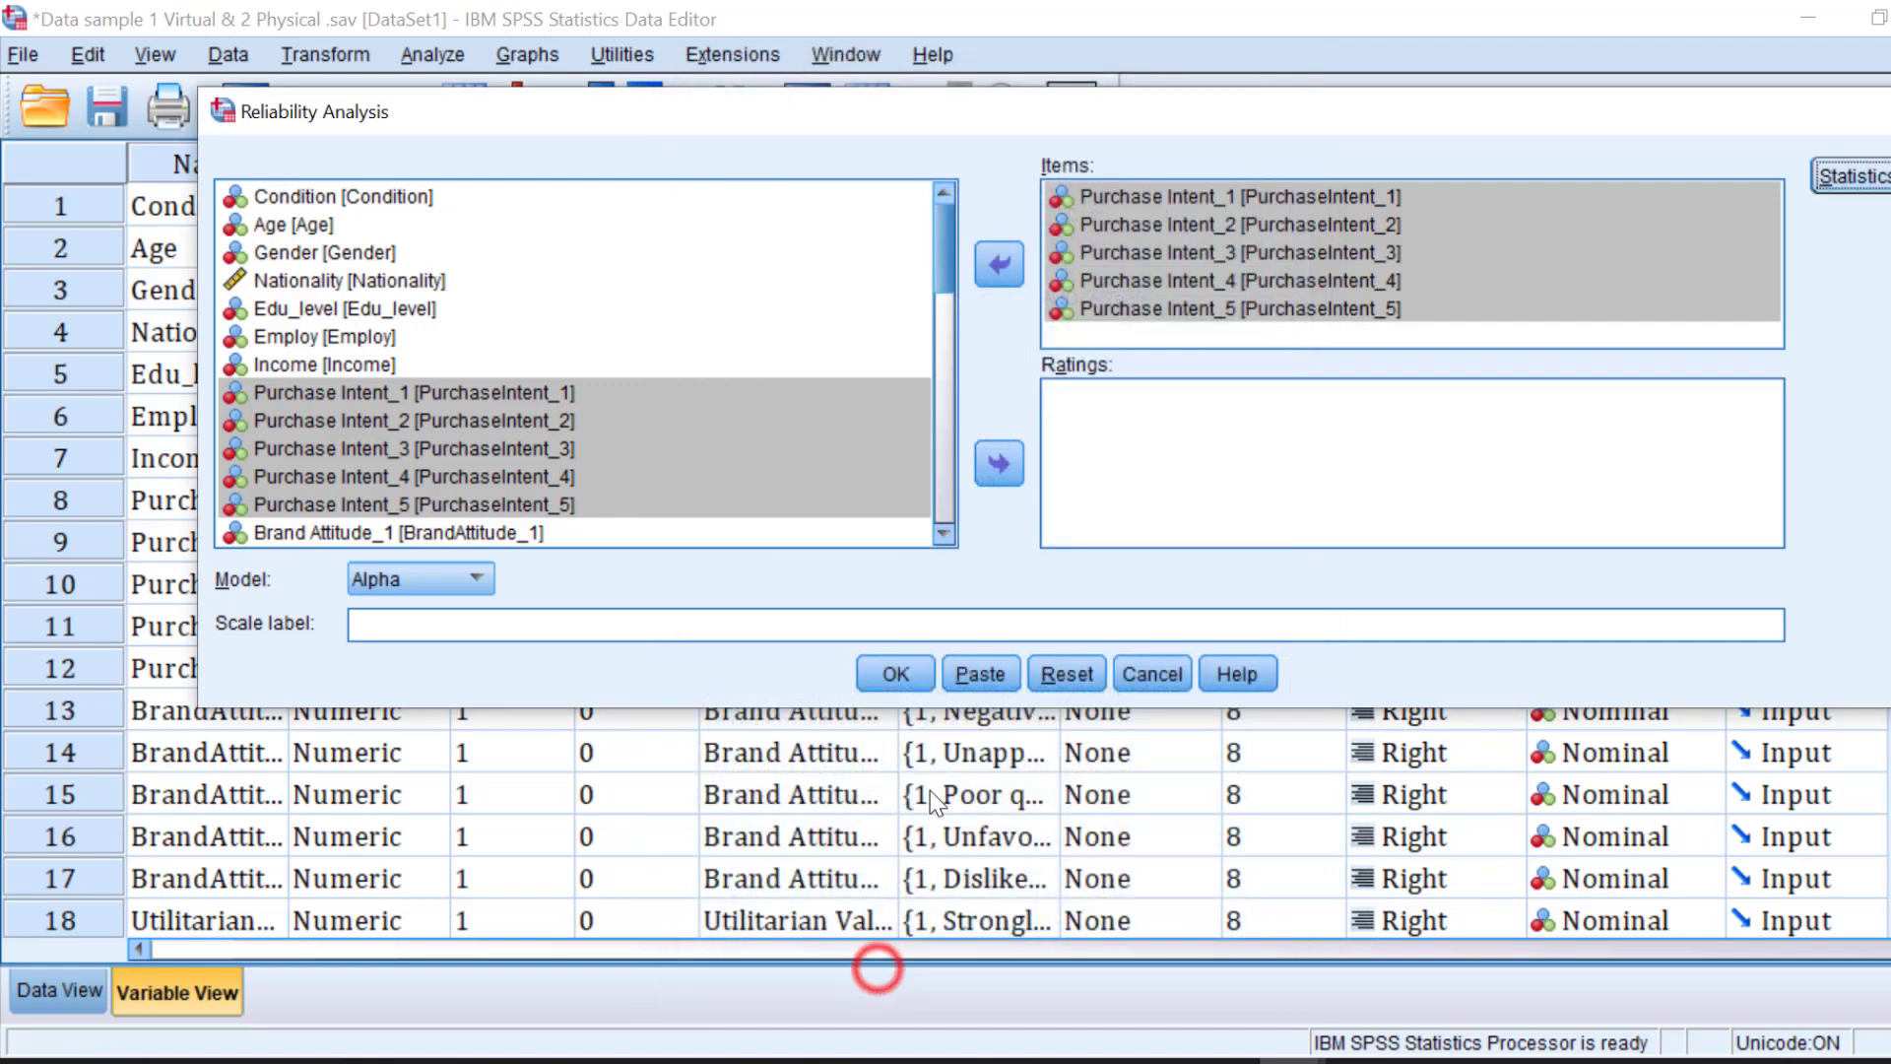
Step: Run the analysis: alpha .728, with Purchase Intent_5 negatively correlated in Item-Total Statistics
{"action": "left_click", "coordinate": [894, 673]}
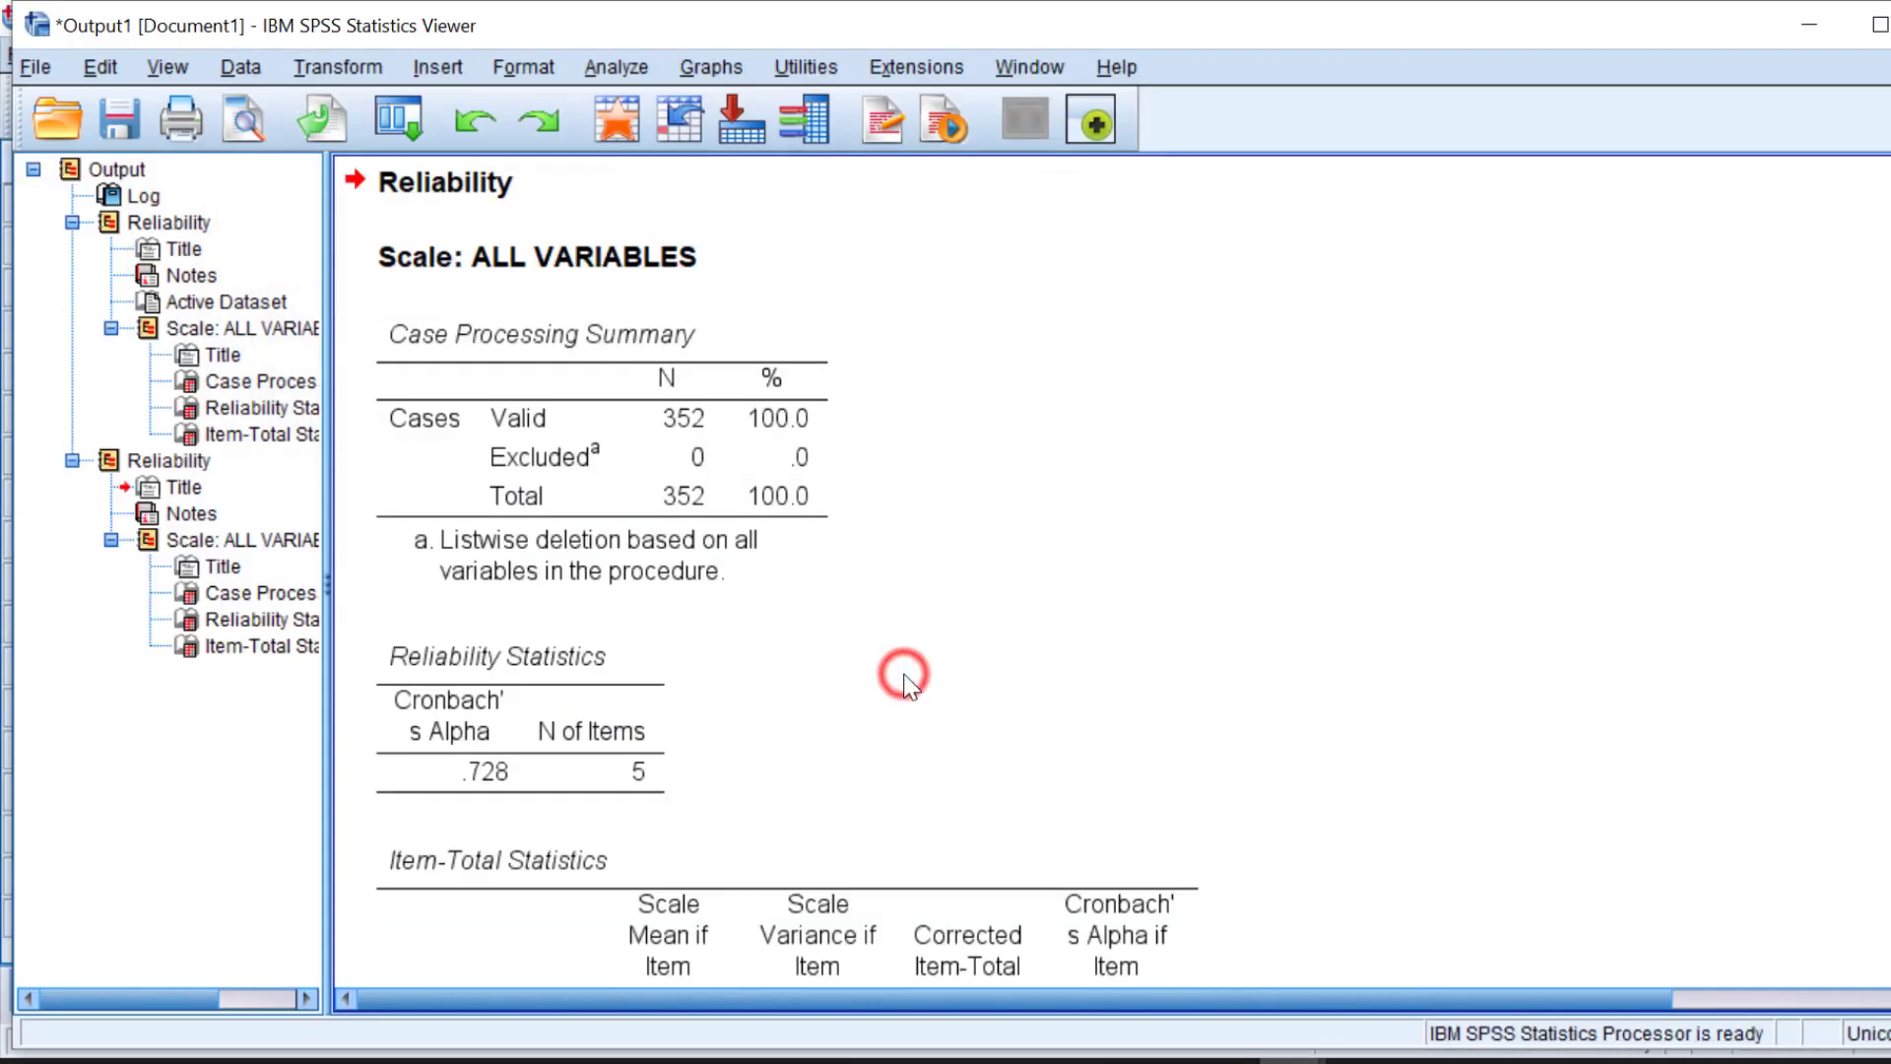
{"action": "scroll", "scroll_direction": "down", "scroll_amount": 3}
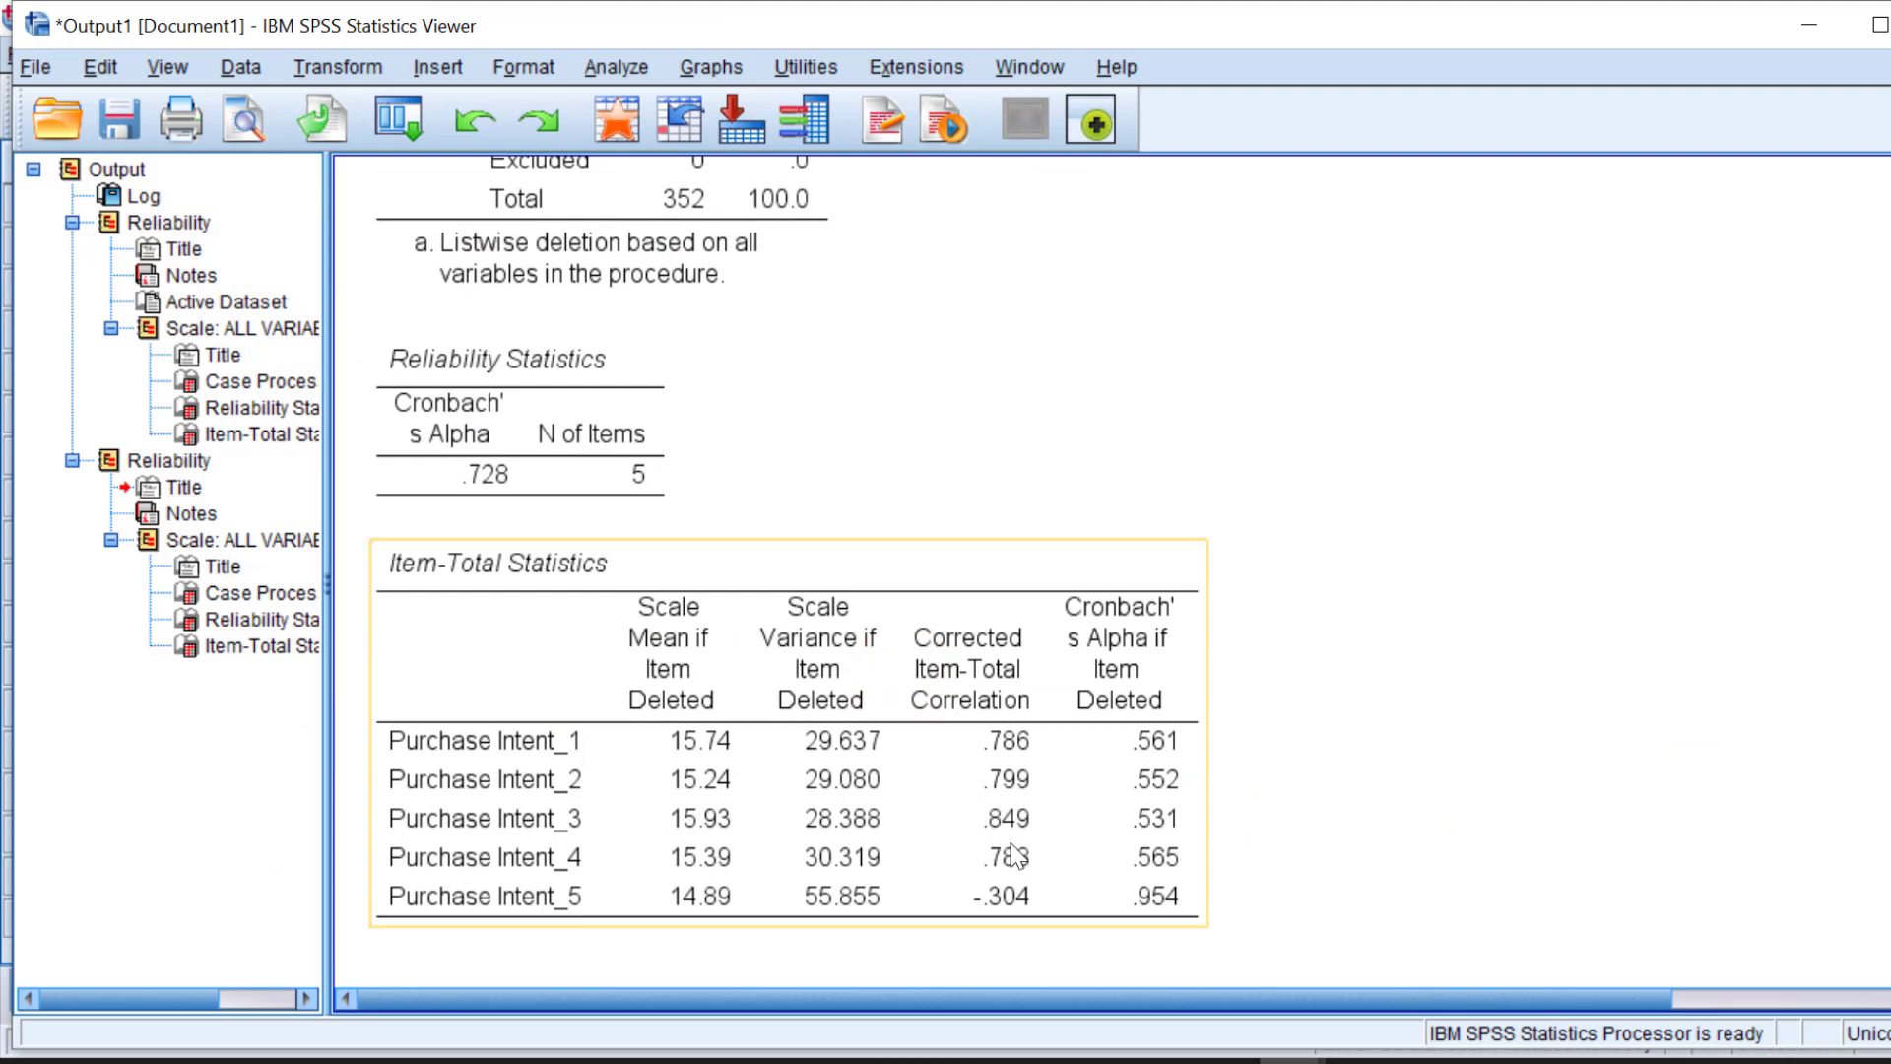
{"action": "mouse_move", "coordinate": [567, 906]}
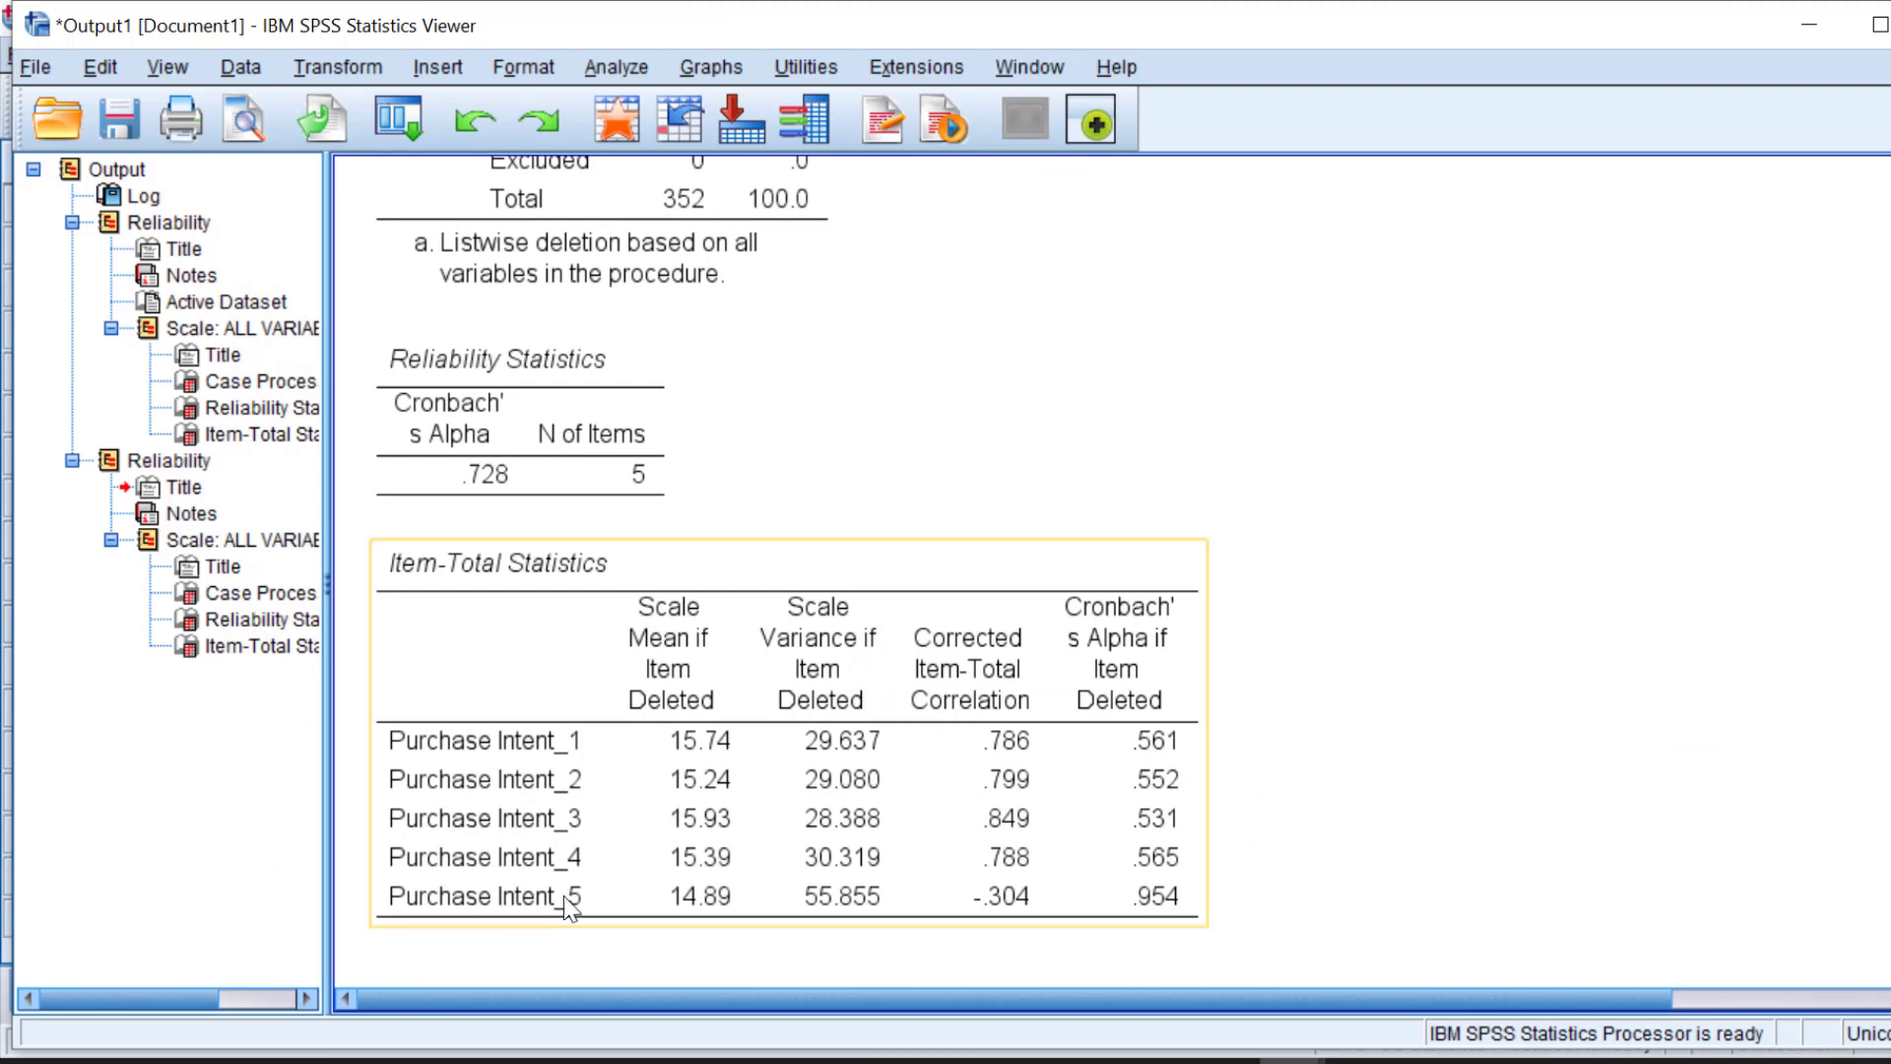
{"action": "mouse_move", "coordinate": [1153, 900]}
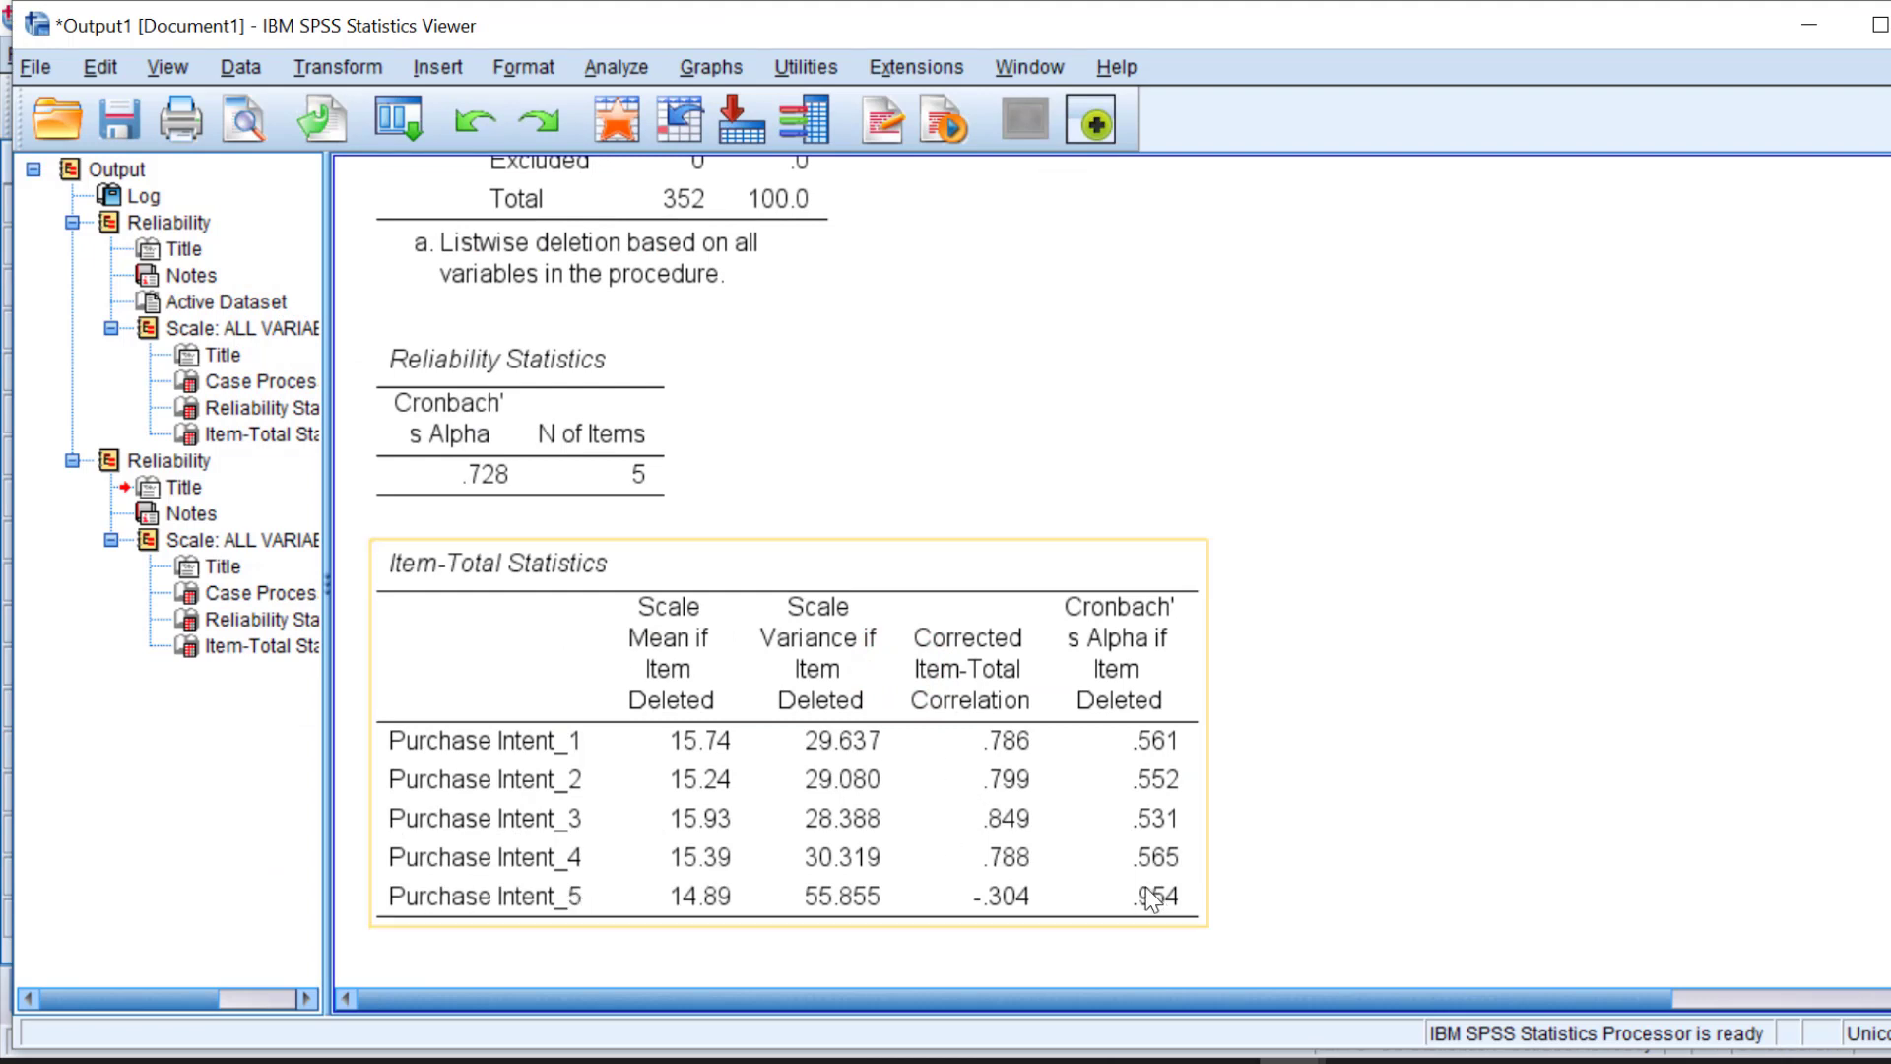
{"action": "mouse_move", "coordinate": [524, 886]}
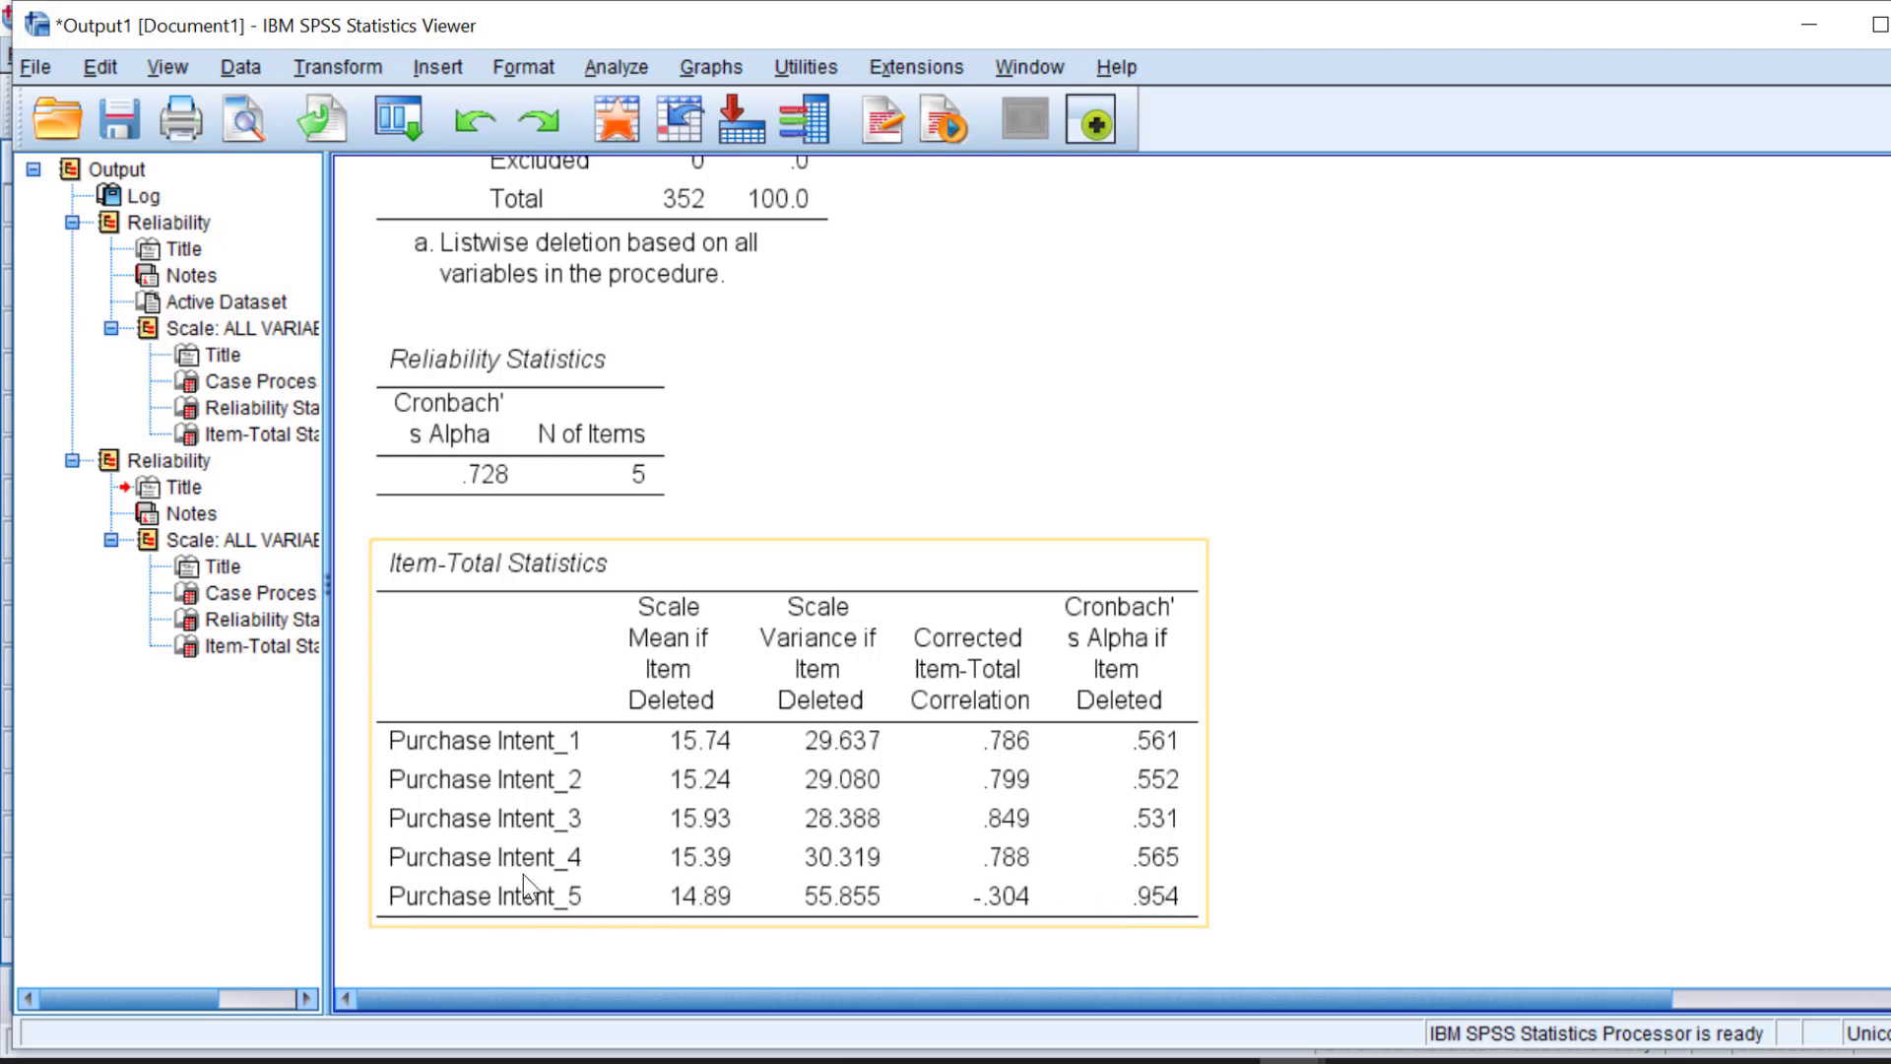
{"action": "mouse_move", "coordinate": [1164, 941]}
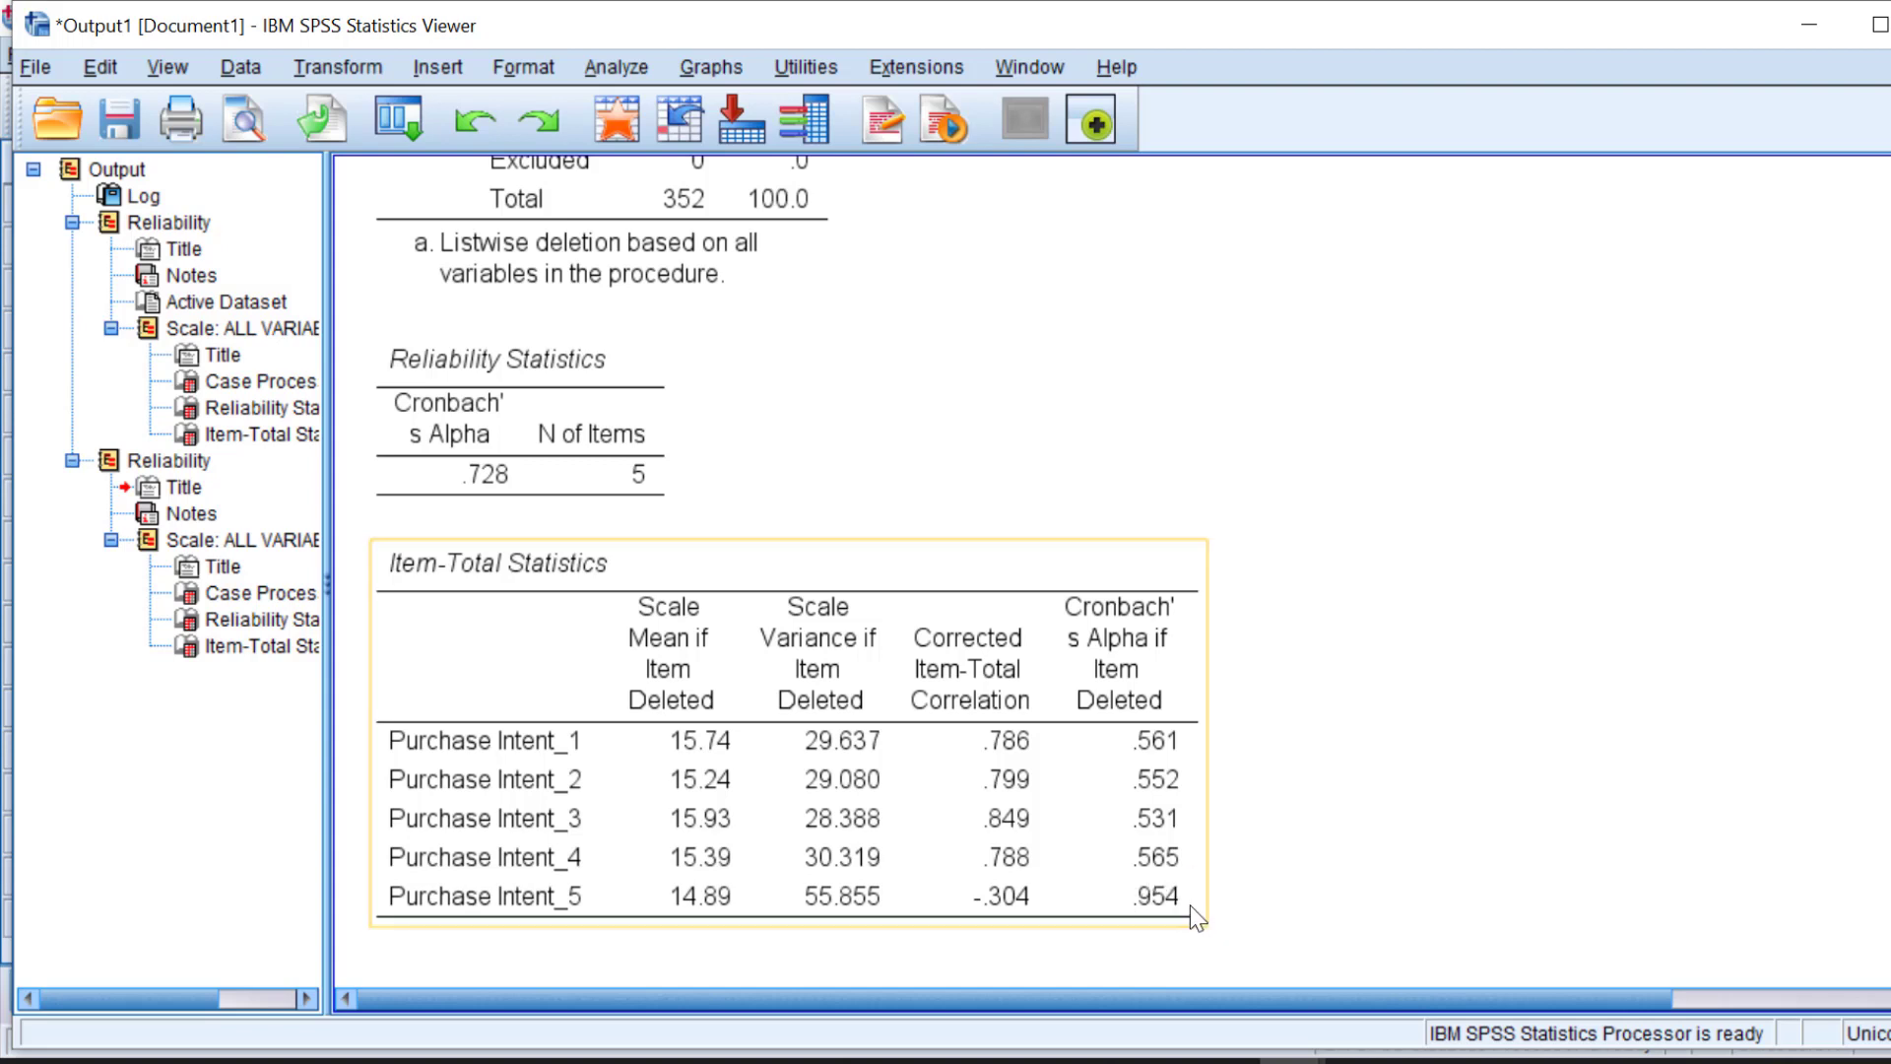
{"action": "mouse_move", "coordinate": [1168, 929]}
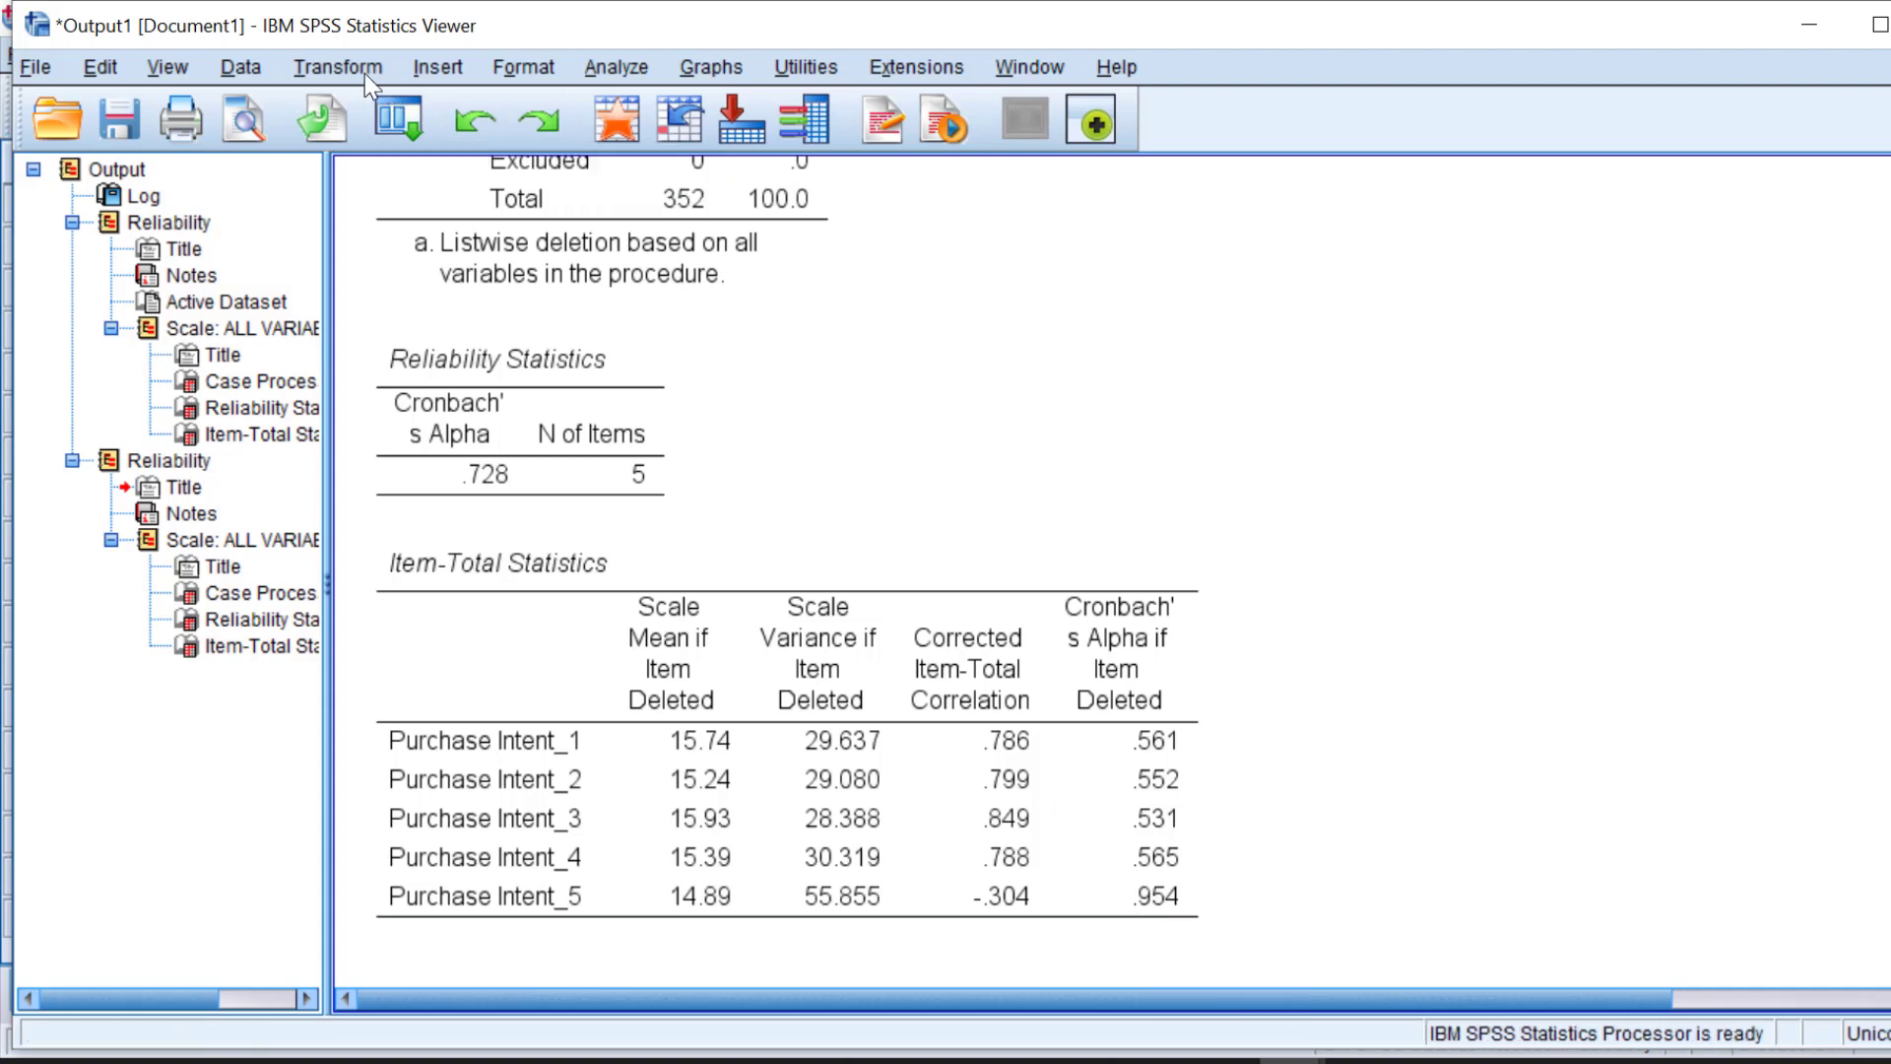
Step: Start Recode into Same Variables with Purchase Intent_5 as the only numeric variable
{"action": "left_click", "coordinate": [337, 67]}
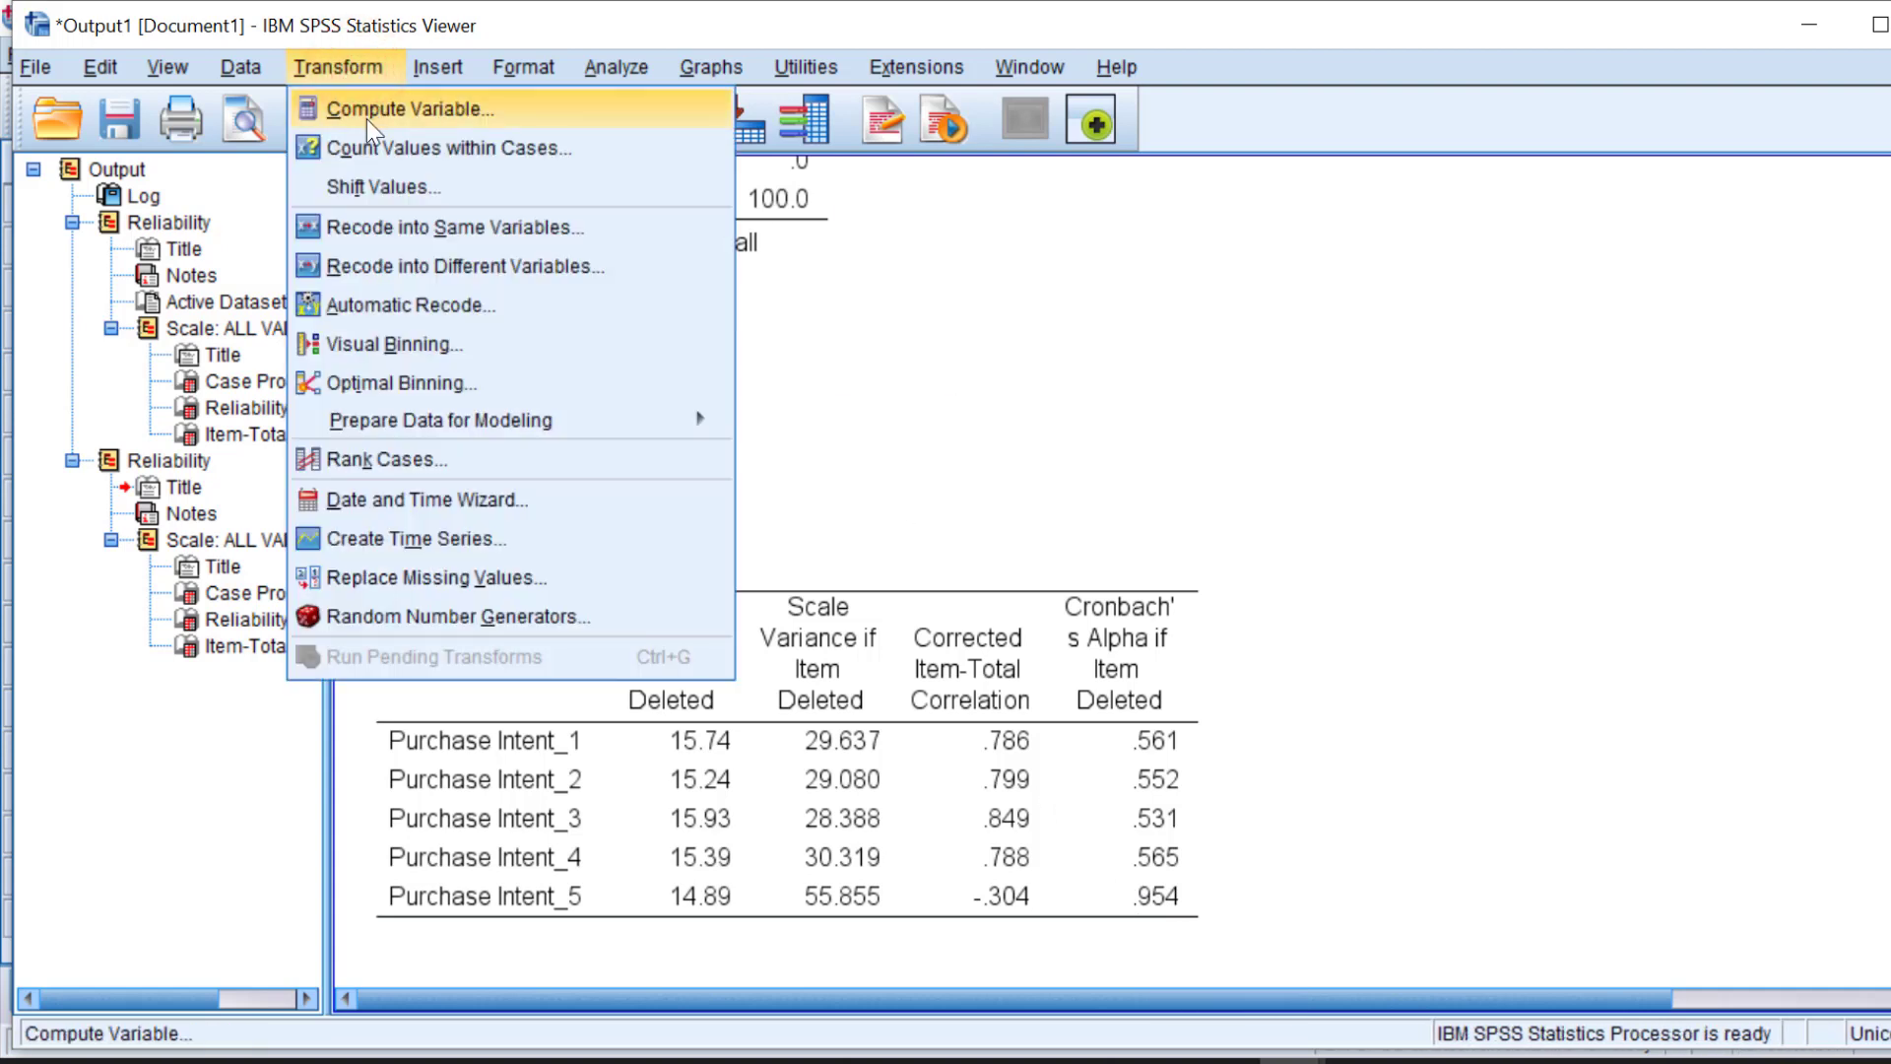
{"action": "mouse_move", "coordinate": [453, 226]}
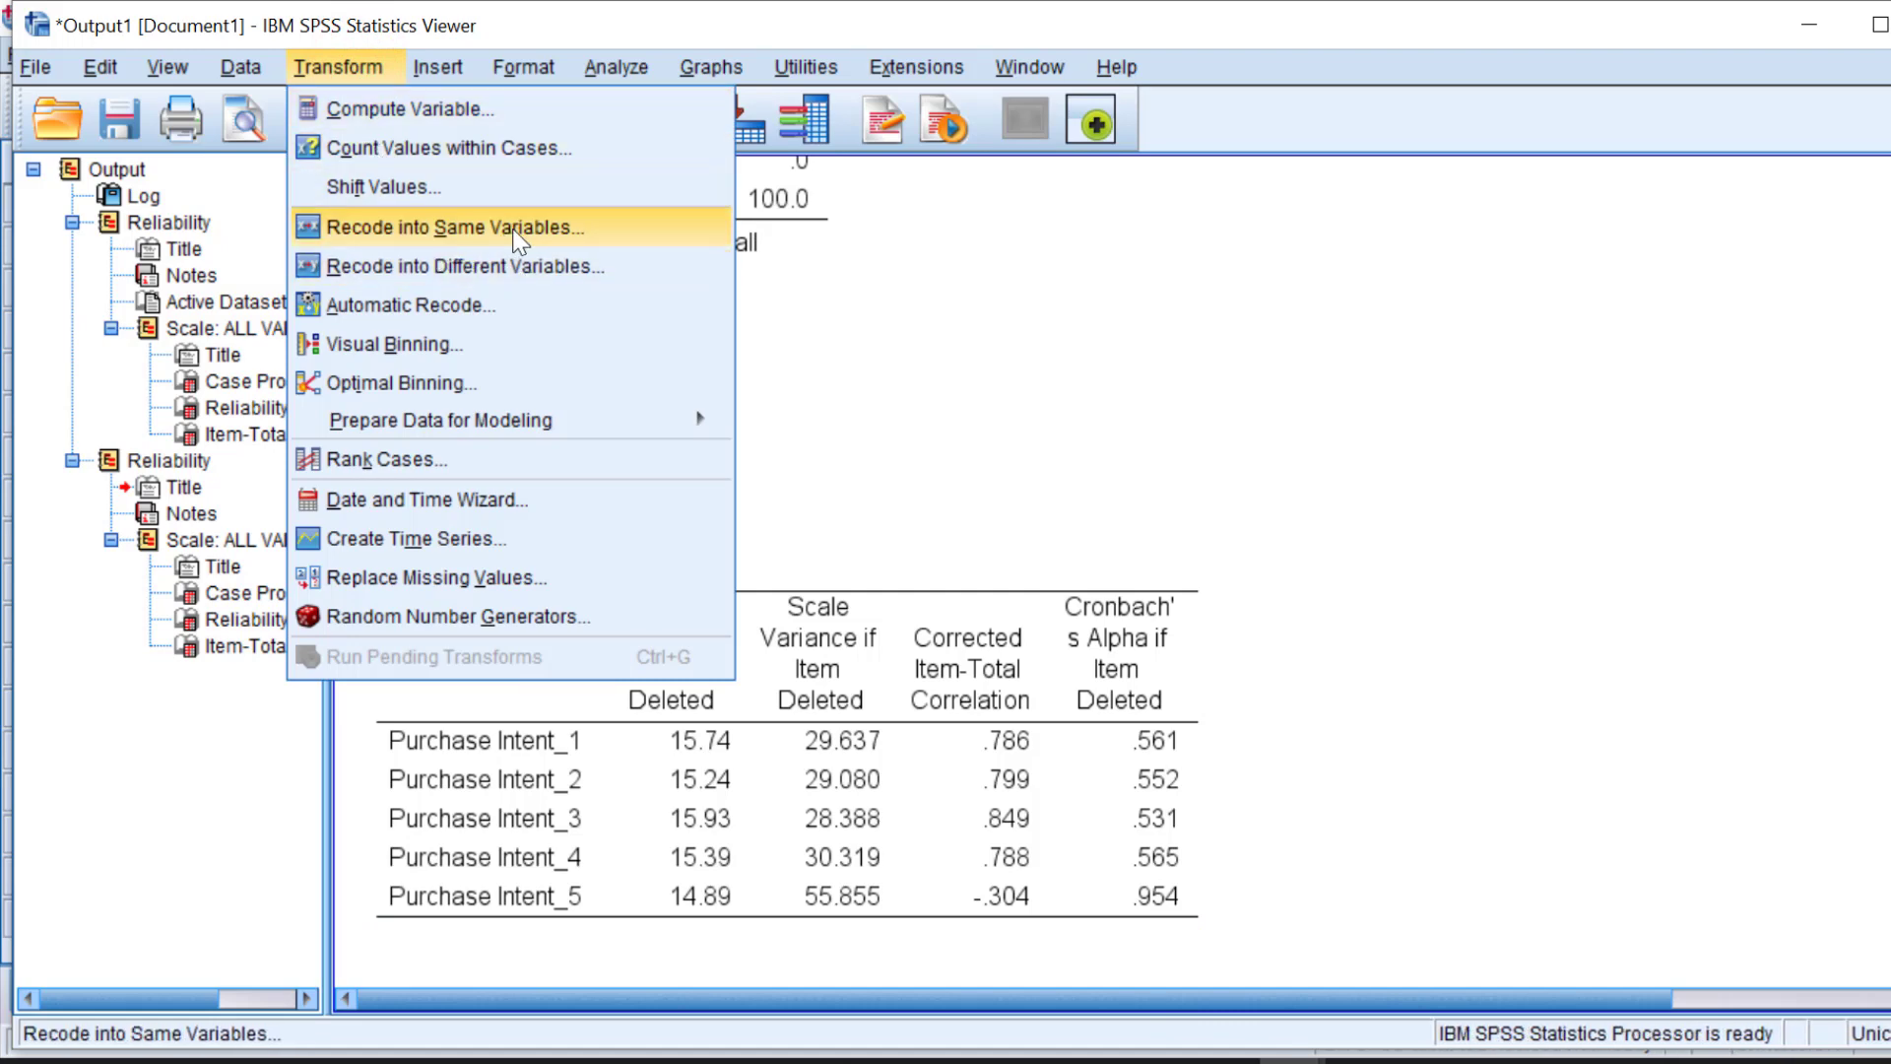
{"action": "left_click", "coordinate": [453, 227]}
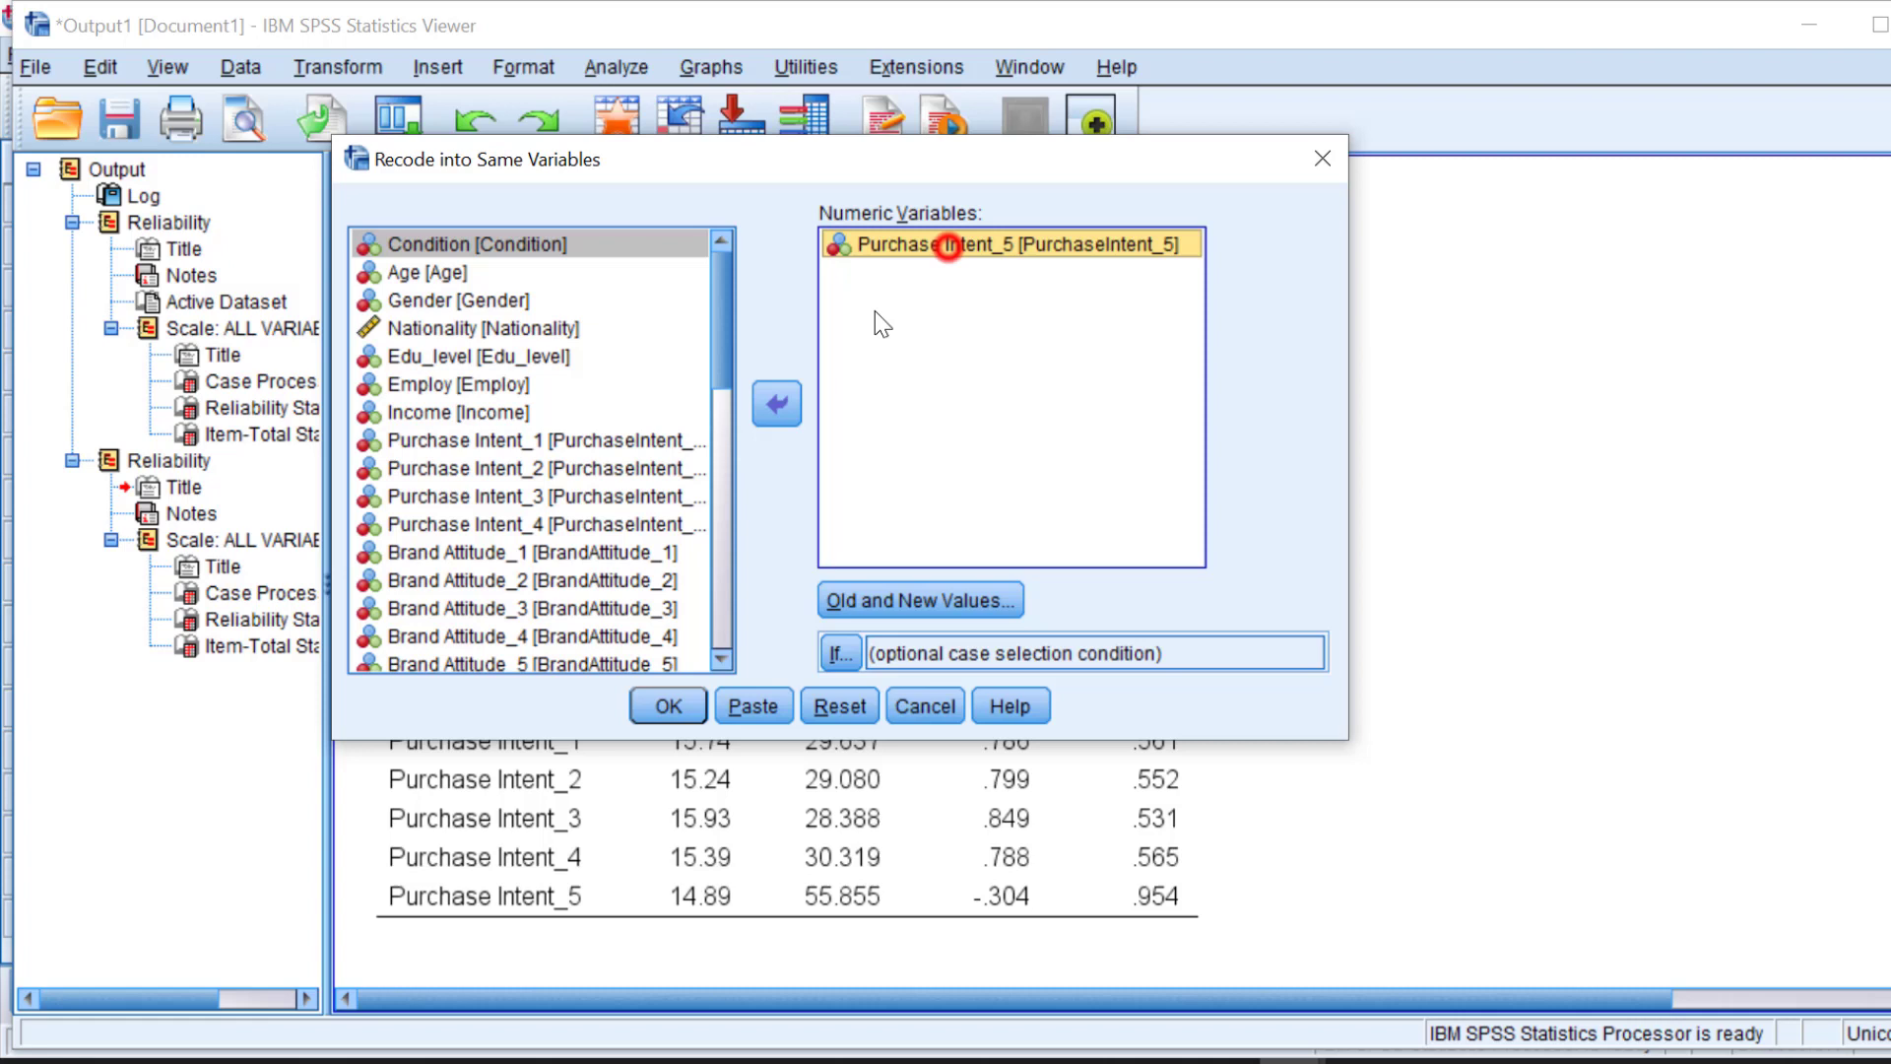
{"action": "left_click", "coordinate": [776, 401]}
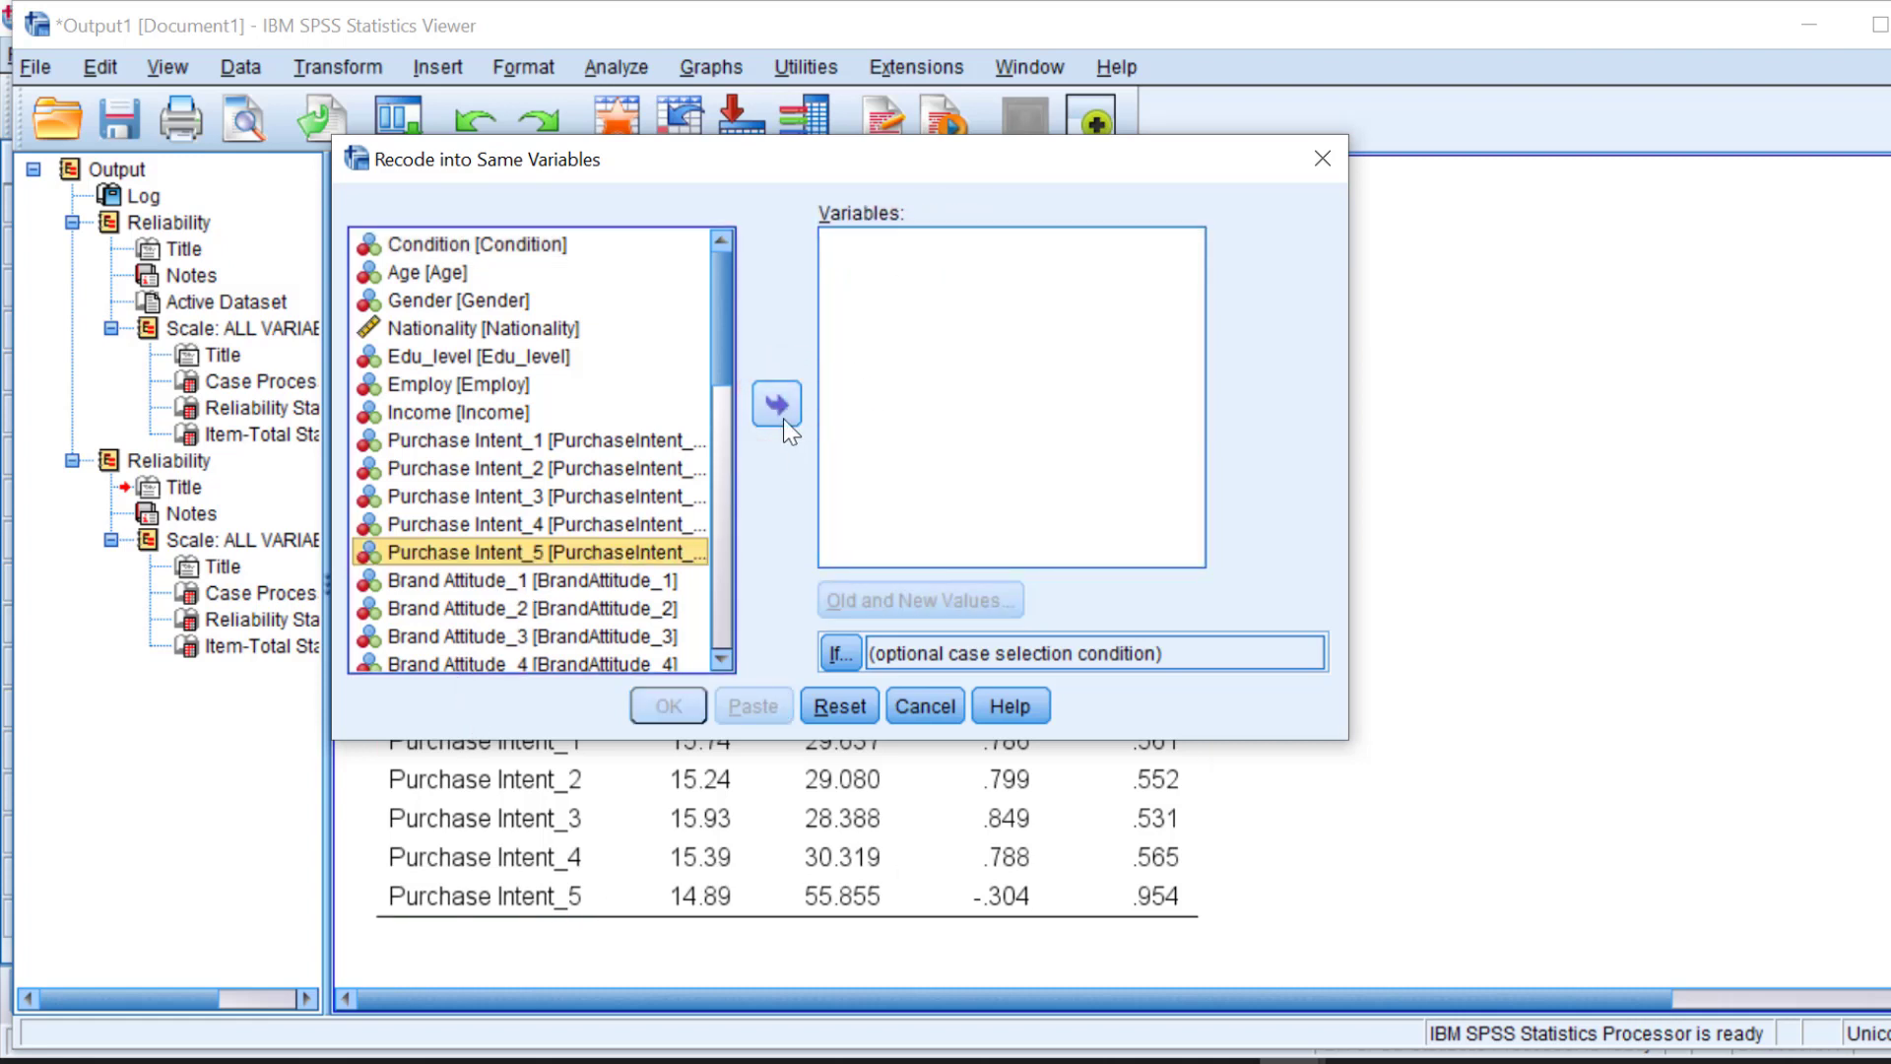
{"action": "left_click", "coordinate": [776, 404]}
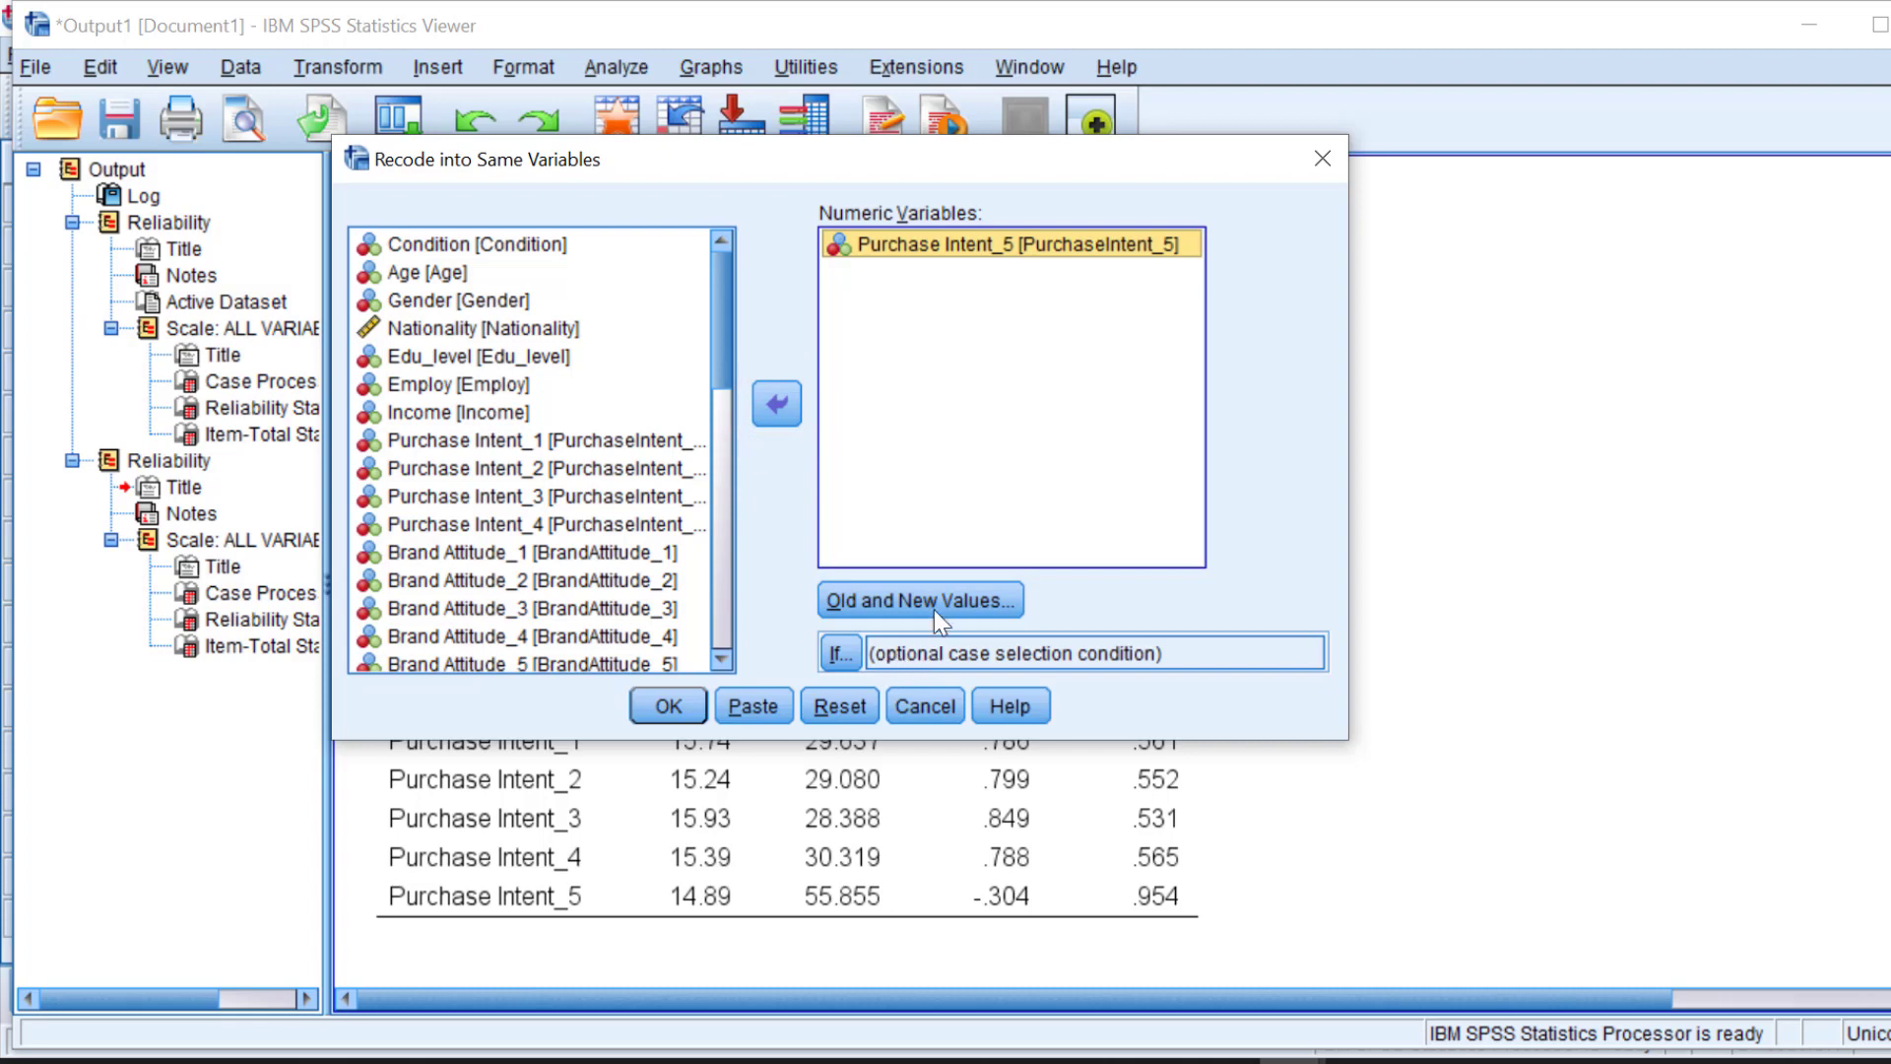
Step: Remove all leftover old-to-new recode mappings for Purchase Intent_5
{"action": "left_click", "coordinate": [918, 598]}
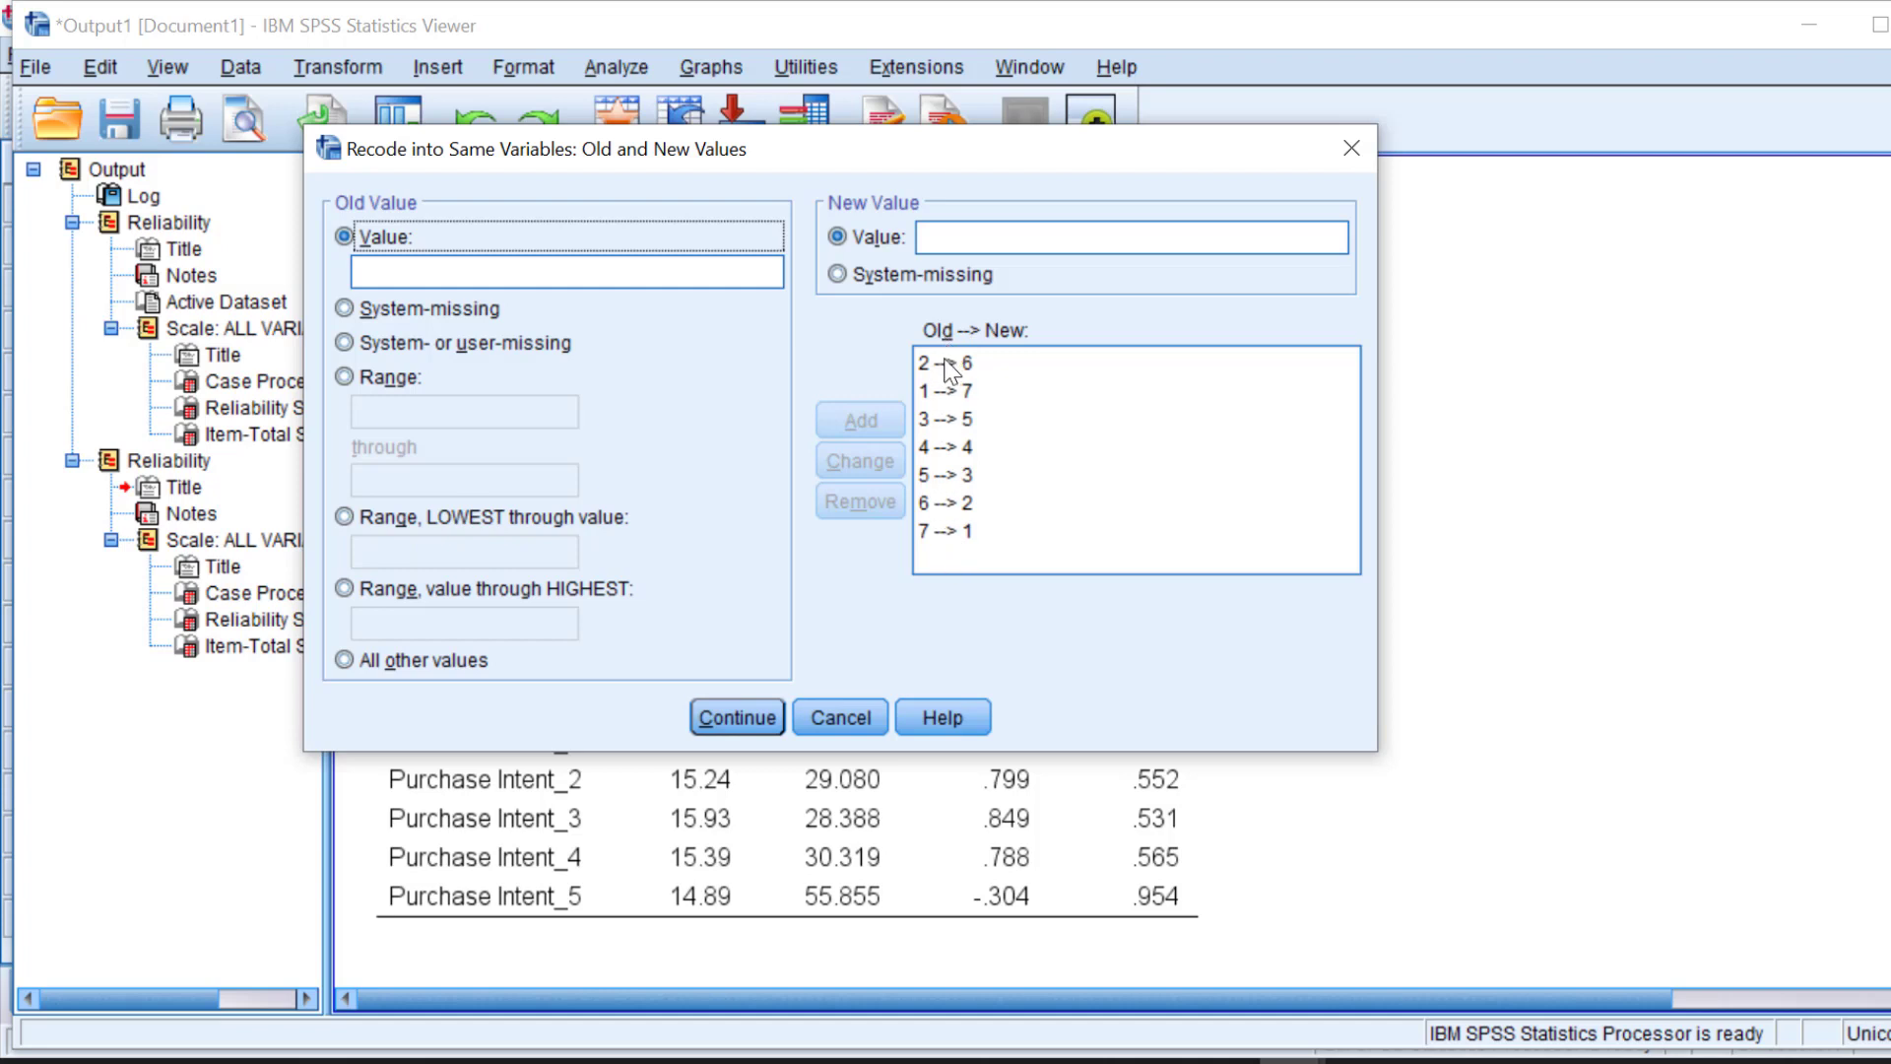
{"action": "left_click", "coordinate": [948, 390]}
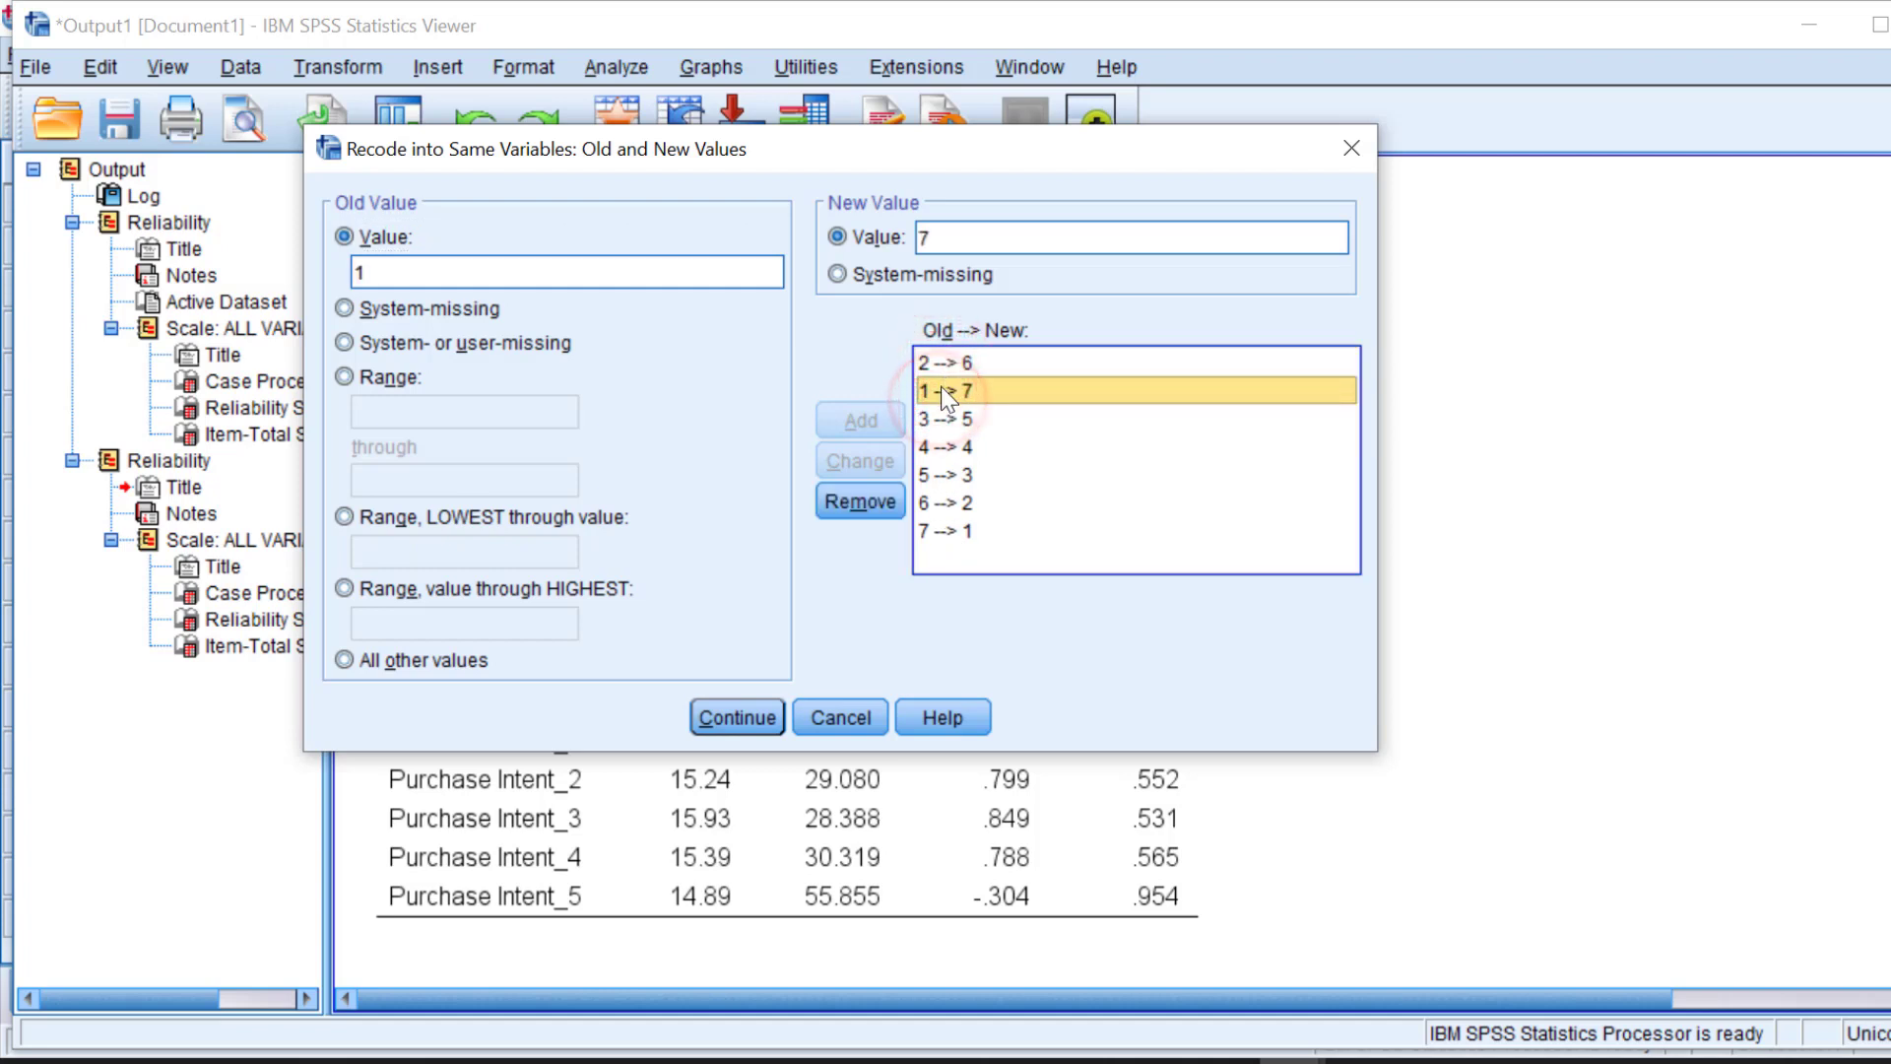
{"action": "mouse_move", "coordinate": [930, 552]}
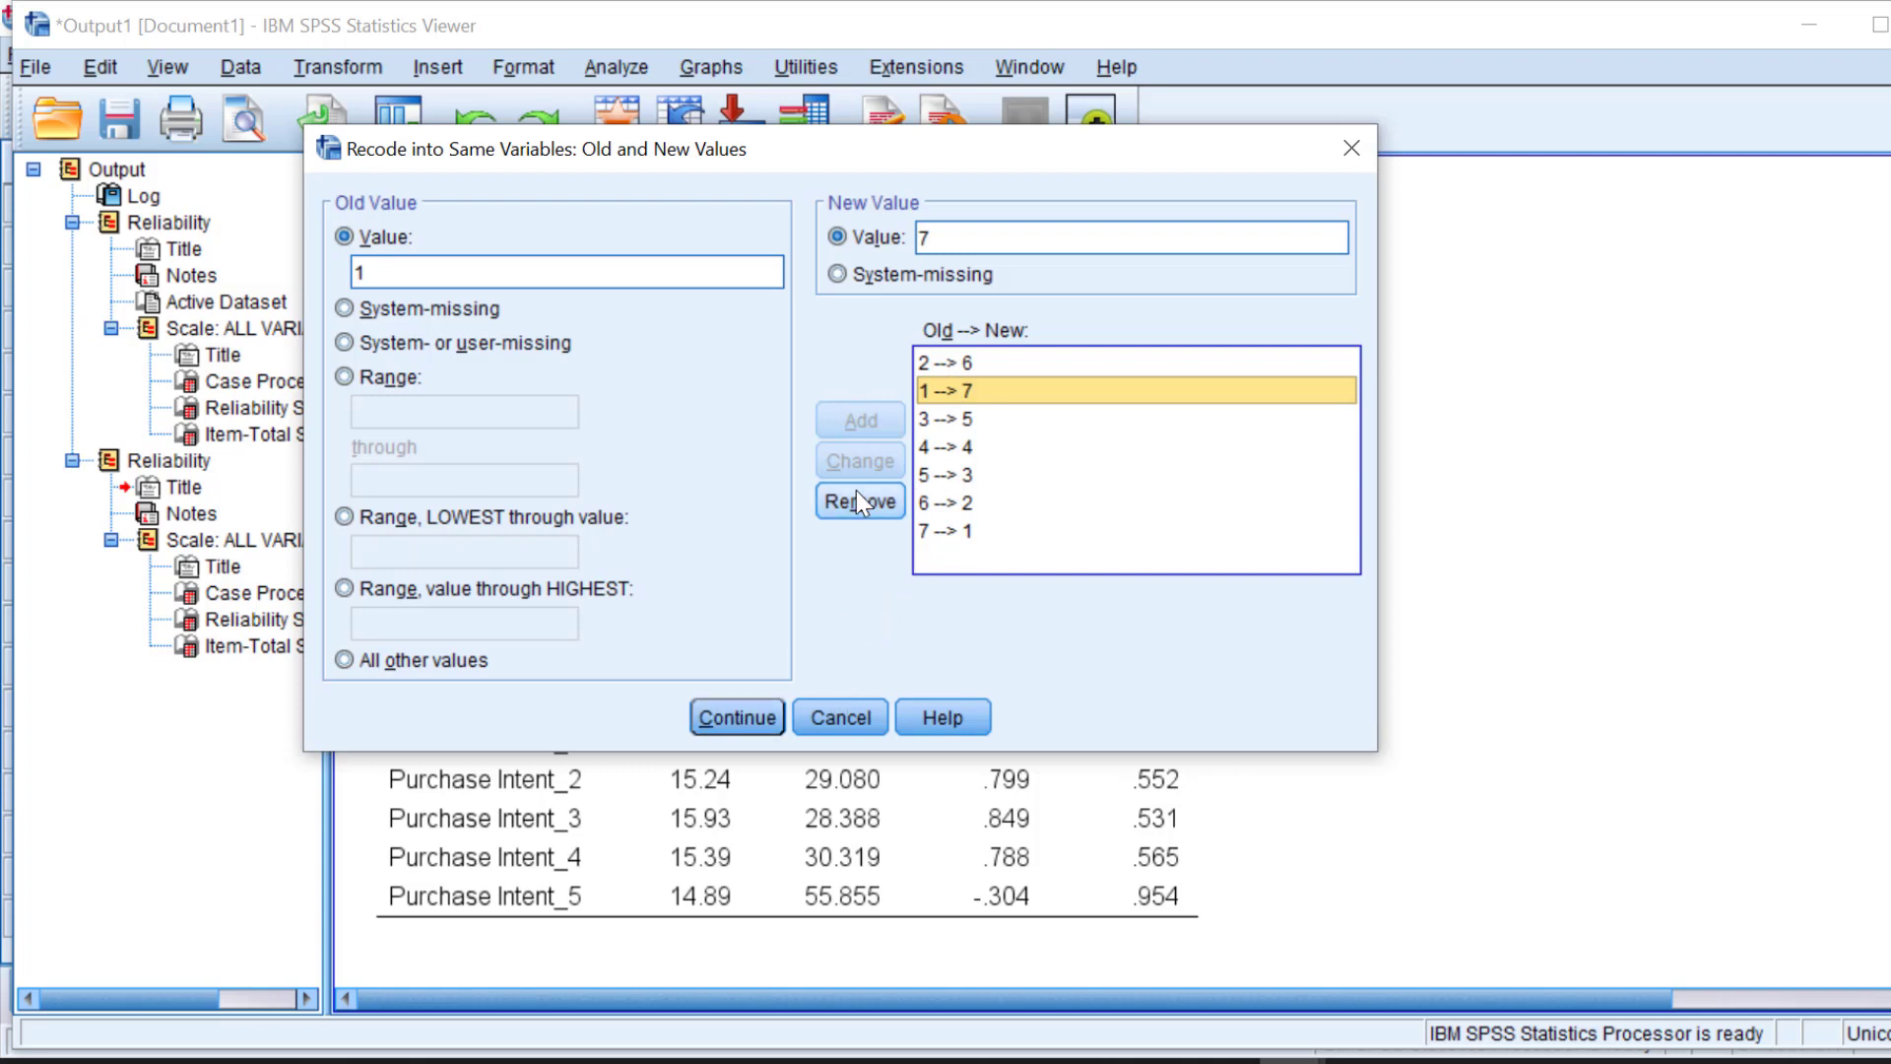
{"action": "left_click", "coordinate": [859, 502]}
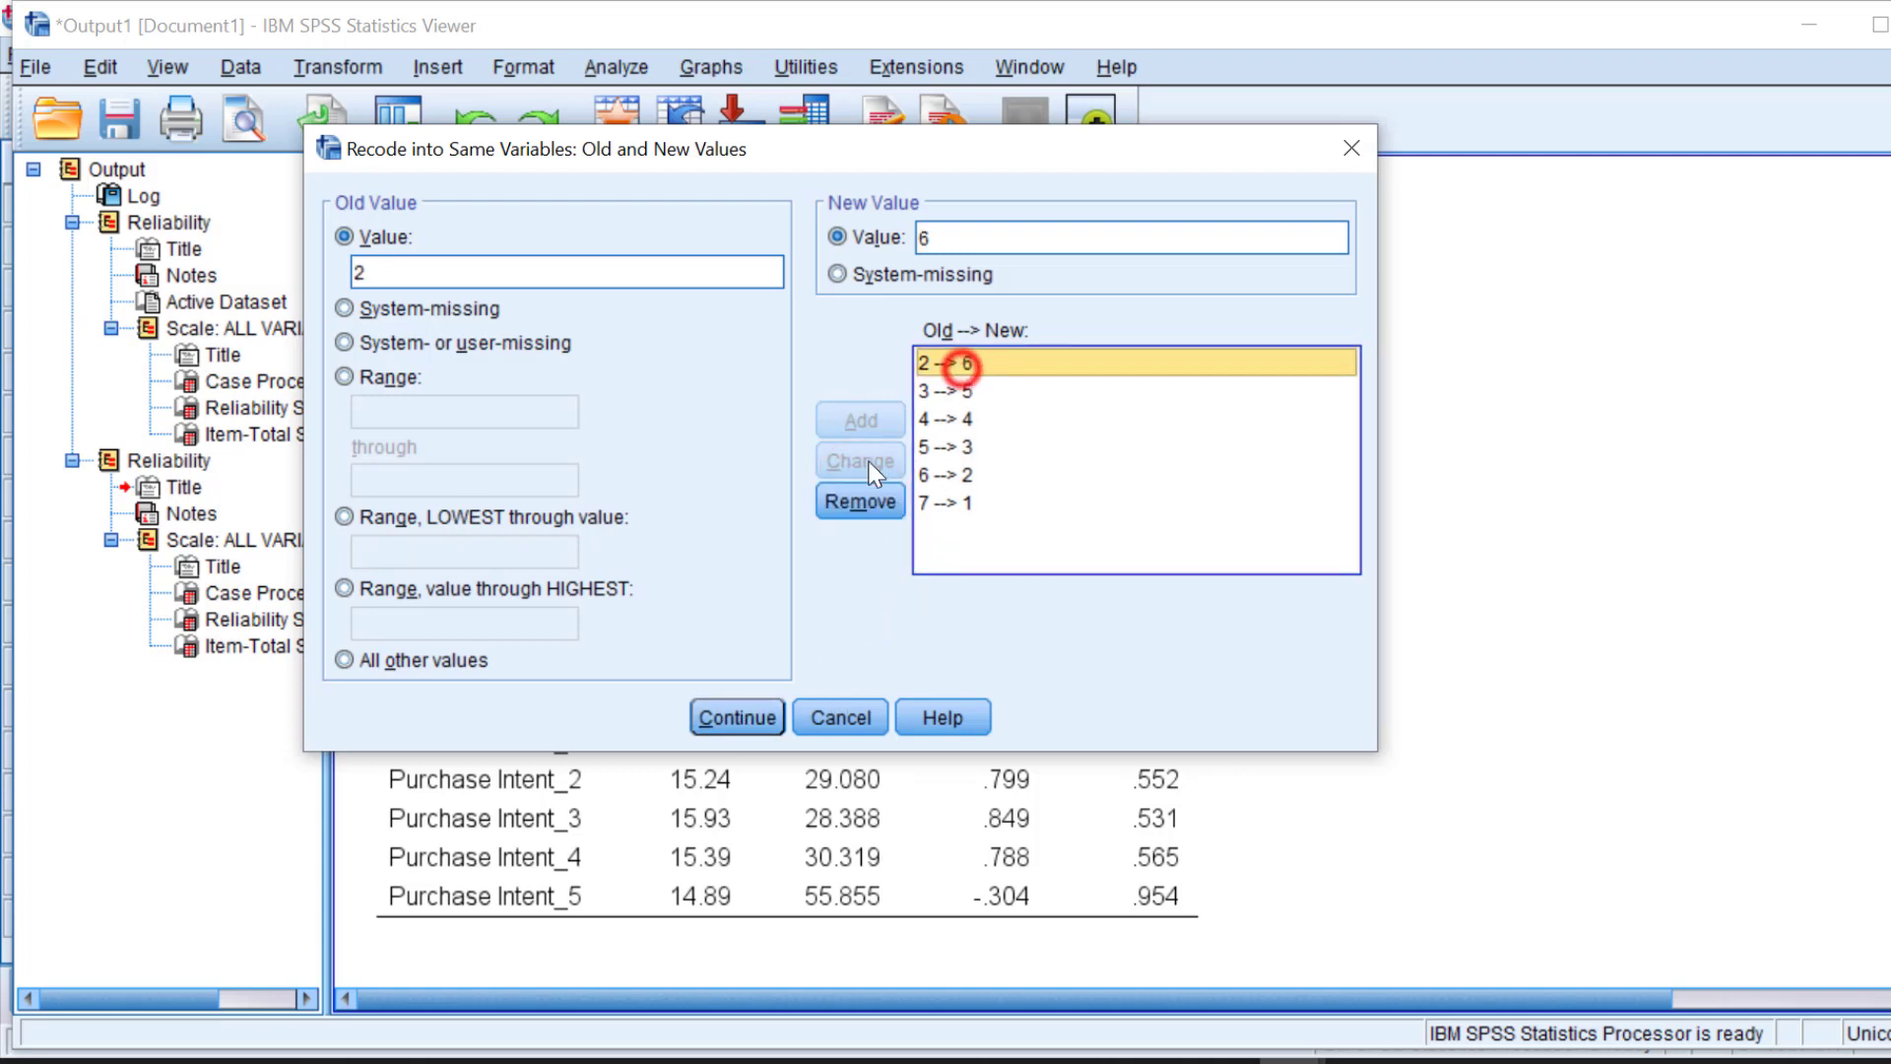
{"action": "left_click", "coordinate": [859, 501]}
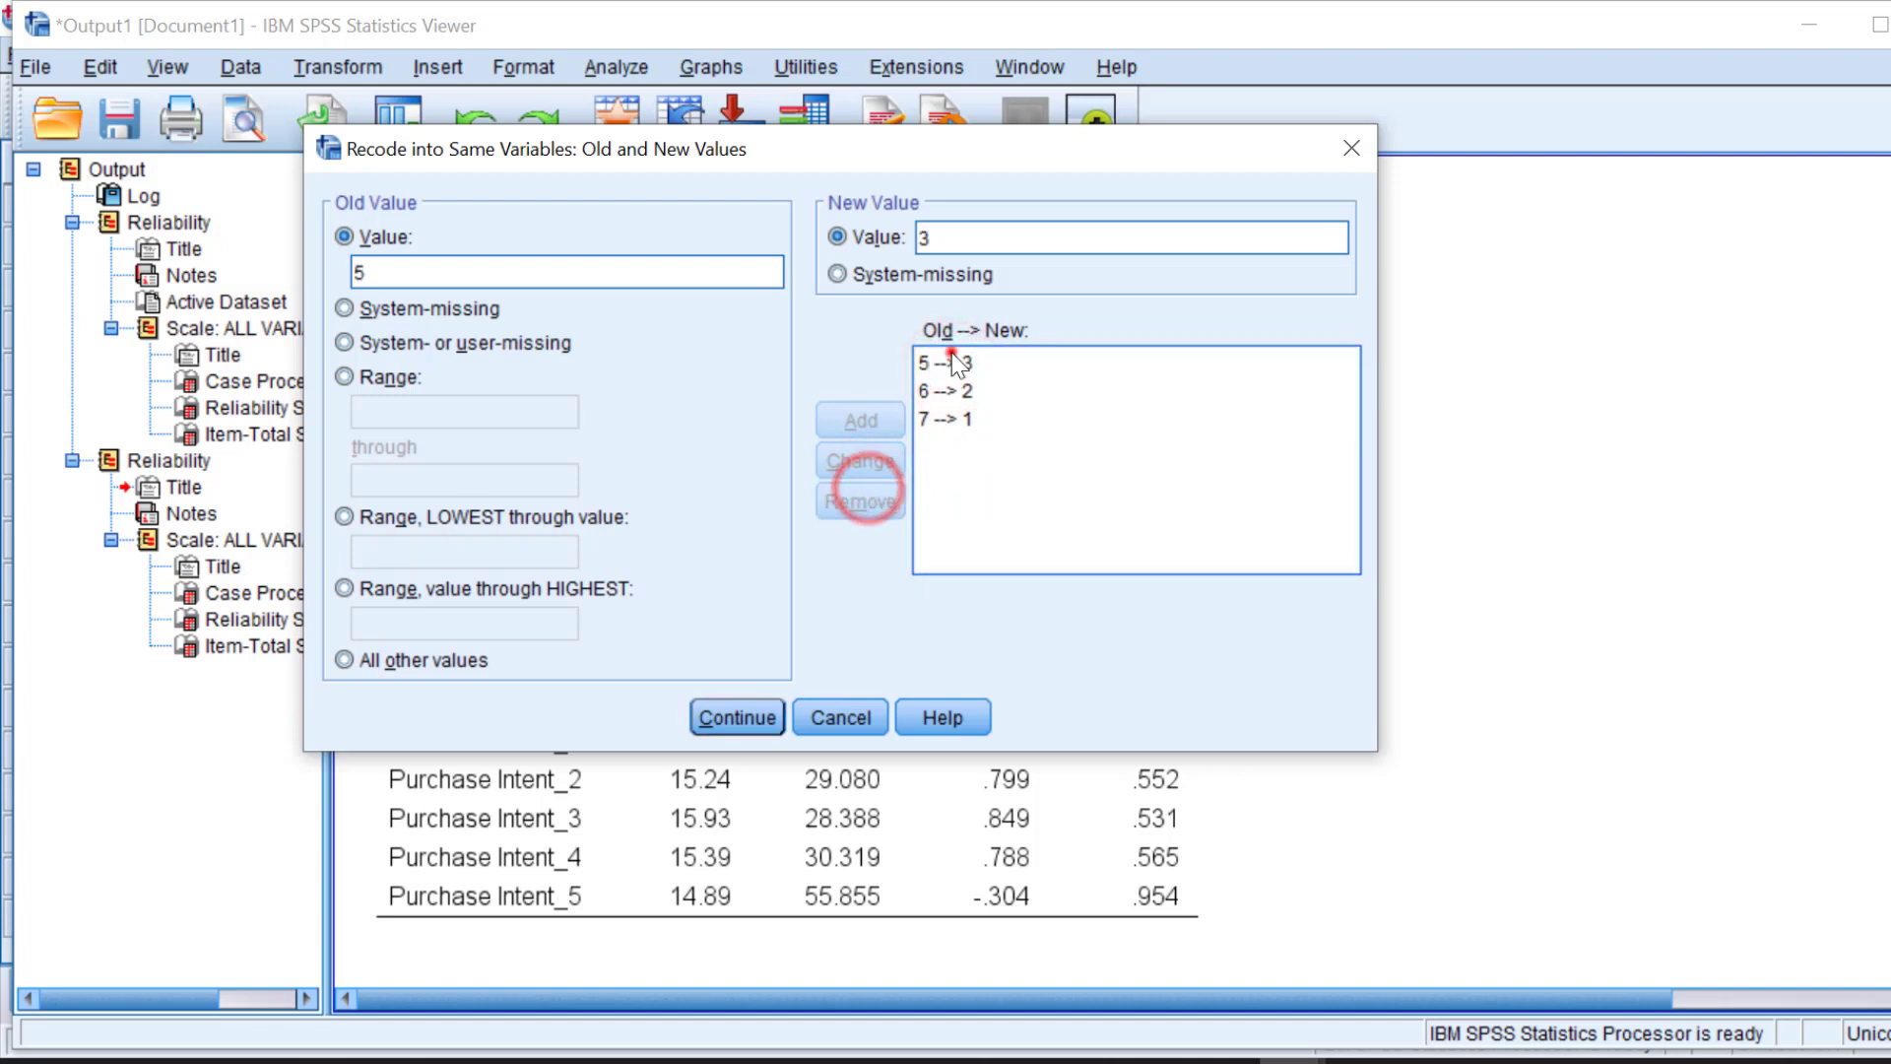
{"action": "left_click", "coordinate": [860, 500]}
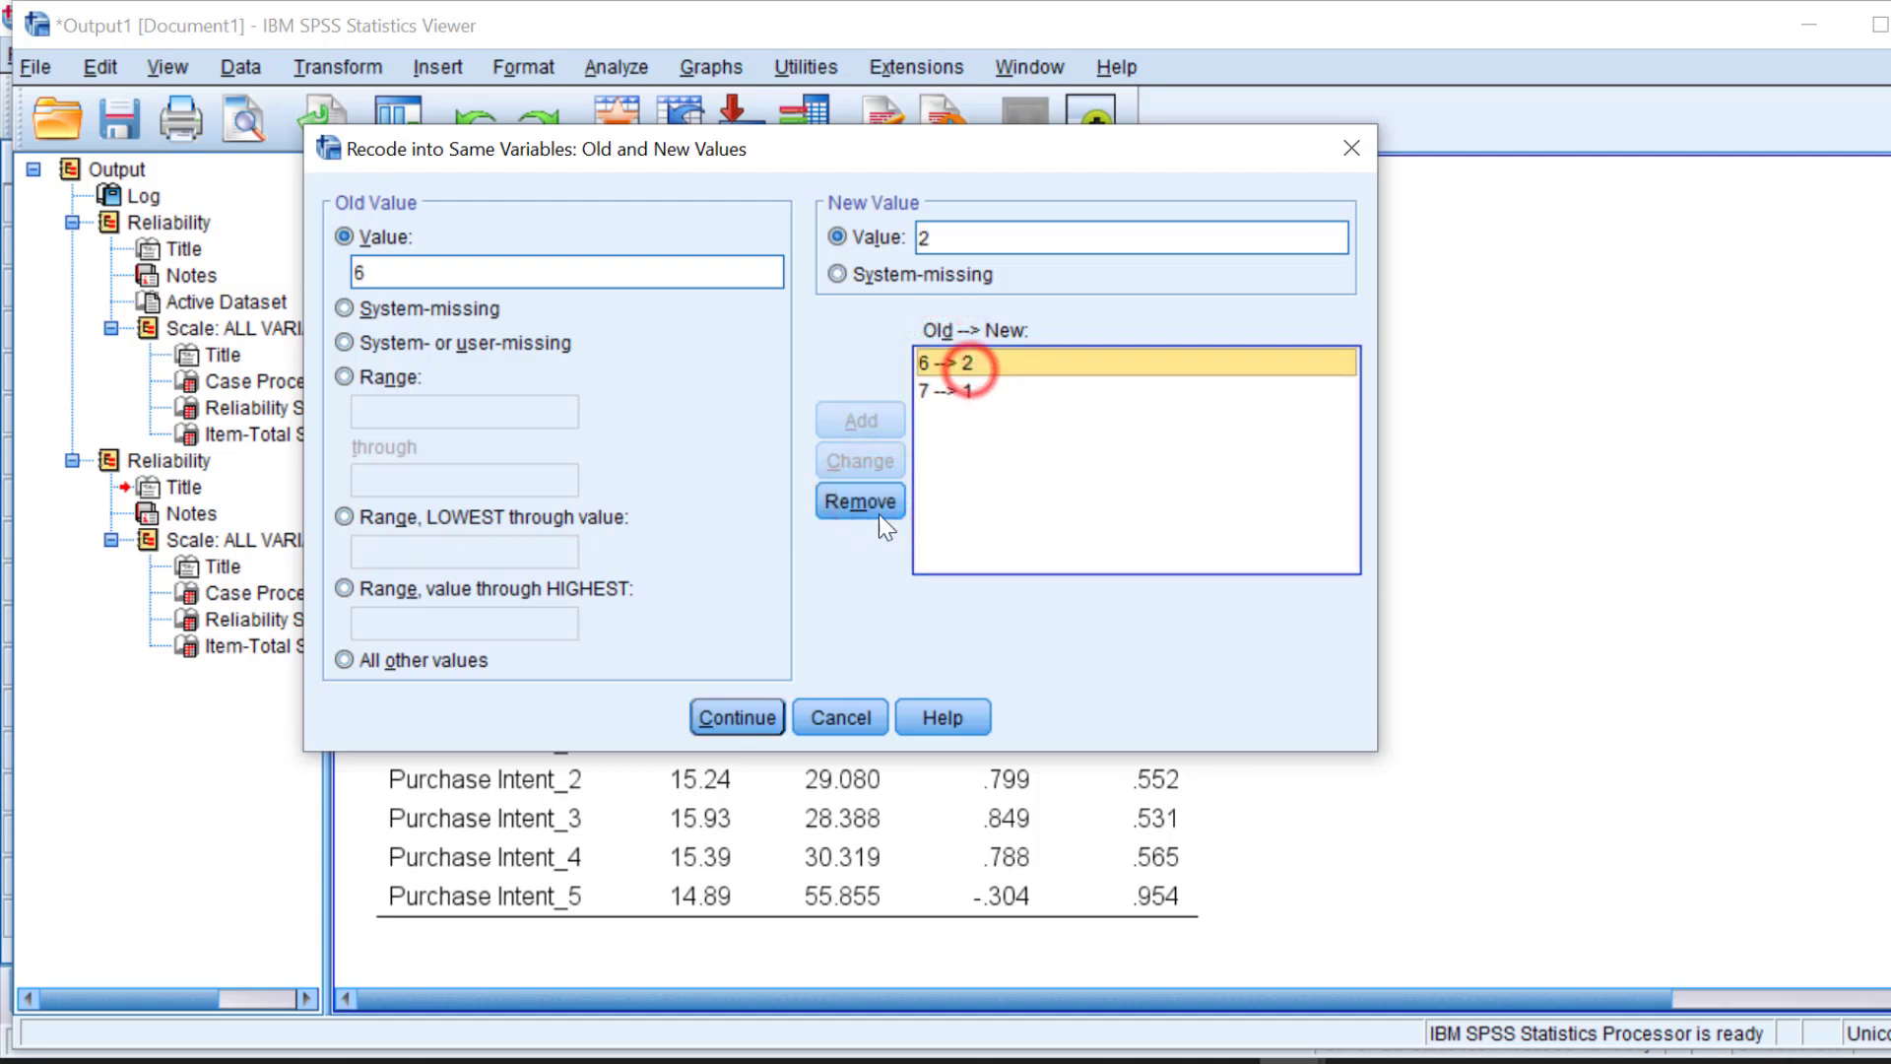
{"action": "left_click", "coordinate": [859, 502]}
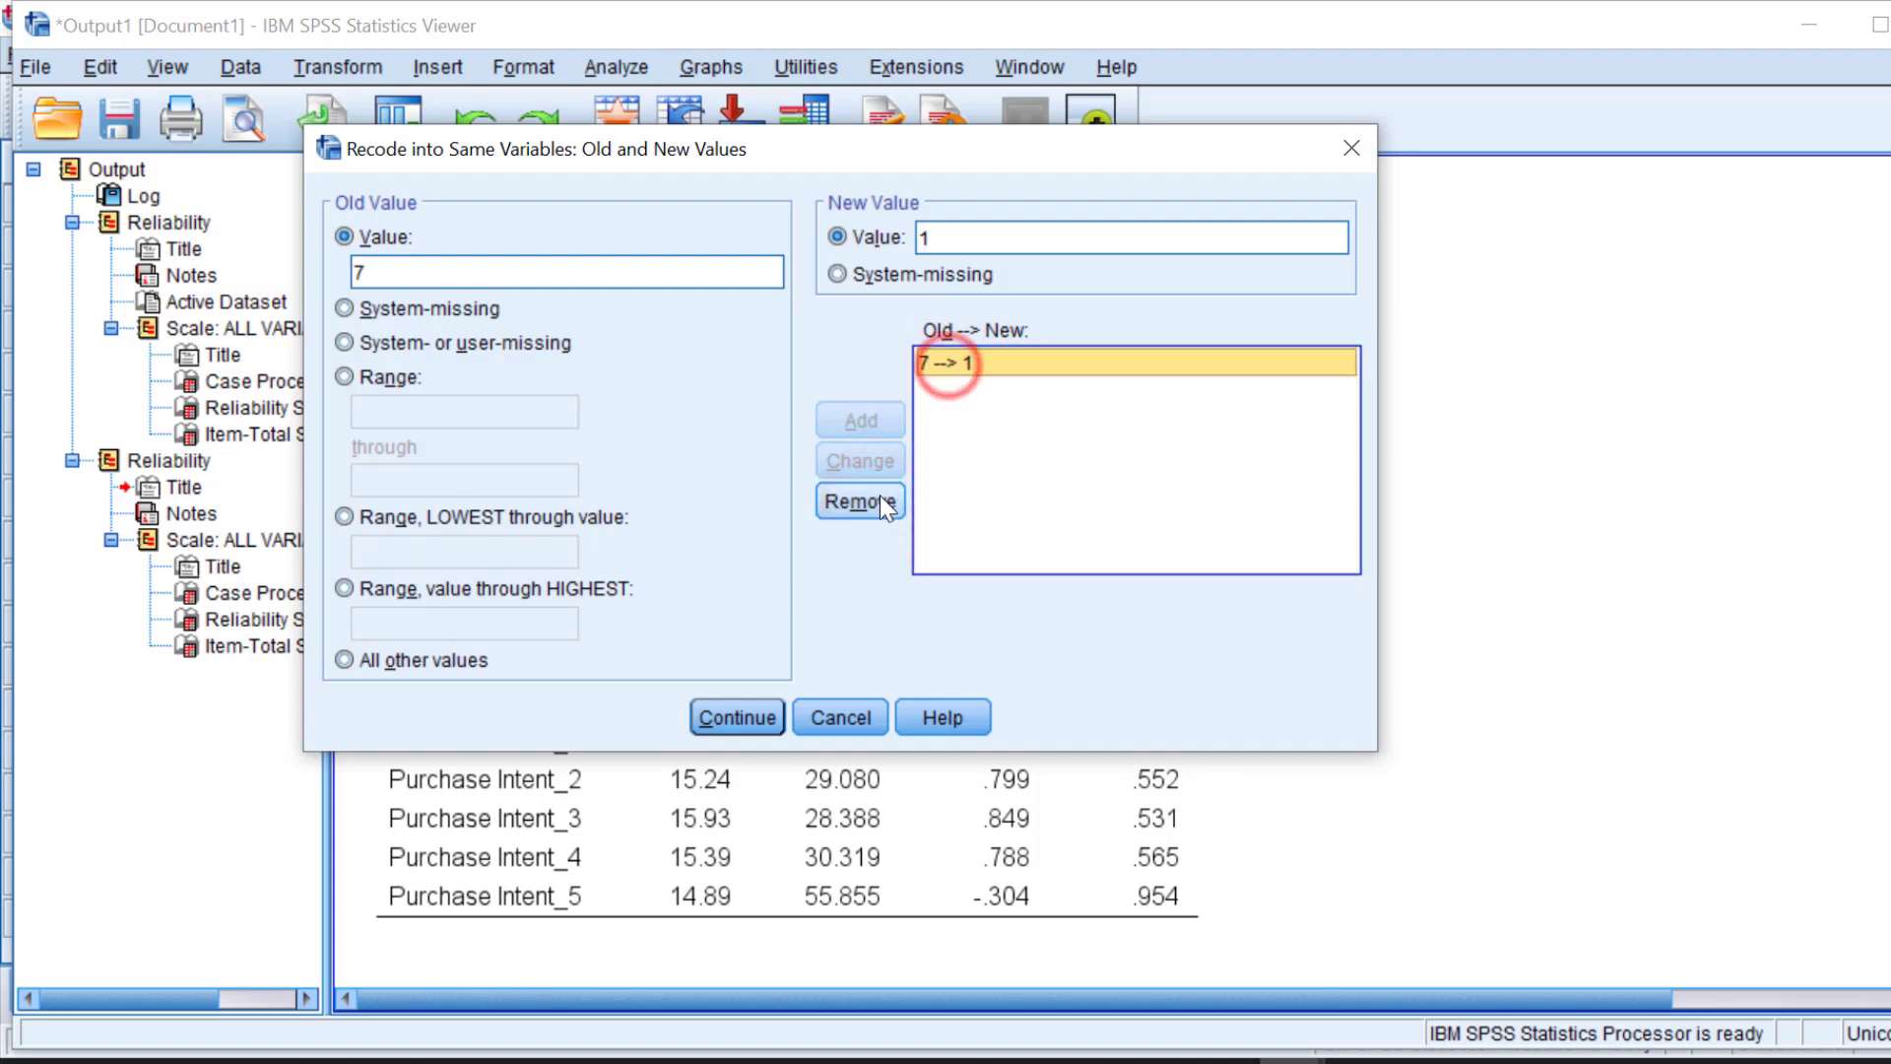
{"action": "left_click", "coordinate": [858, 502]}
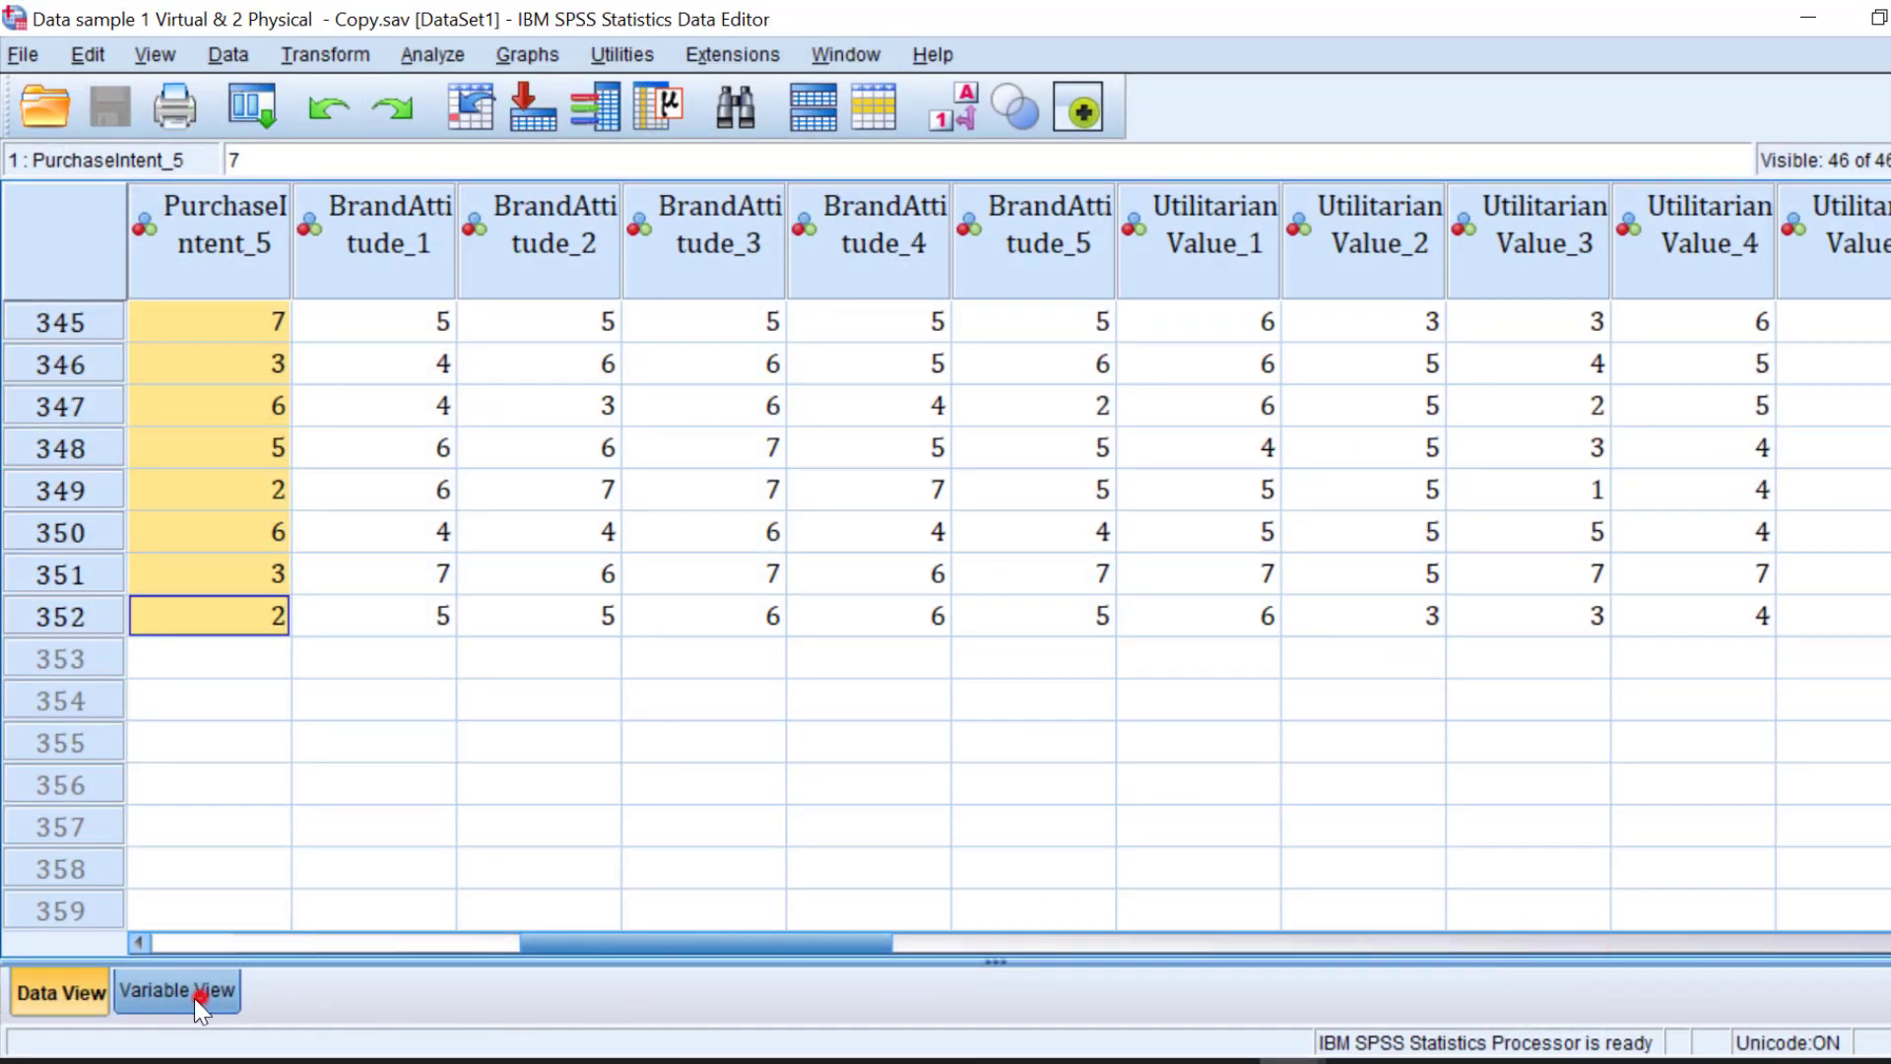
Step: Check a Purchase Intent item's value labels in Variable View, Strongly disagree to Strongly agree
{"action": "left_click", "coordinate": [175, 991]}
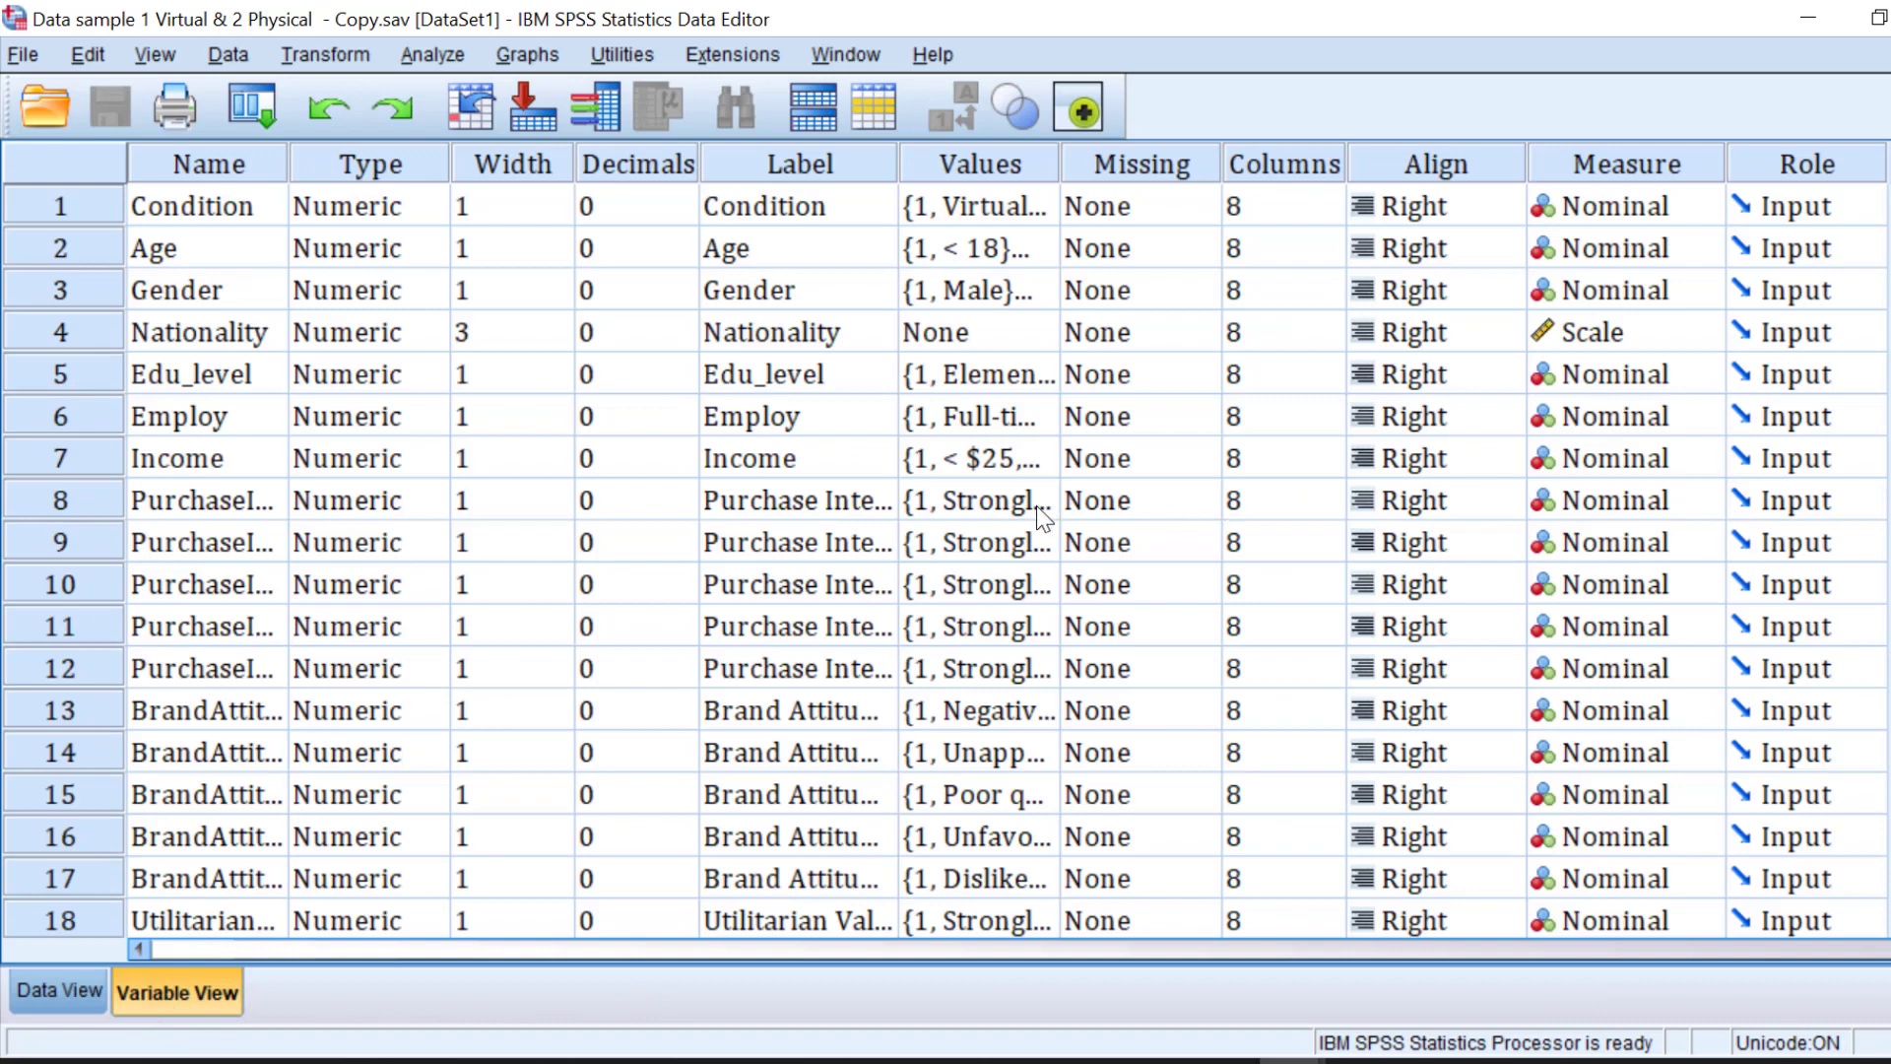
{"action": "left_click", "coordinate": [1040, 498]}
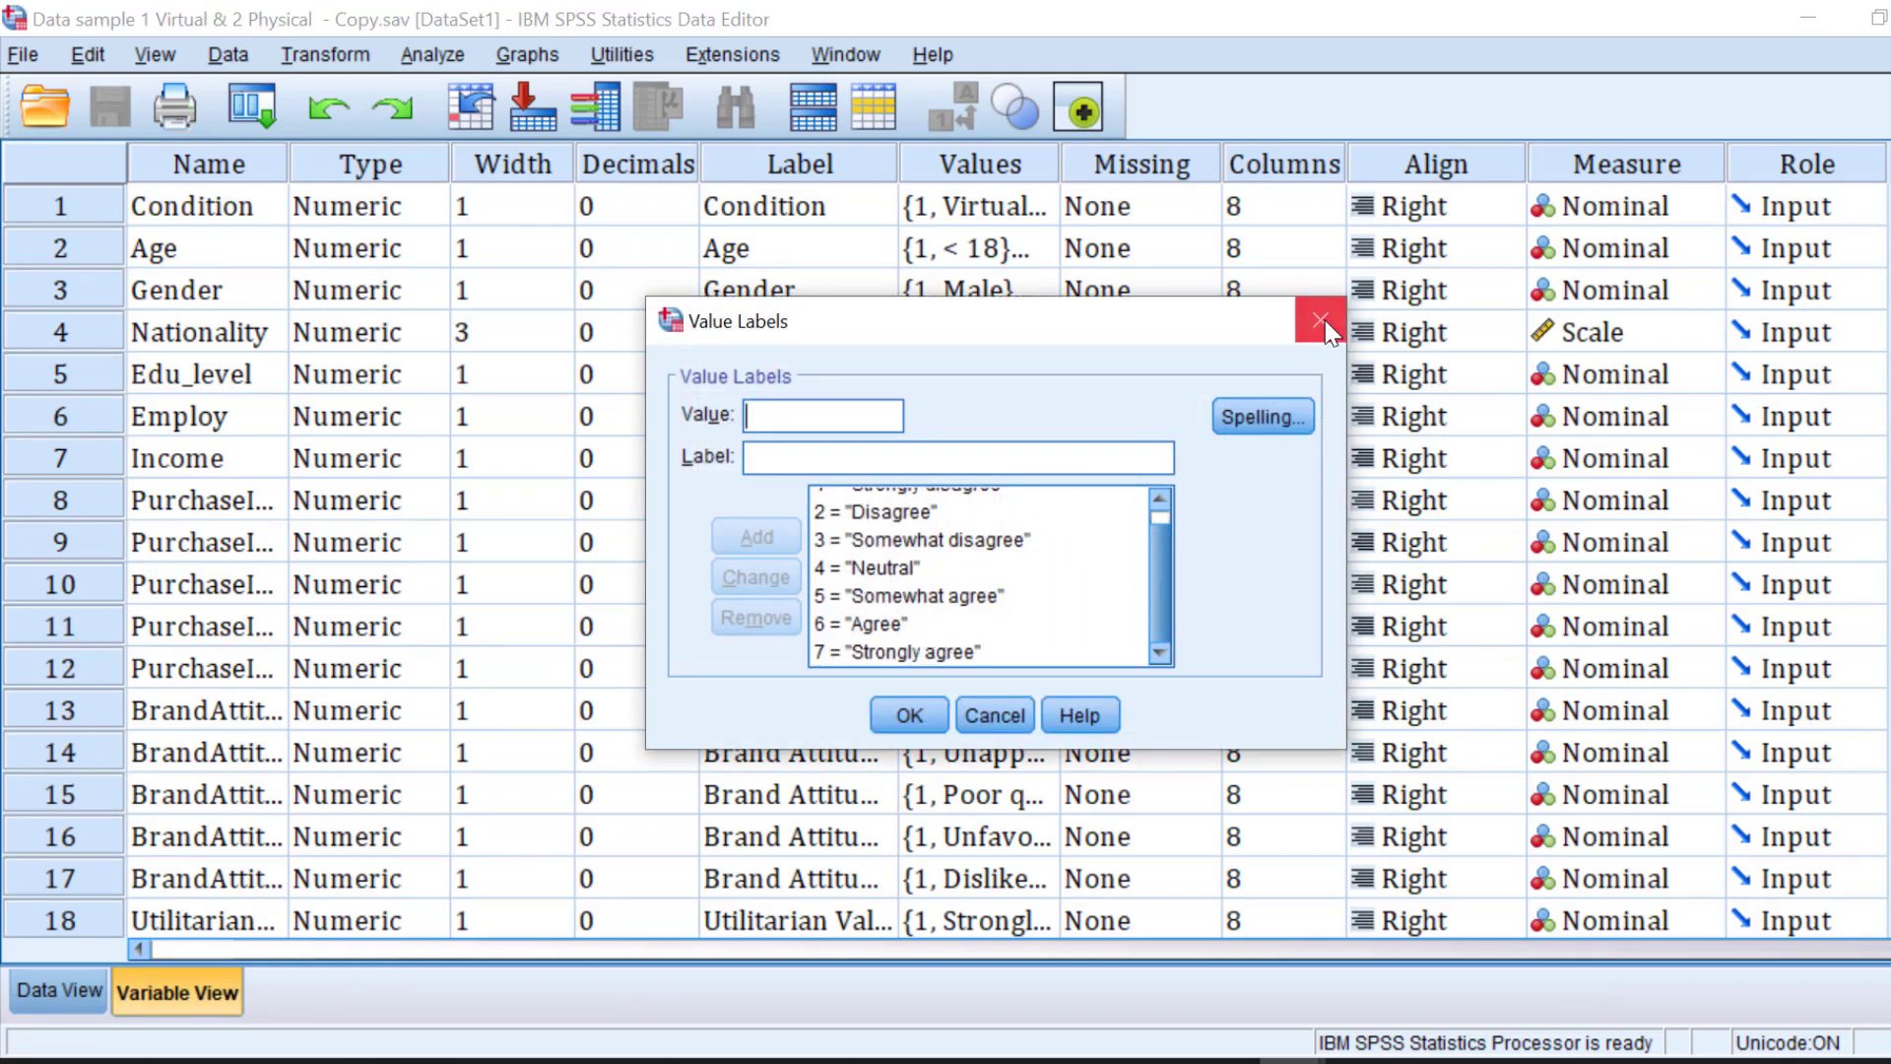
{"action": "left_click", "coordinate": [1320, 321]}
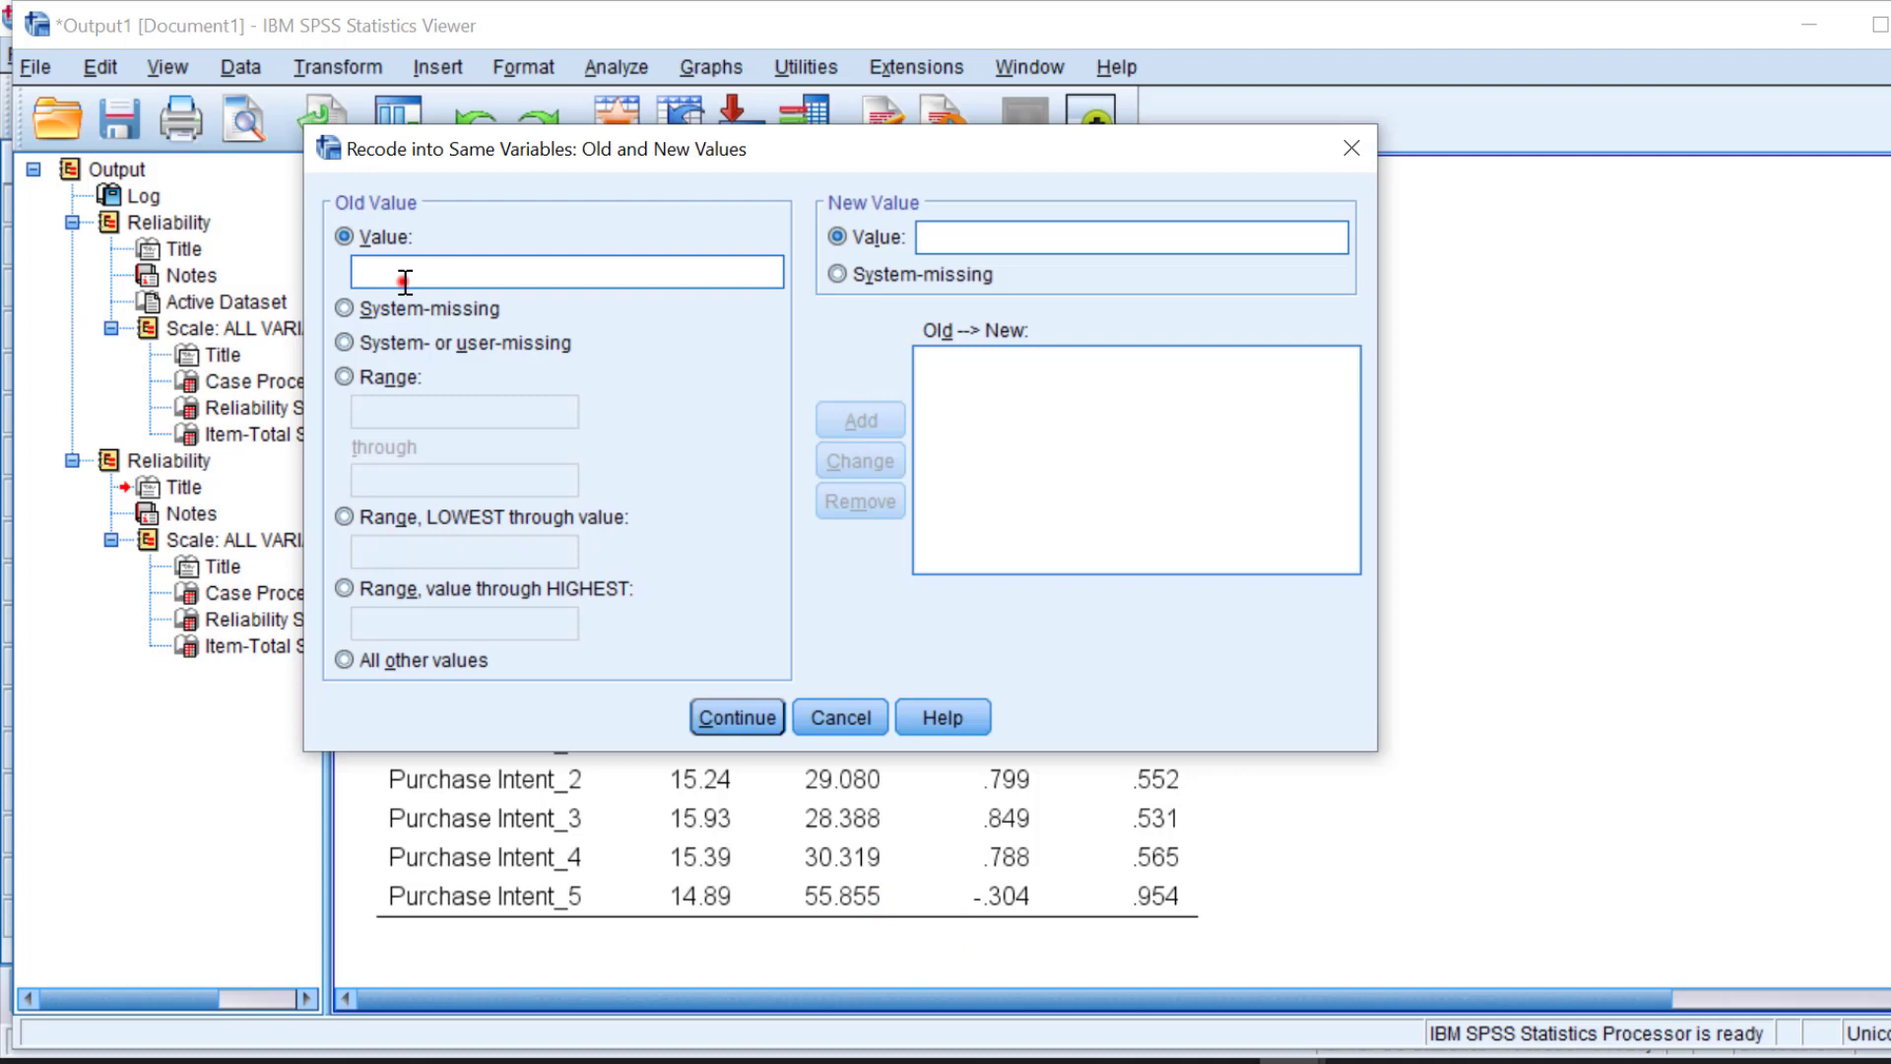
Step: Add the reverse mappings 1→7, 2→6 and 3→5
{"action": "type", "text": "1"}
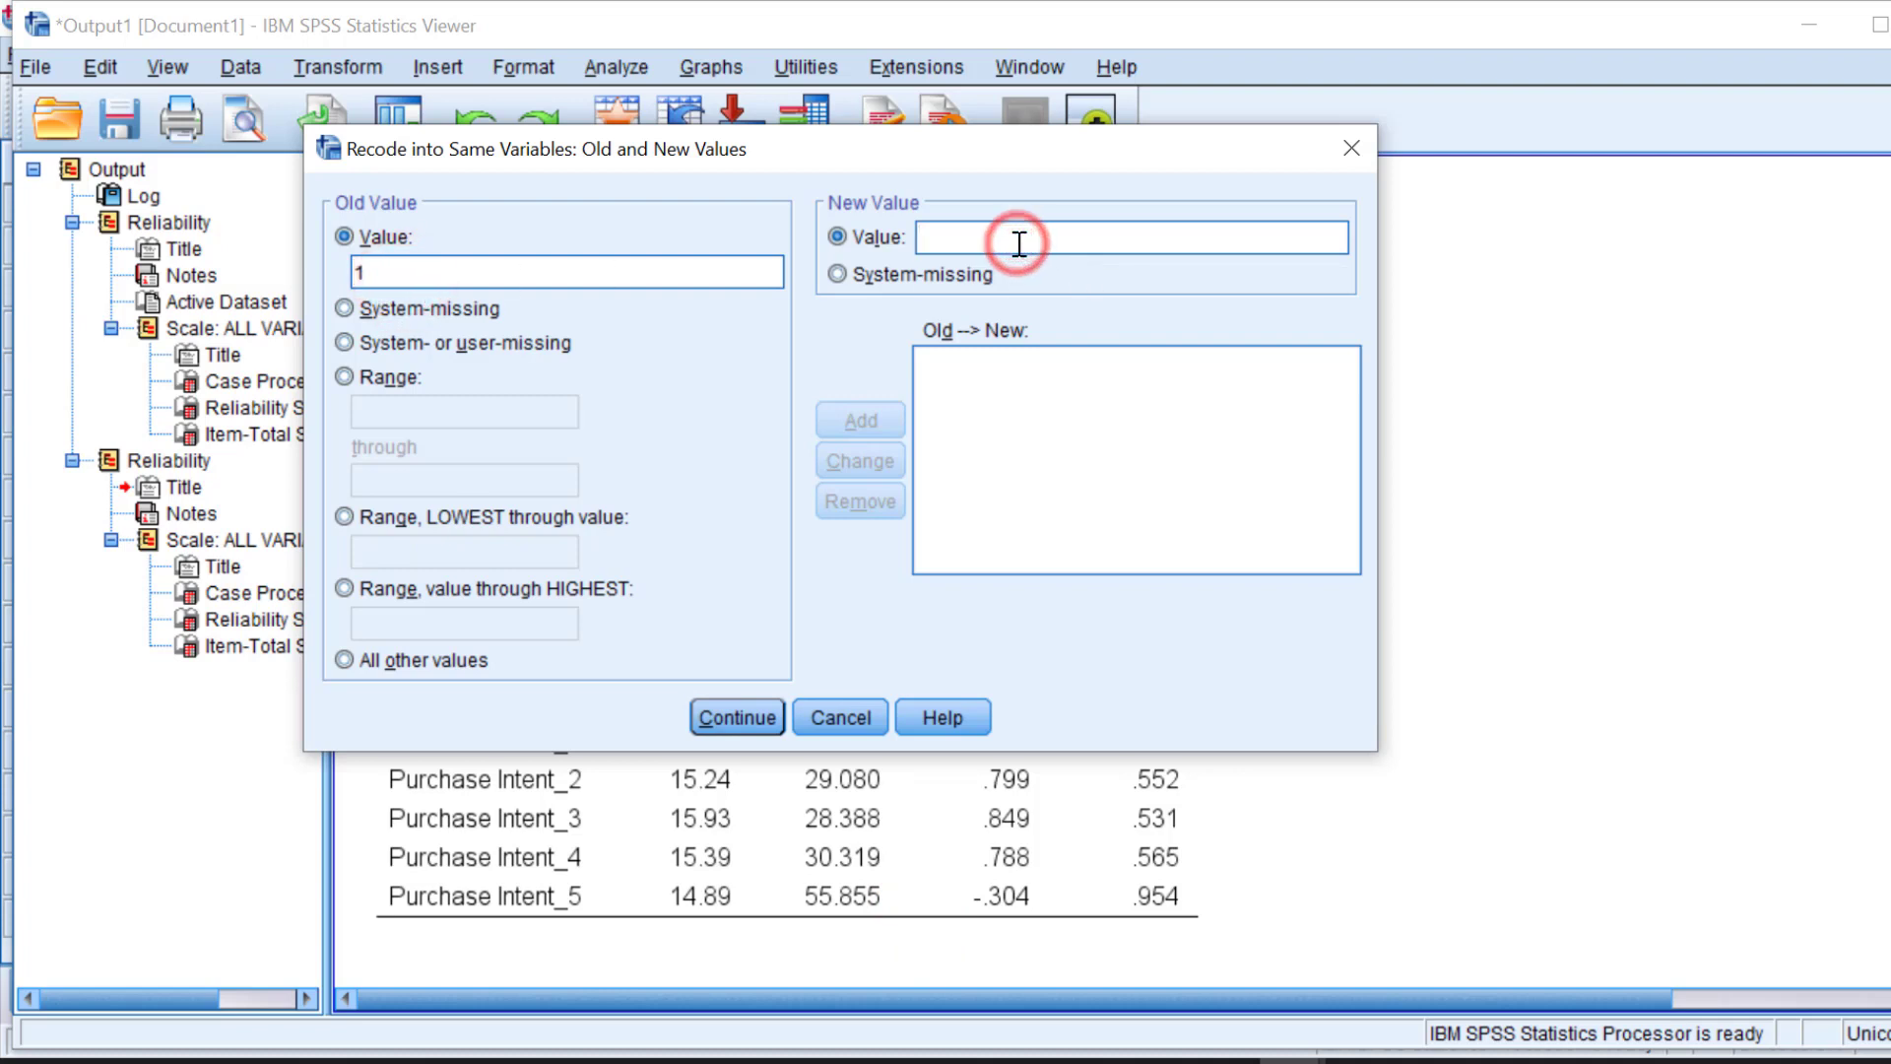
{"action": "type", "text": "7"}
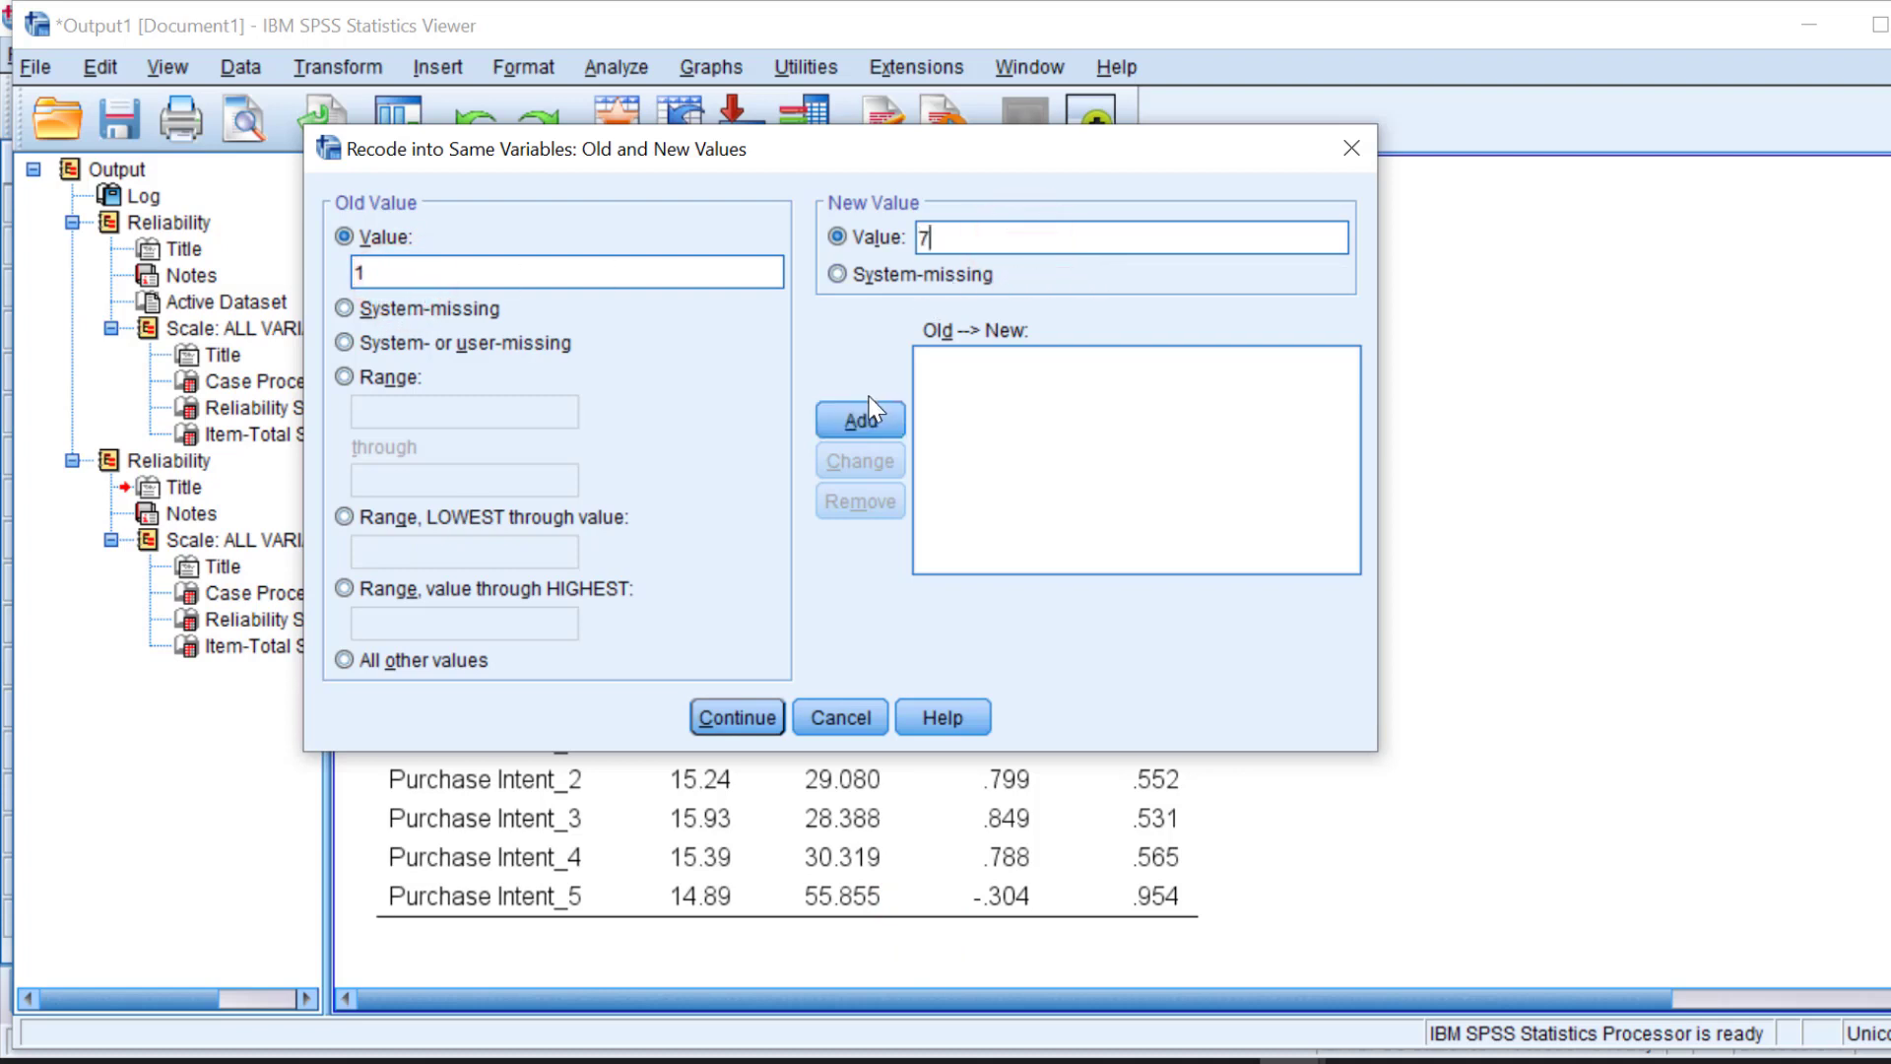
{"action": "left_click", "coordinate": [858, 418]}
{"action": "type", "text": "2"}
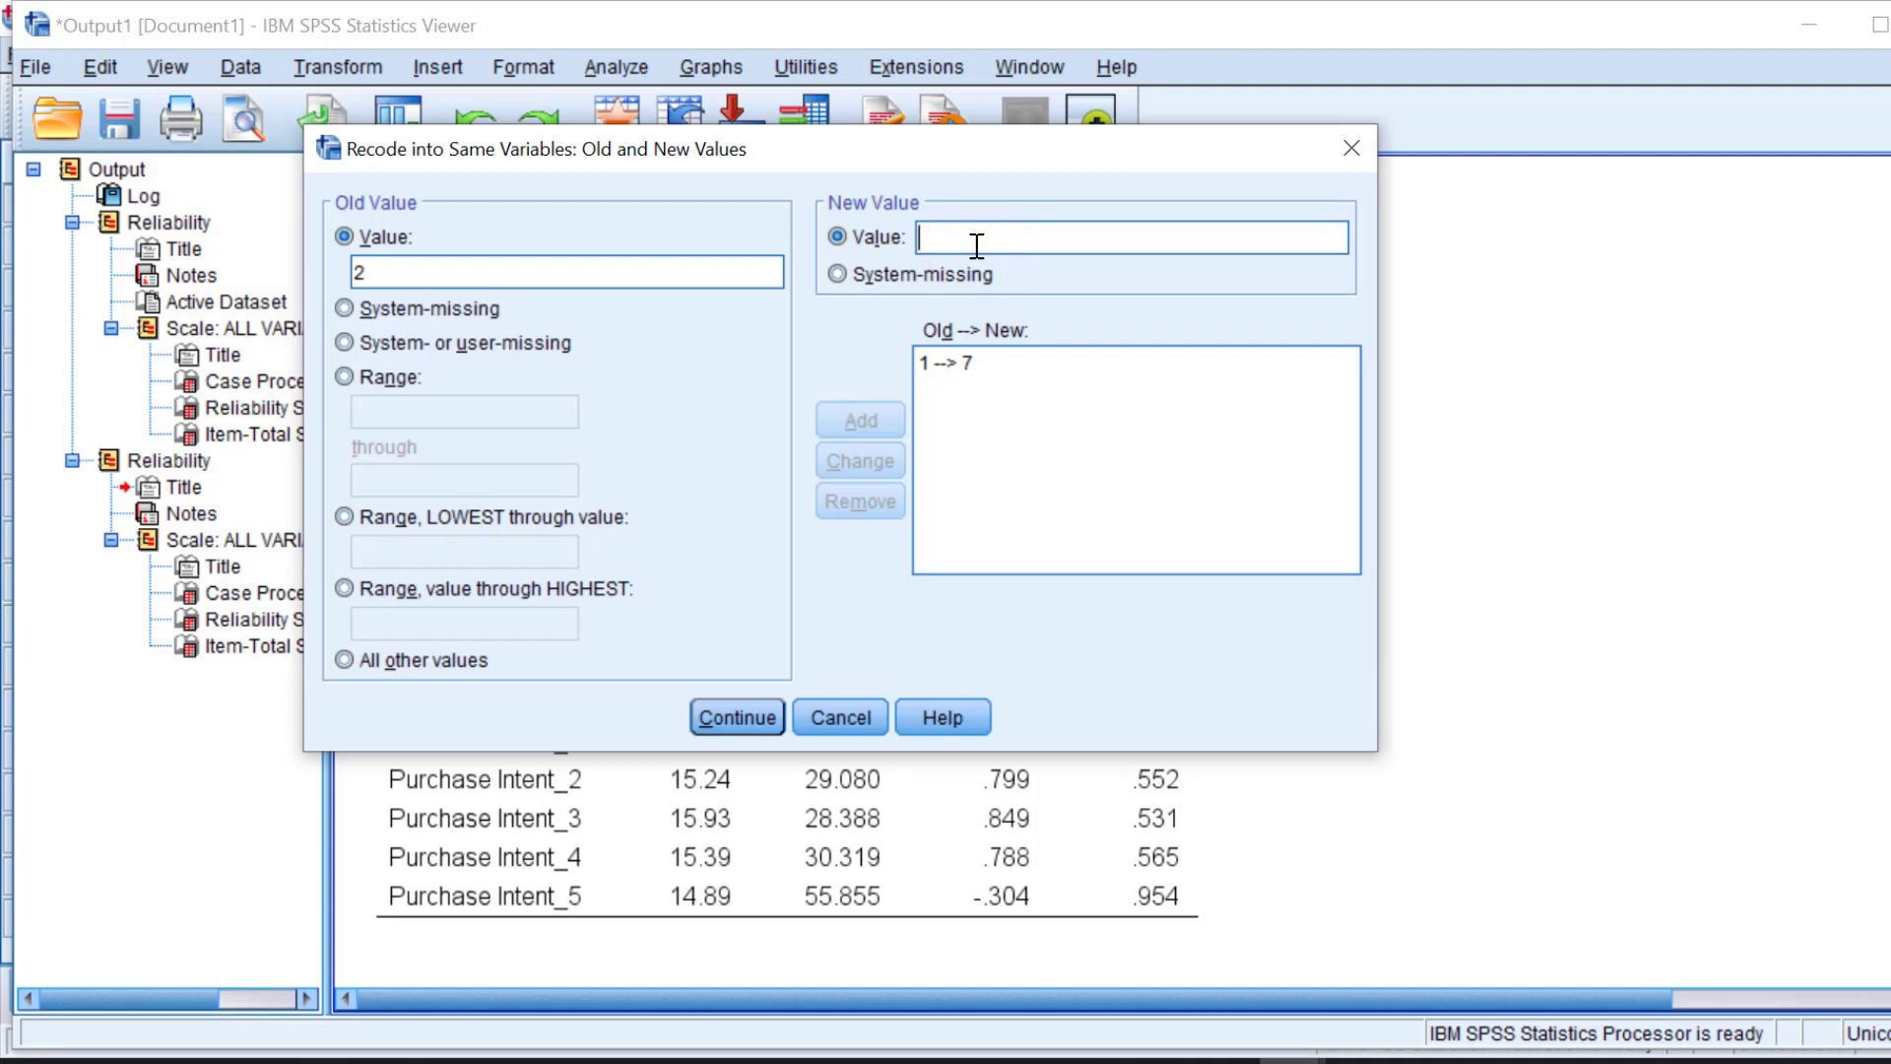
{"action": "type", "text": "6"}
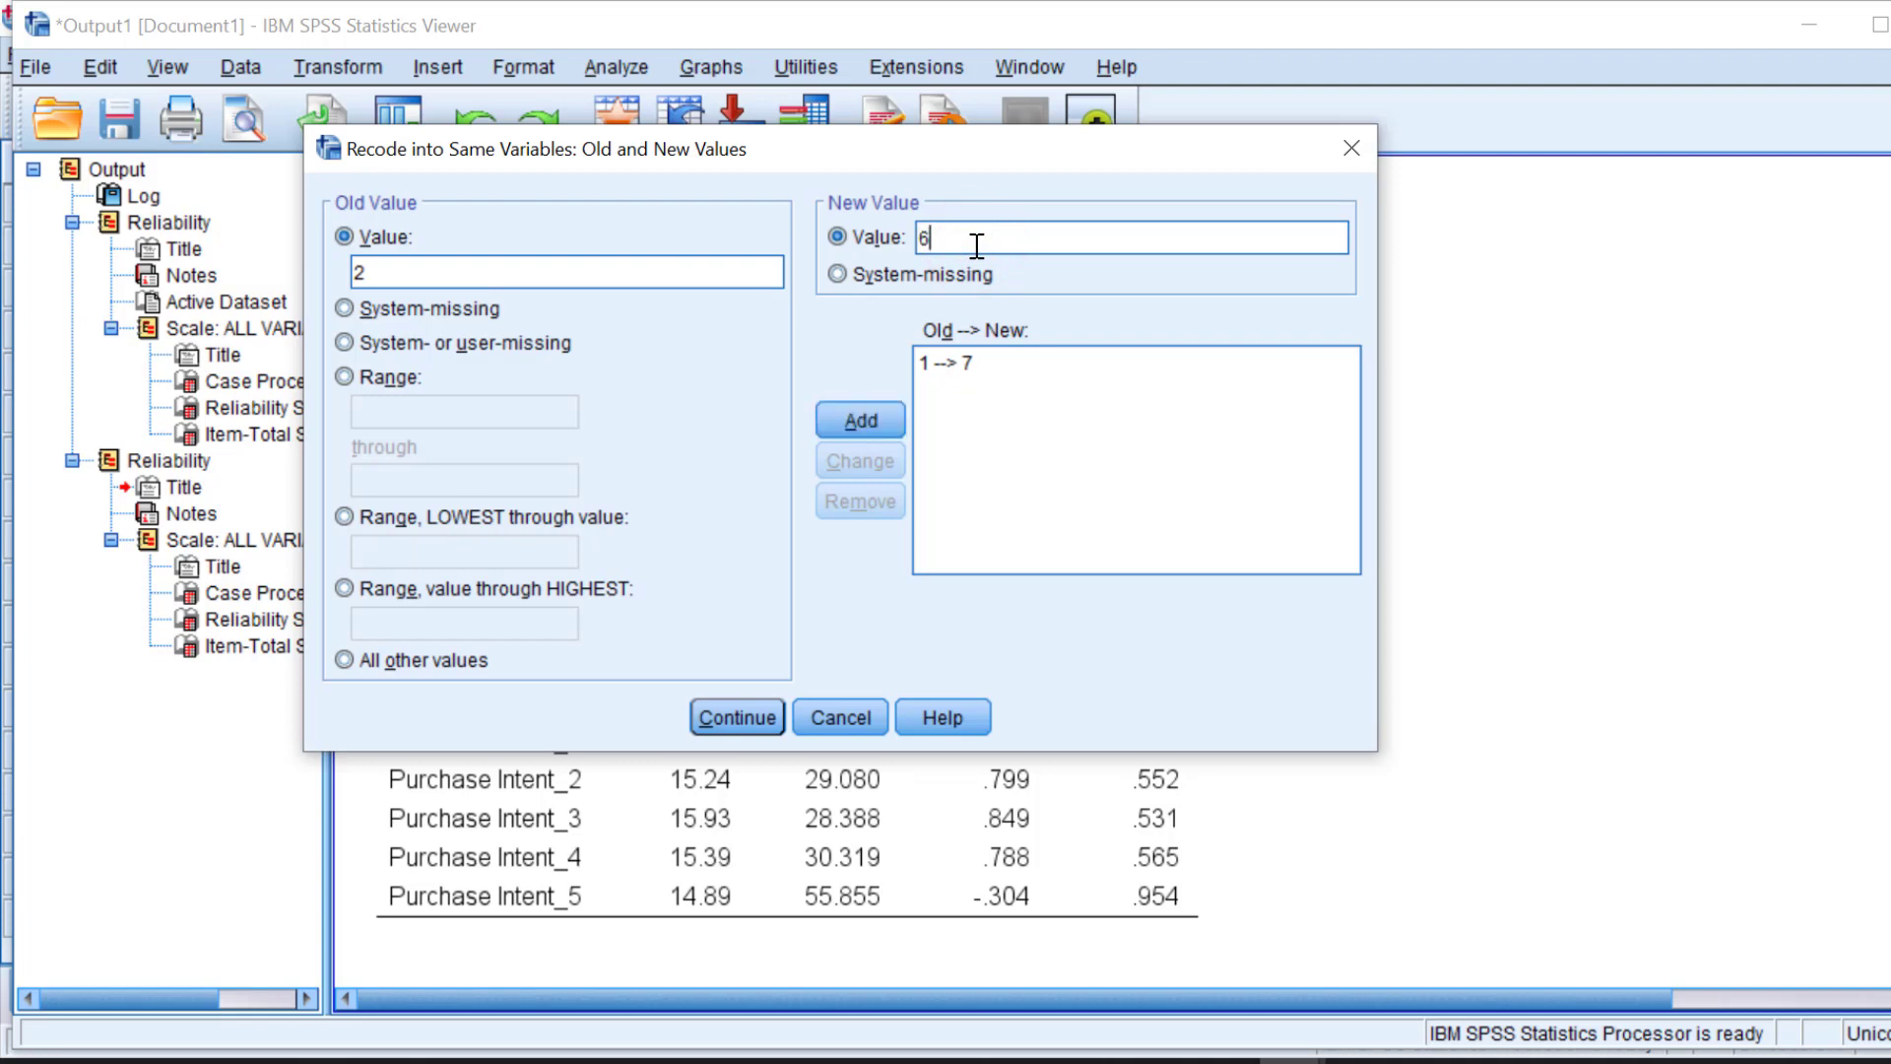
{"action": "left_click", "coordinate": [859, 419]}
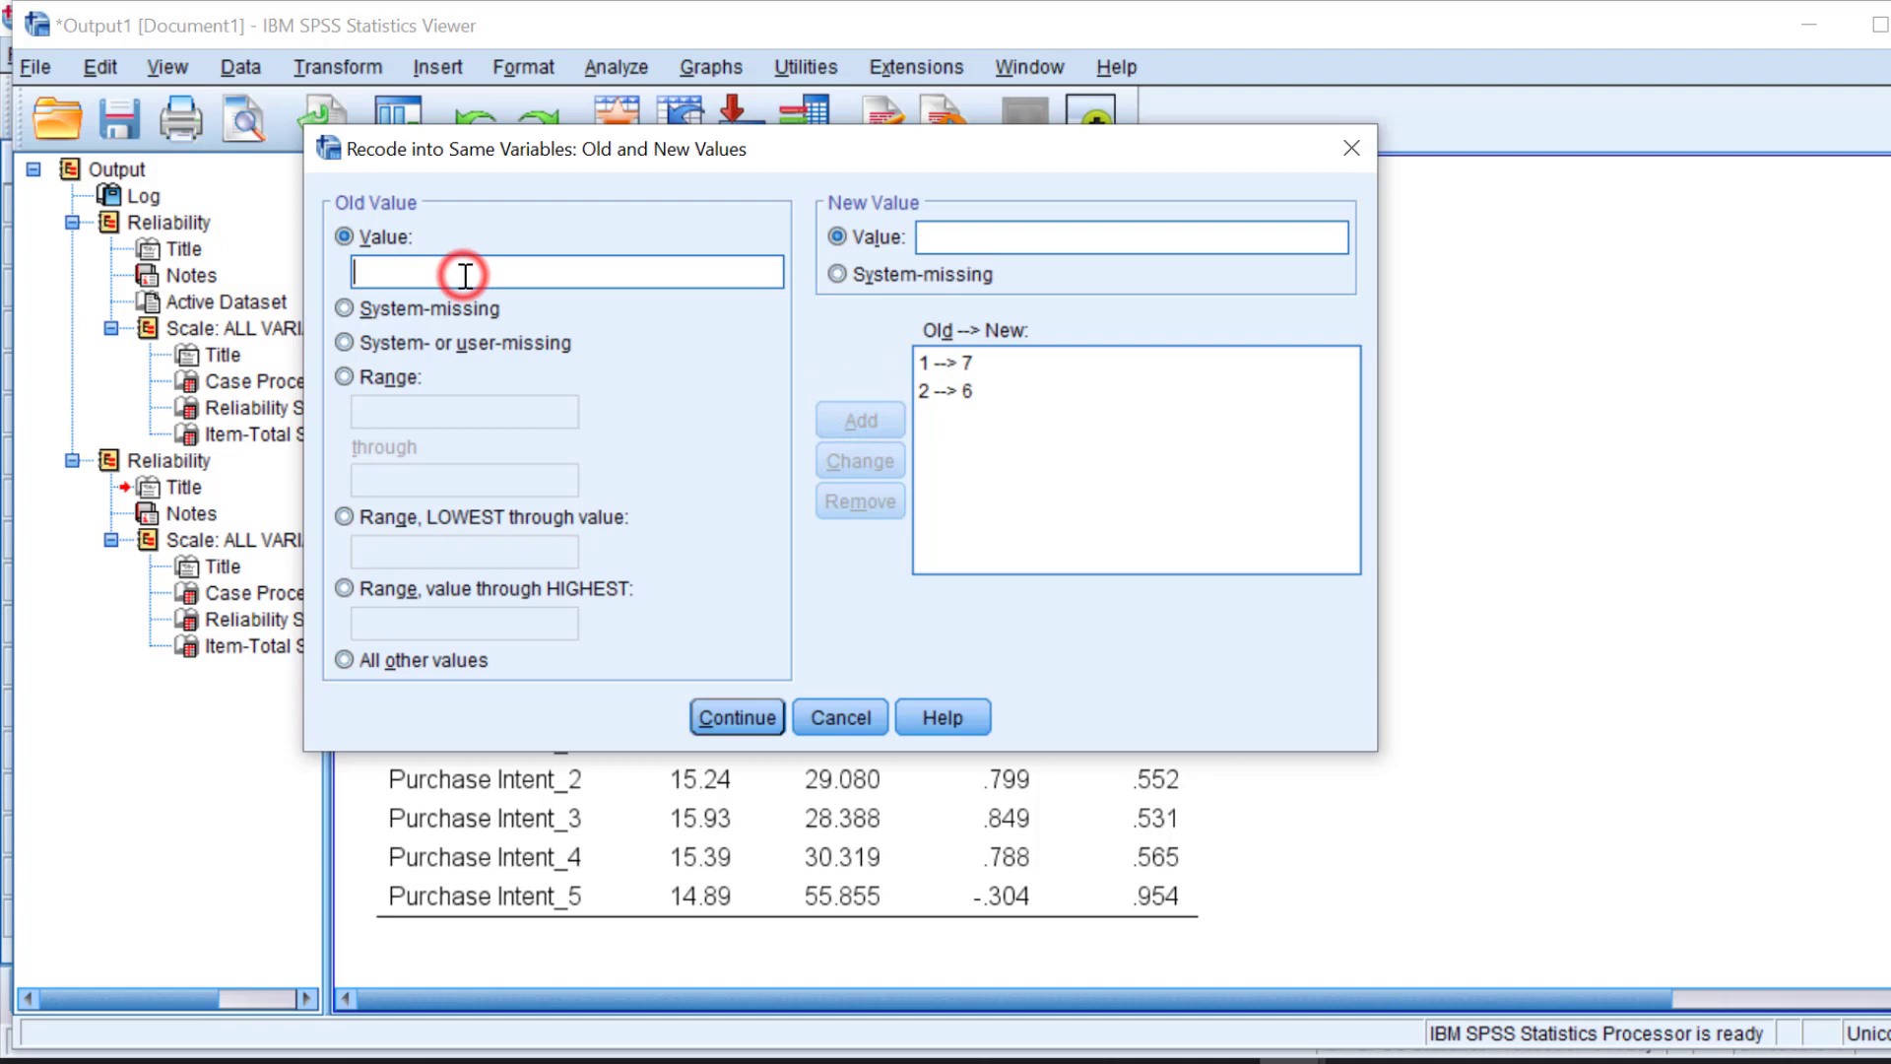
{"action": "type", "text": "3"}
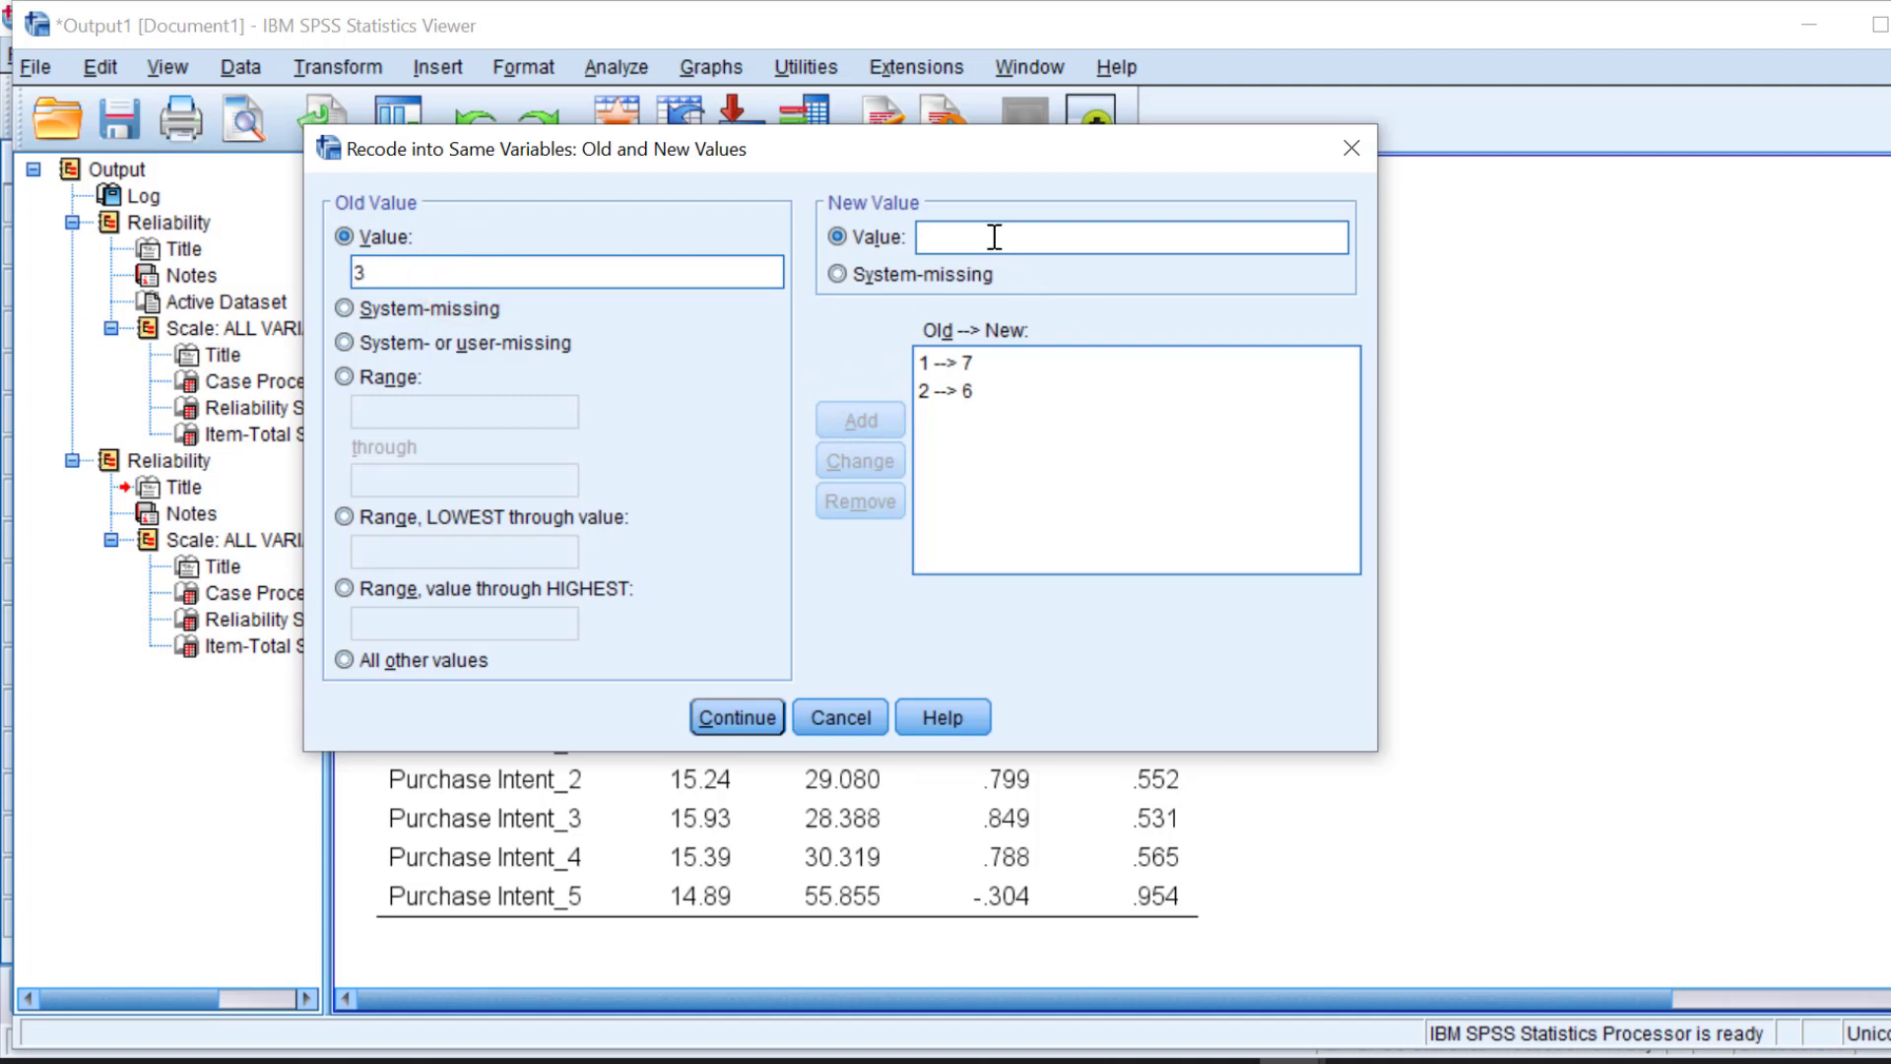
{"action": "type", "text": "5"}
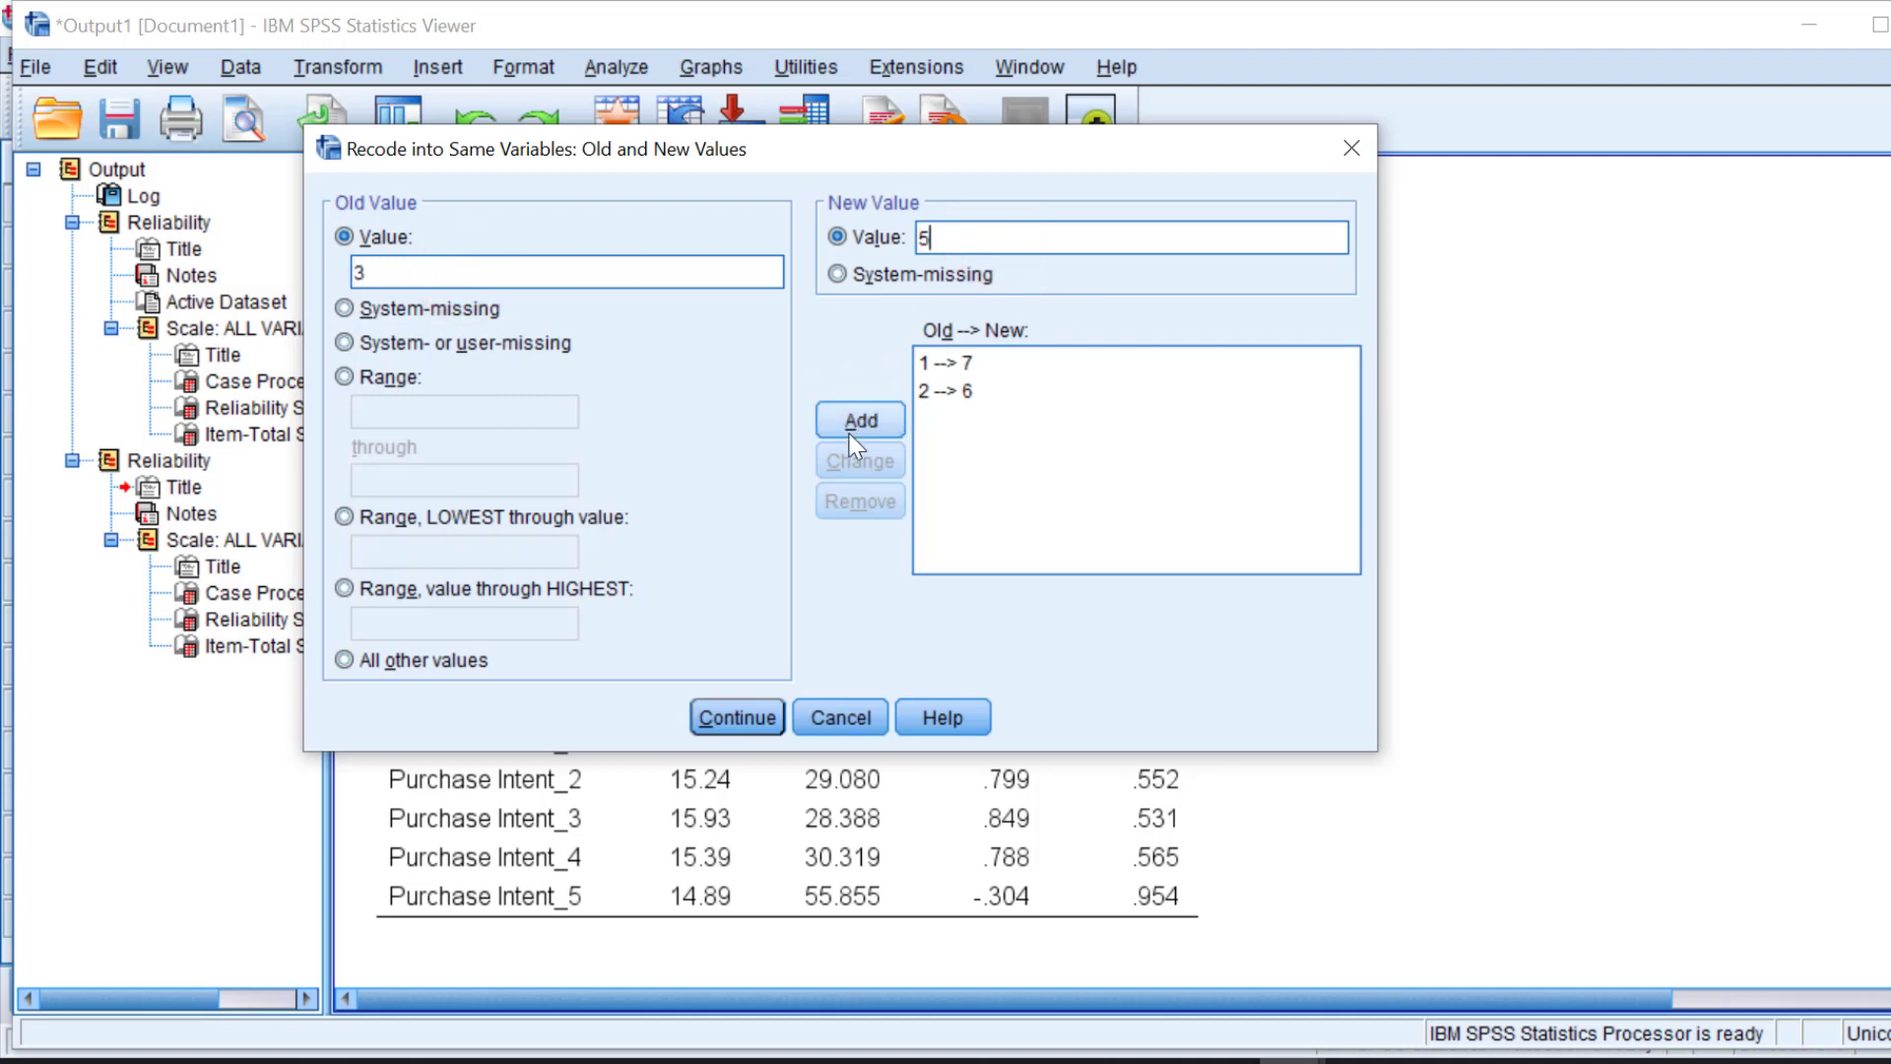
{"action": "left_click", "coordinate": [859, 419]}
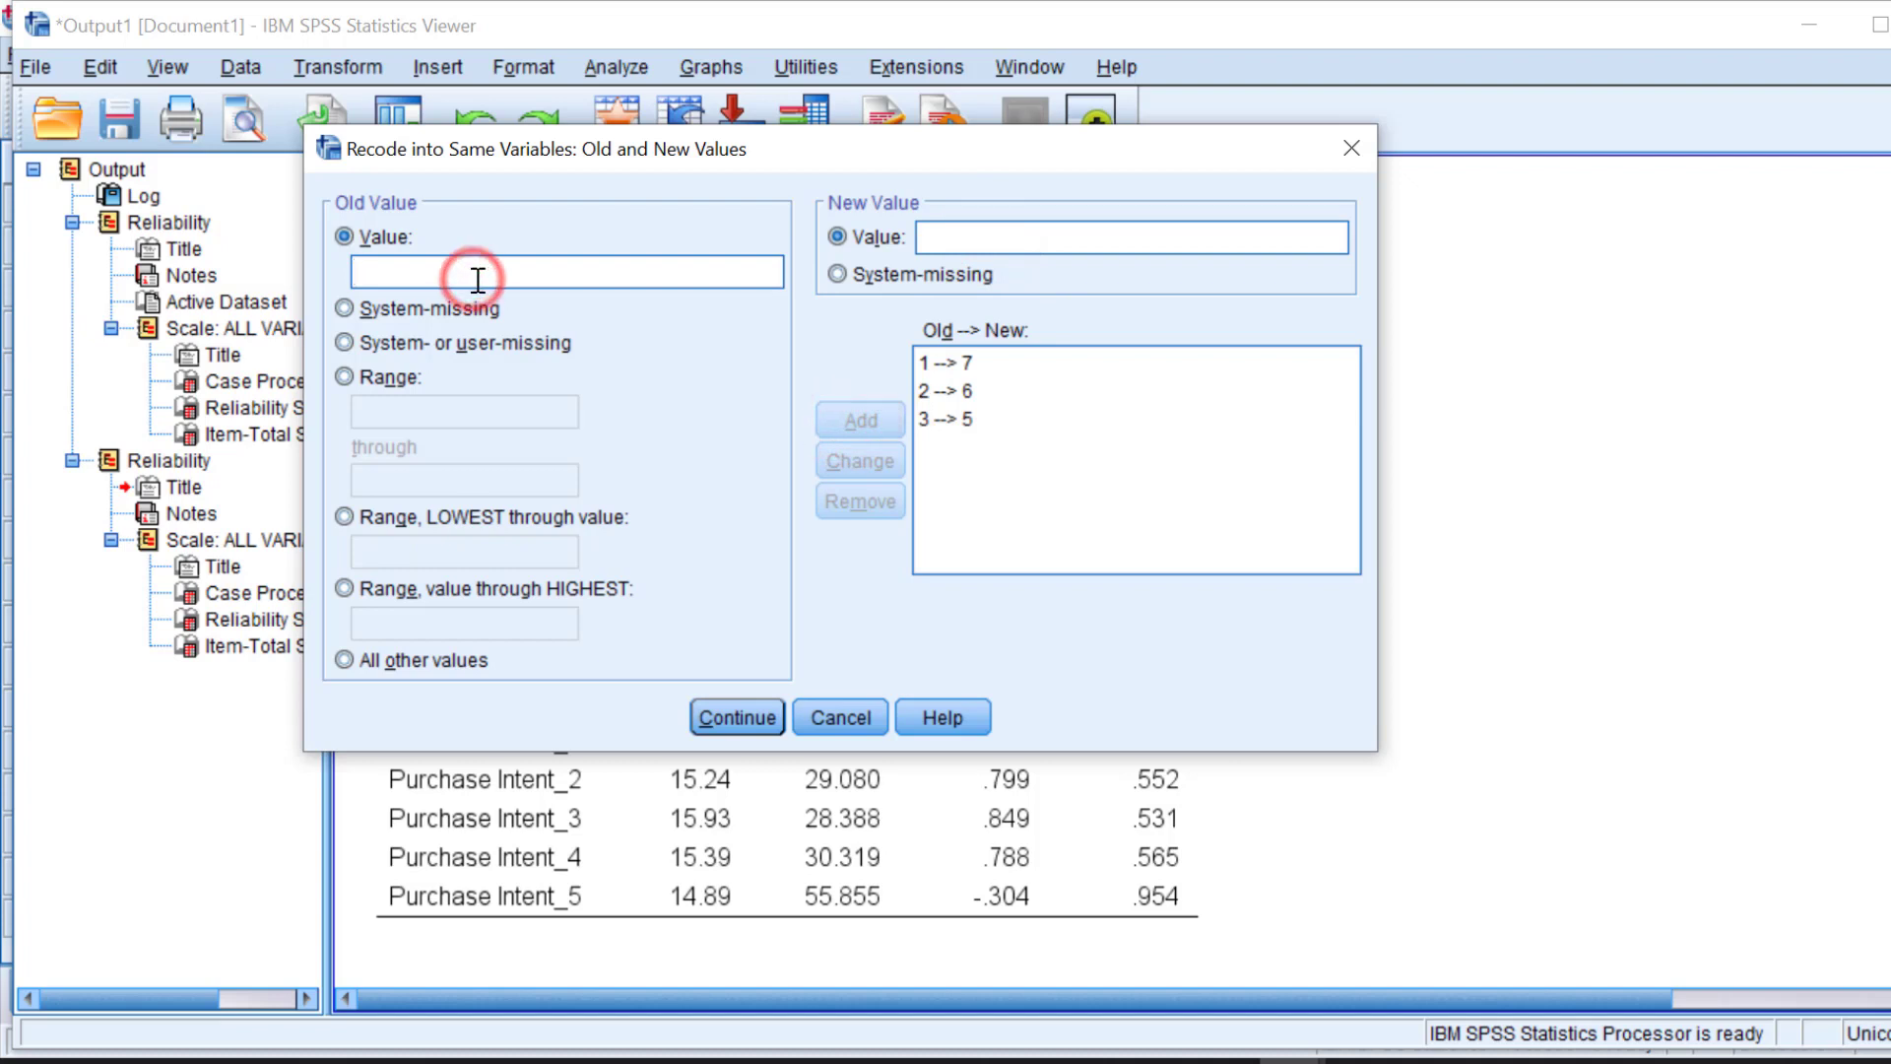
Step: Add the remaining mappings 4→4, 5→3, 6→2 and 7→1 and confirm the recode
{"action": "type", "text": "4"}
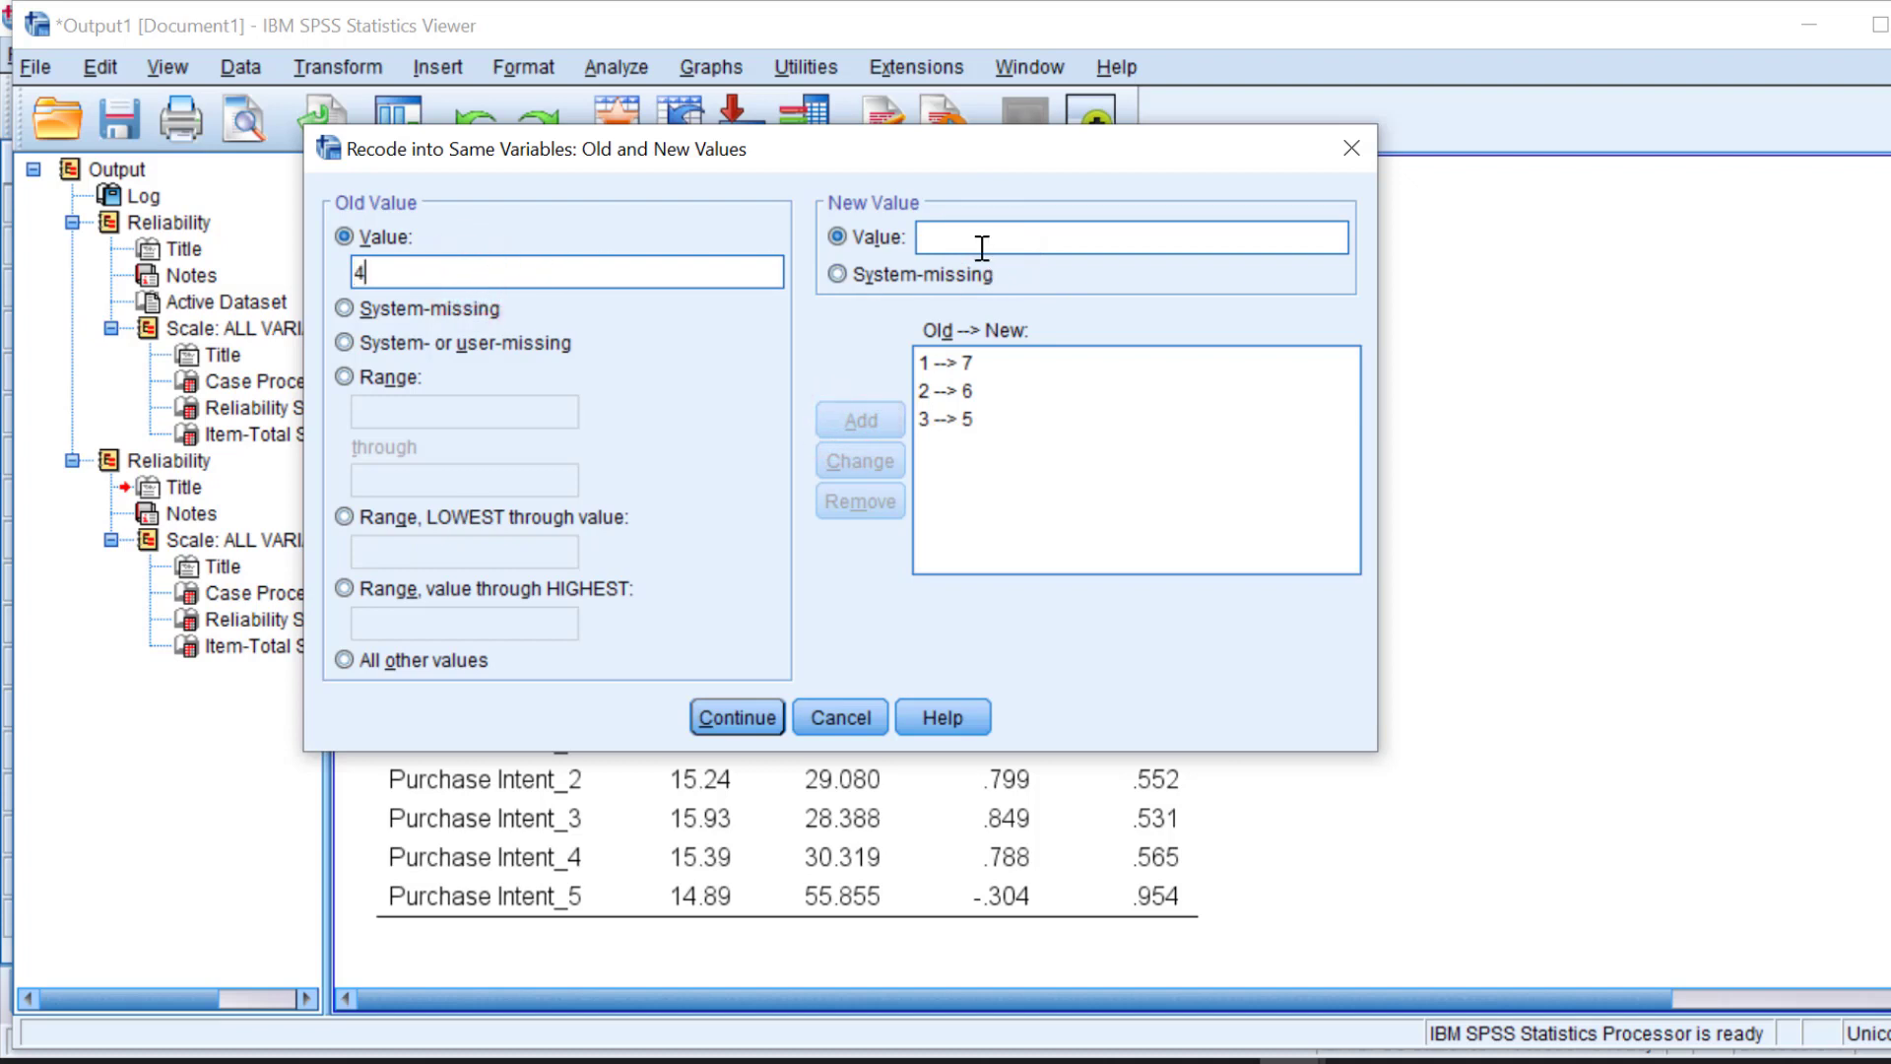
{"action": "left_click", "coordinate": [860, 420]}
{"action": "type", "text": "5"}
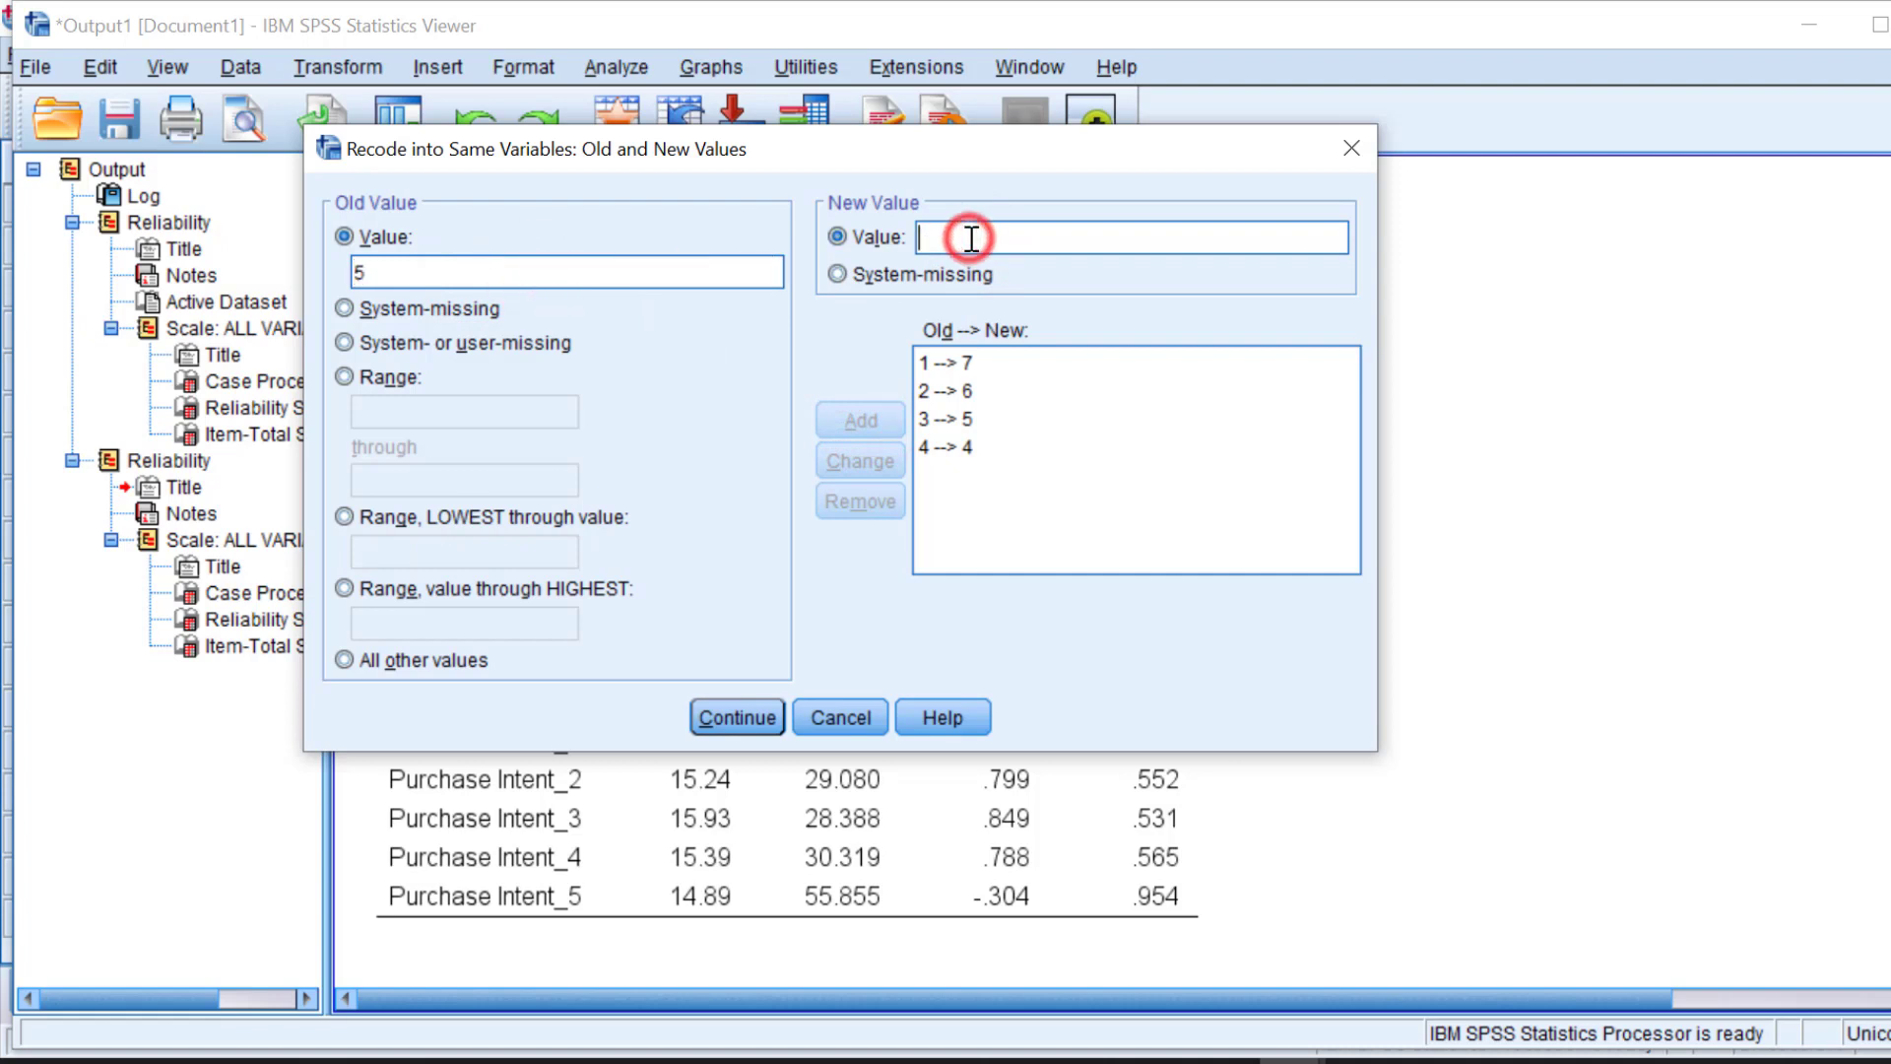
{"action": "left_click", "coordinate": [857, 420]}
{"action": "type", "text": "6"}
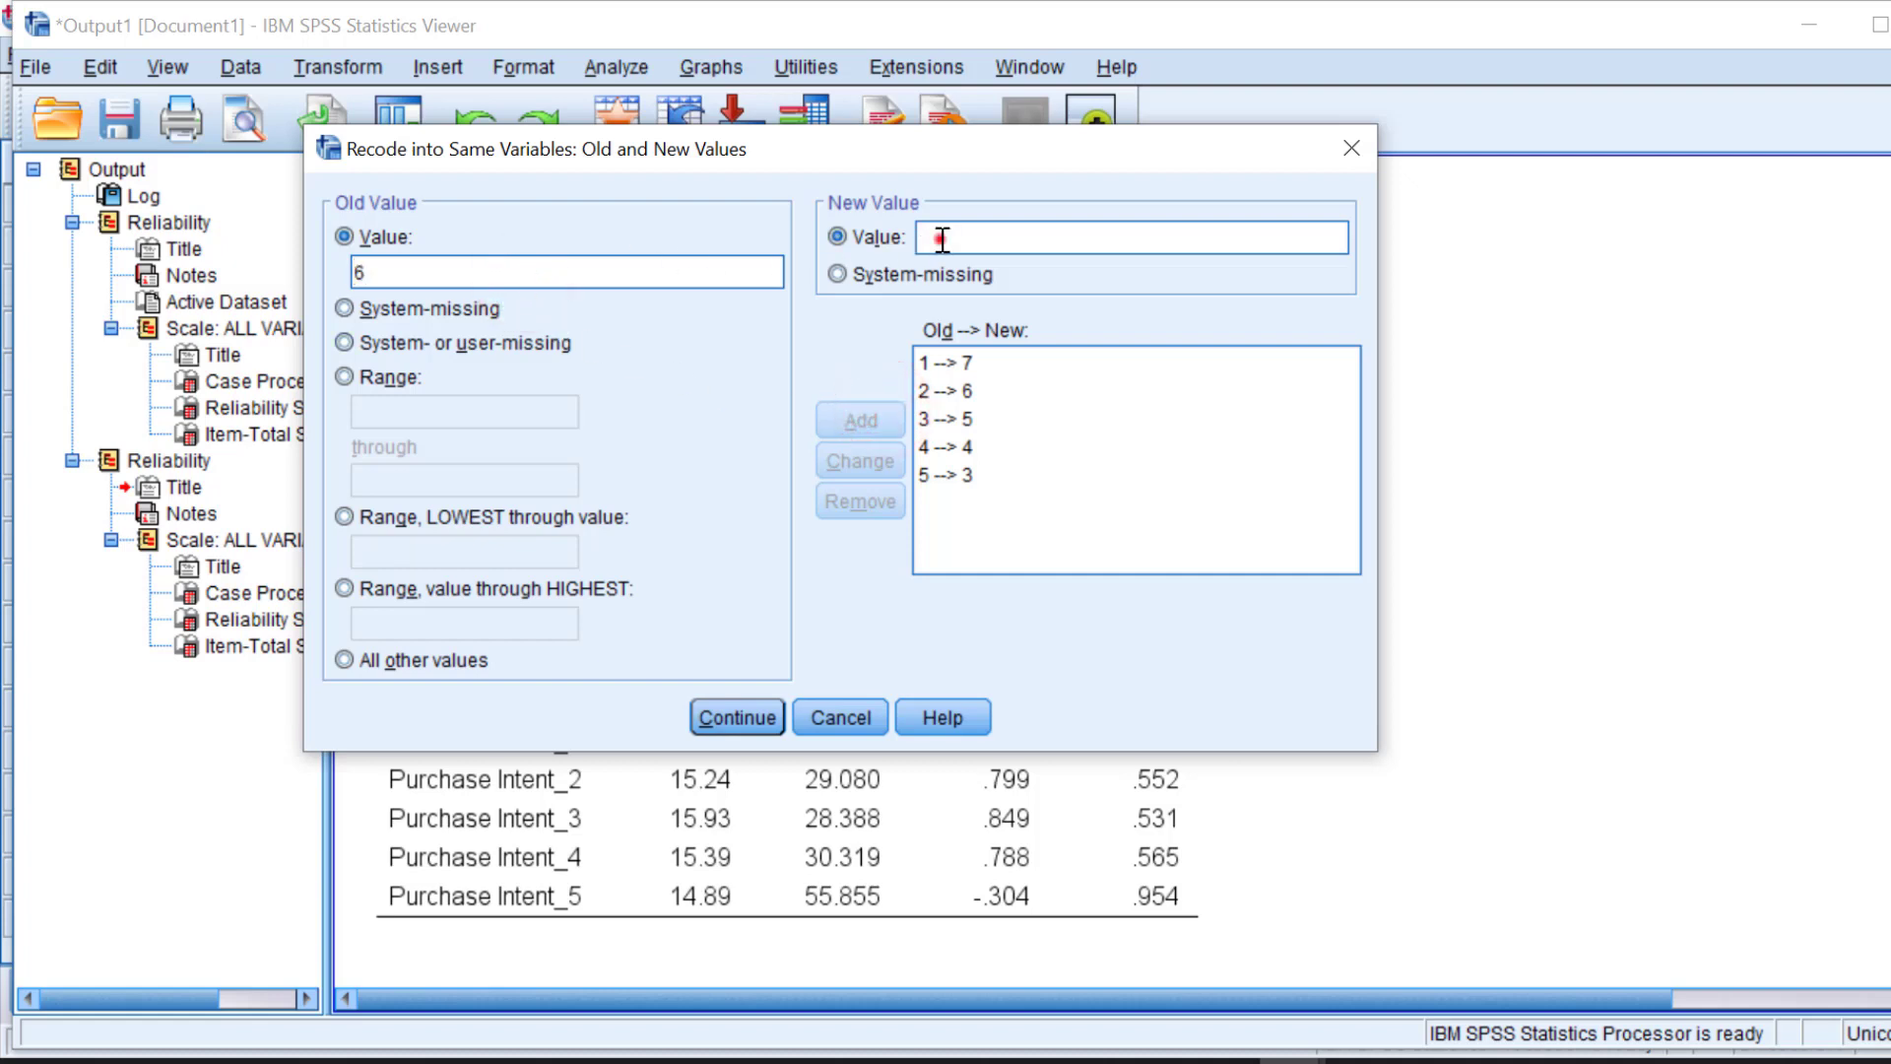
{"action": "type", "text": "2"}
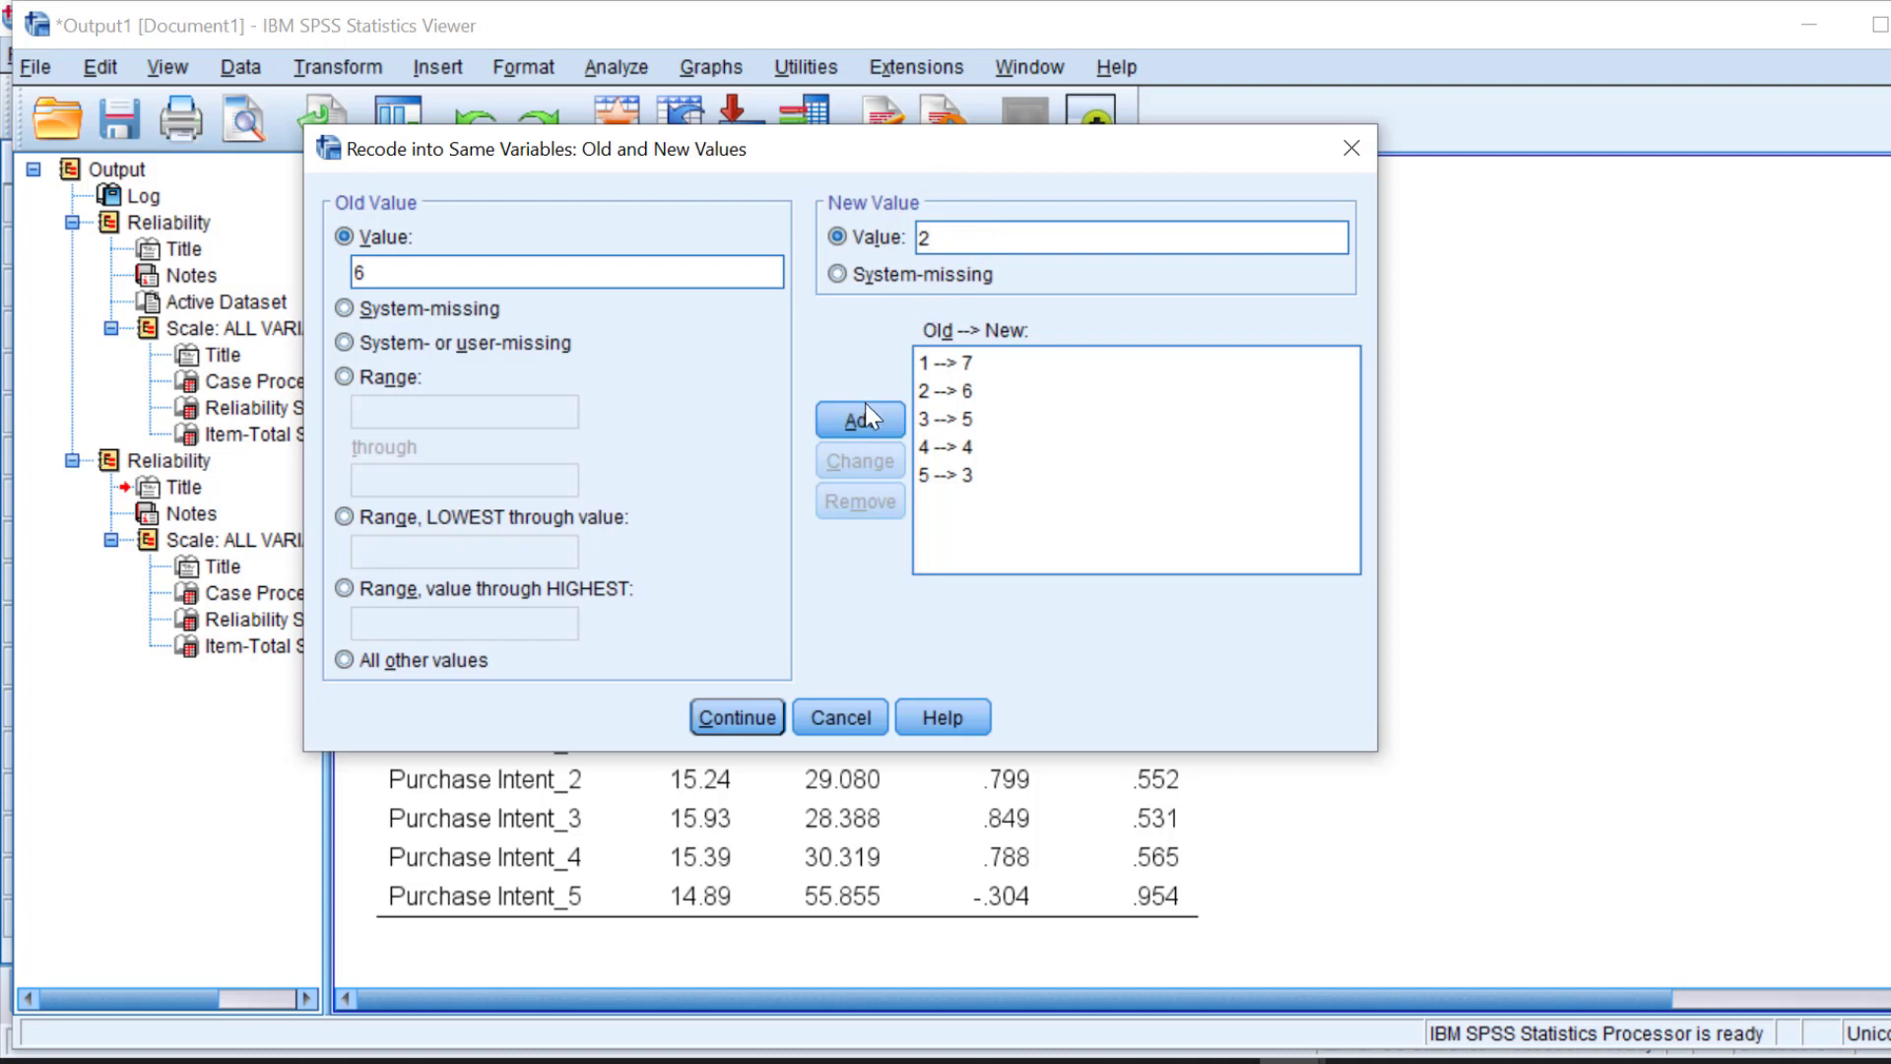
{"action": "left_click", "coordinate": [859, 418]}
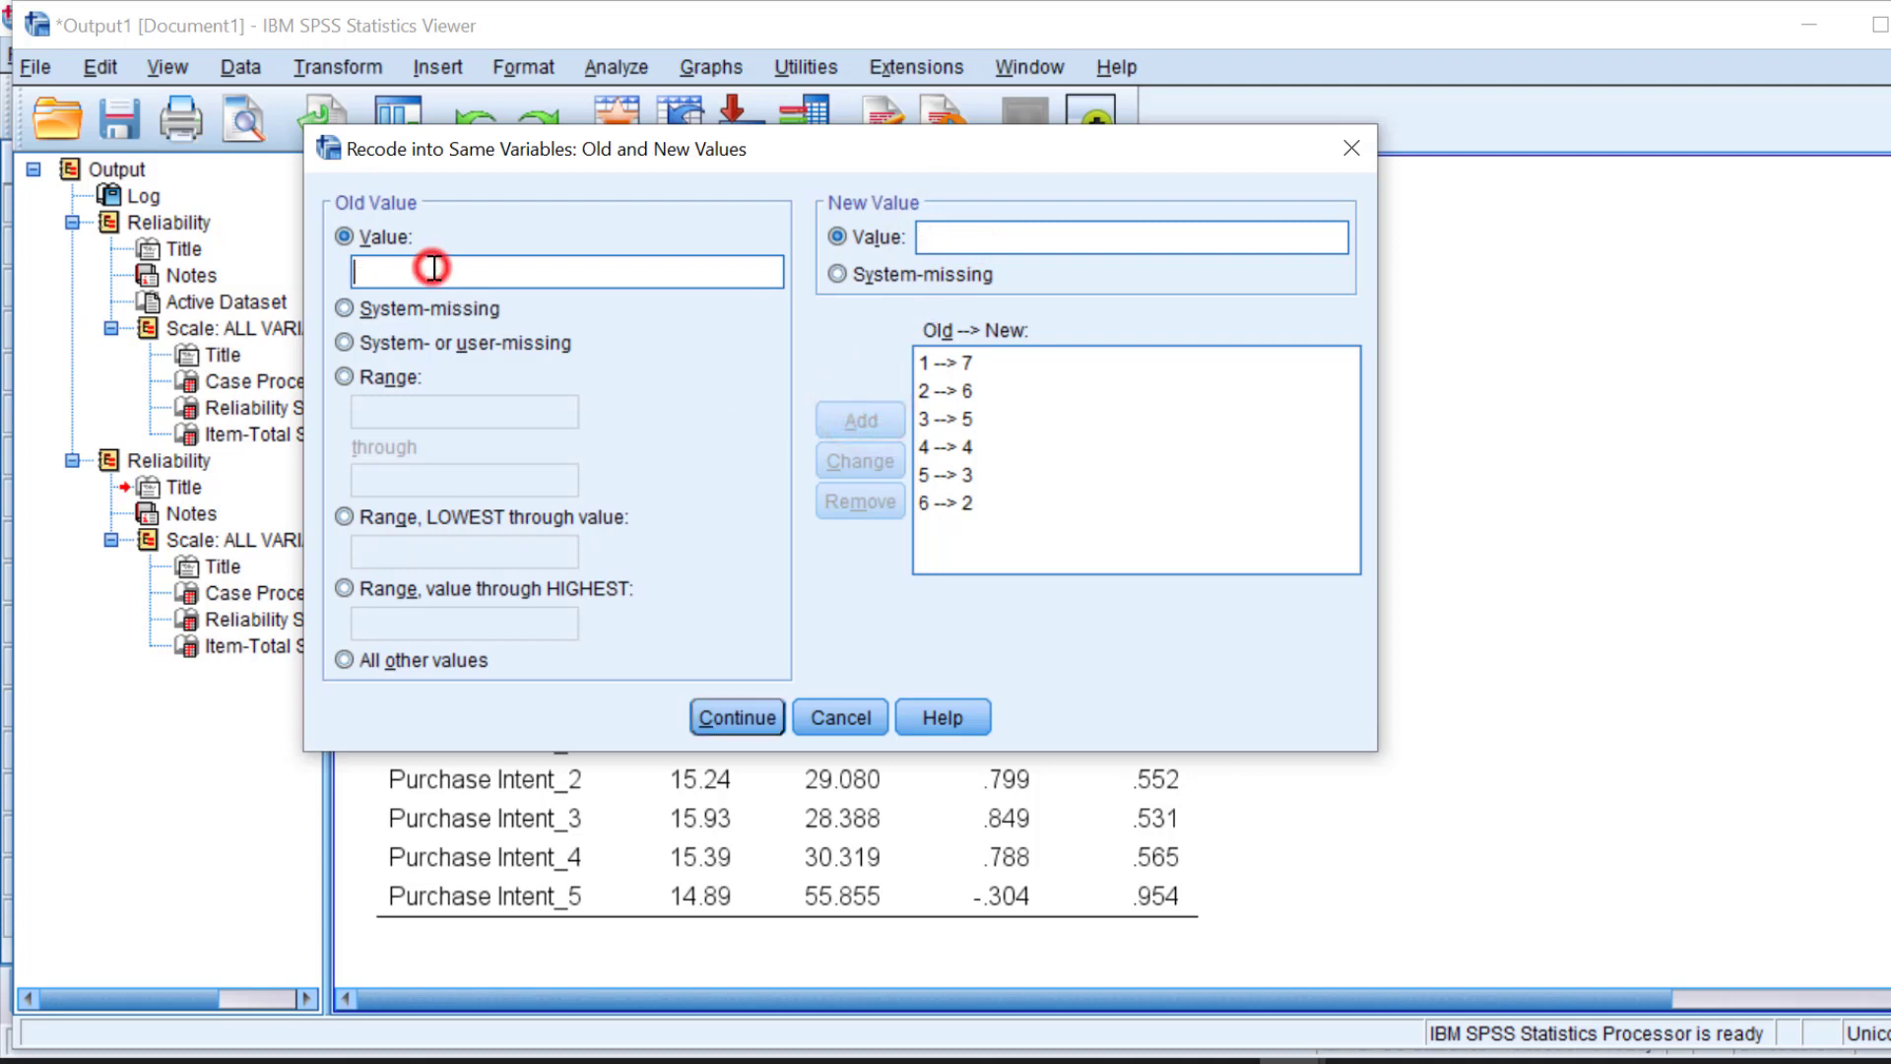
{"action": "type", "text": "7"}
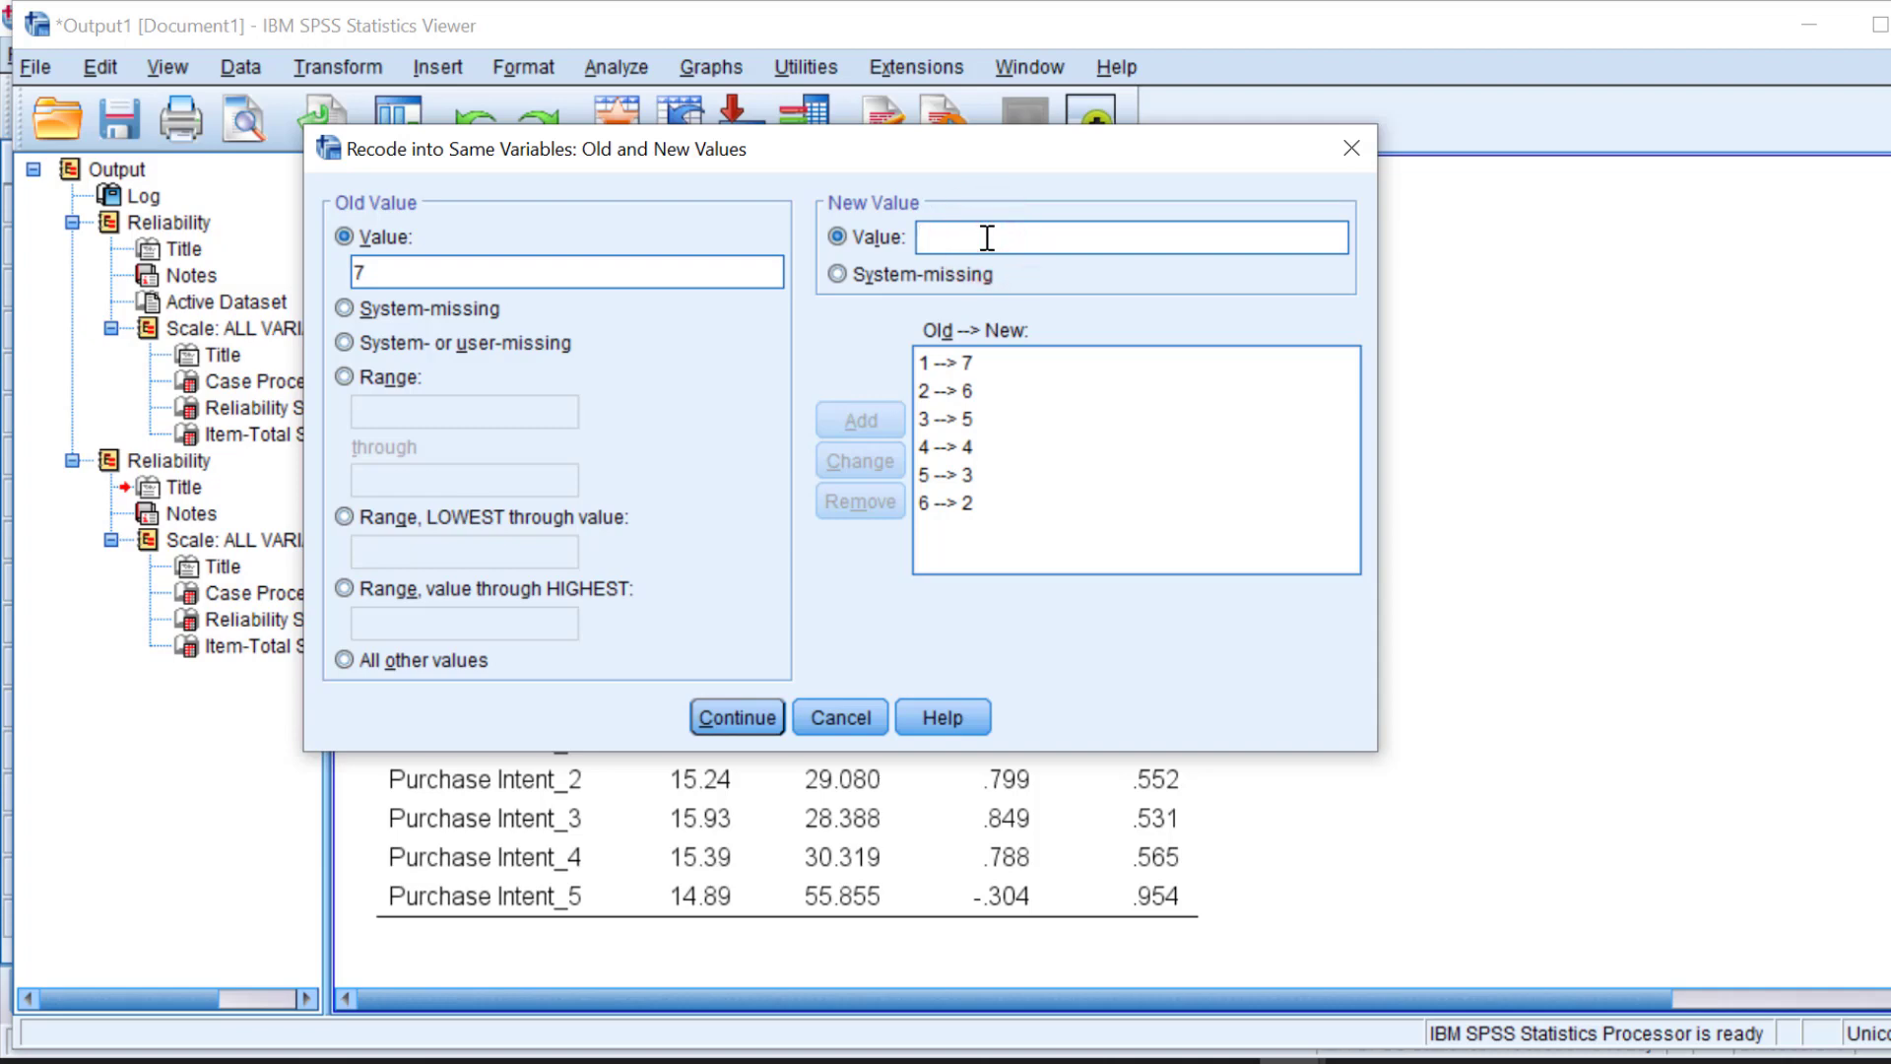
{"action": "left_click", "coordinate": [859, 419]}
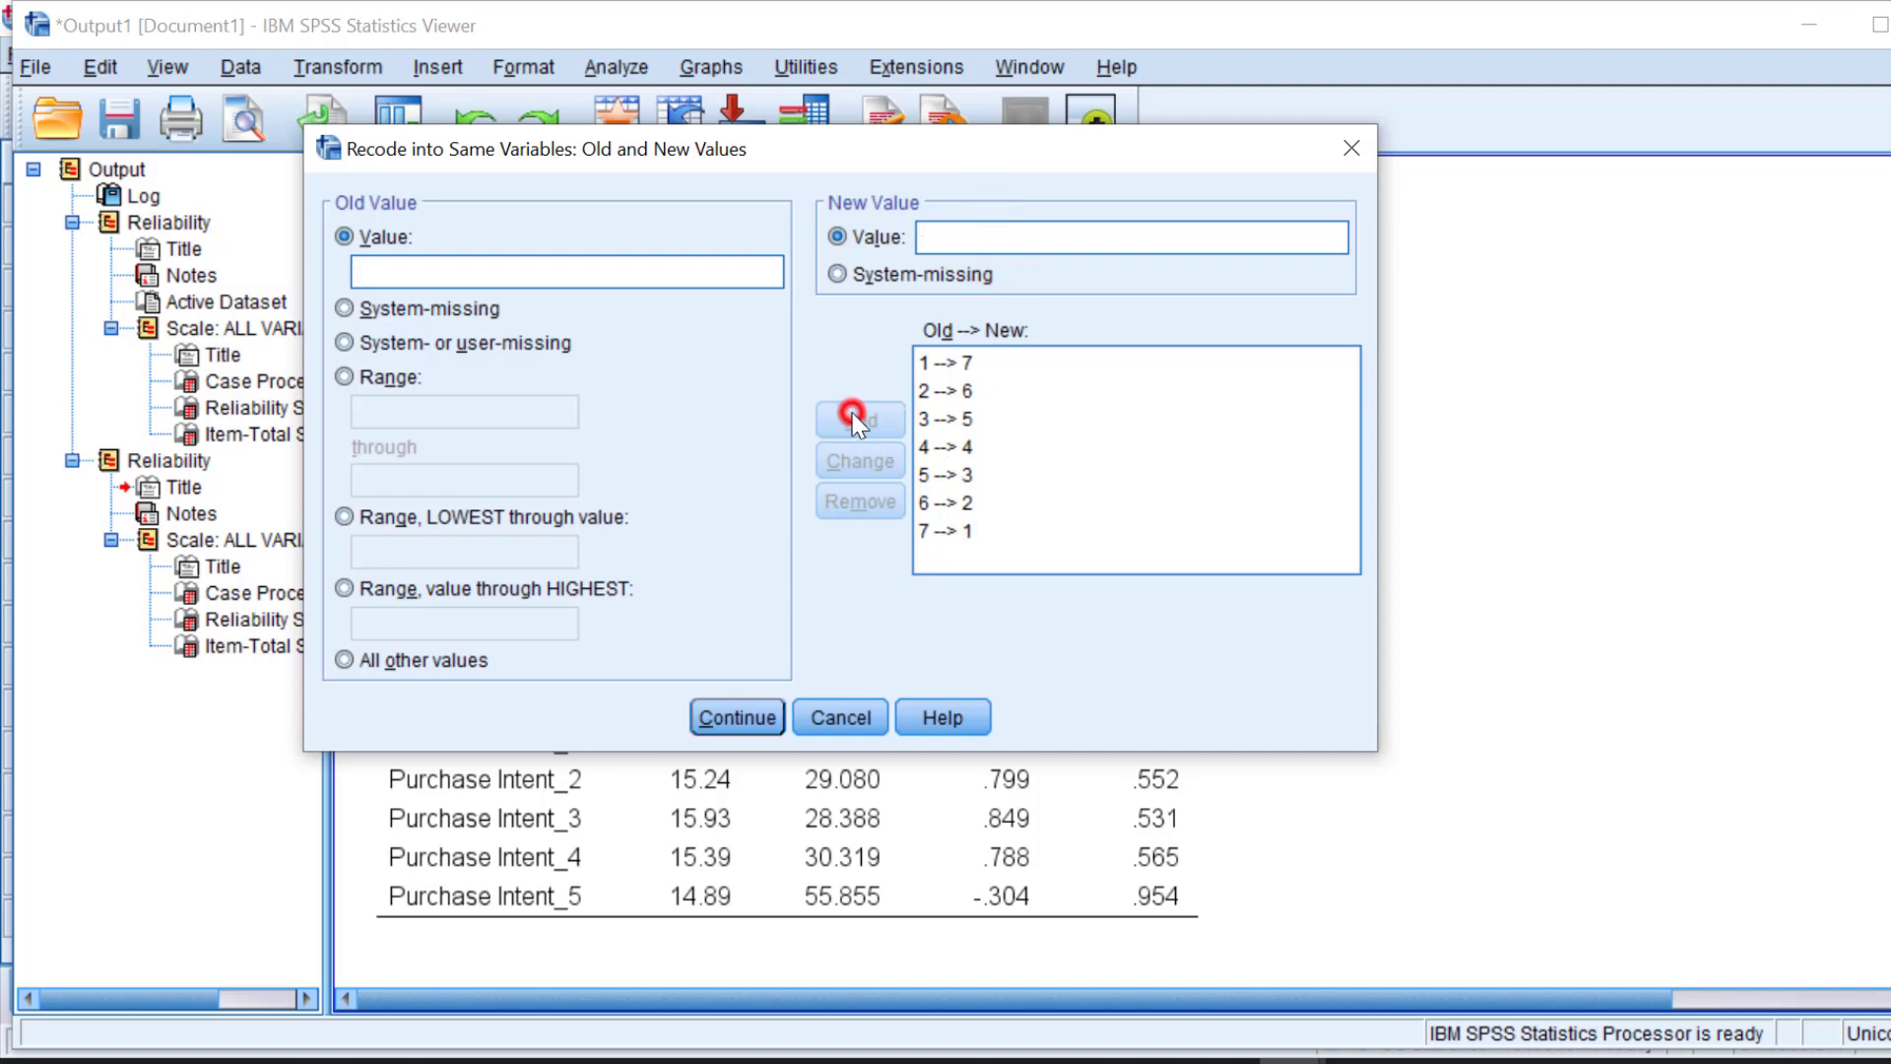
{"action": "left_click", "coordinate": [735, 717]}
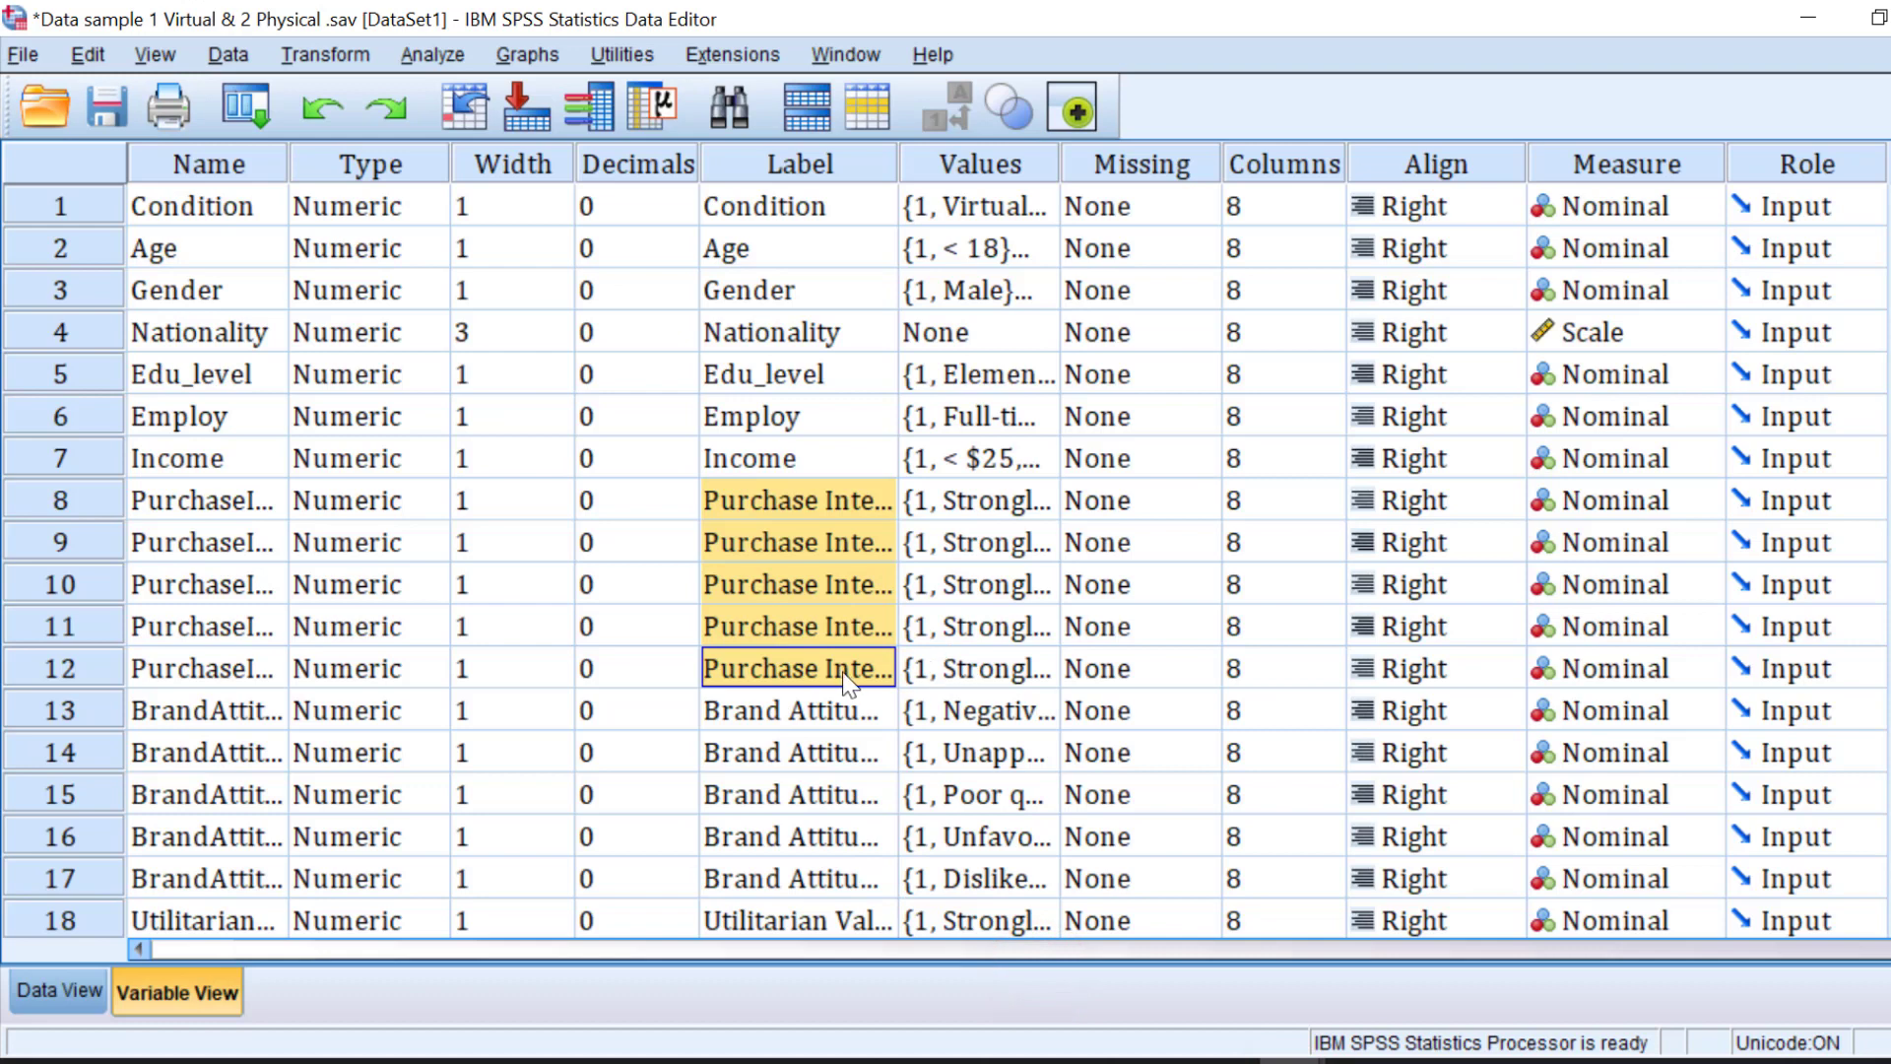
Step: Show Purchase Intent_5's value labels from row 12 of Variable View
{"action": "left_click", "coordinate": [58, 990]}
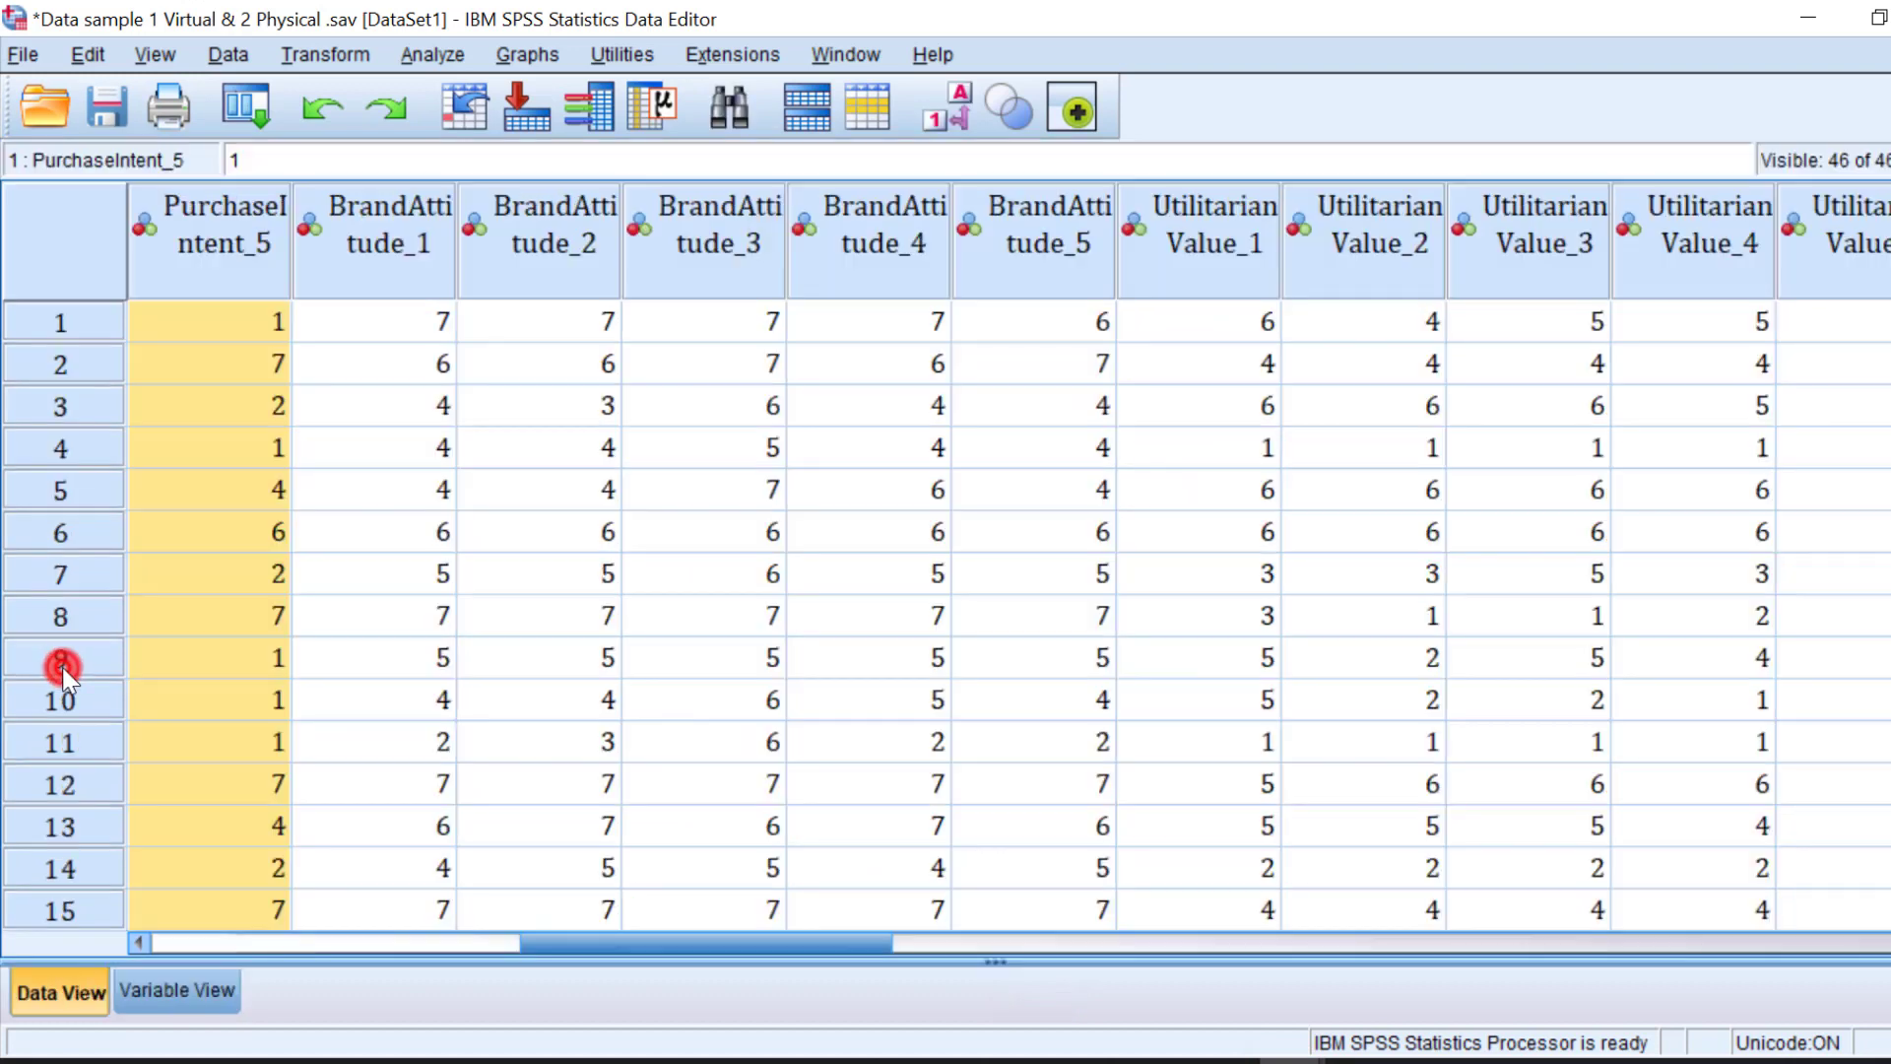
{"action": "mouse_move", "coordinate": [280, 332]}
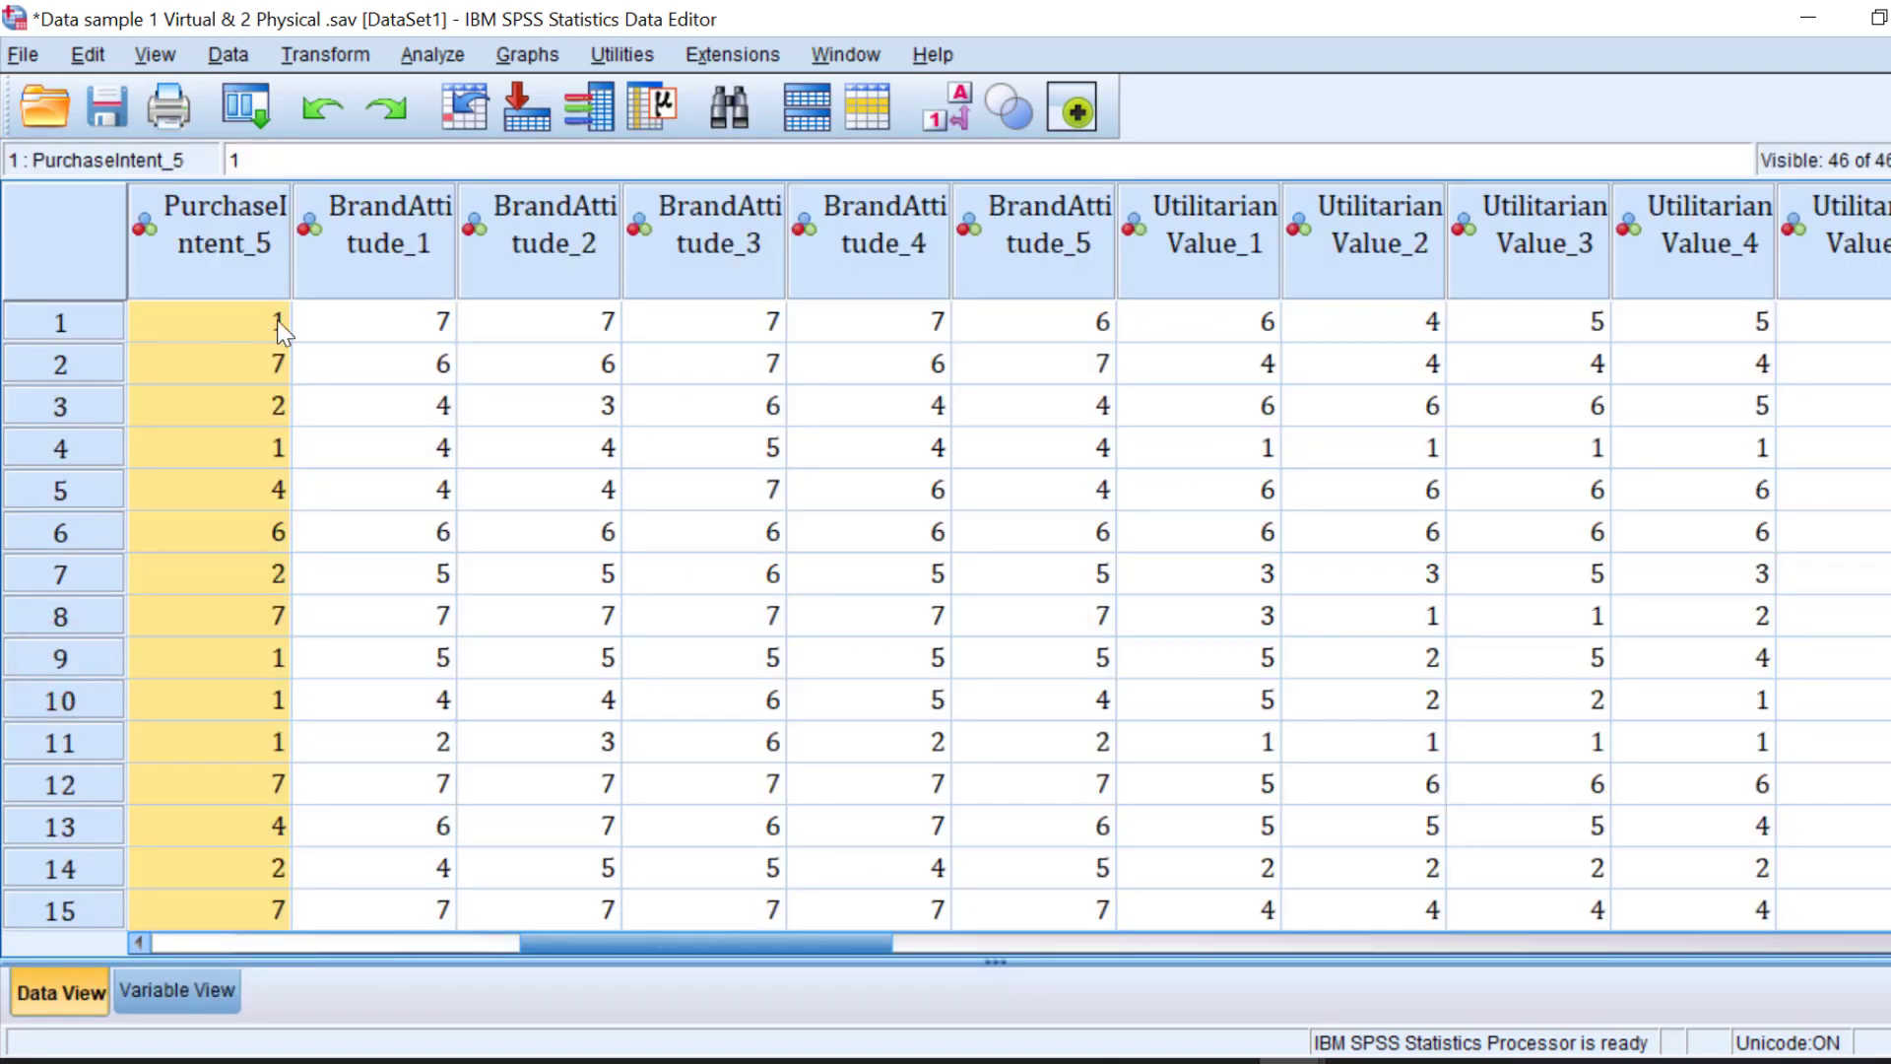
{"action": "mouse_move", "coordinate": [238, 357]}
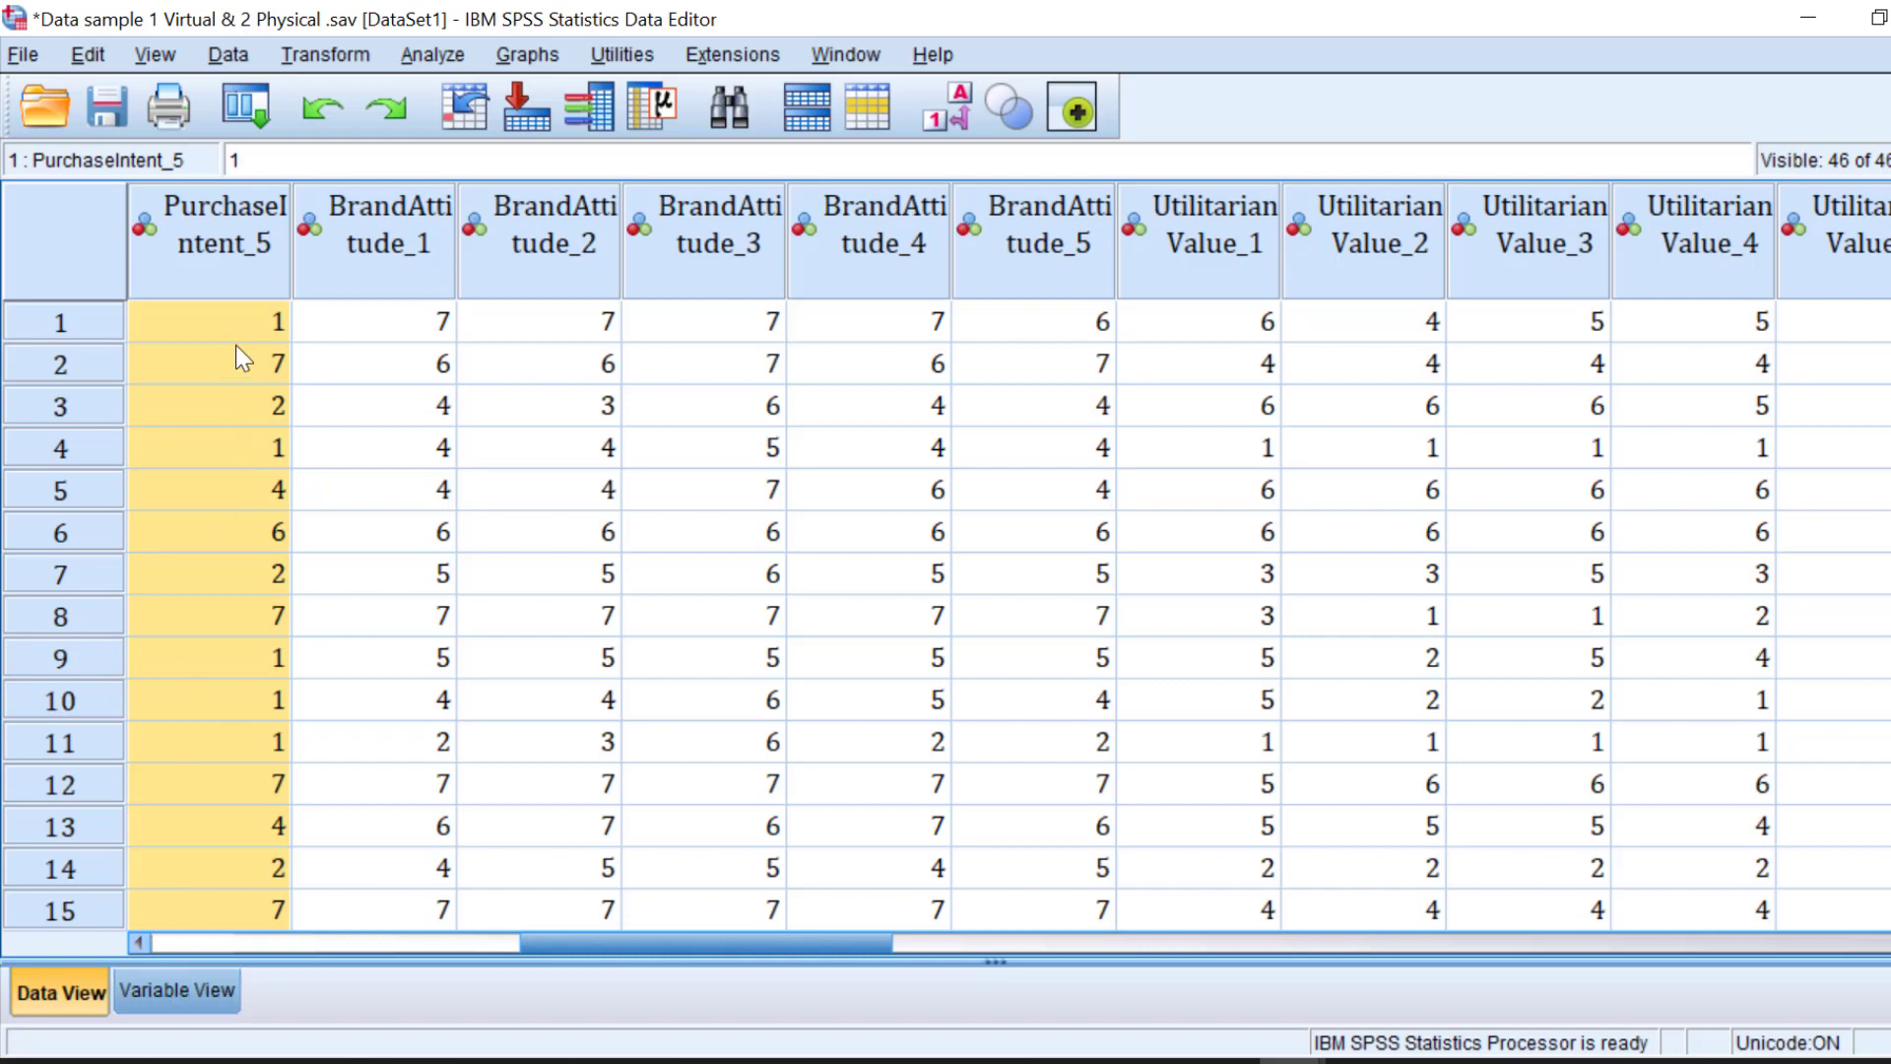
{"action": "left_click", "coordinate": [175, 991]}
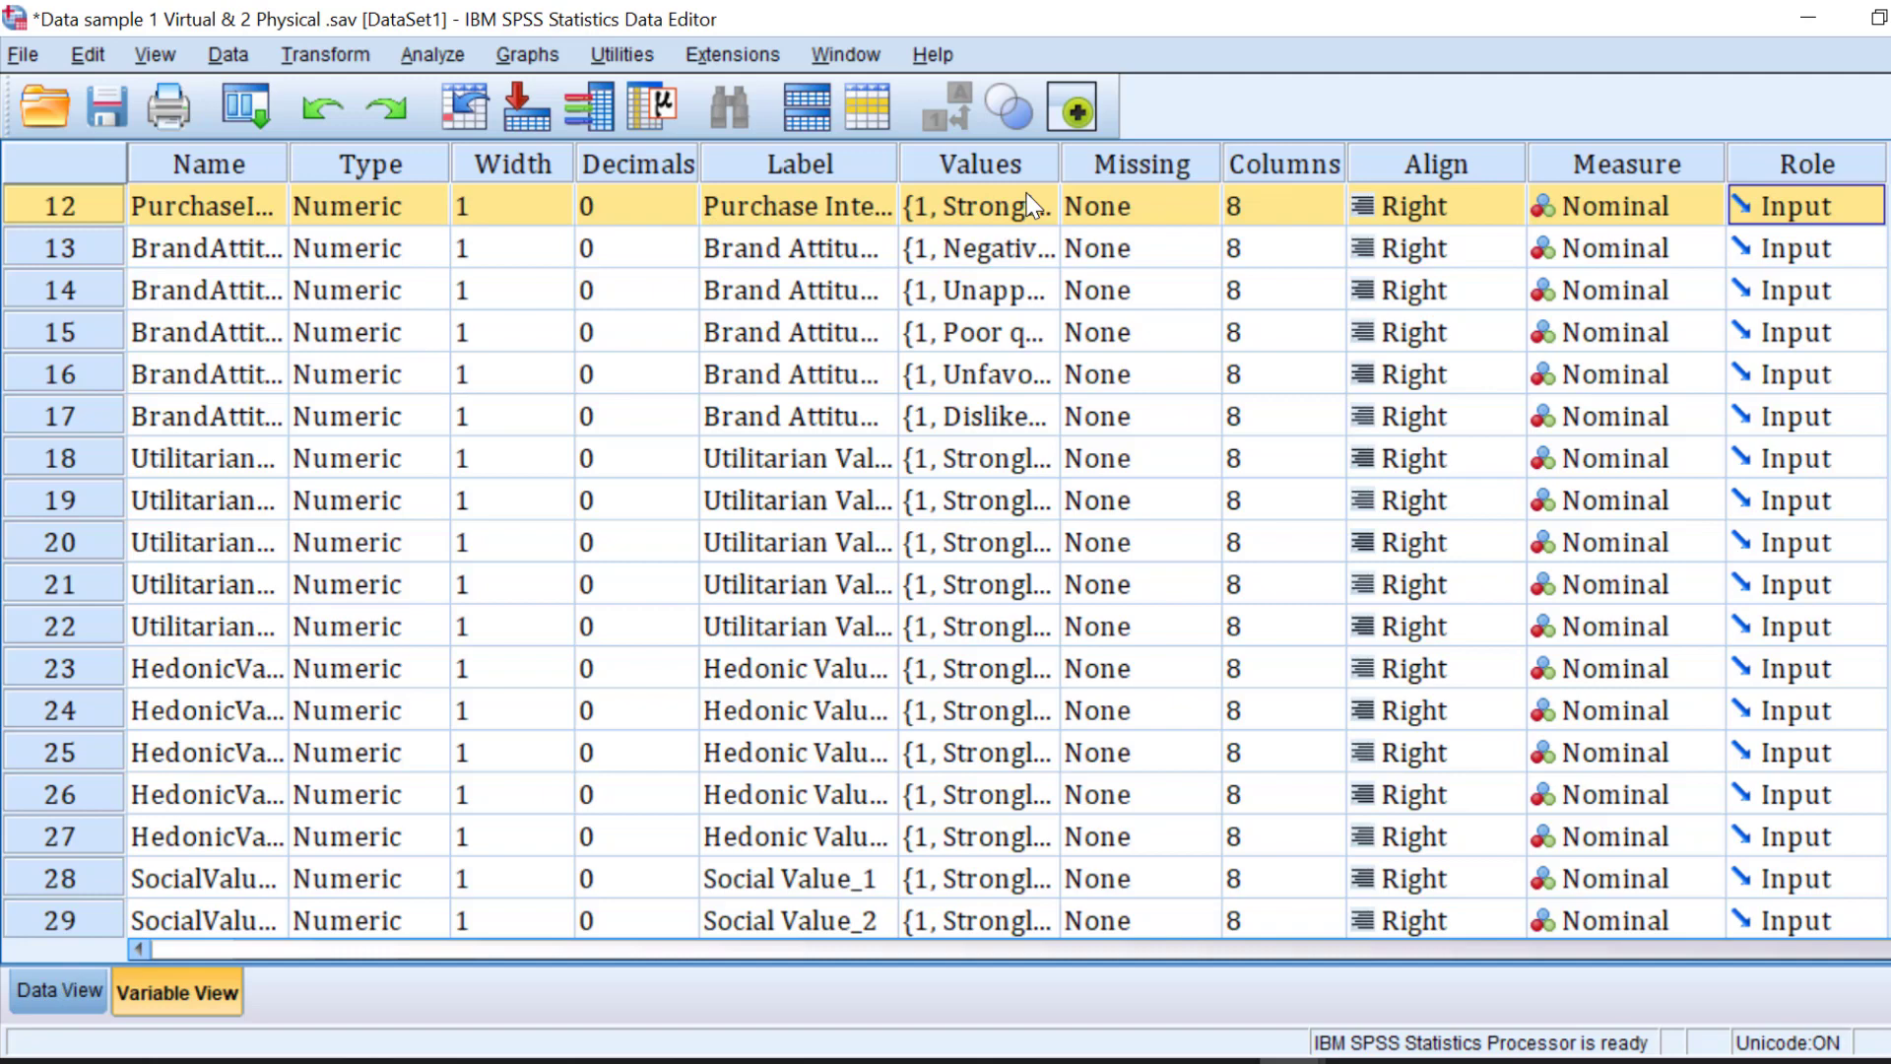
{"action": "left_click", "coordinate": [1034, 205]}
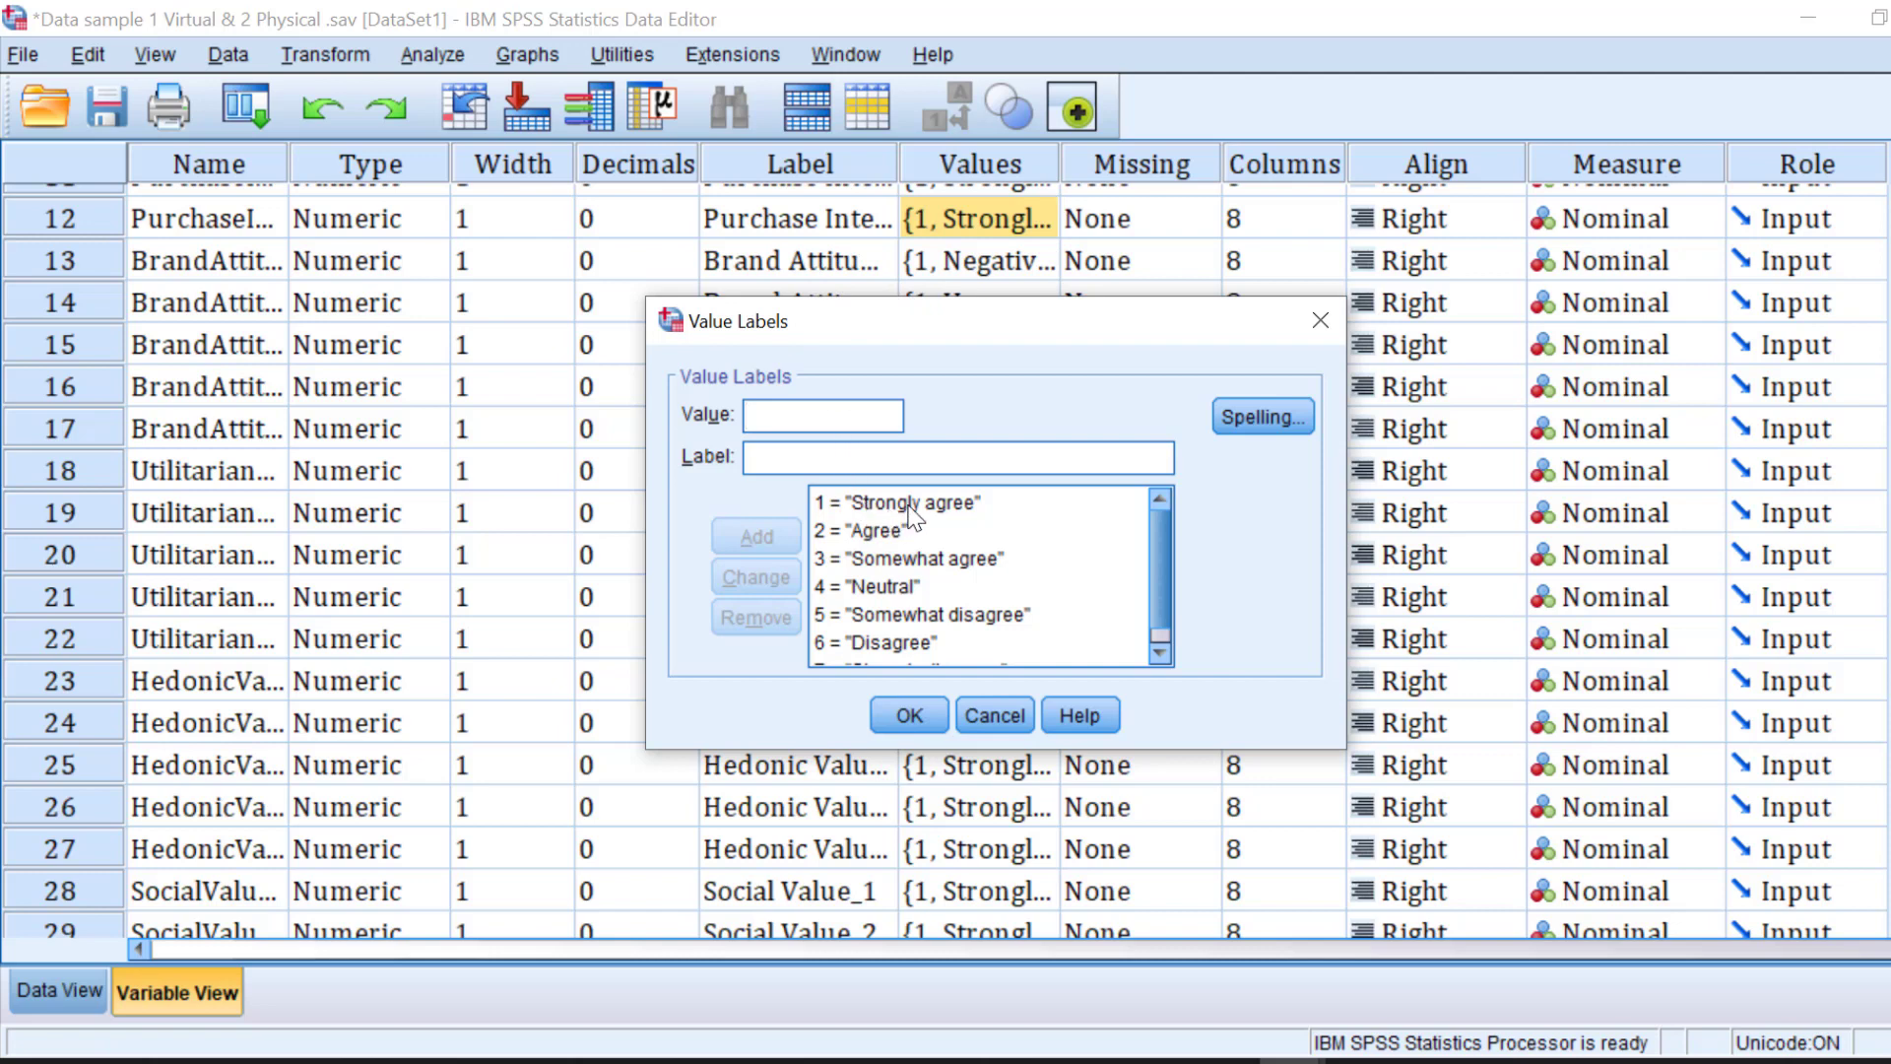
Step: Relabel values 1–3 as Strongly disagree, Disagree and Somewhat disagree
{"action": "left_click", "coordinate": [896, 502]}
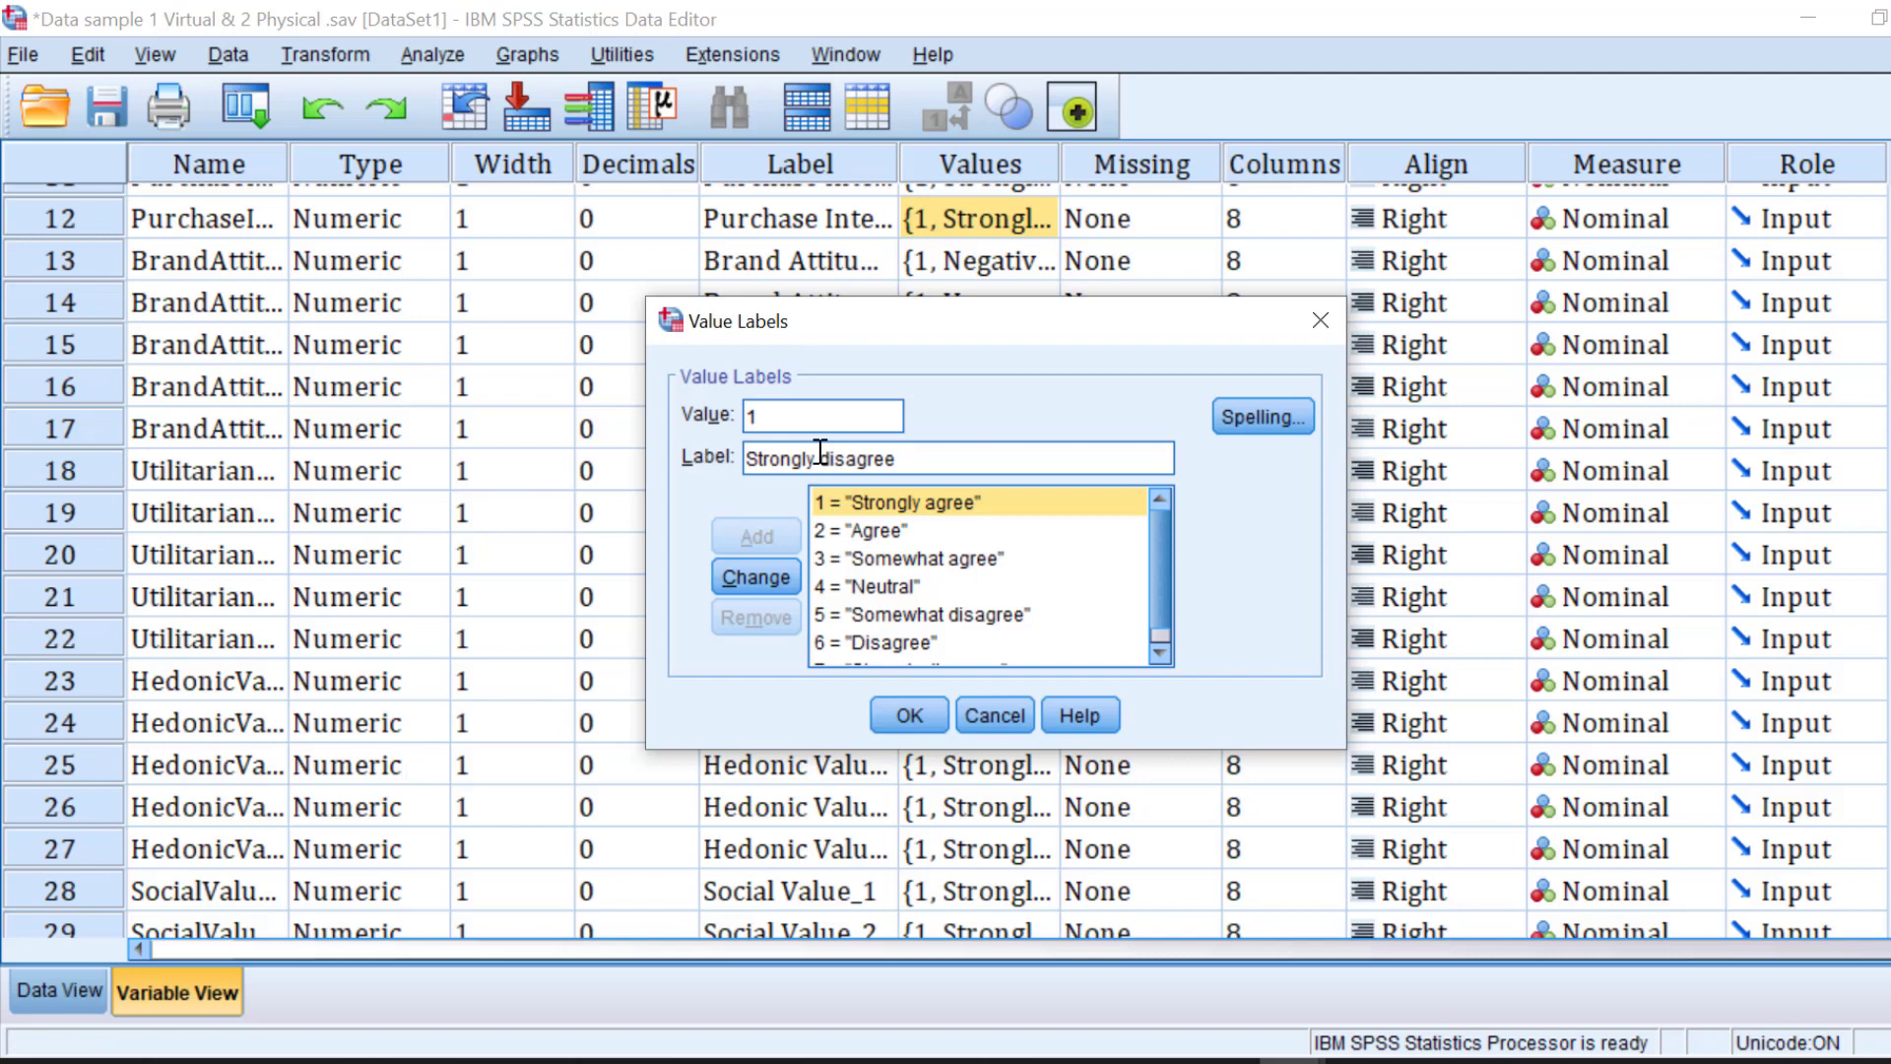
{"action": "left_click", "coordinate": [899, 529]}
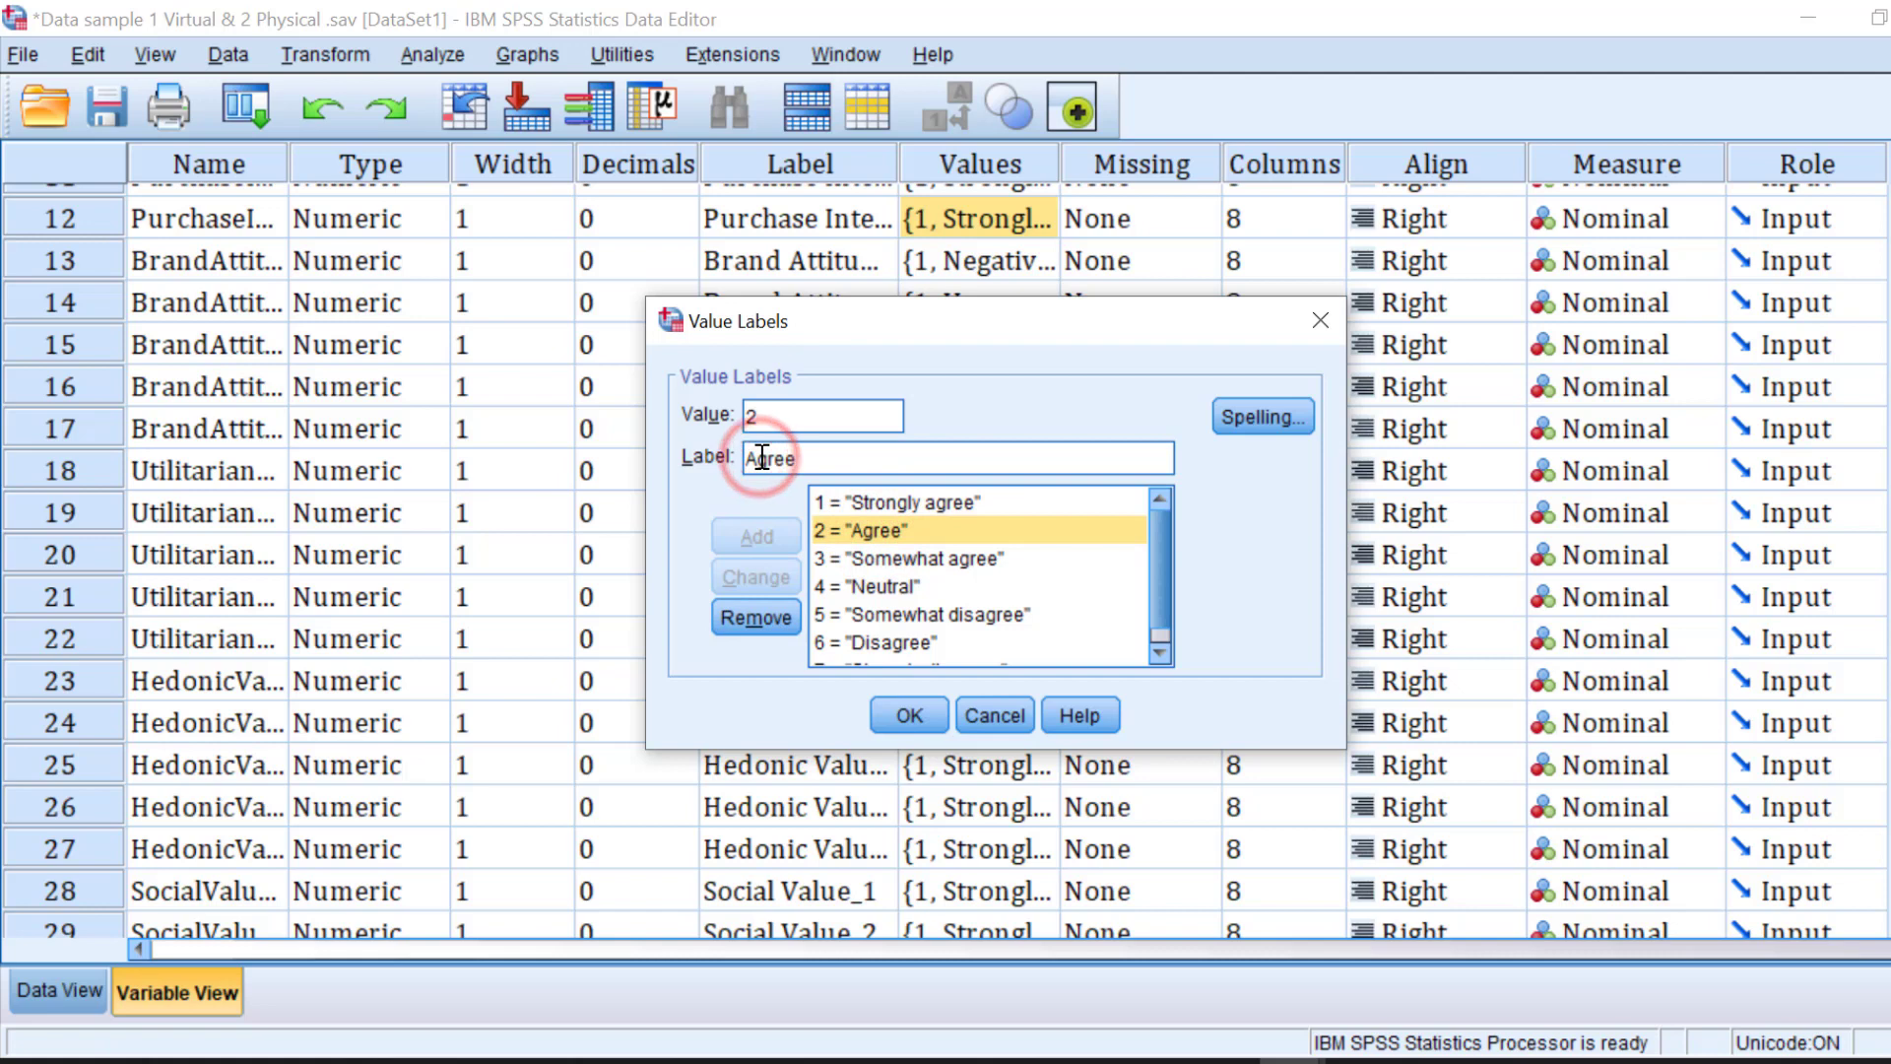
{"action": "left_click", "coordinate": [895, 502]}
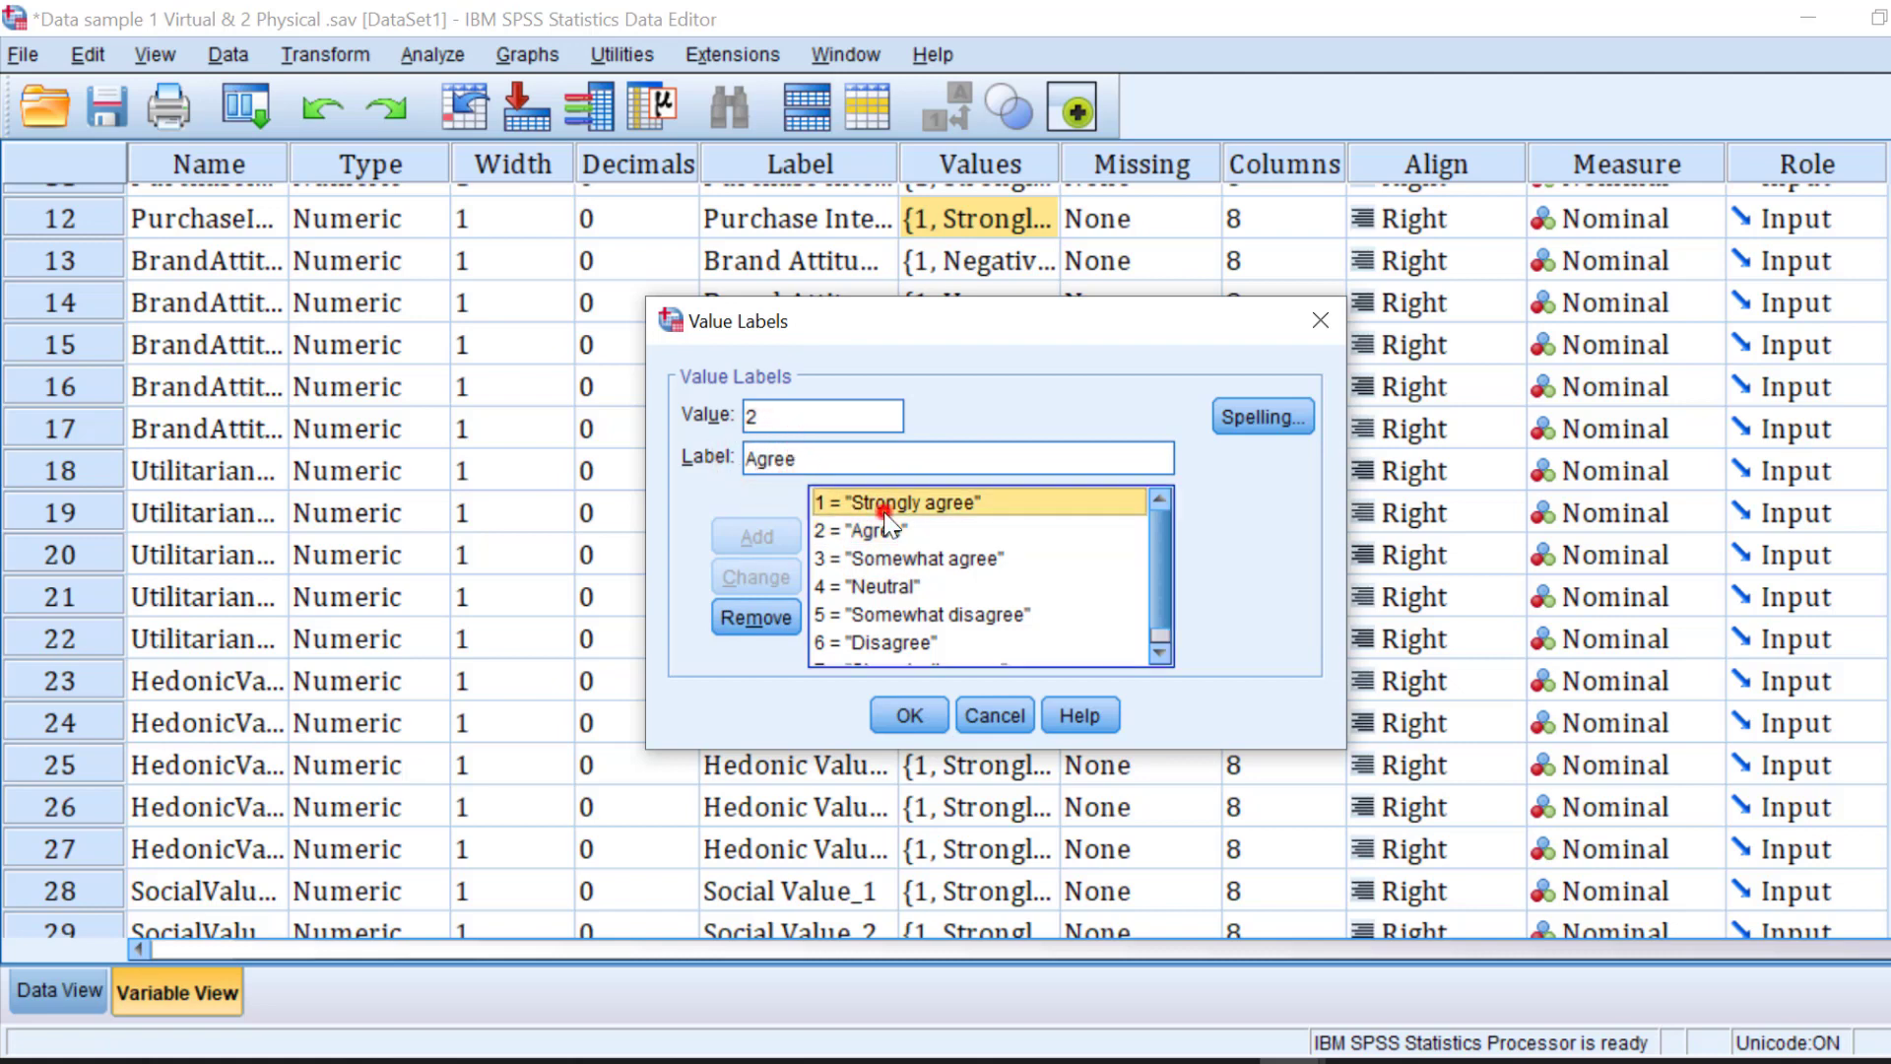
{"action": "left_click", "coordinate": [898, 503]}
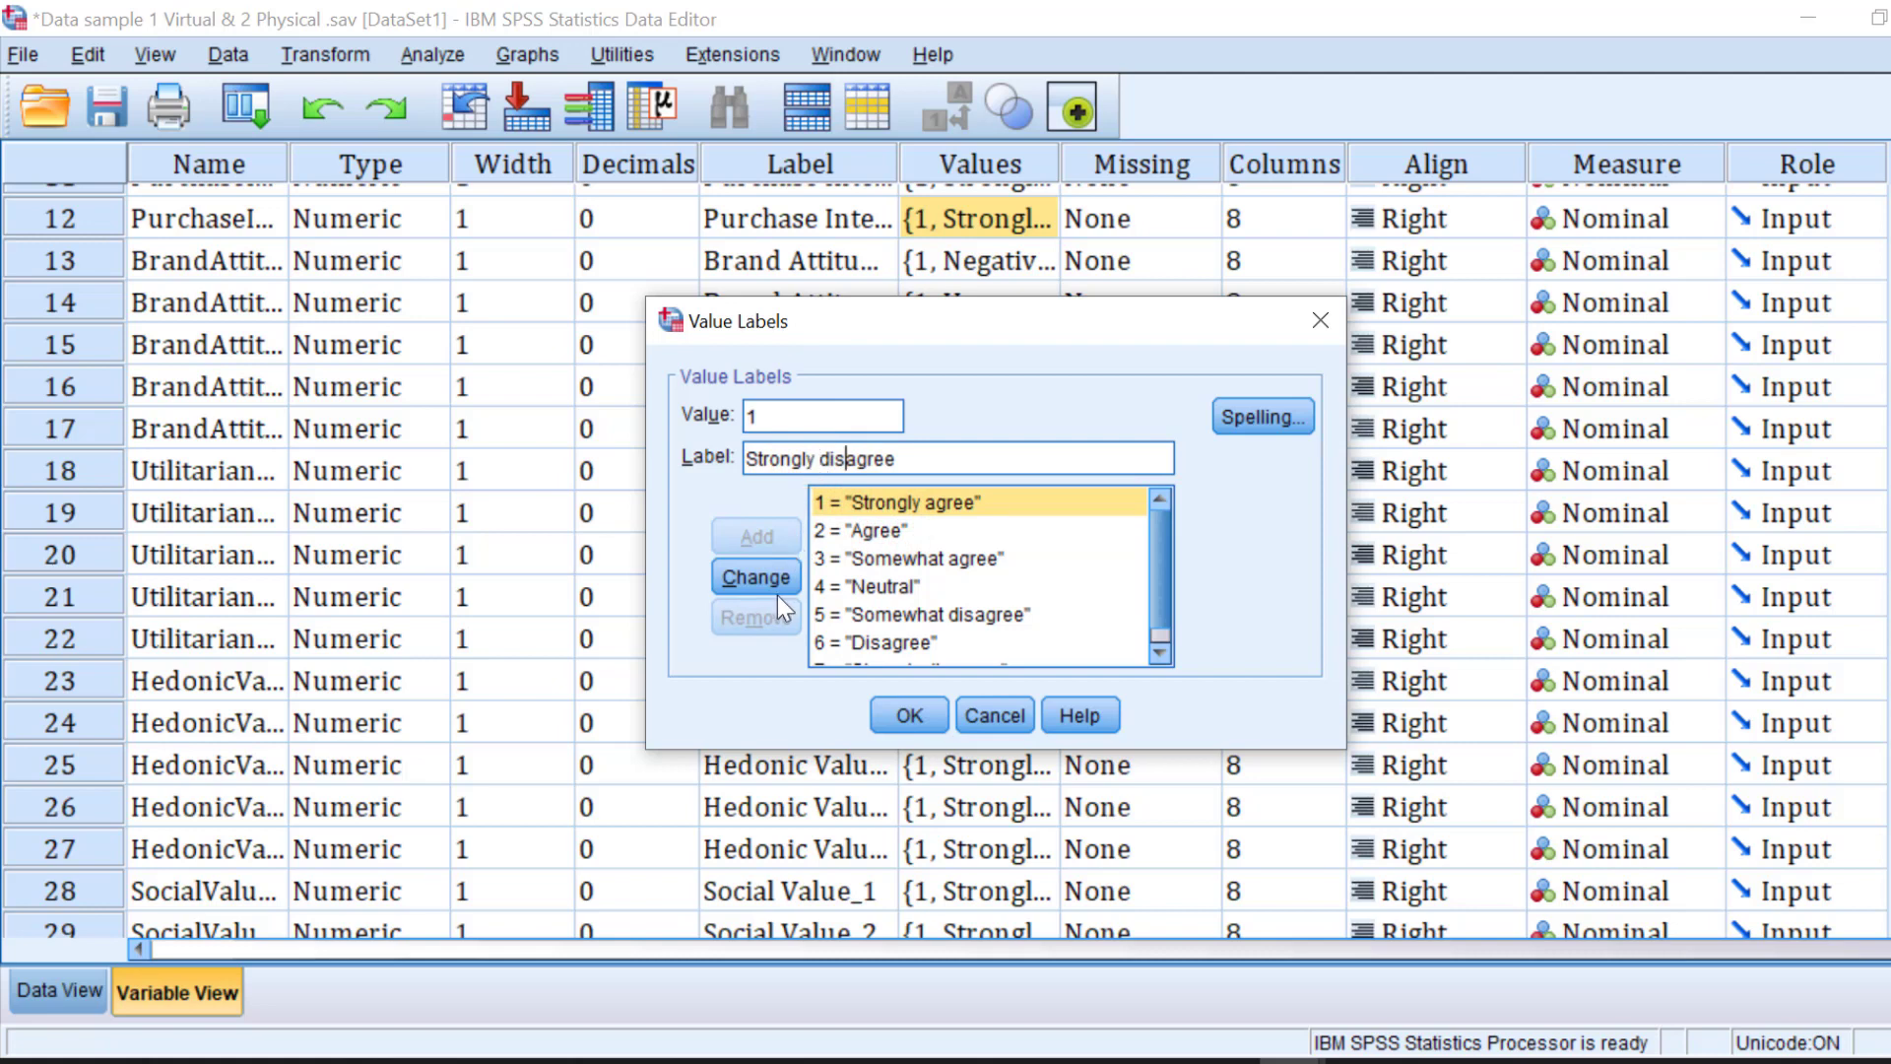
{"action": "left_click", "coordinate": [898, 530]}
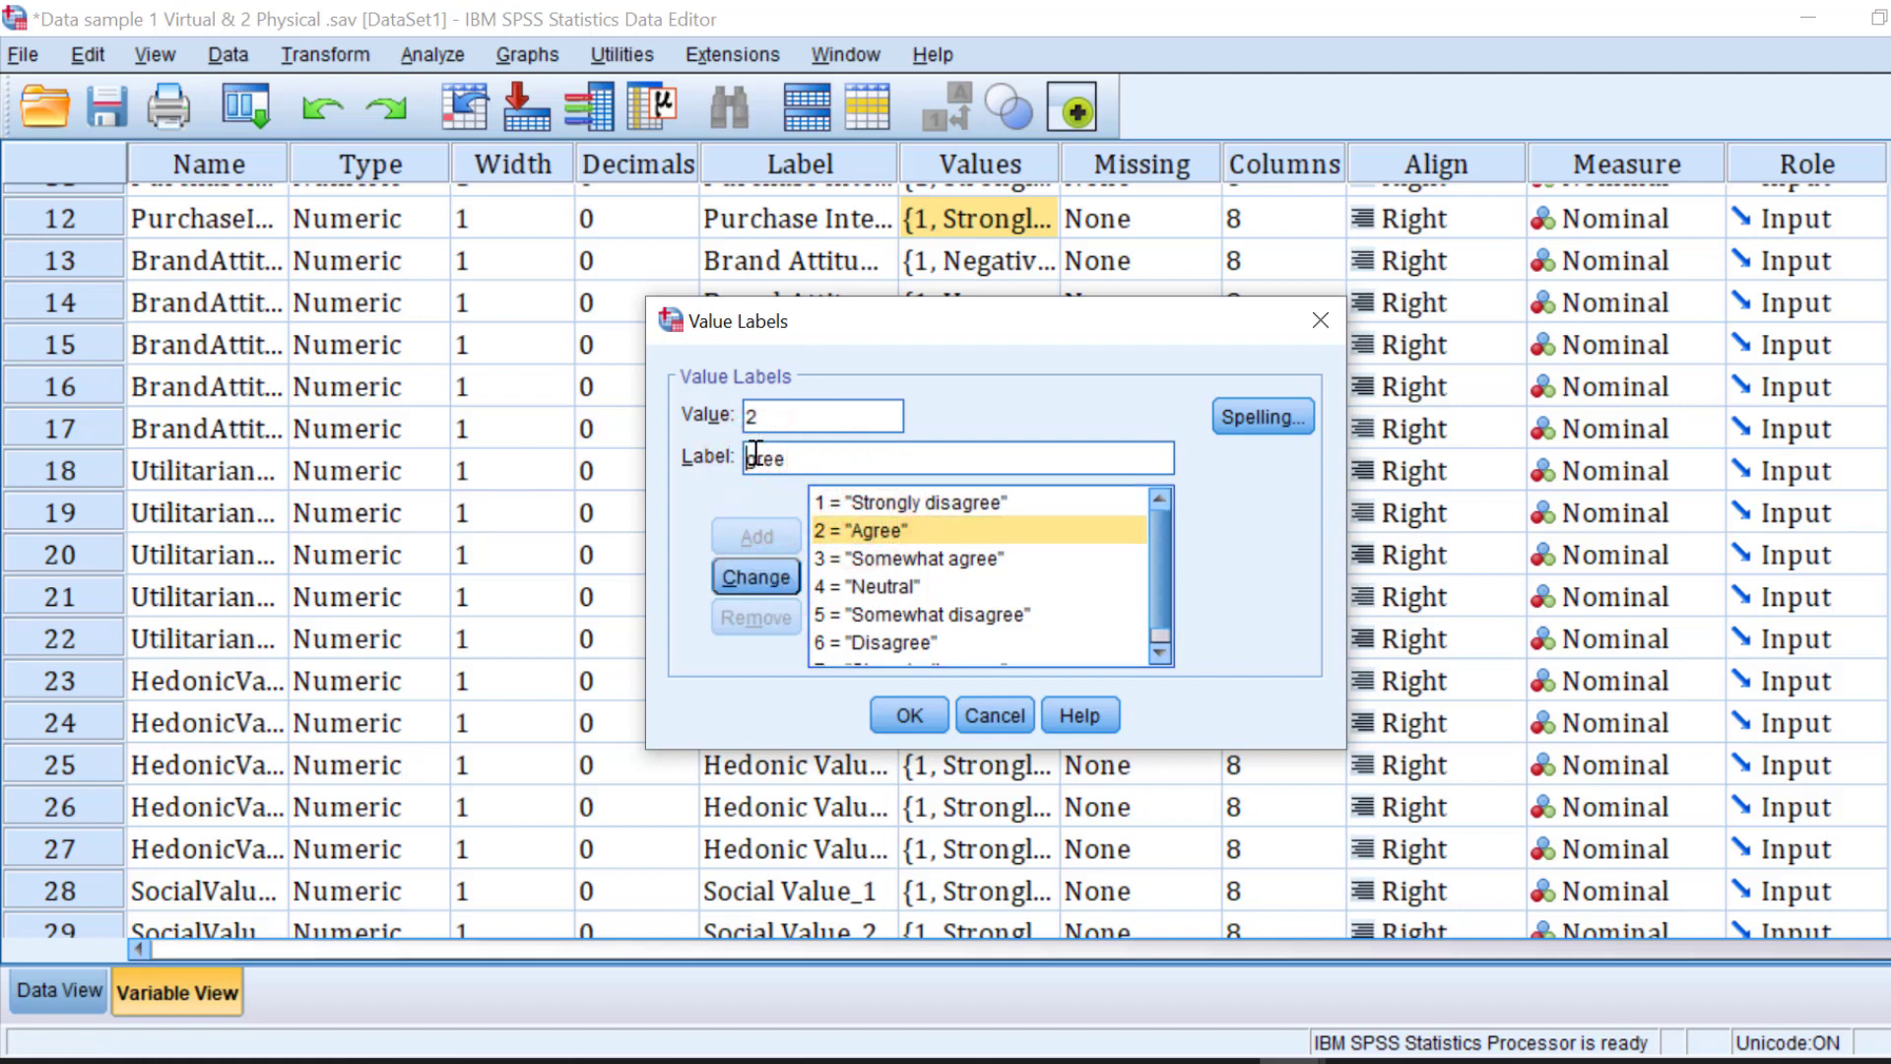
{"action": "type", "text": "Disagree"}
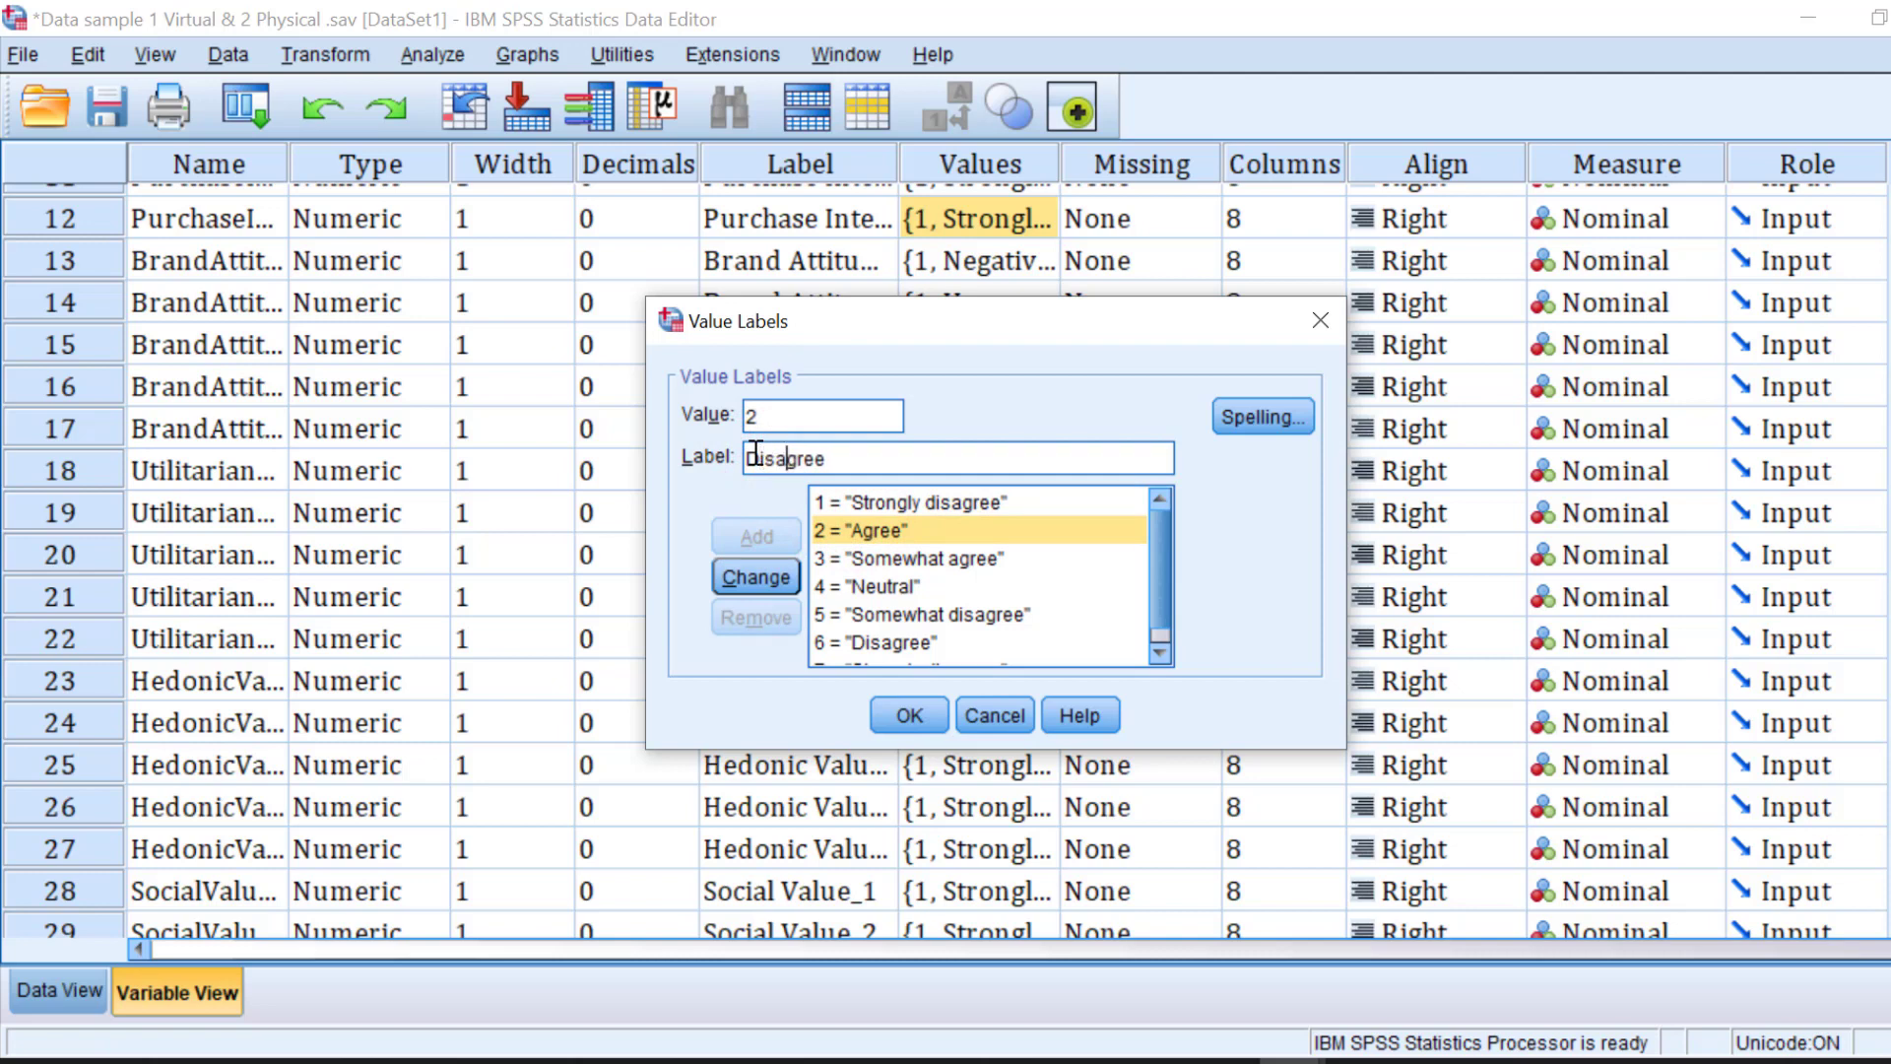
{"action": "left_click", "coordinate": [754, 575]}
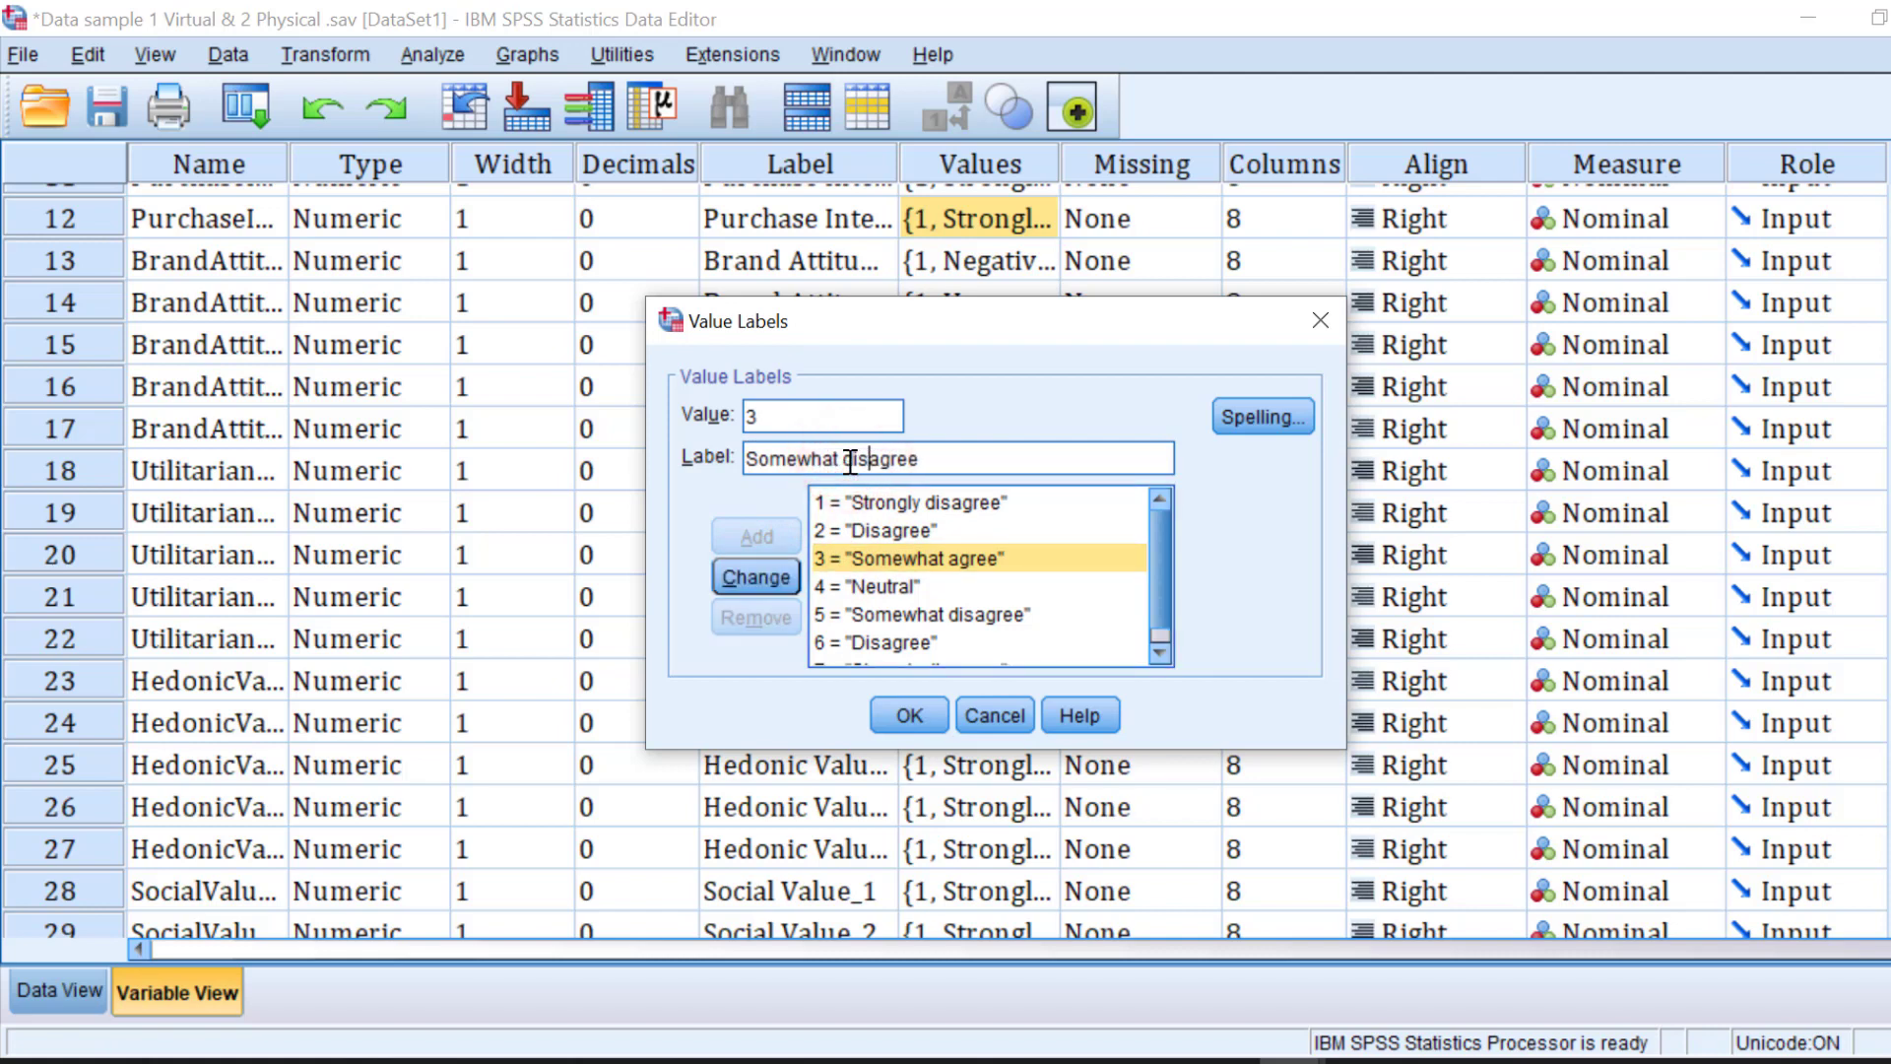
{"action": "left_click", "coordinate": [934, 615]}
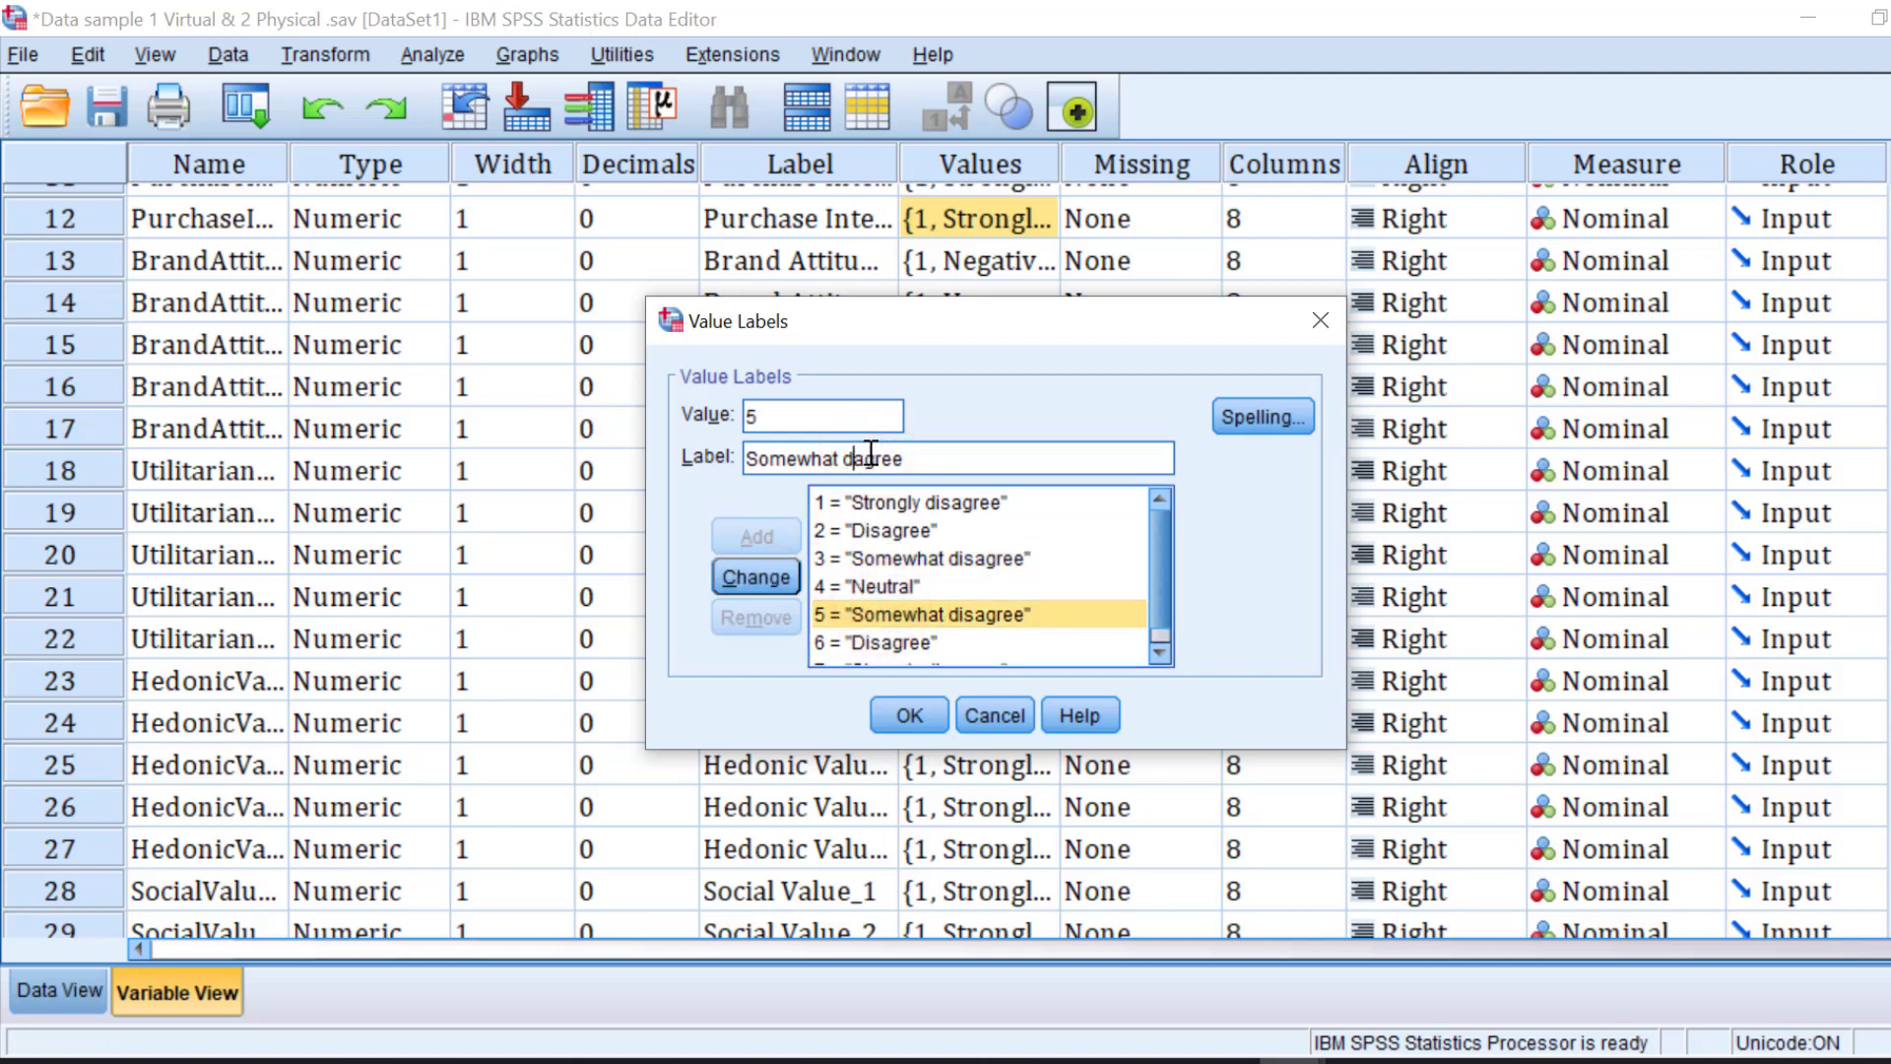
Step: Relabel values 5–7 as Somewhat agree, Agree and Strongly agree, and confirm
{"action": "left_click", "coordinate": [754, 575]}
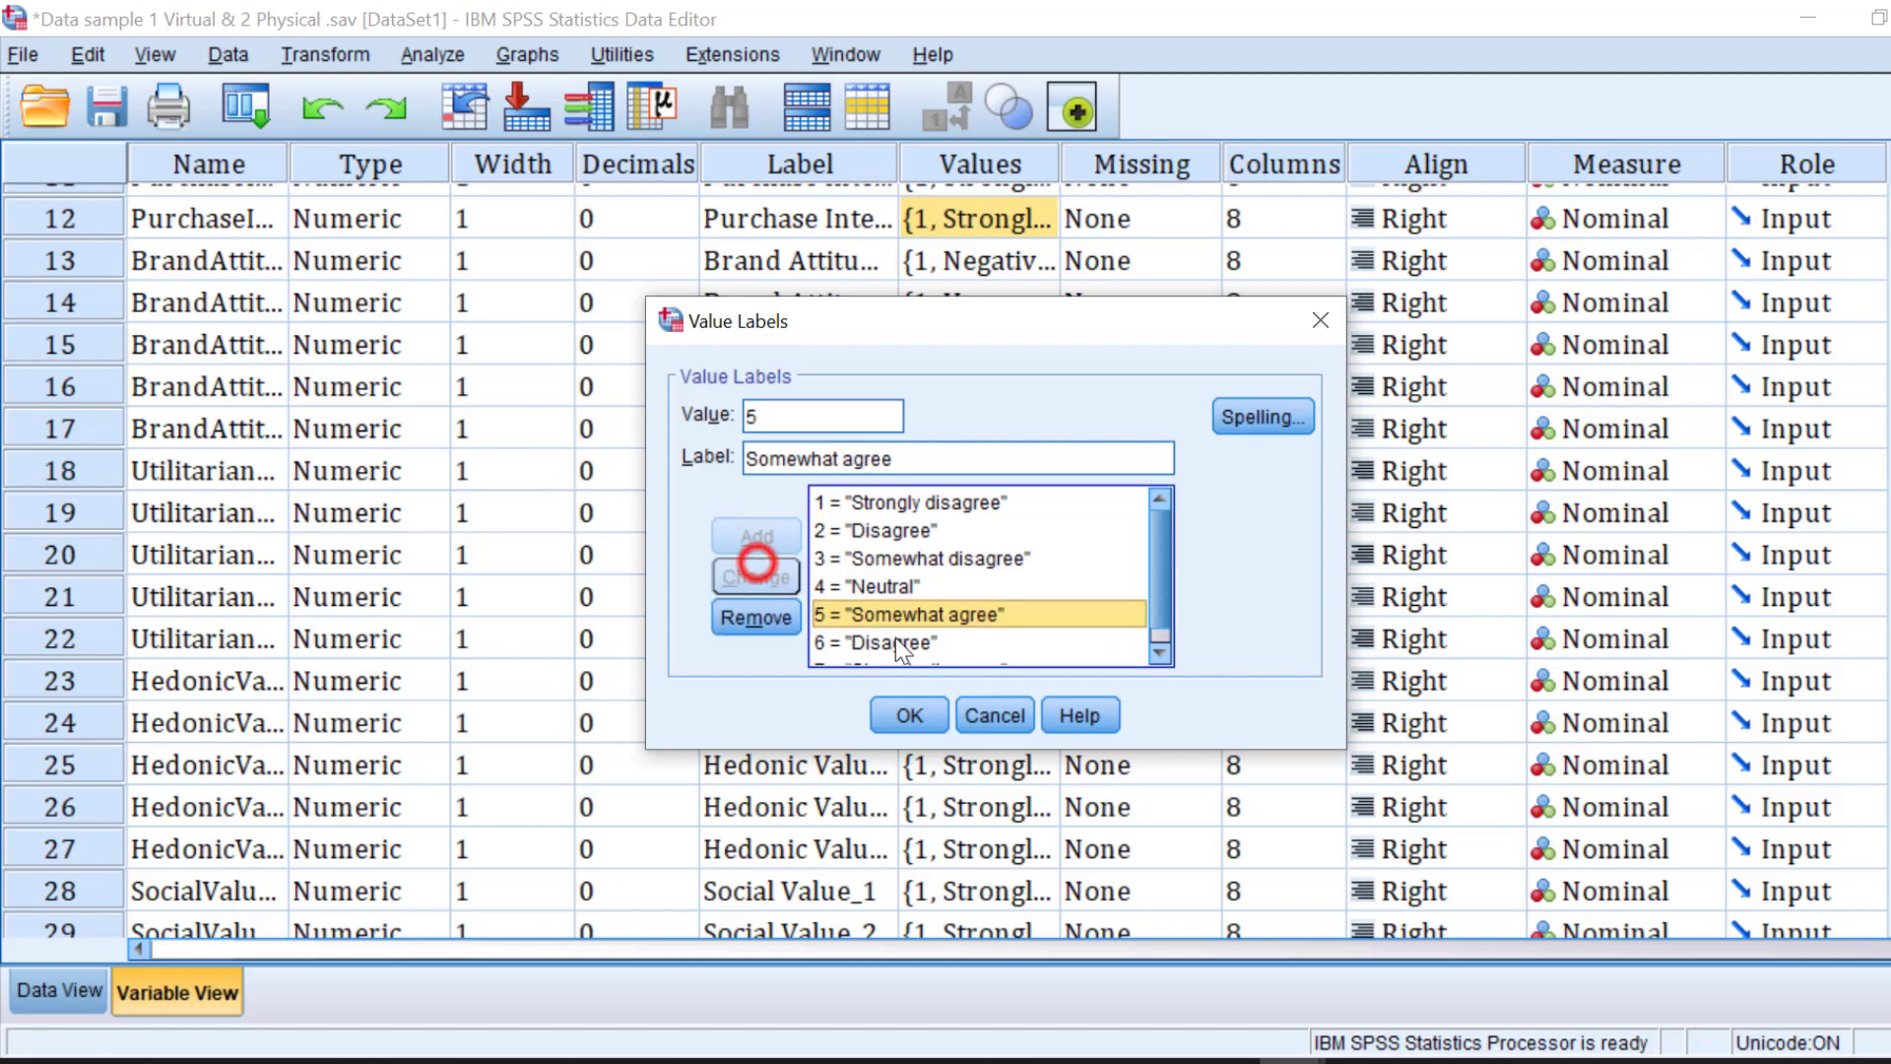
{"action": "left_click", "coordinate": [881, 642]}
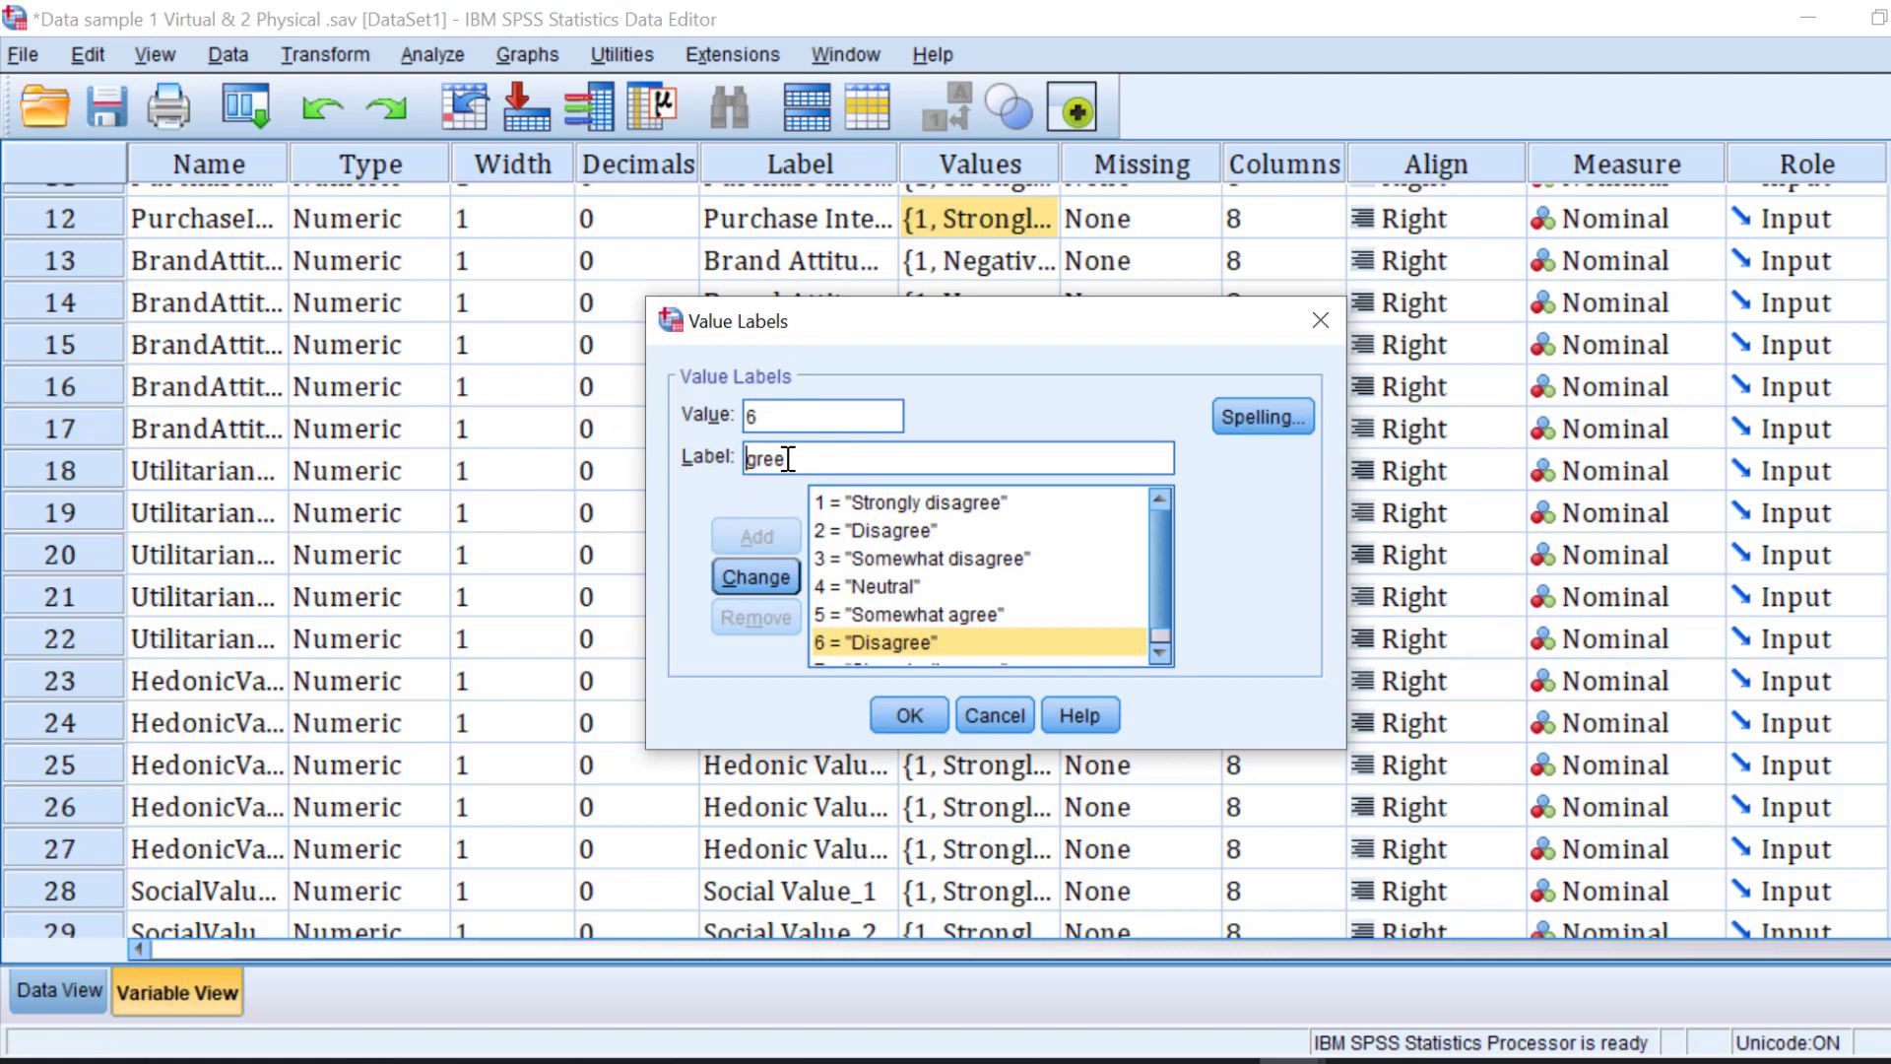
{"action": "left_click", "coordinate": [755, 575]}
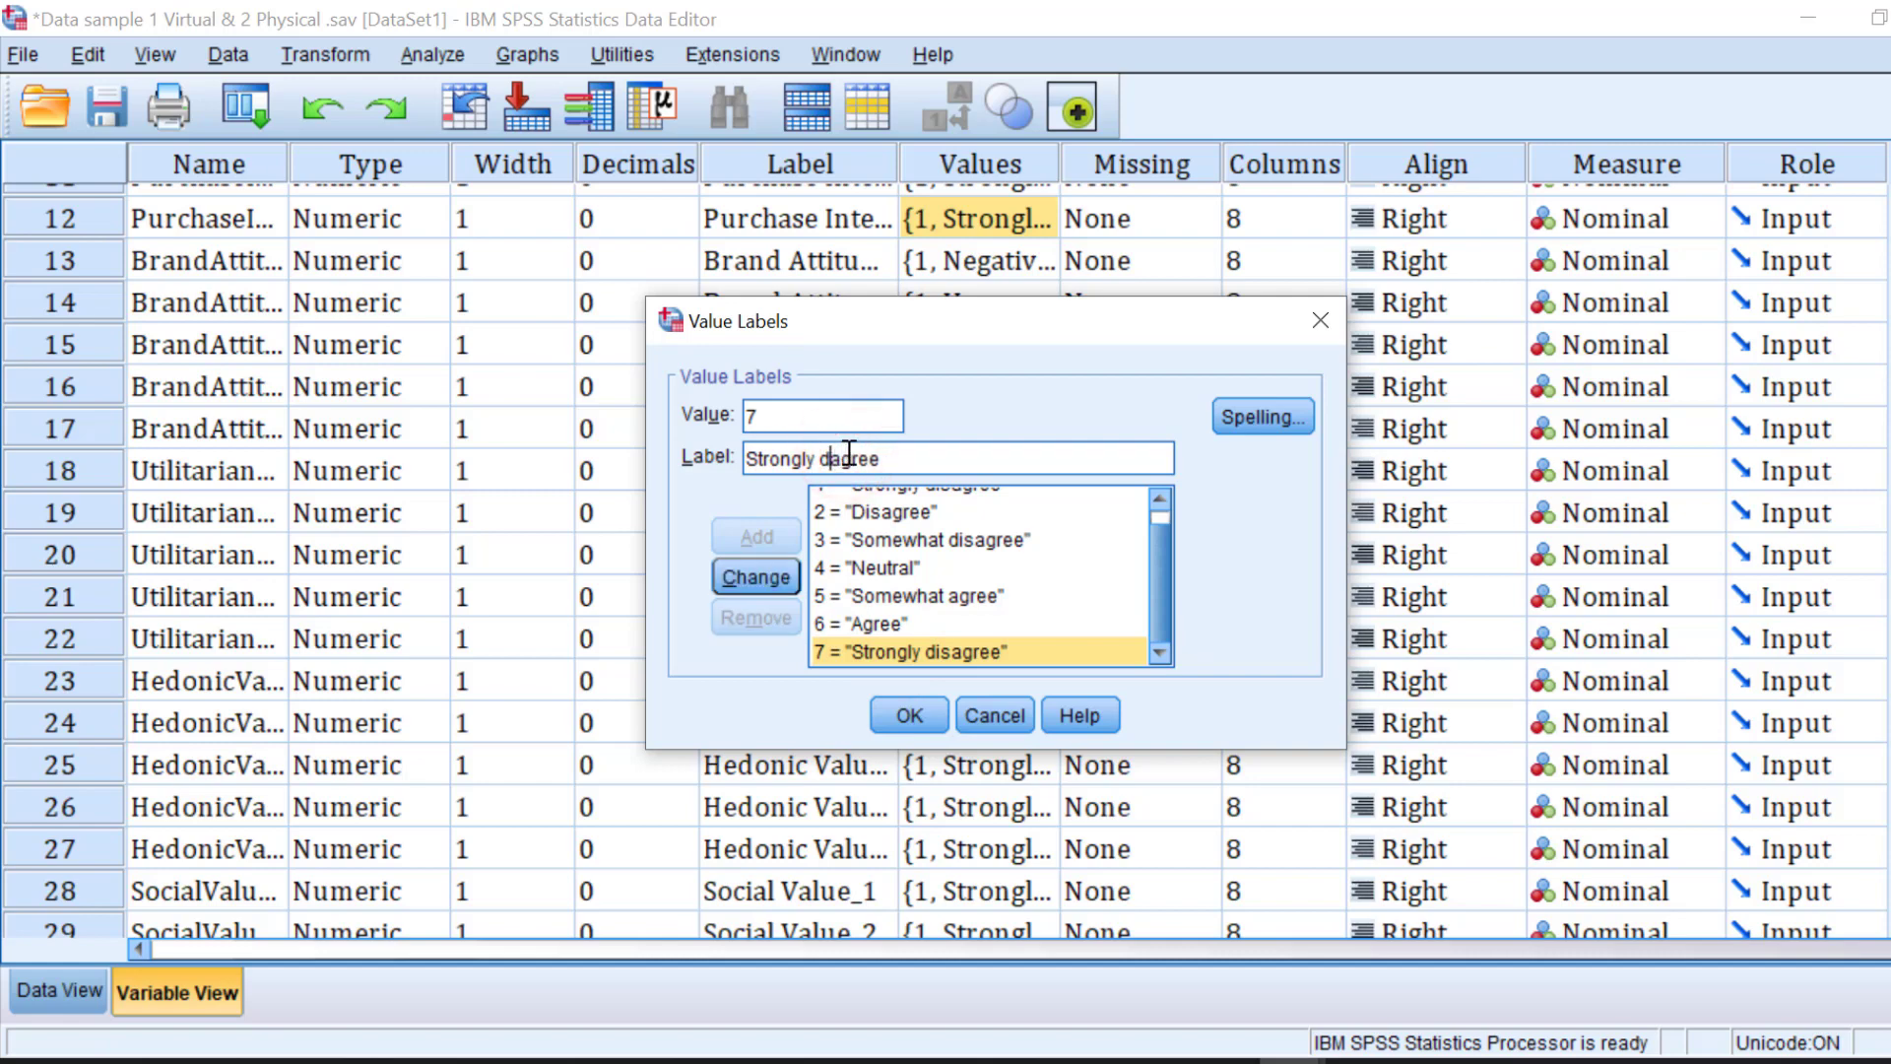
{"action": "left_click", "coordinate": [755, 577]}
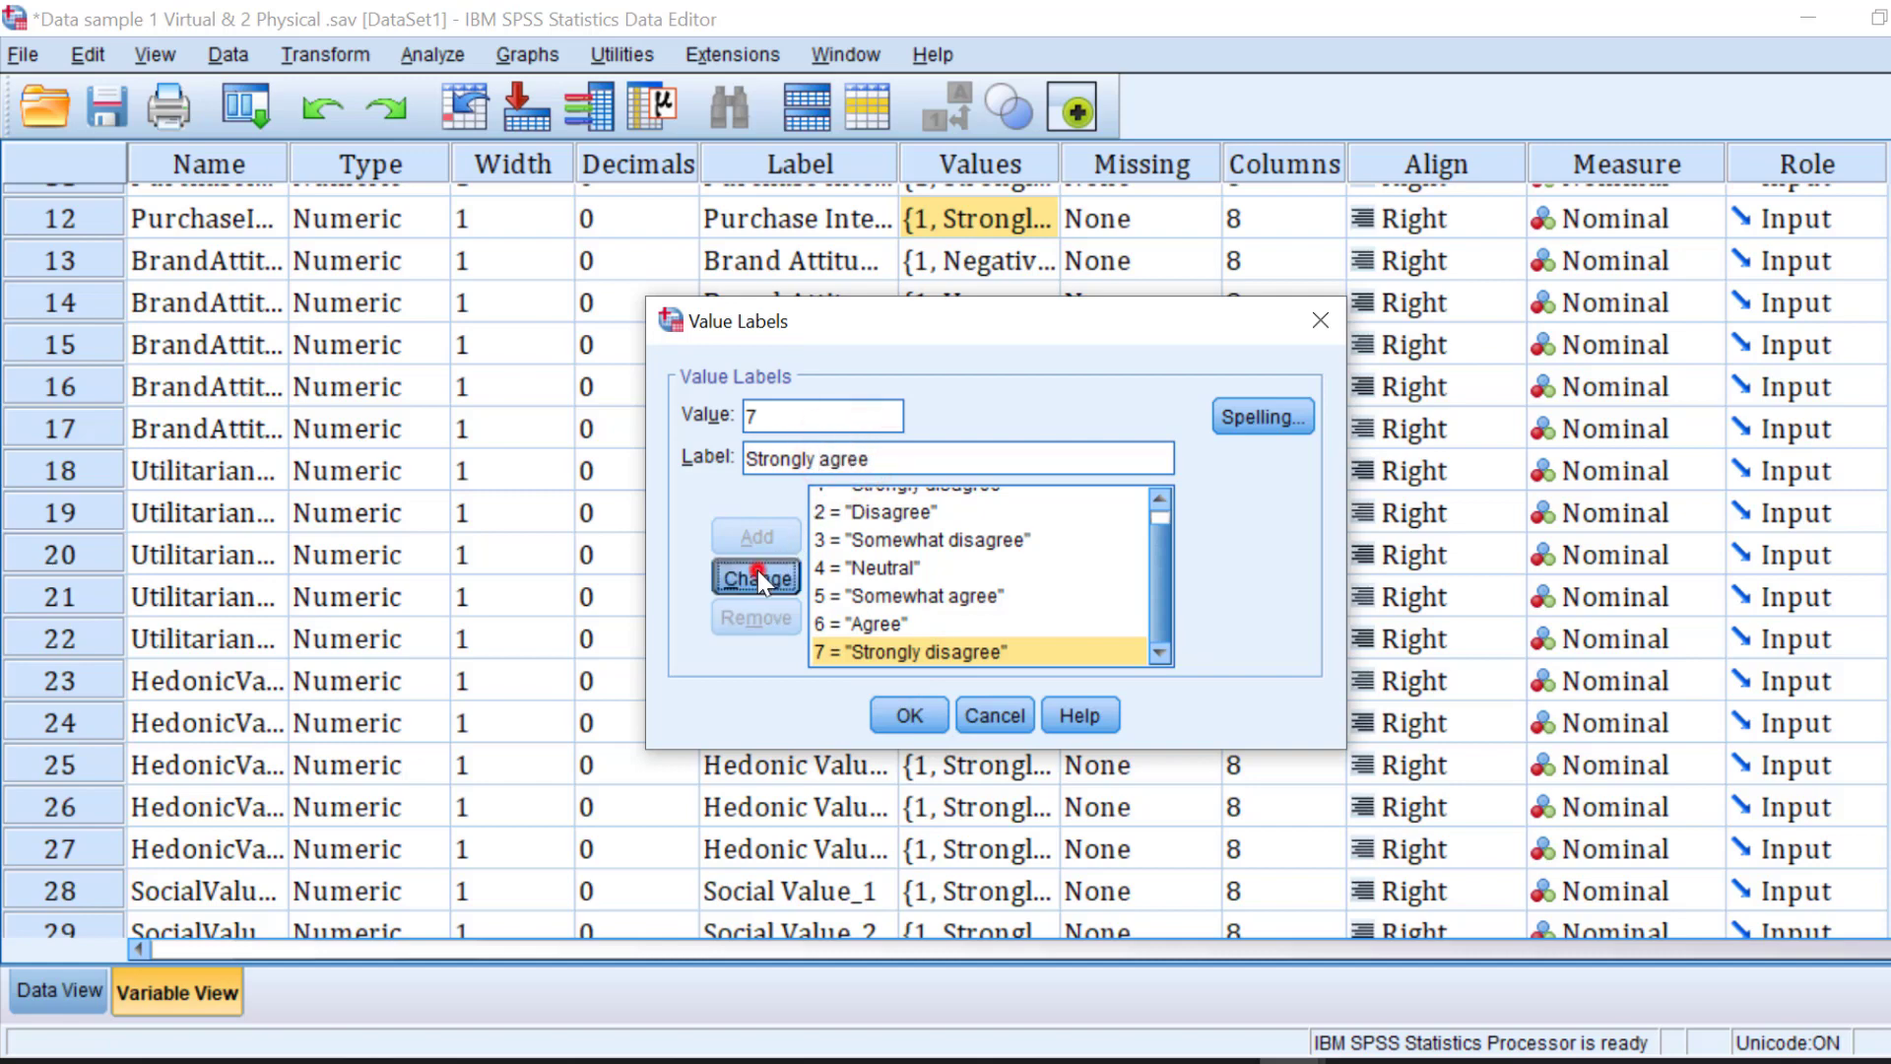
{"action": "left_click", "coordinate": [906, 713]}
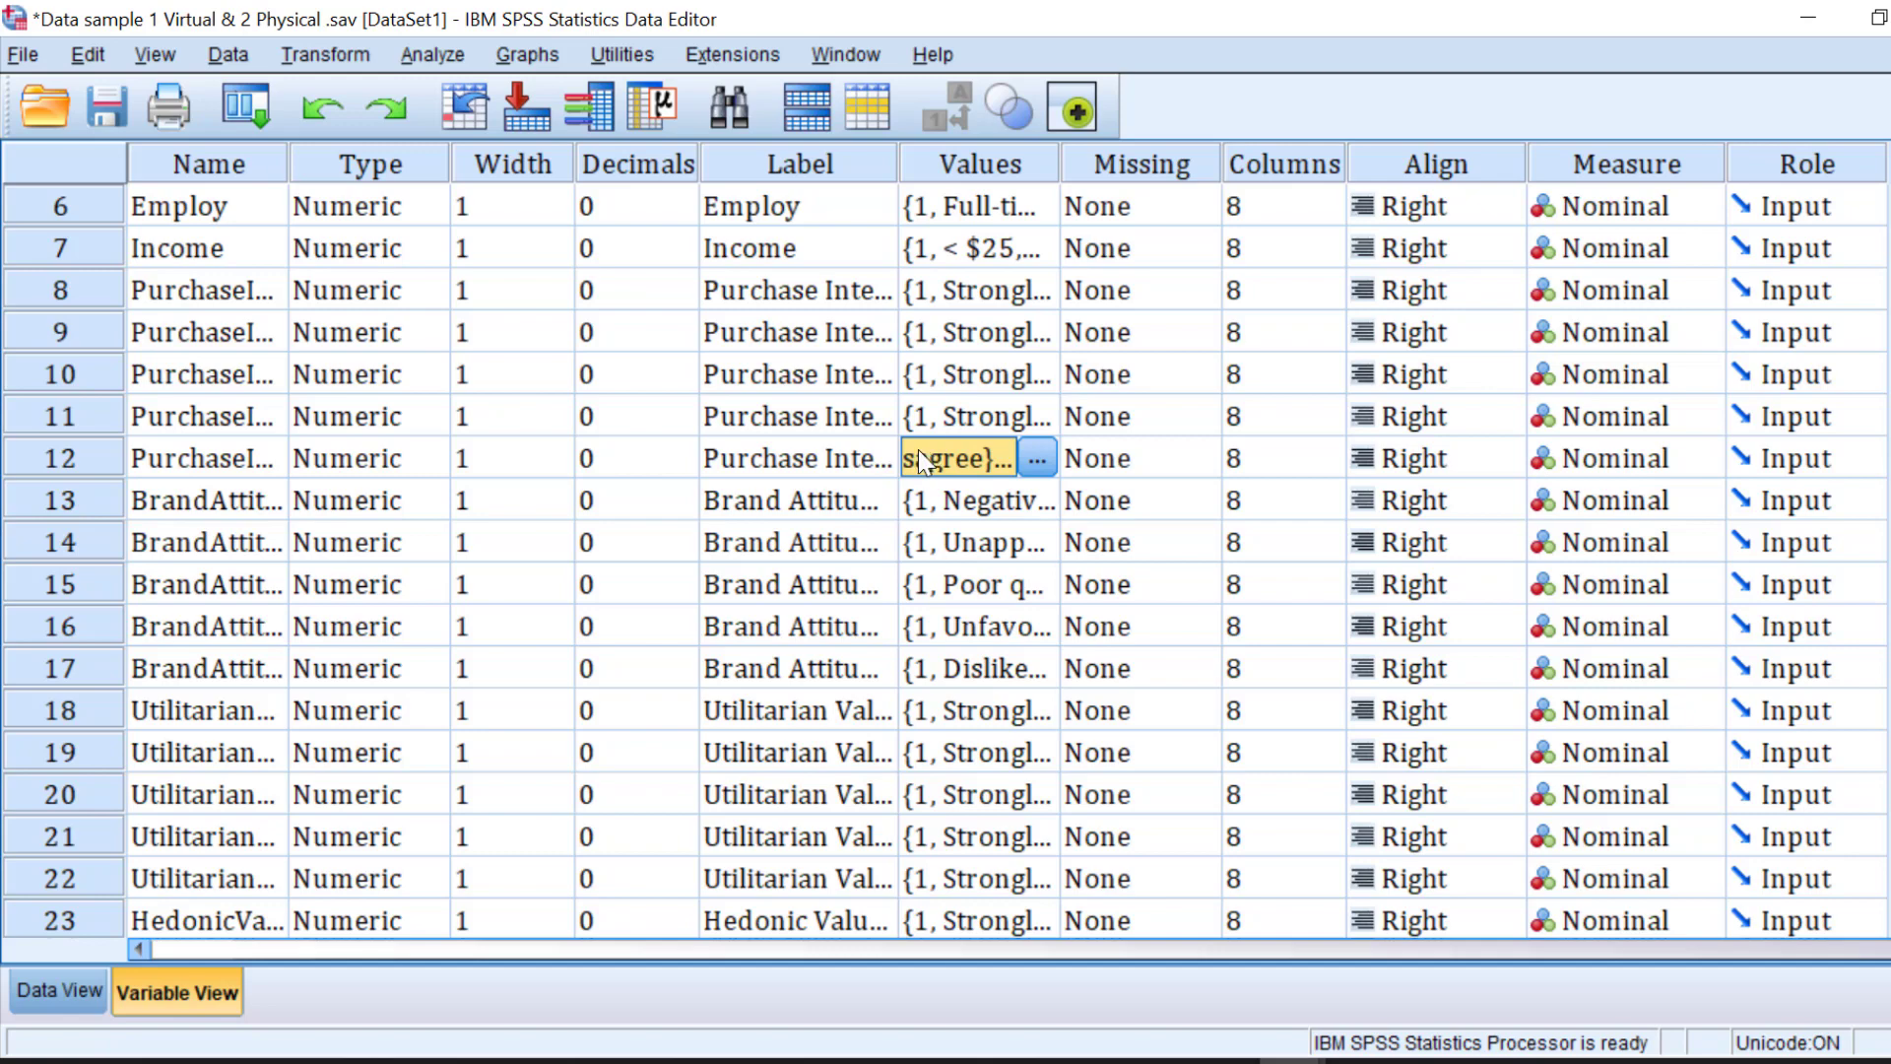
Step: Rerun the Reliability Analysis from the recent dialogs on the five Purchase Intent items
{"action": "left_click", "coordinate": [431, 55]}
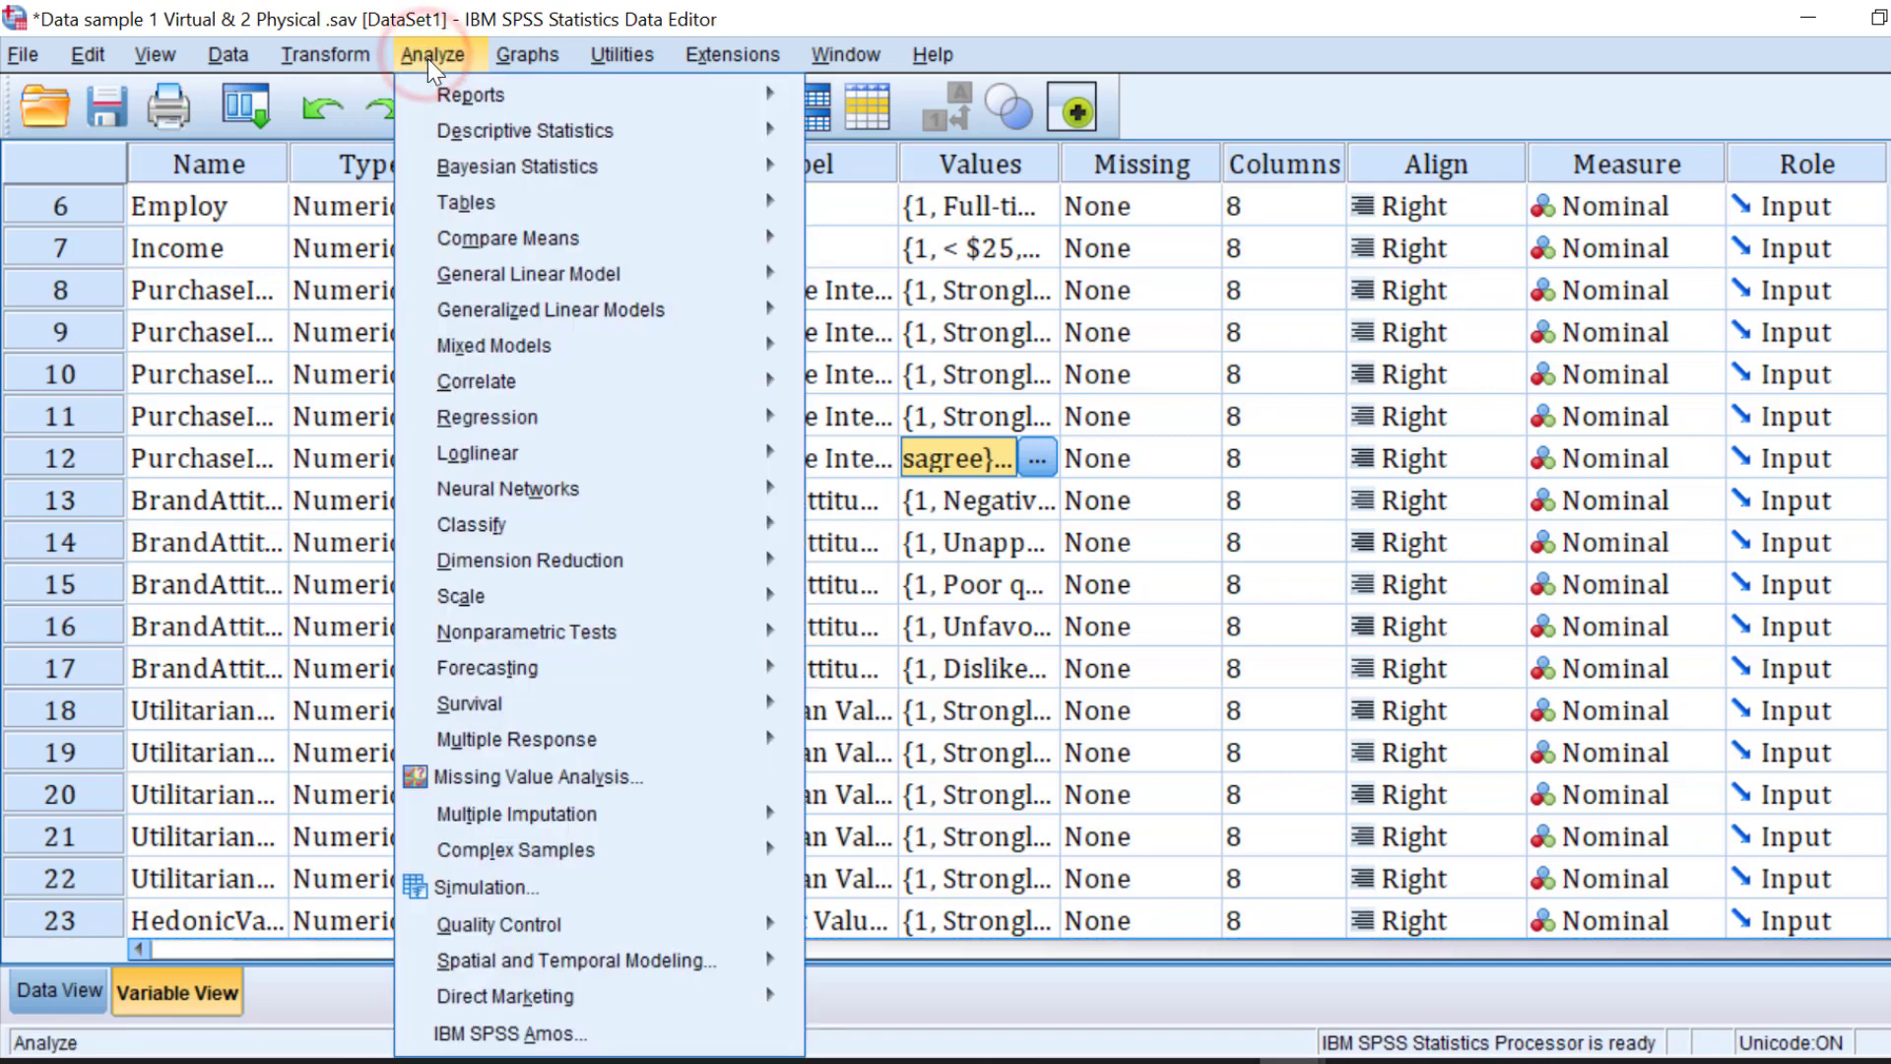
{"action": "left_click", "coordinate": [244, 107]}
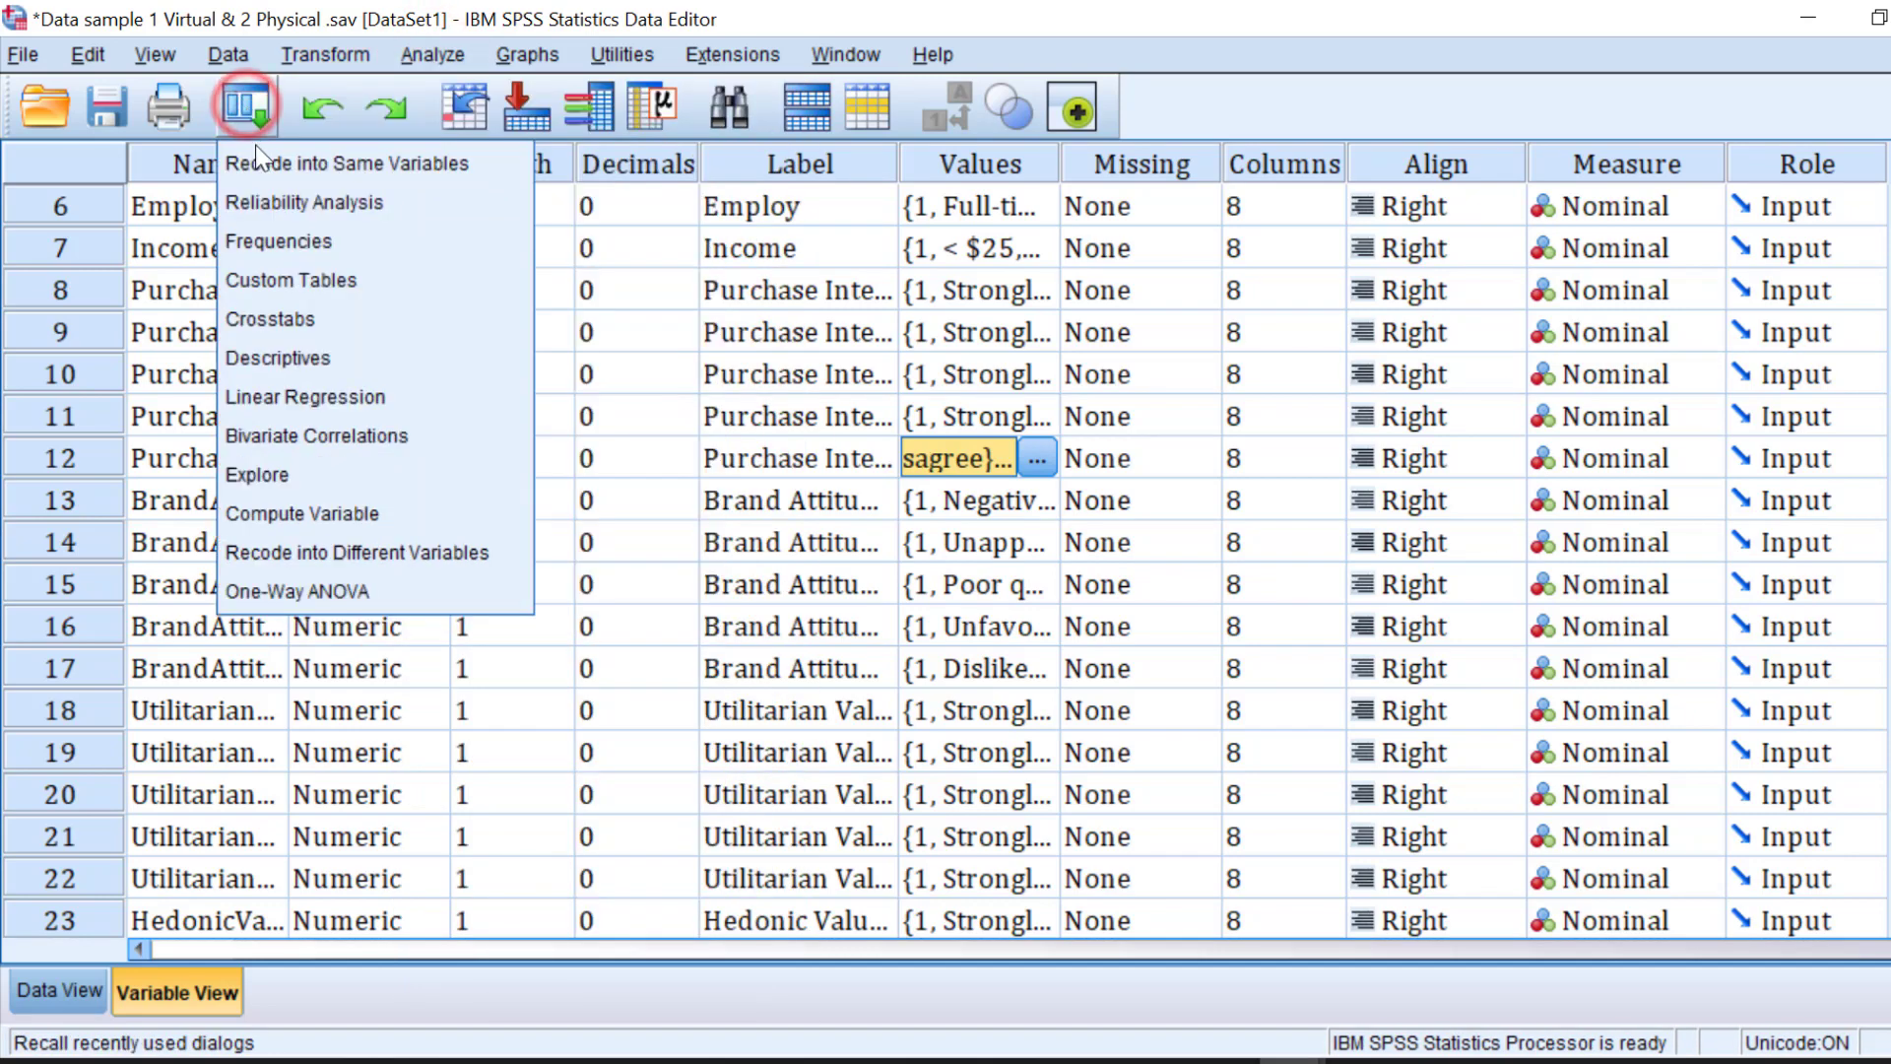
{"action": "left_click", "coordinate": [303, 201]}
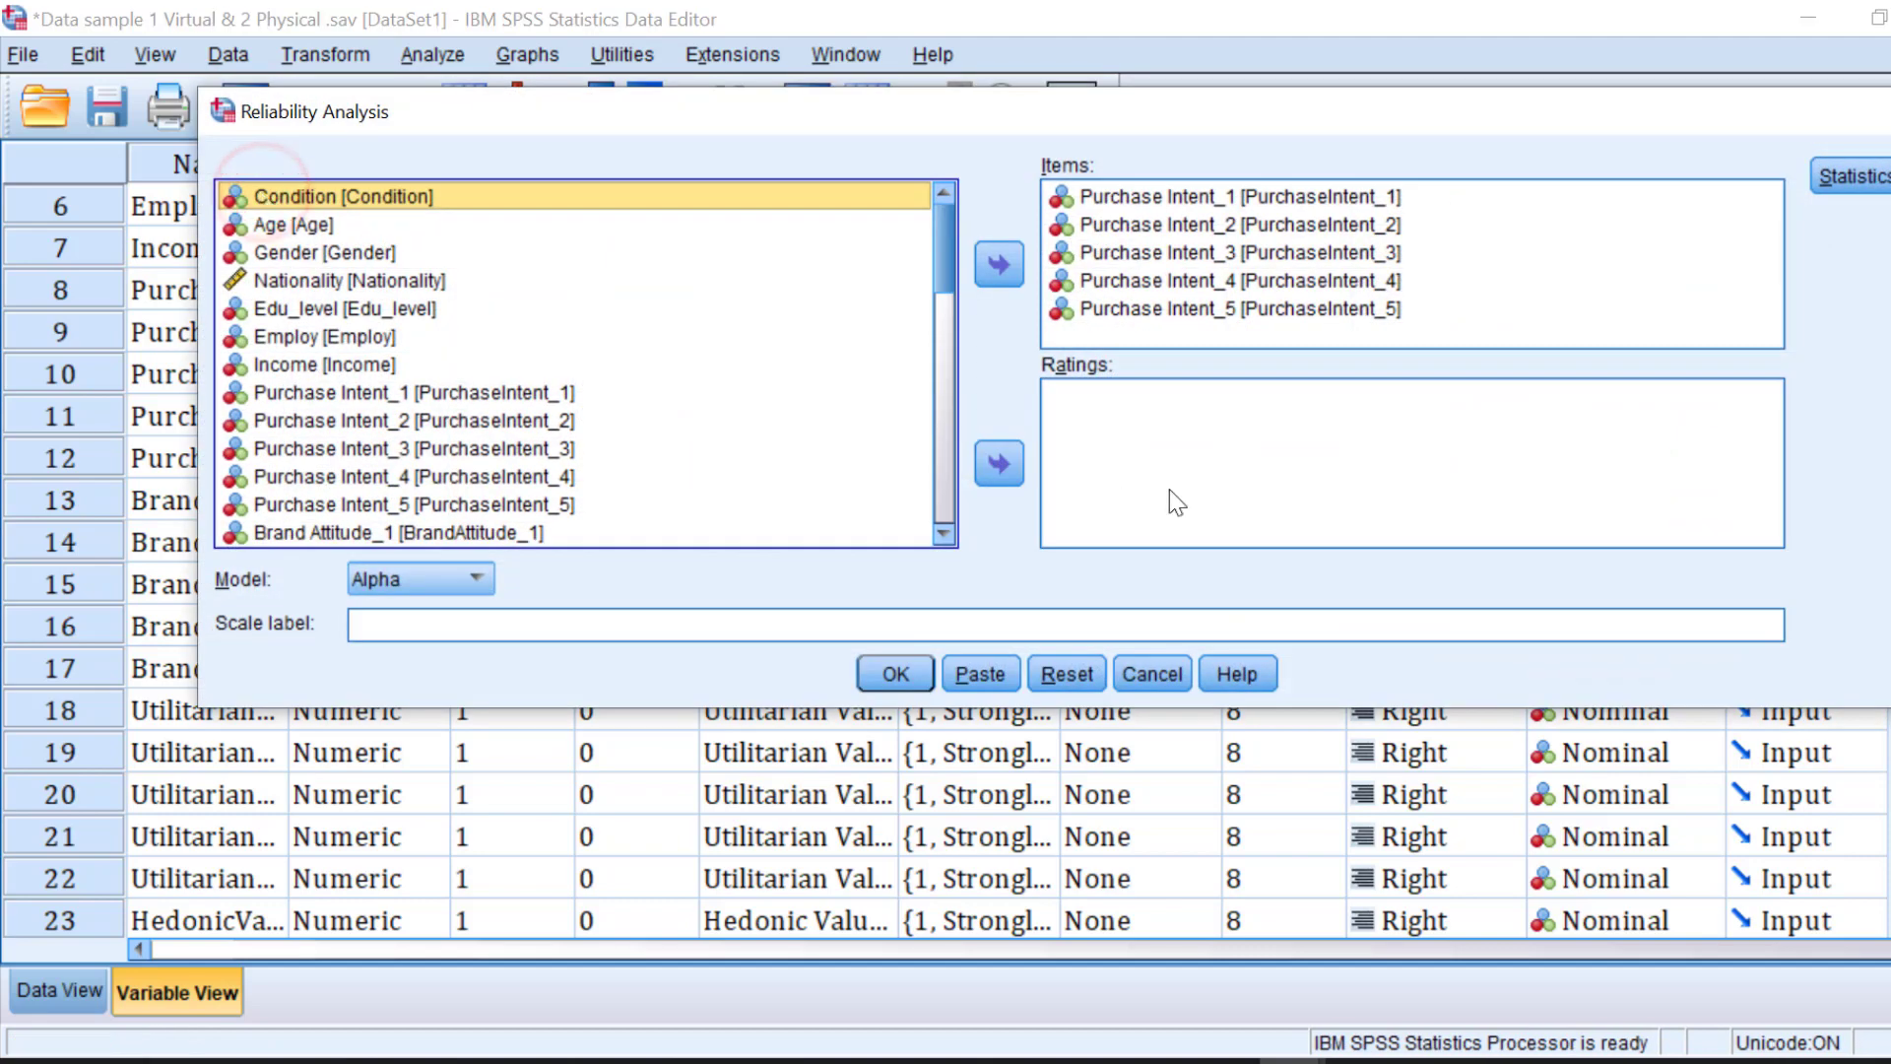
{"action": "left_click", "coordinate": [892, 673]}
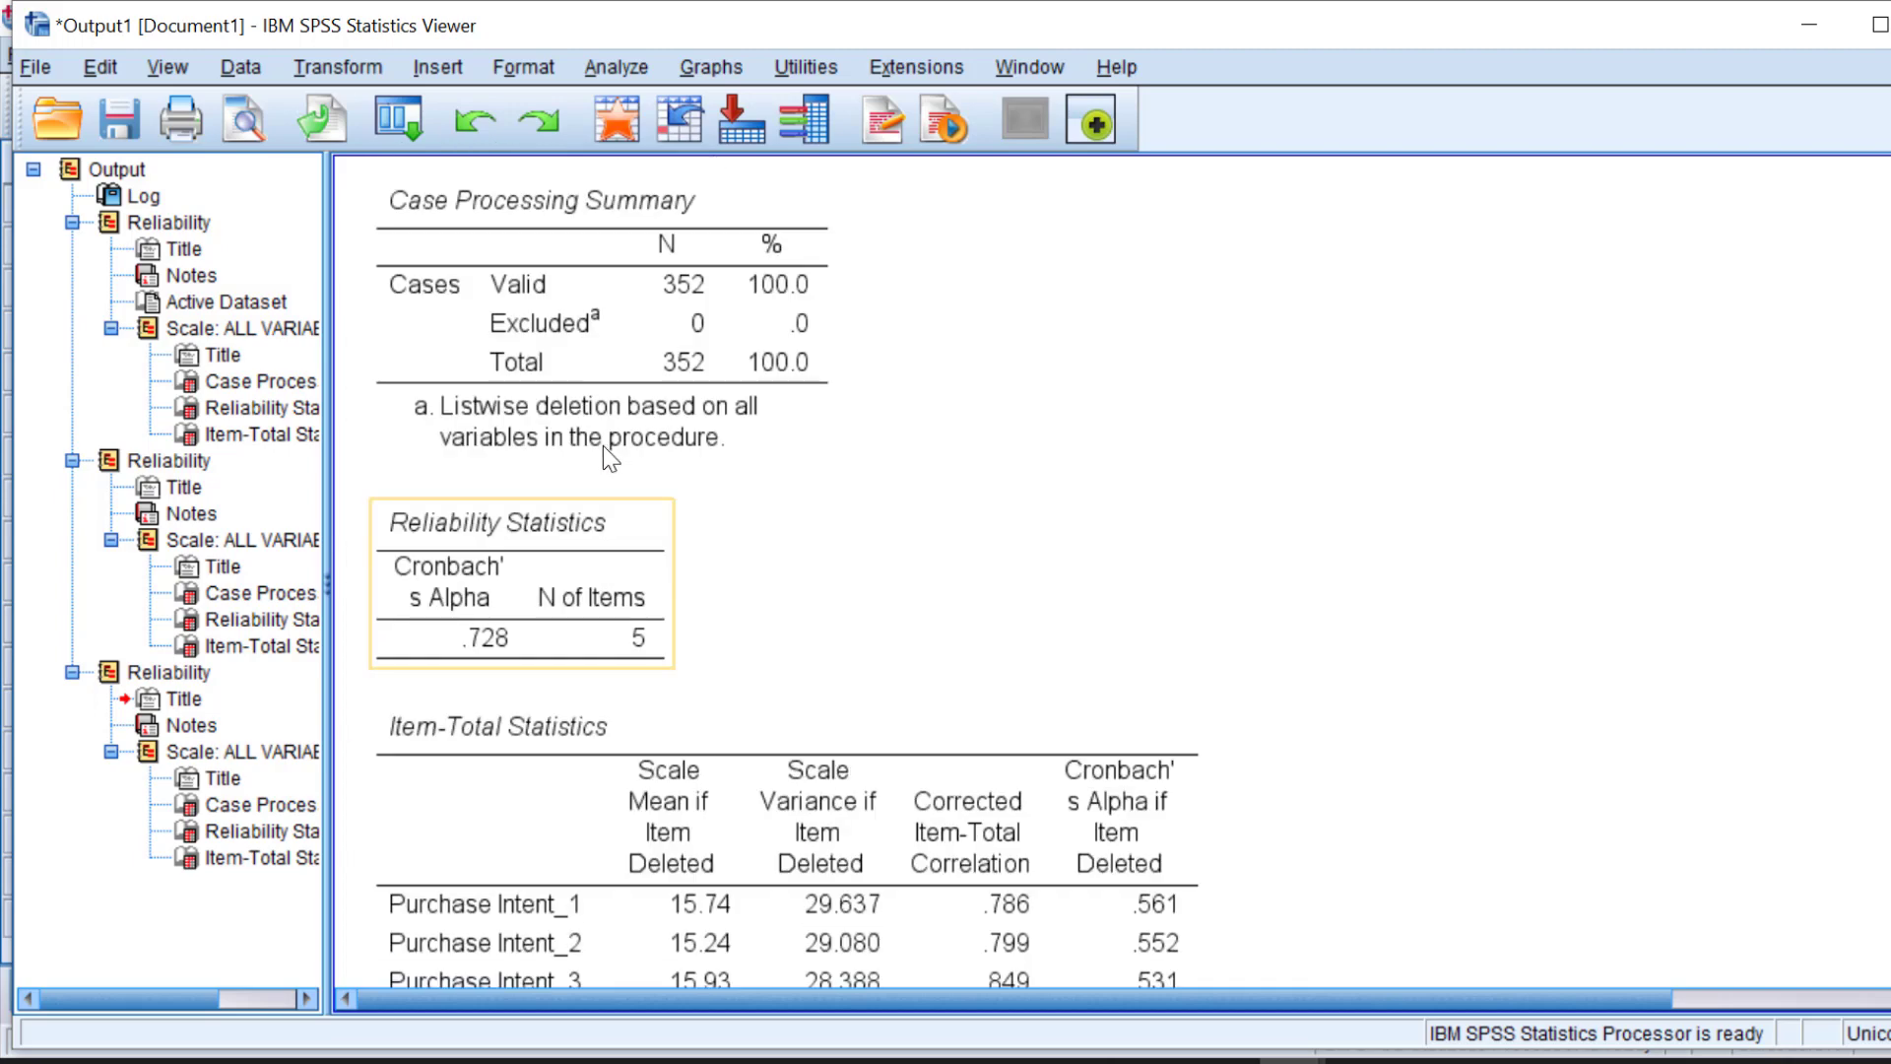
Step: Inspect the new Reliability Statistics (alpha .959) and Item-Total Statistics tables
{"action": "scroll", "scroll_direction": "down", "scroll_amount": 3}
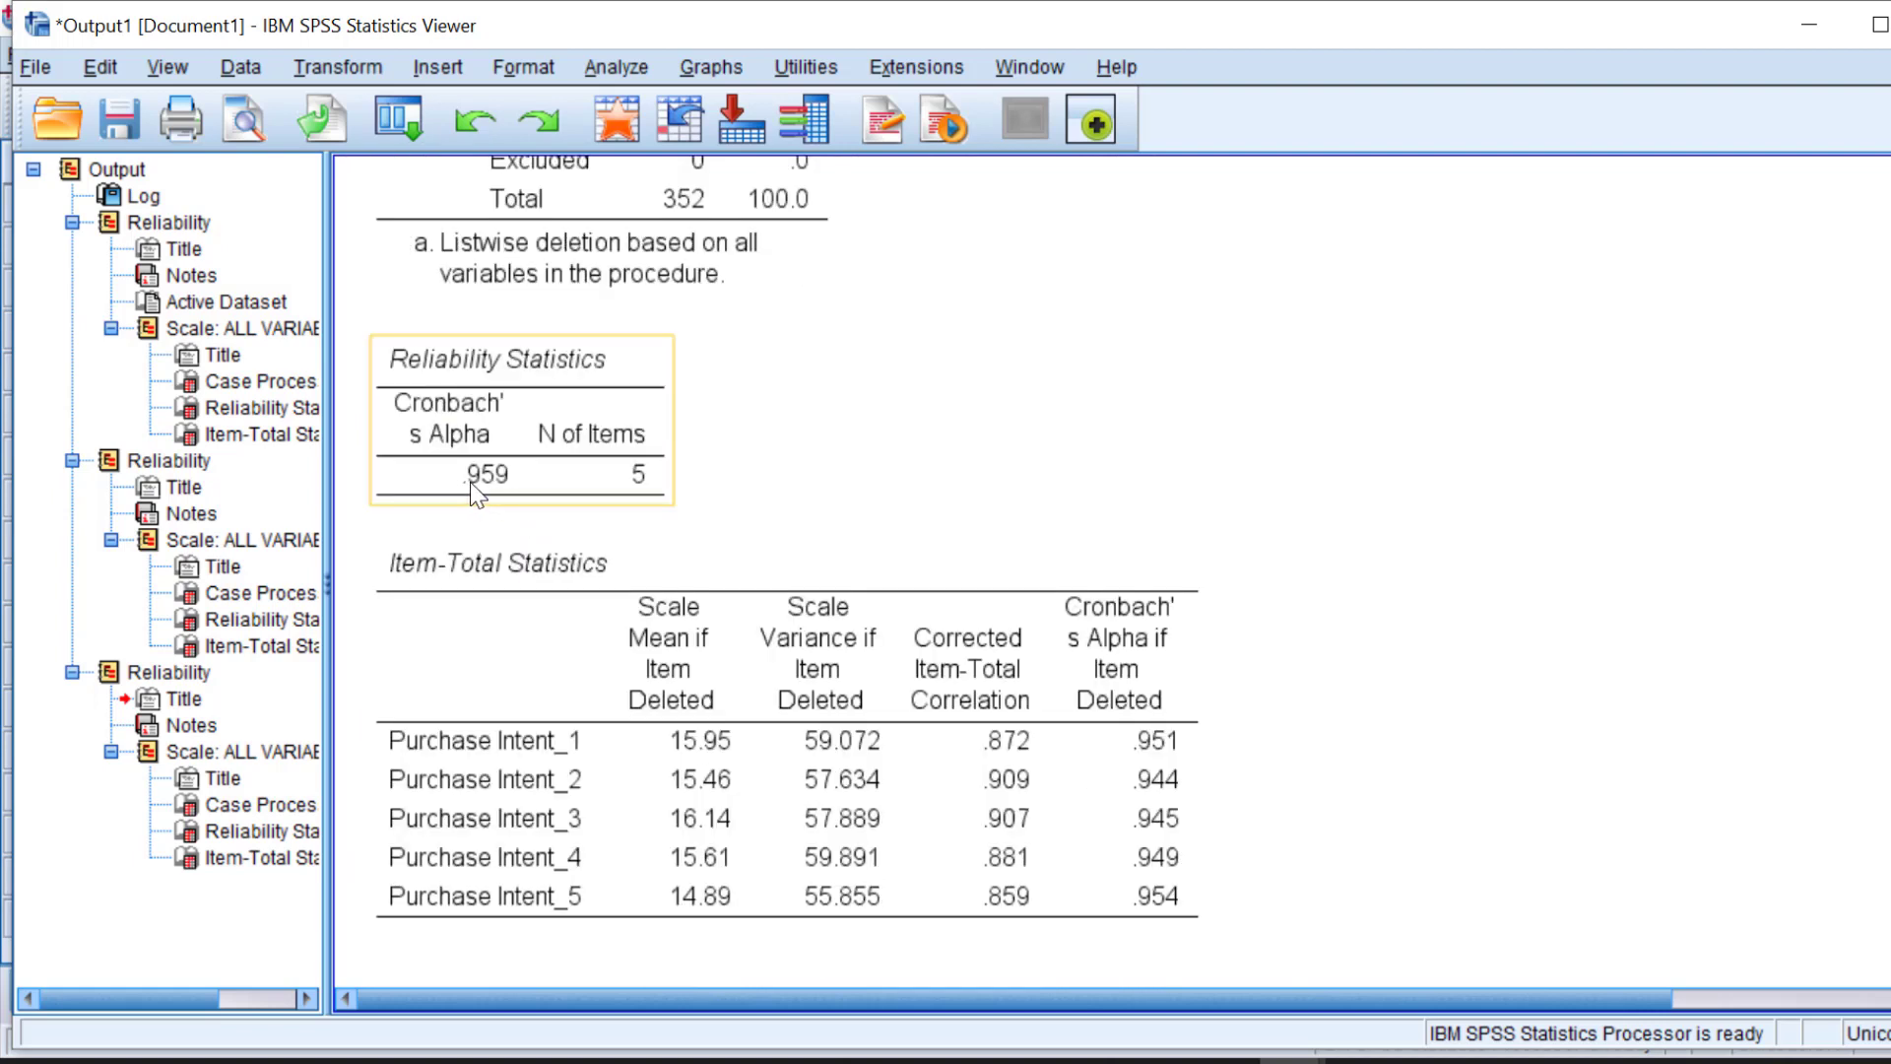
{"action": "left_click", "coordinate": [784, 817]}
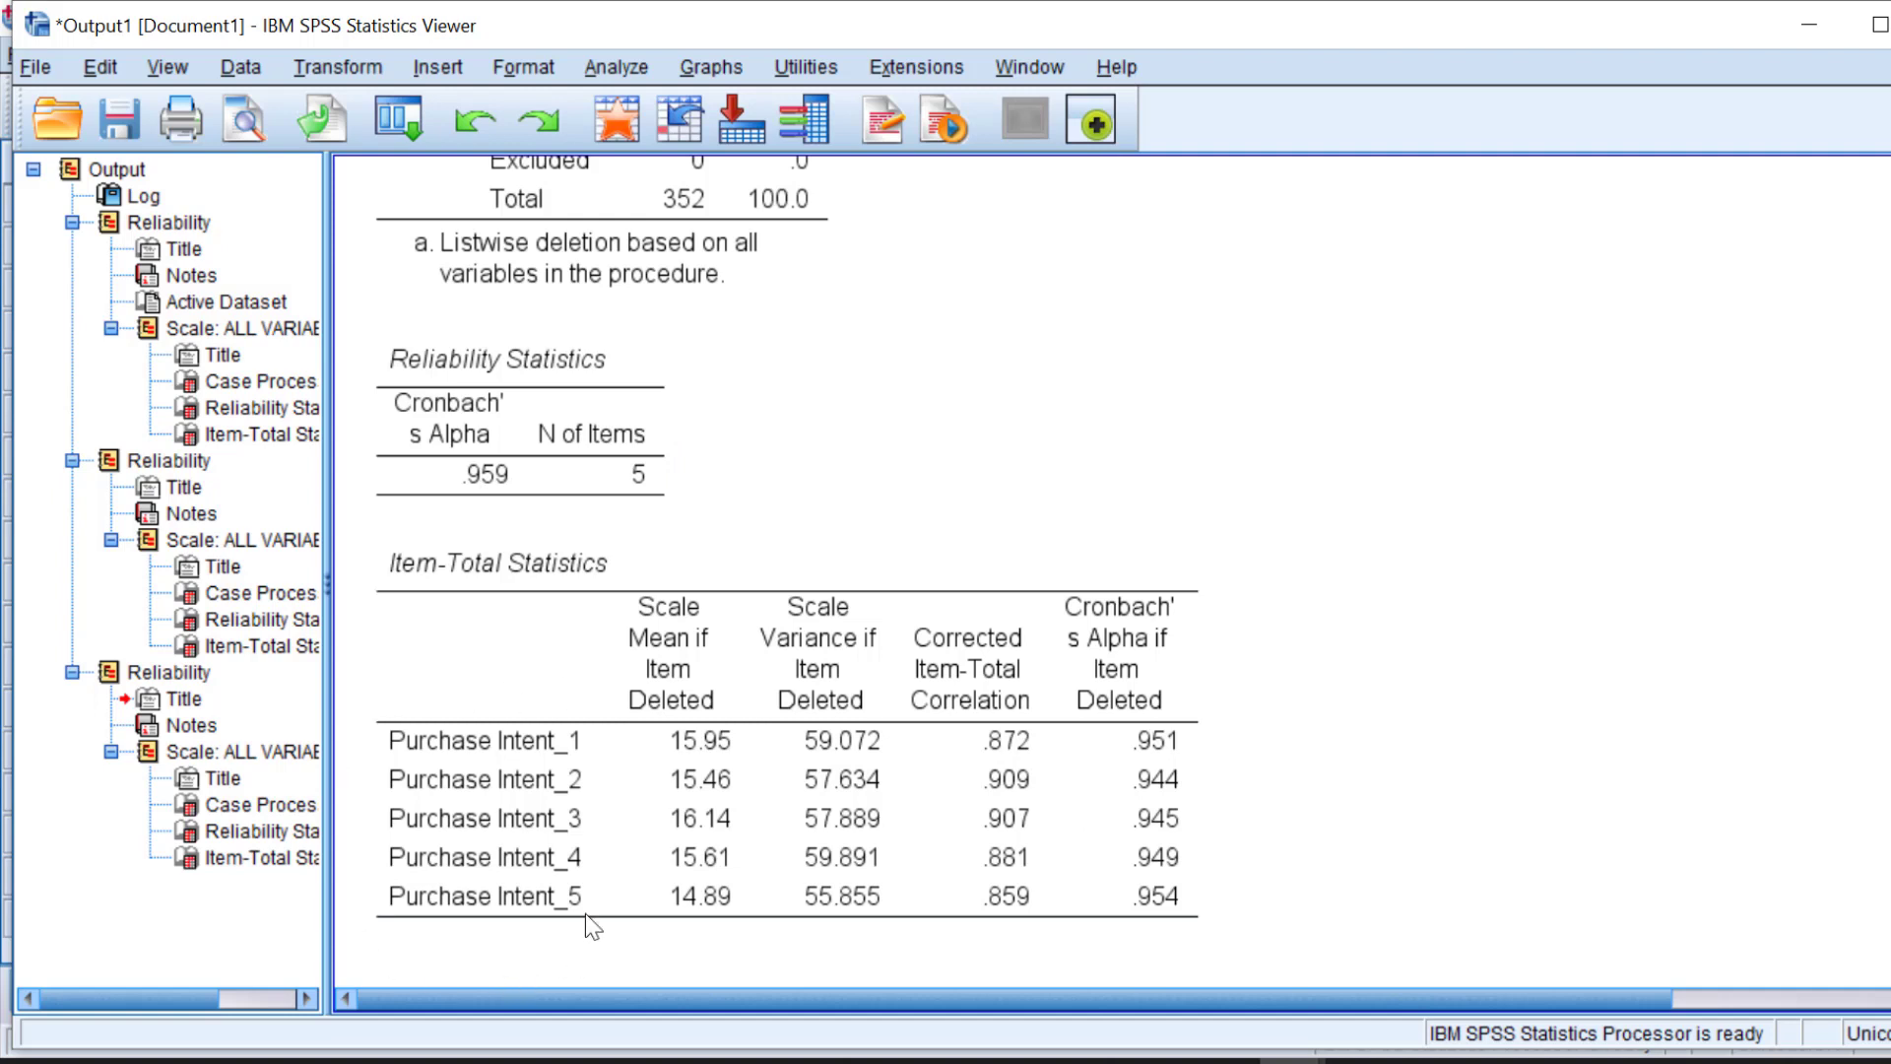
{"action": "mouse_move", "coordinate": [317, 667]}
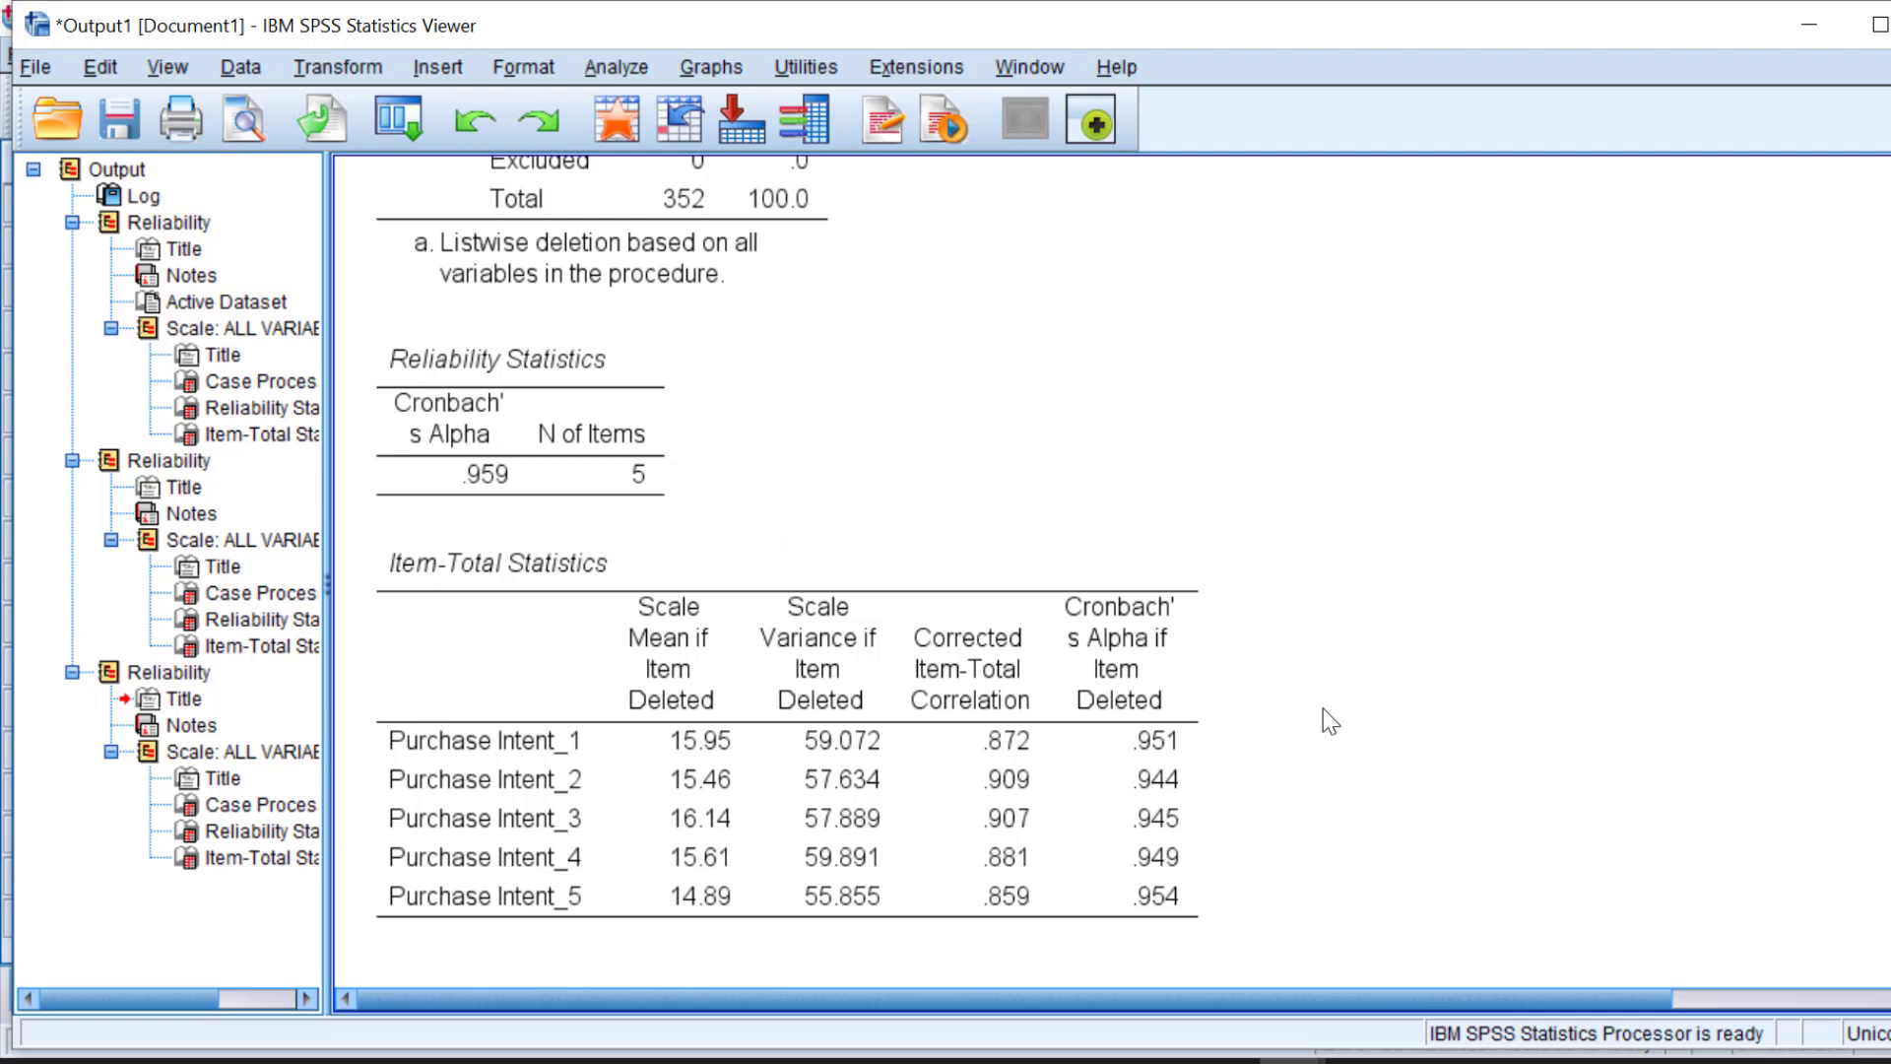
{"action": "left_click", "coordinate": [483, 778]}
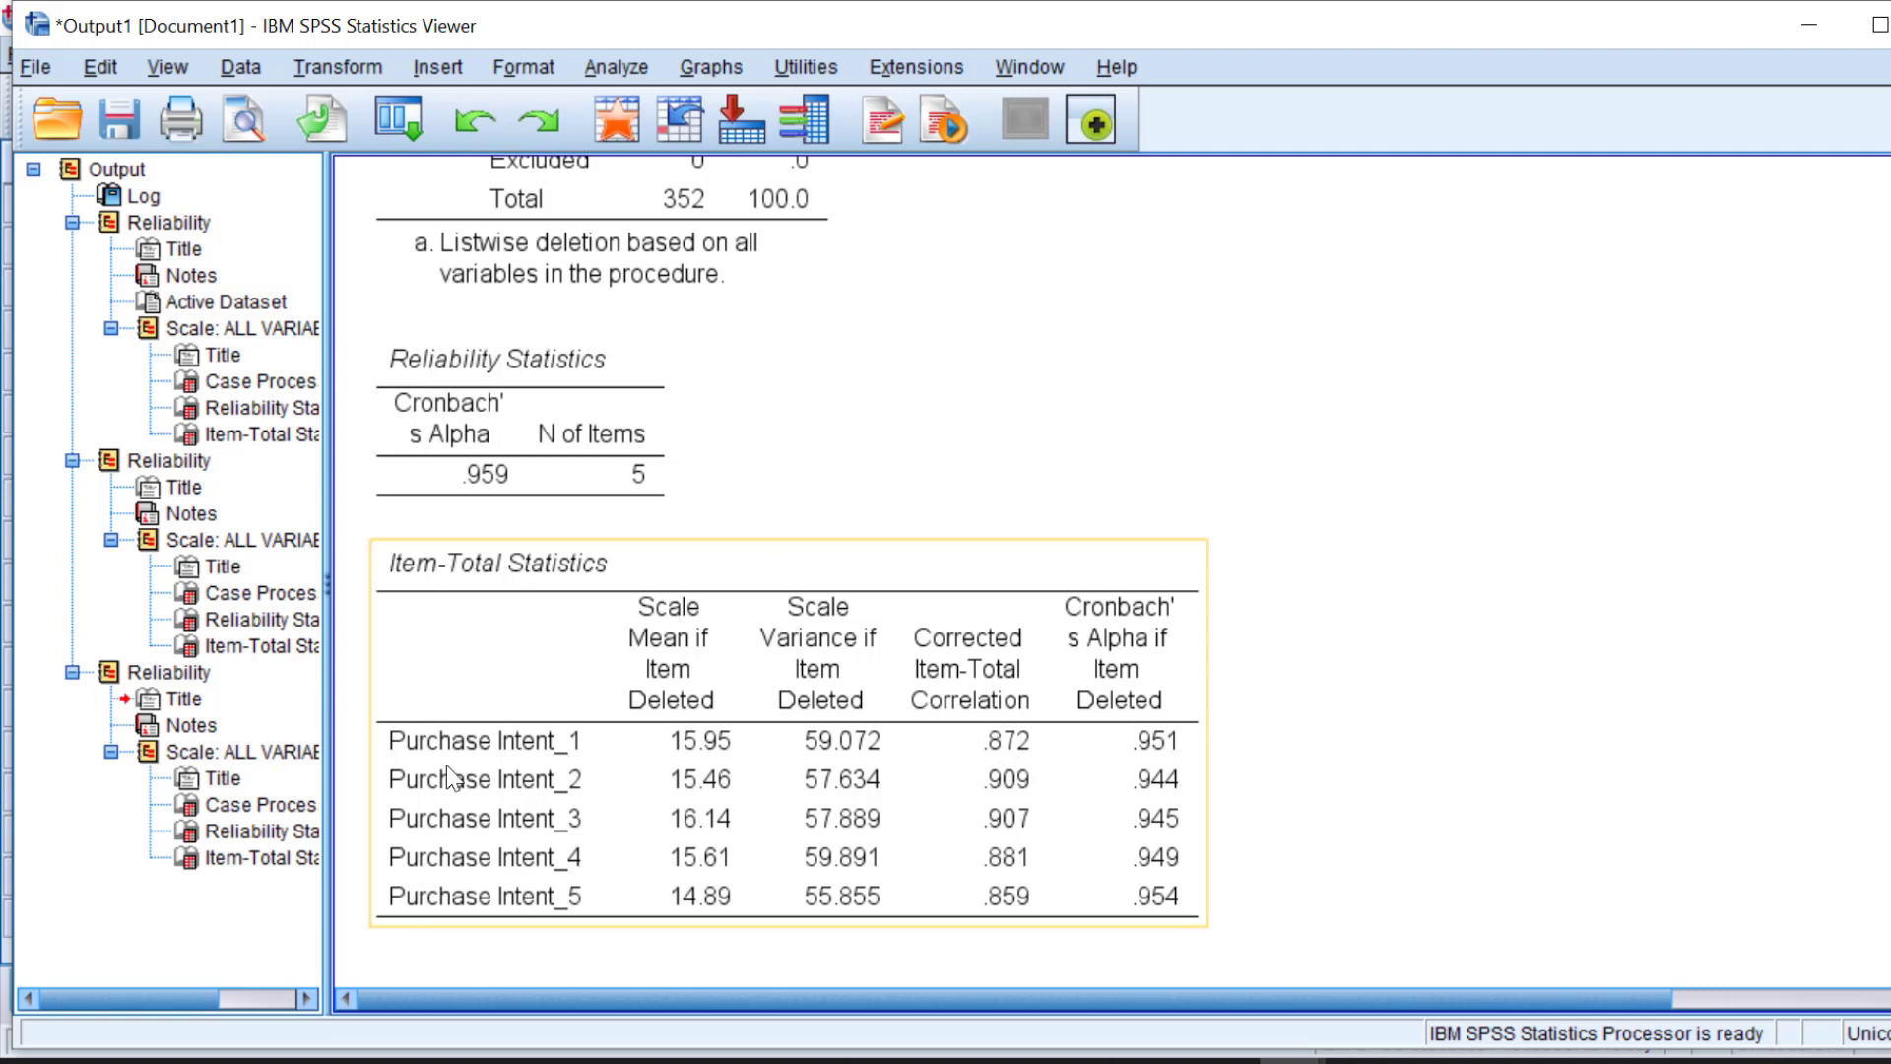
{"action": "mouse_move", "coordinate": [416, 807]}
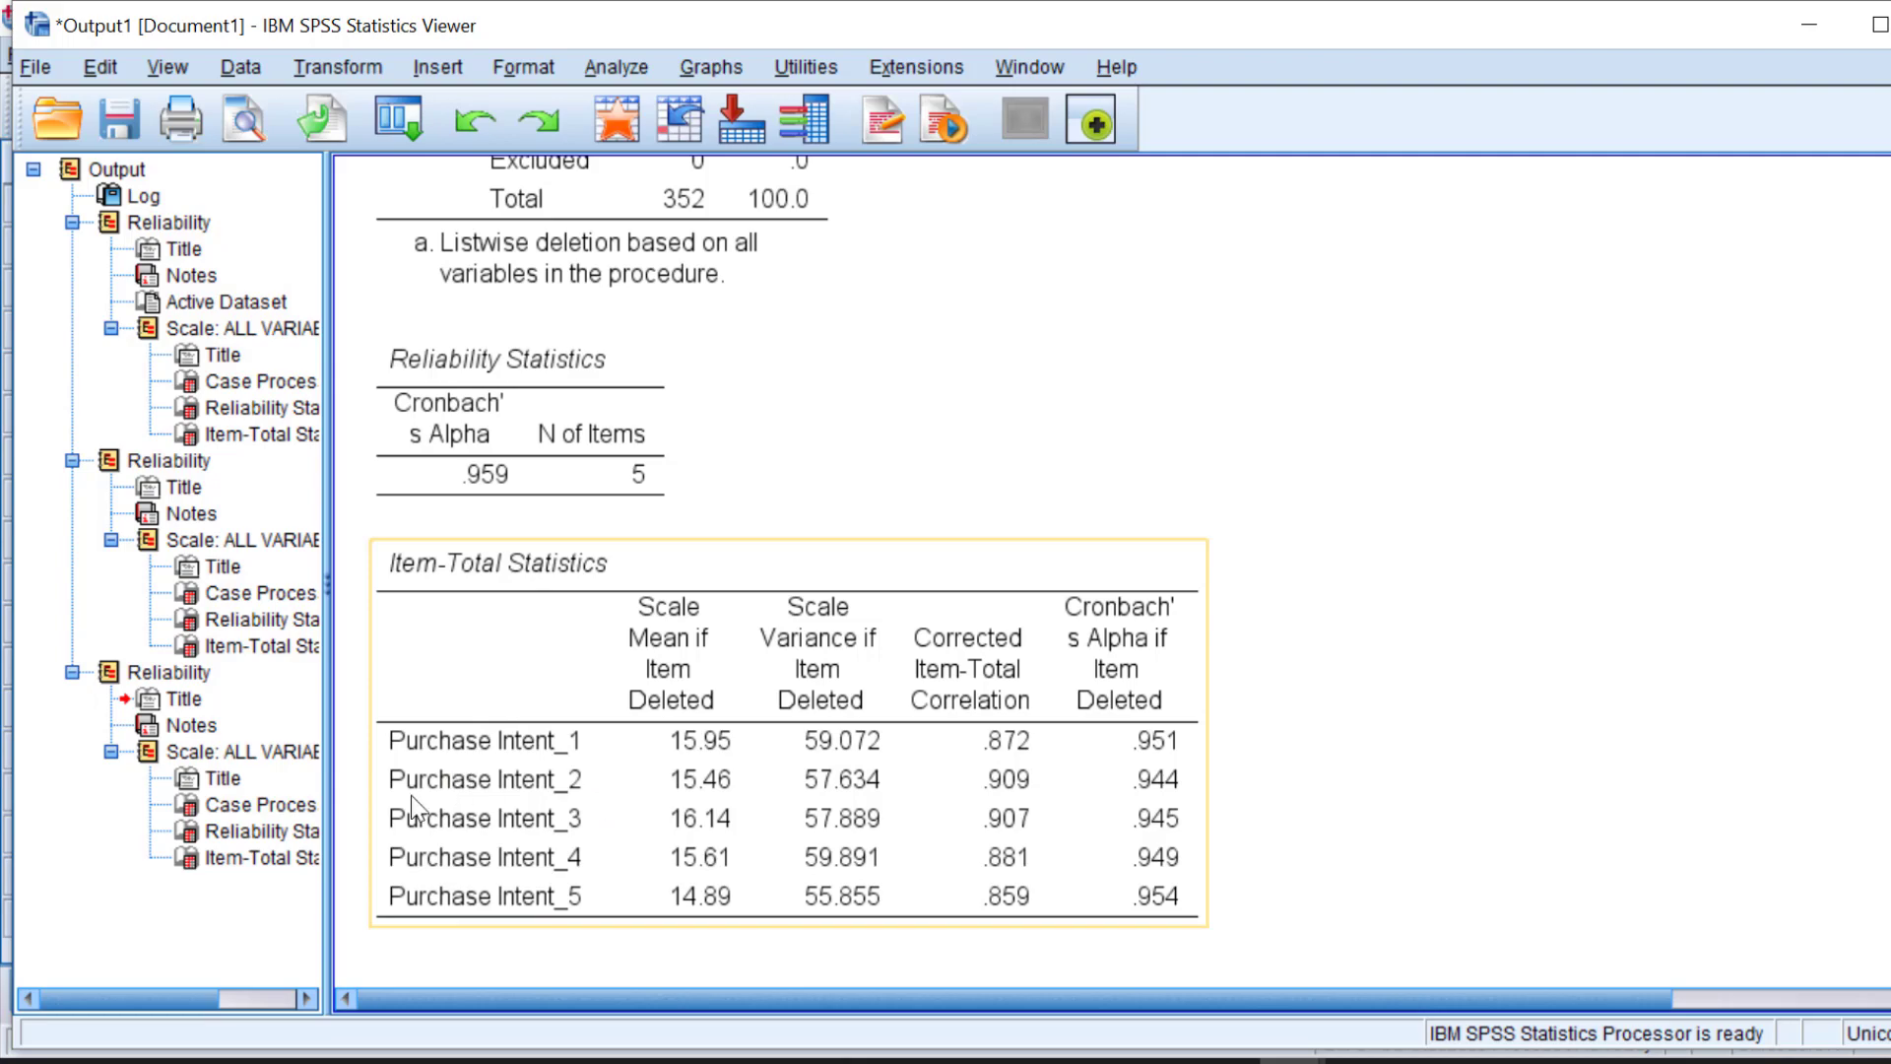